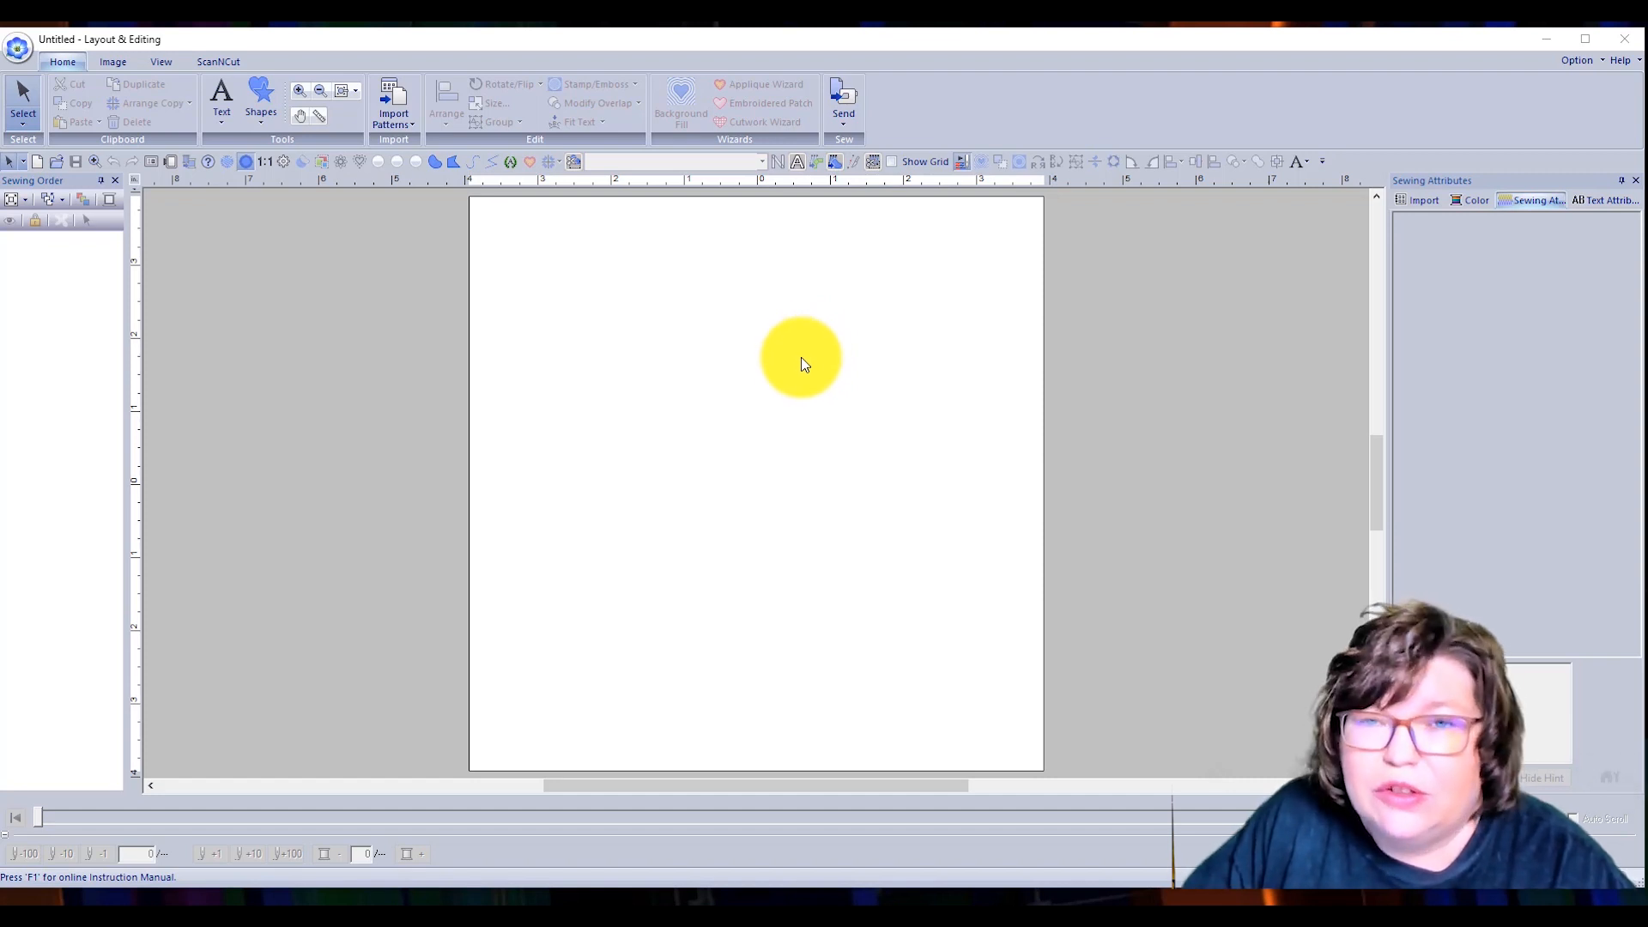
- Drag repeatedly across the design page area
{"action": "left_click_drag", "start_coordinate": [801, 357], "coordinate": [745, 381]}
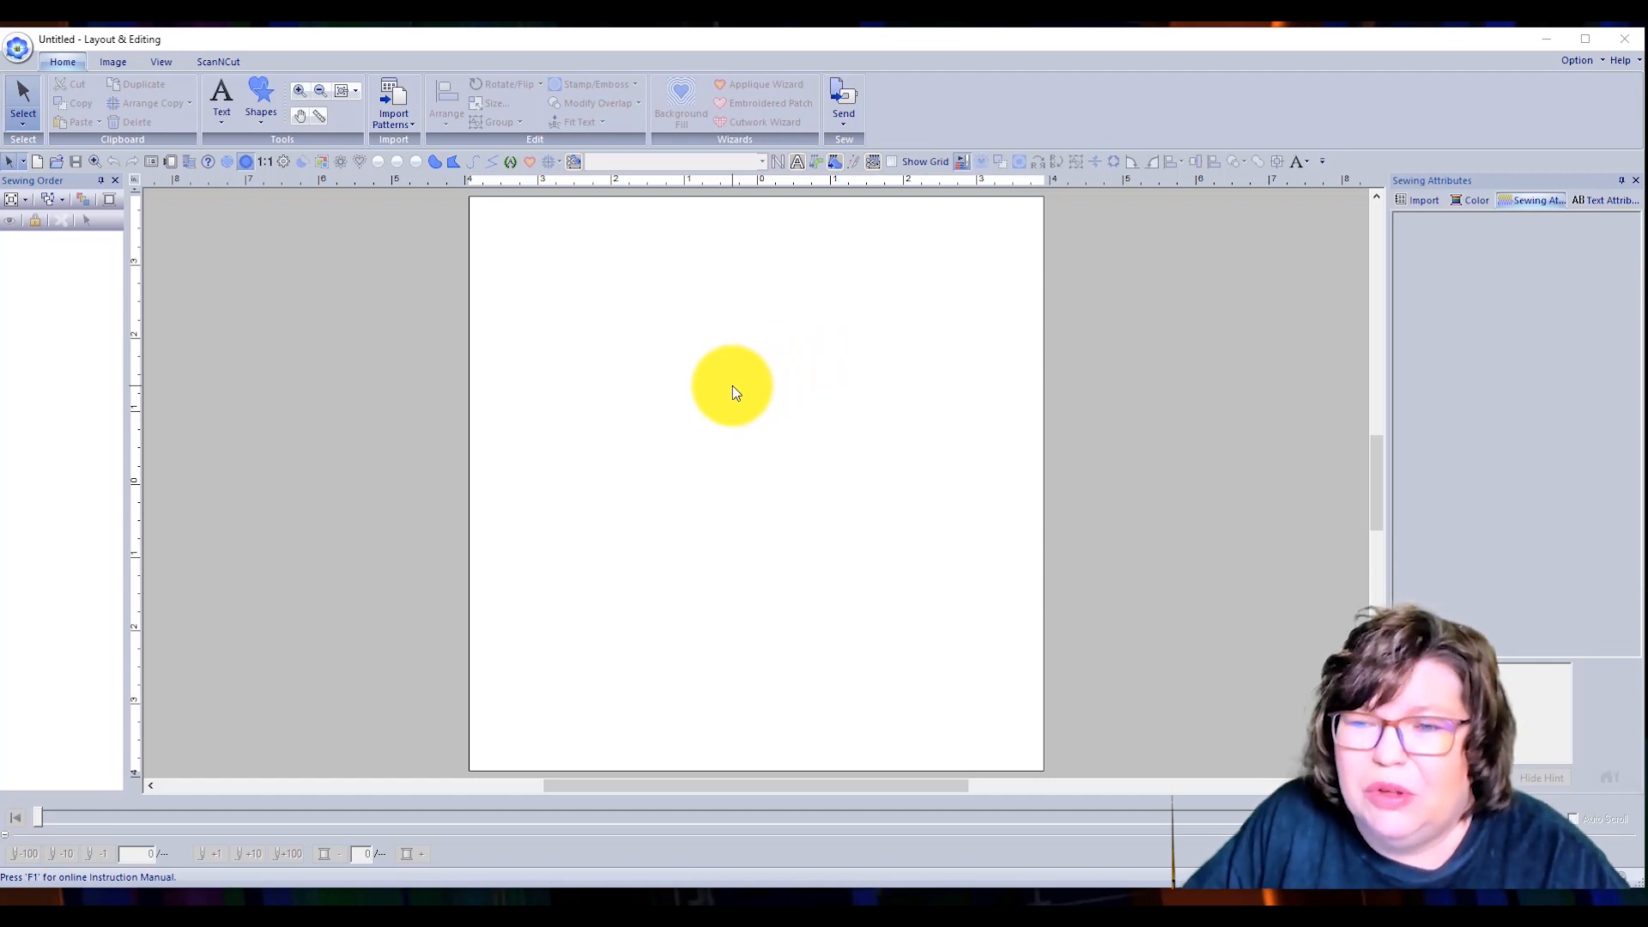
{"action": "left_click_drag", "start_coordinate": [732, 385], "coordinate": [662, 380]}
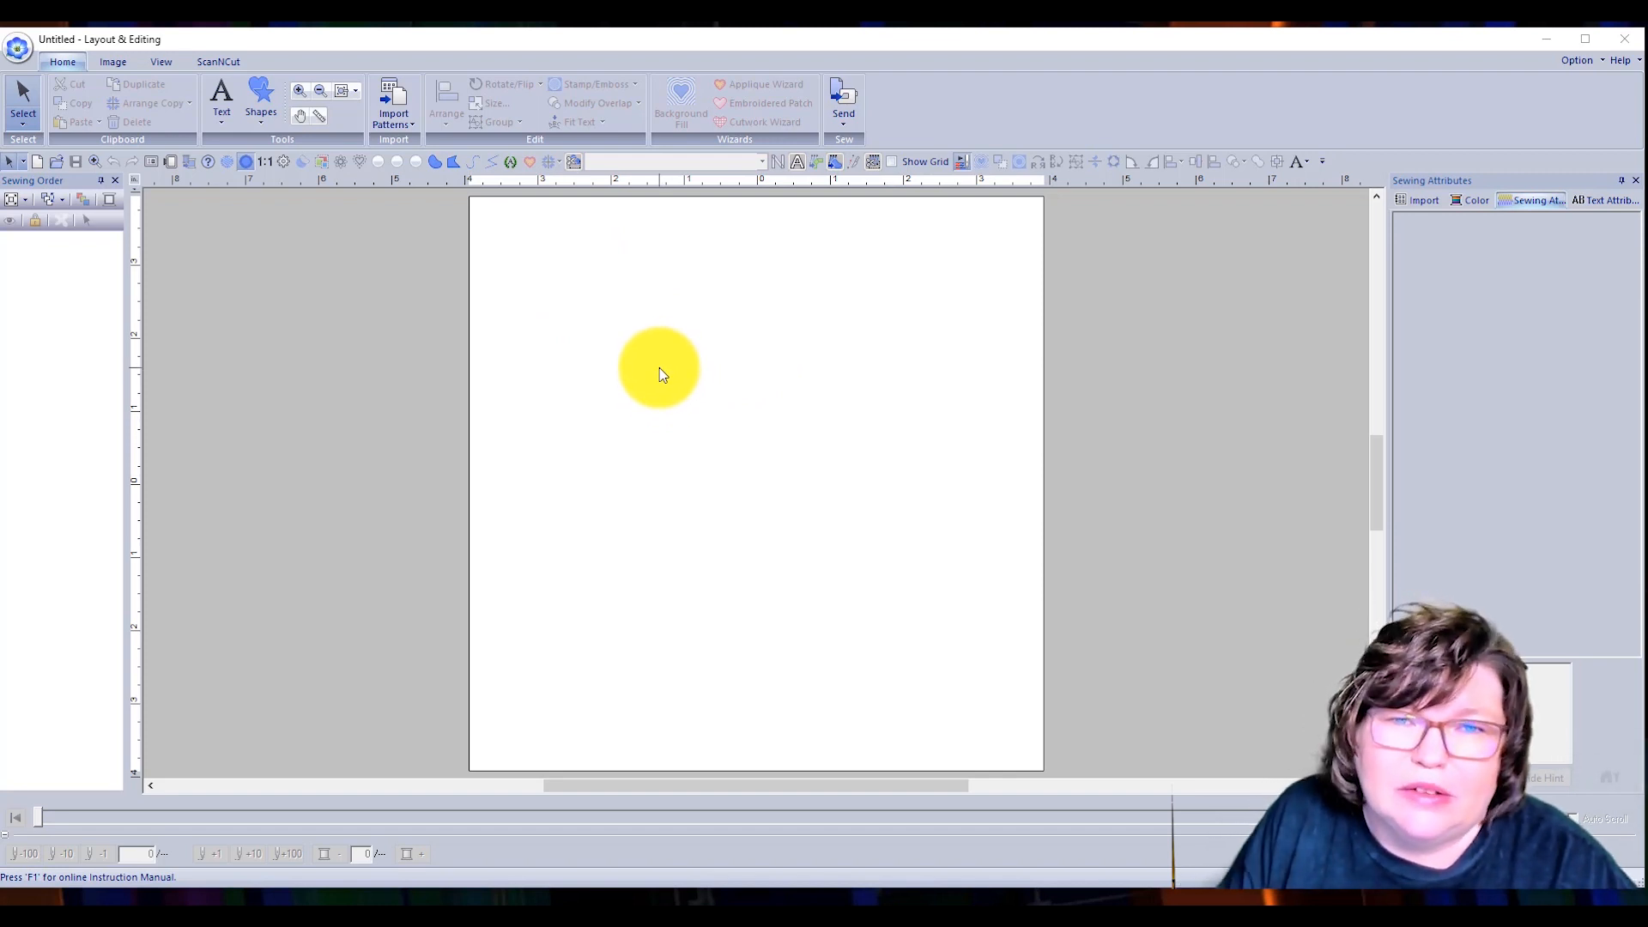
{"action": "left_click_drag", "start_coordinate": [659, 370], "coordinate": [599, 370]}
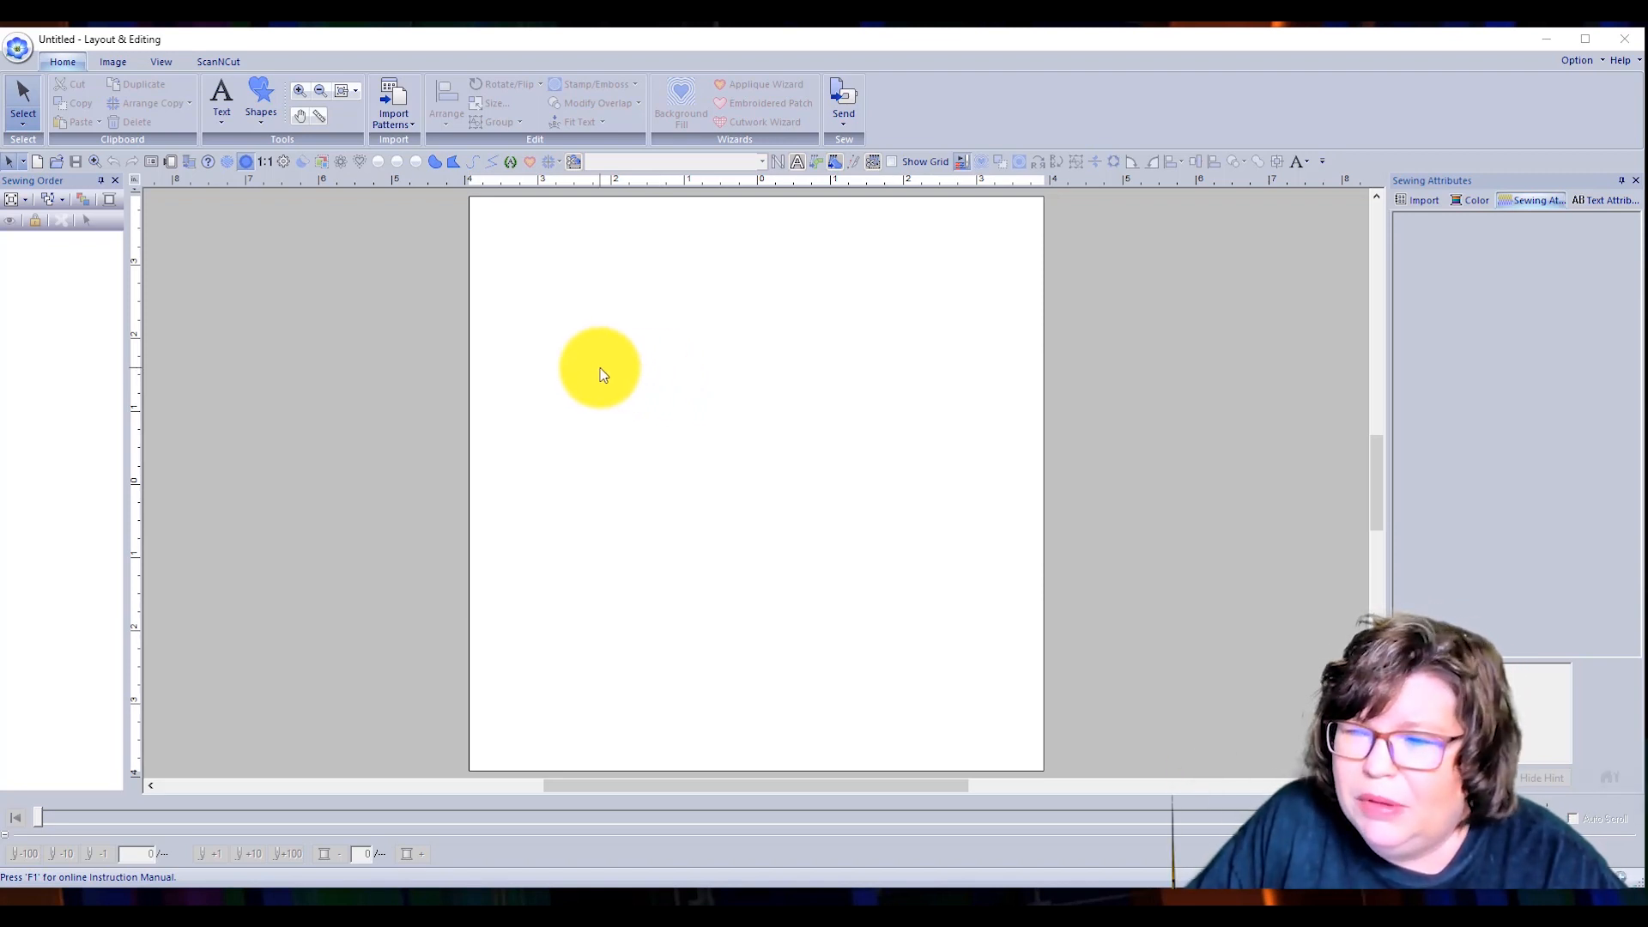
{"action": "left_click_drag", "start_coordinate": [600, 370], "coordinate": [642, 380]}
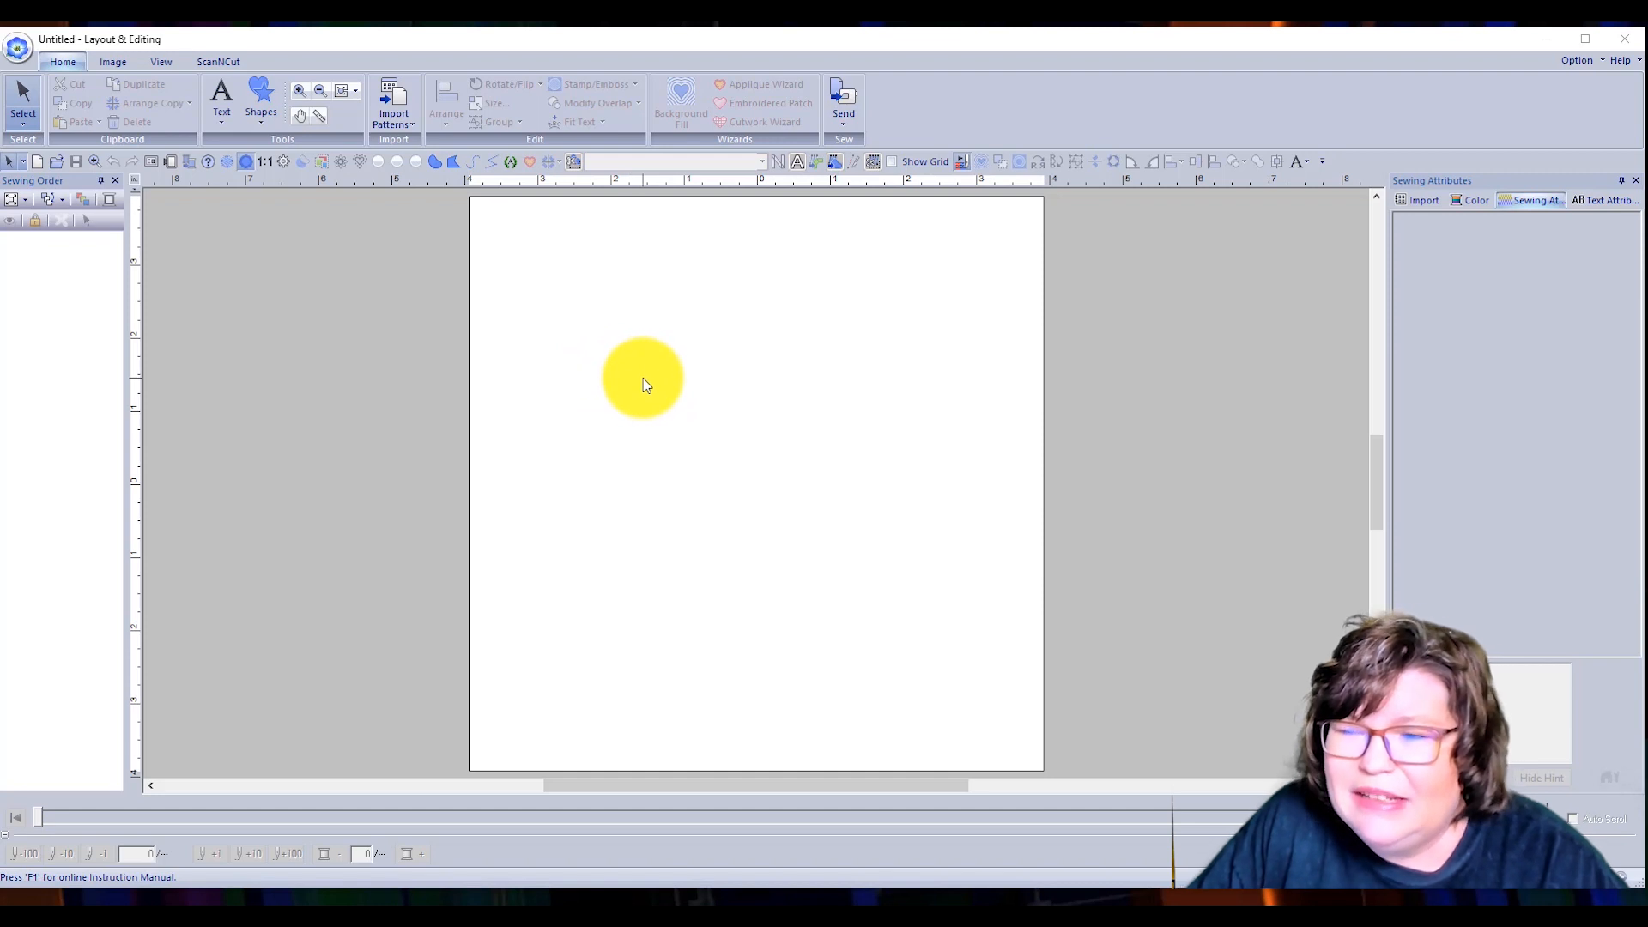
{"action": "left_click_drag", "start_coordinate": [643, 378], "coordinate": [673, 412]}
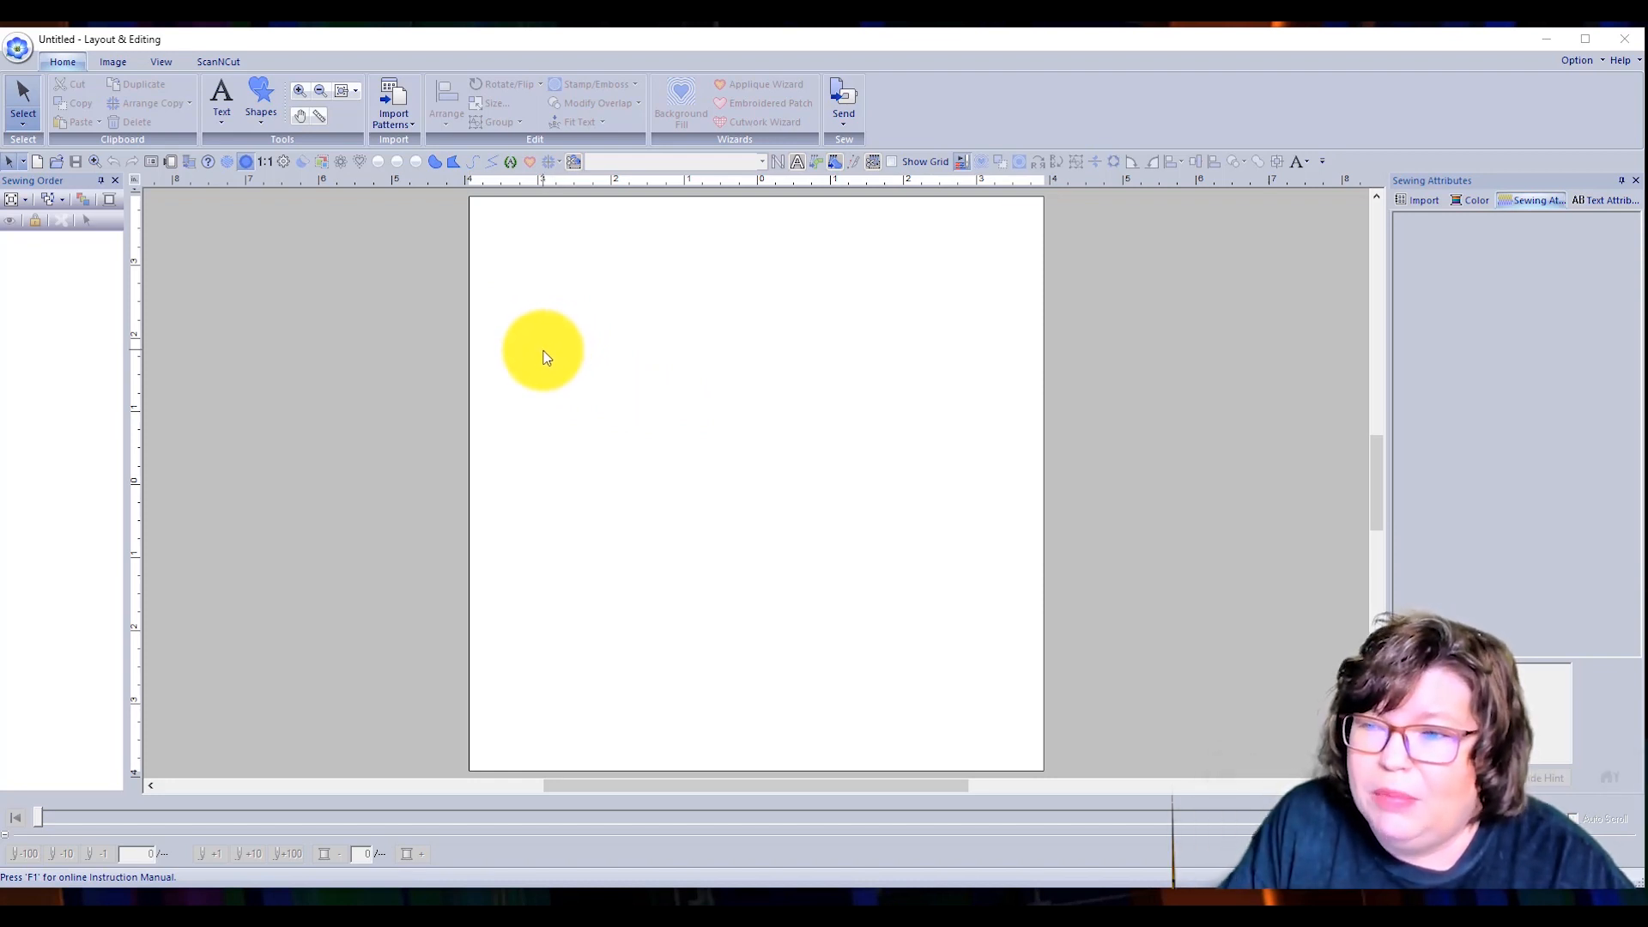
{"action": "left_click_drag", "start_coordinate": [543, 350], "coordinate": [661, 369]}
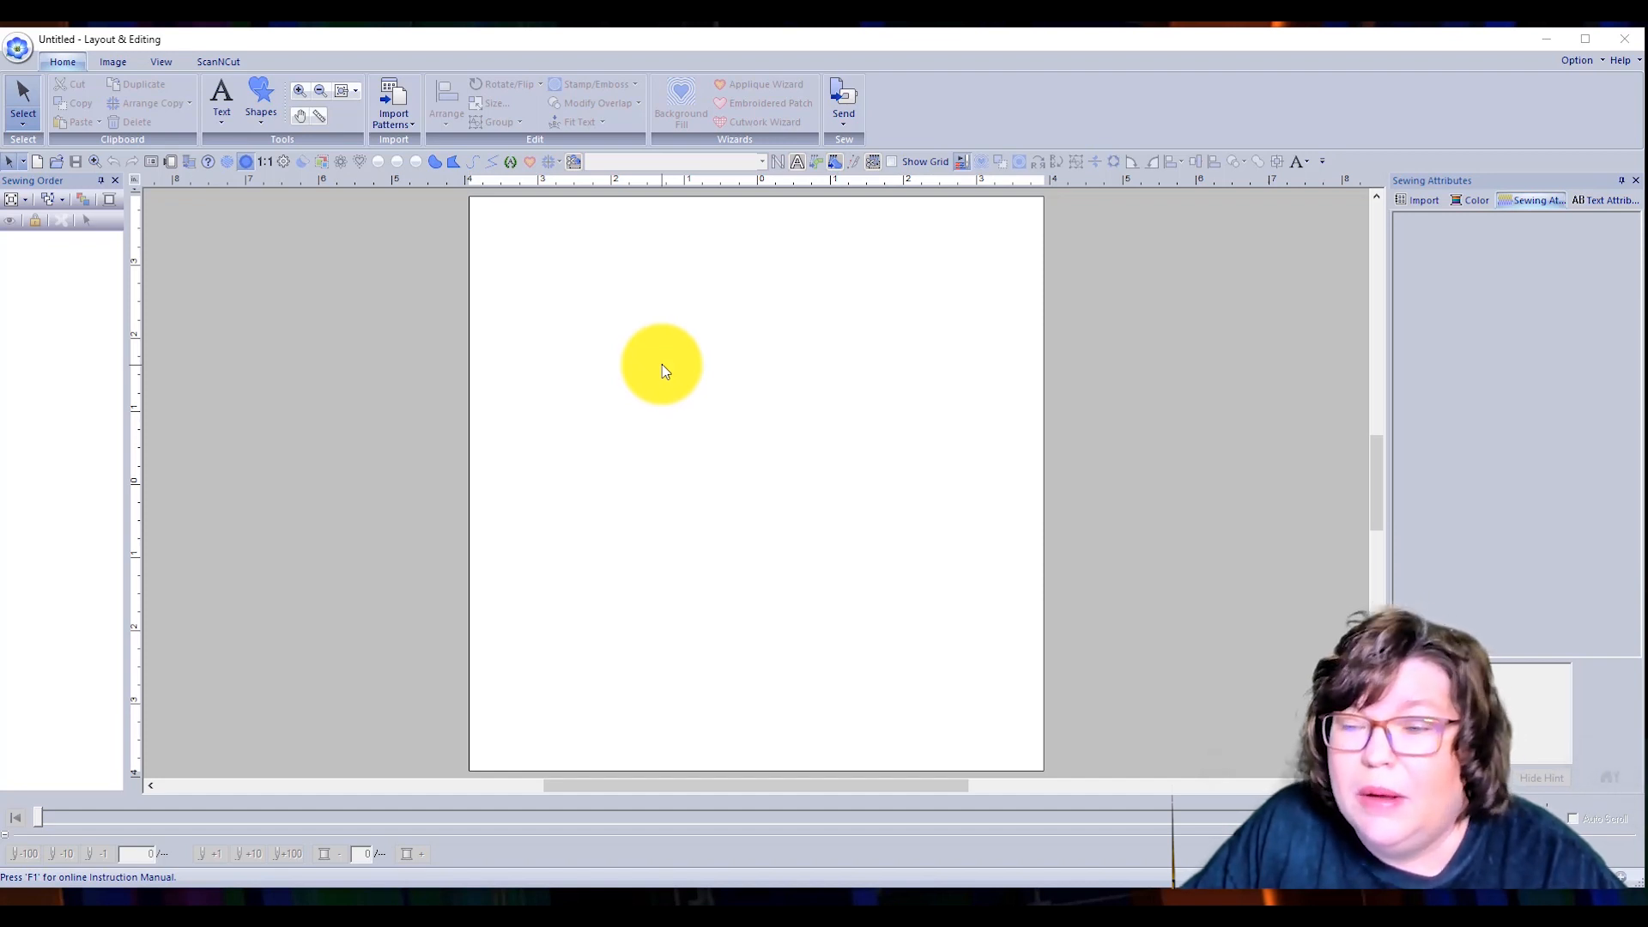
{"action": "left_click_drag", "start_coordinate": [662, 370], "coordinate": [617, 376]}
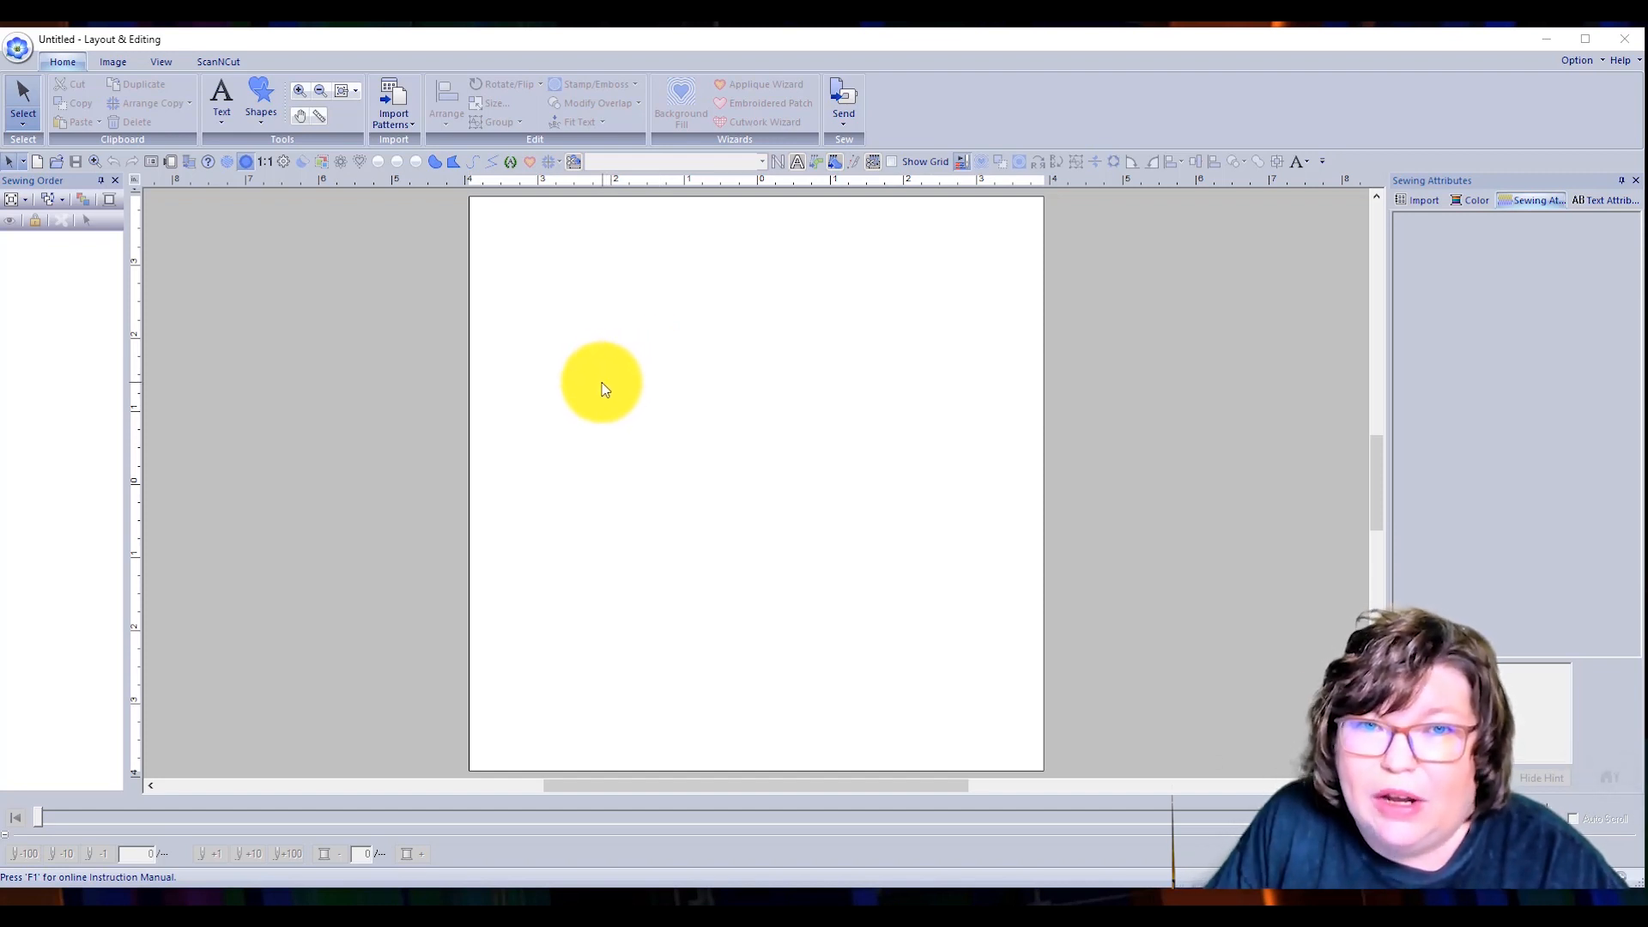
{"action": "left_click_drag", "start_coordinate": [603, 381], "coordinate": [494, 355]}
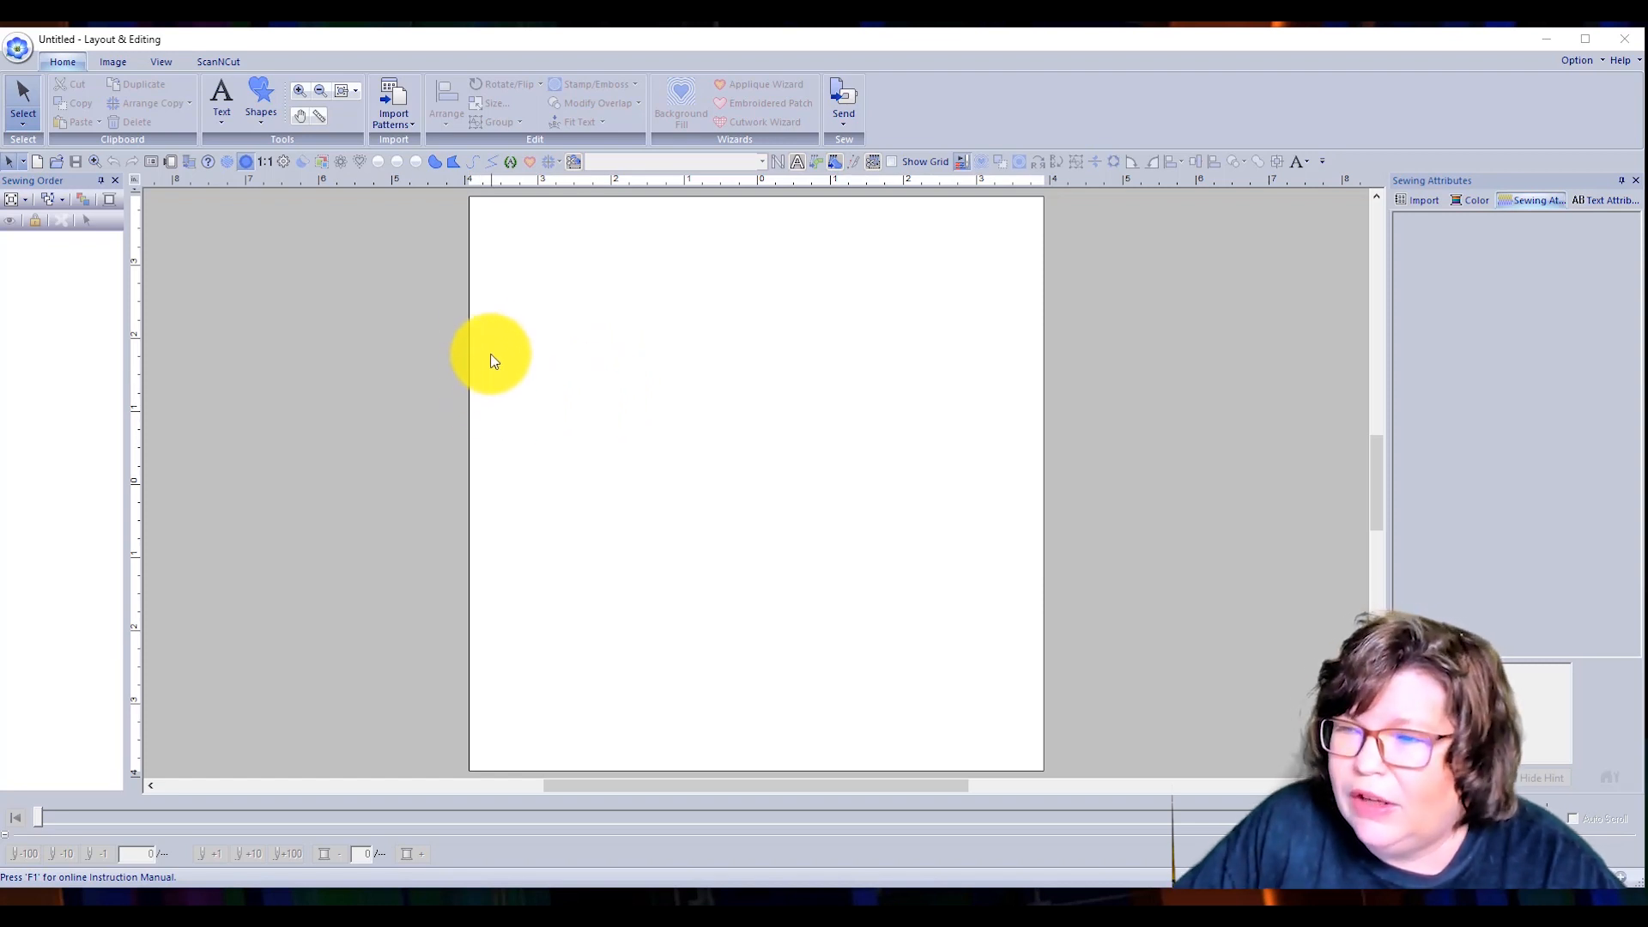
- Load Puzzle template.PNG from file as the page's background picture
{"action": "left_click", "coordinate": [112, 61]}
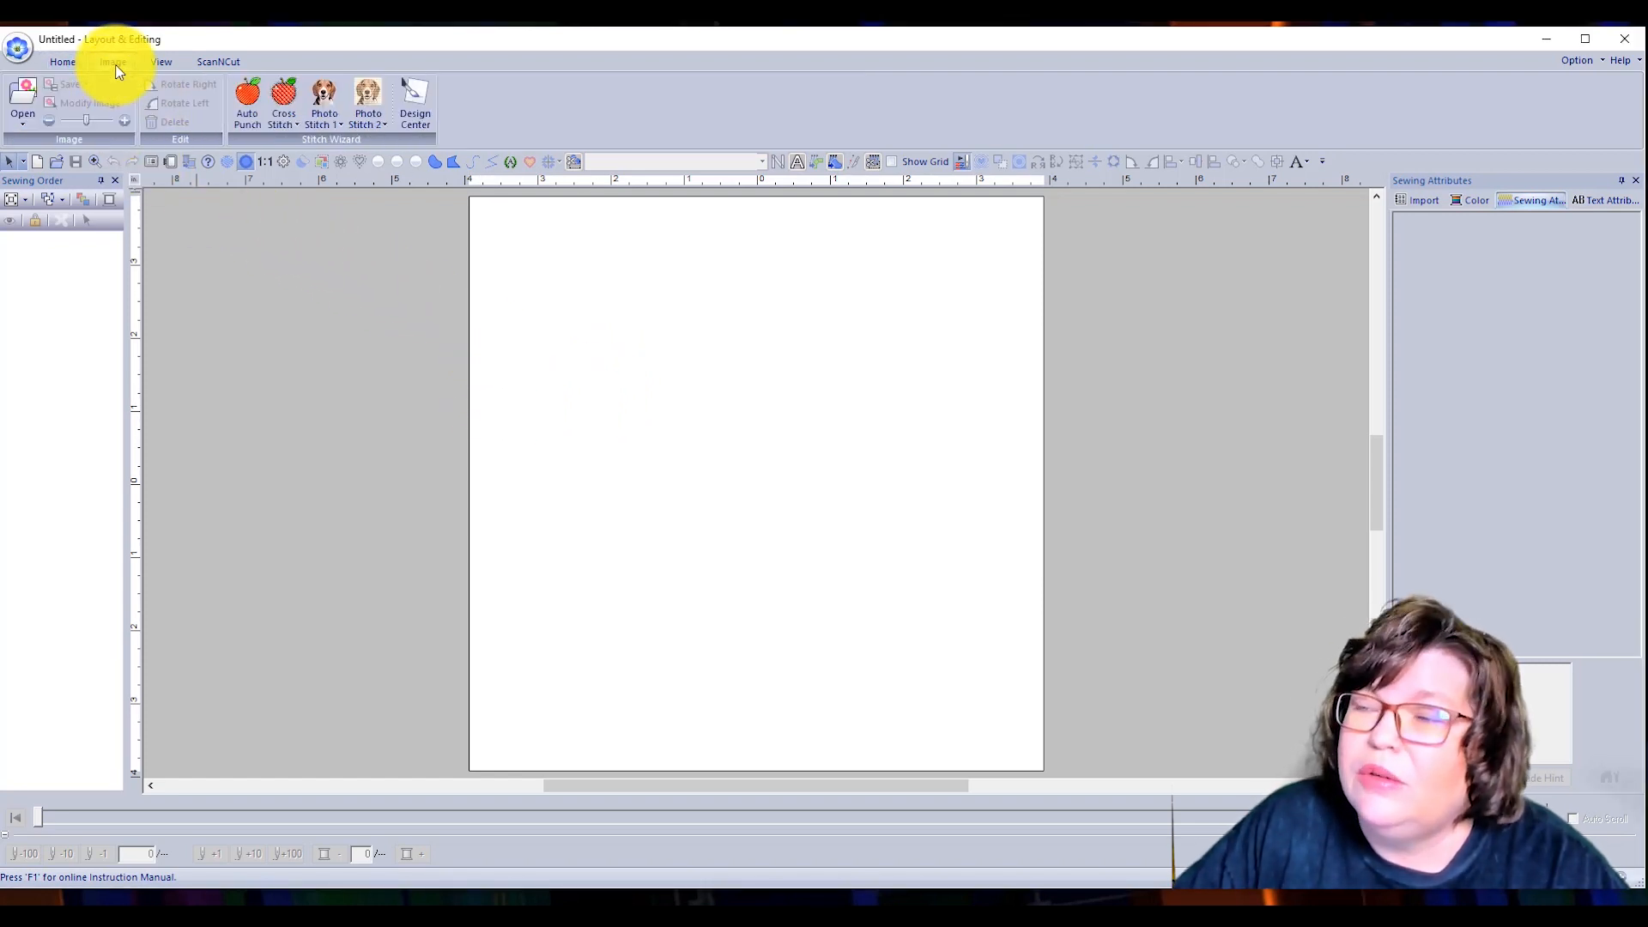
{"action": "left_click", "coordinate": [26, 93]}
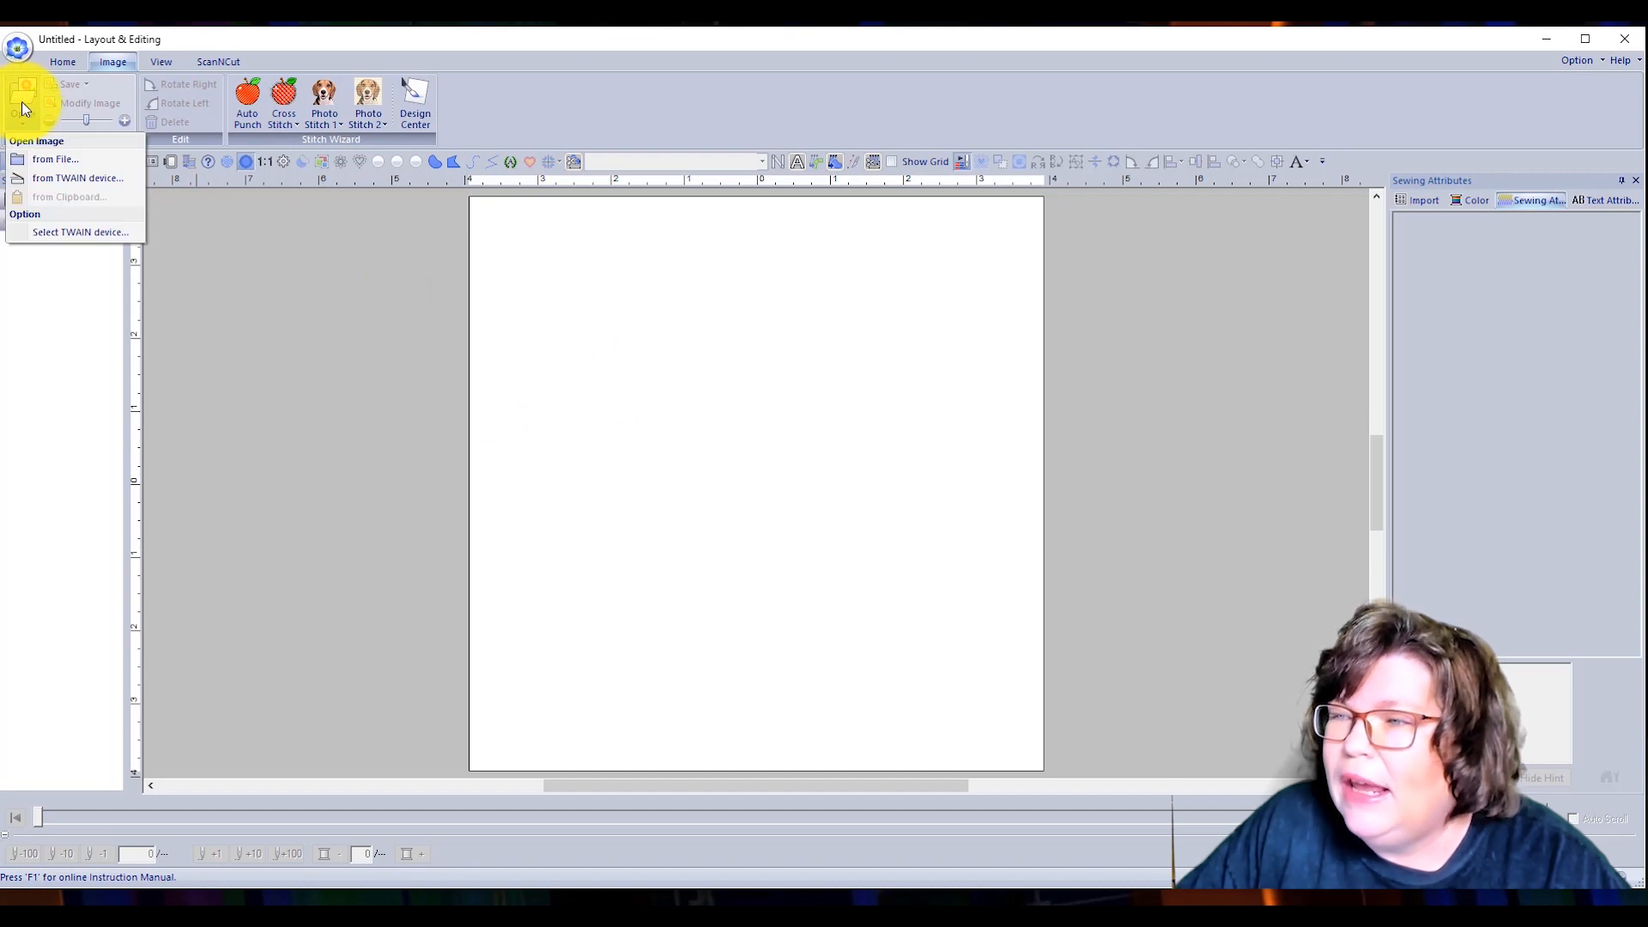
{"action": "left_click", "coordinate": [57, 159]}
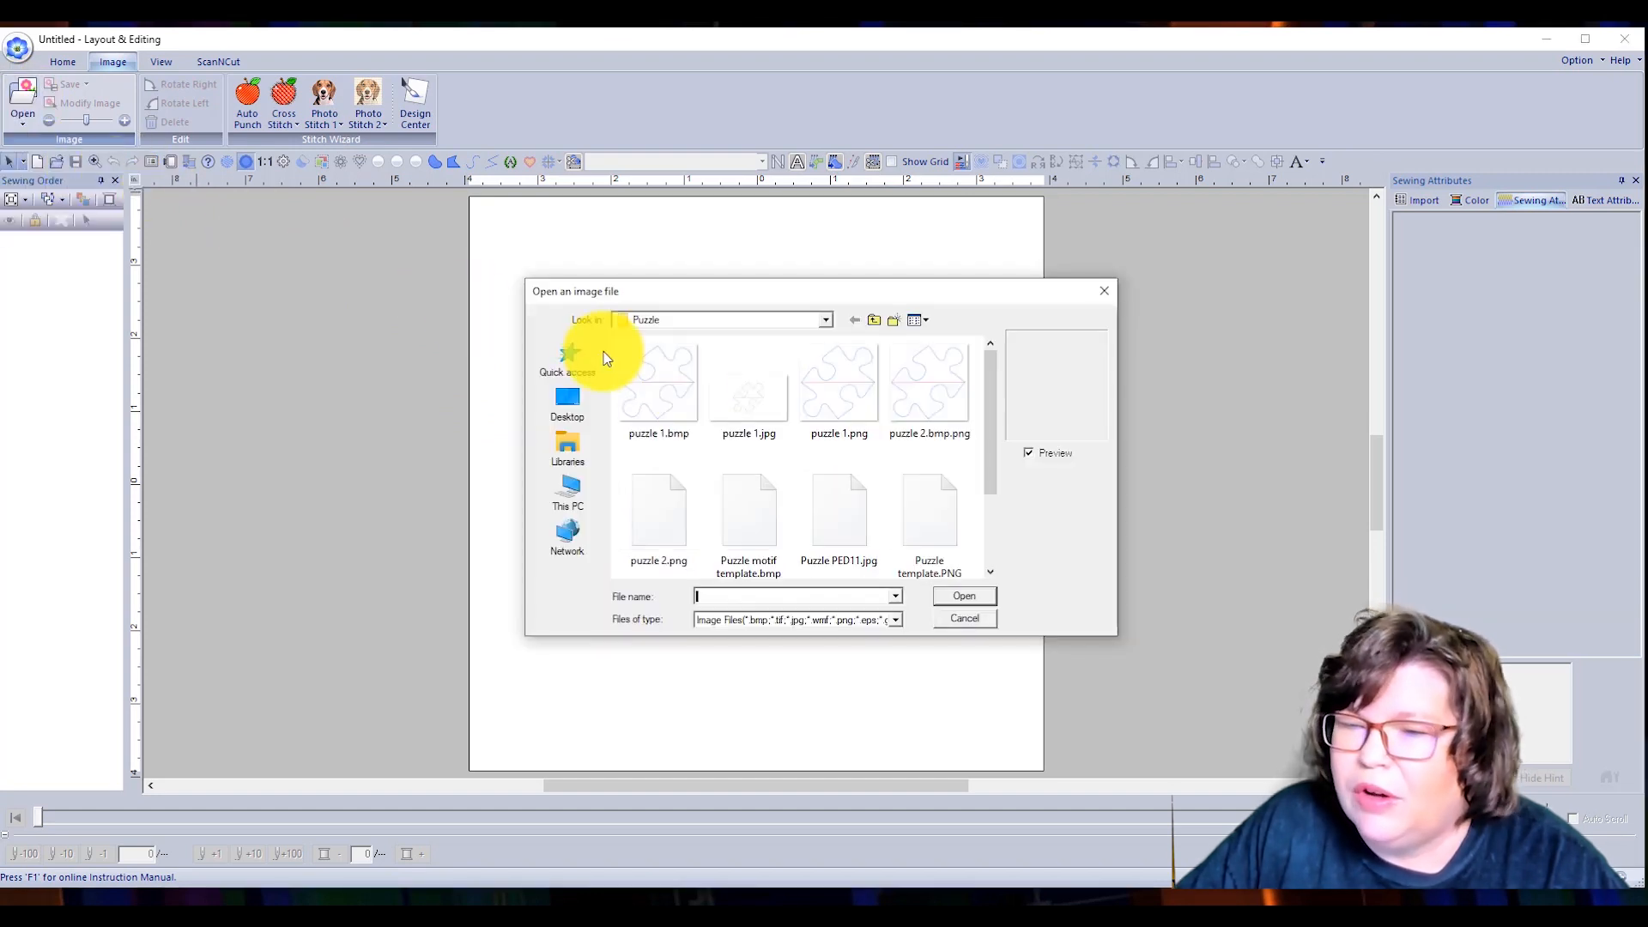
{"action": "left_click", "coordinate": [928, 510]}
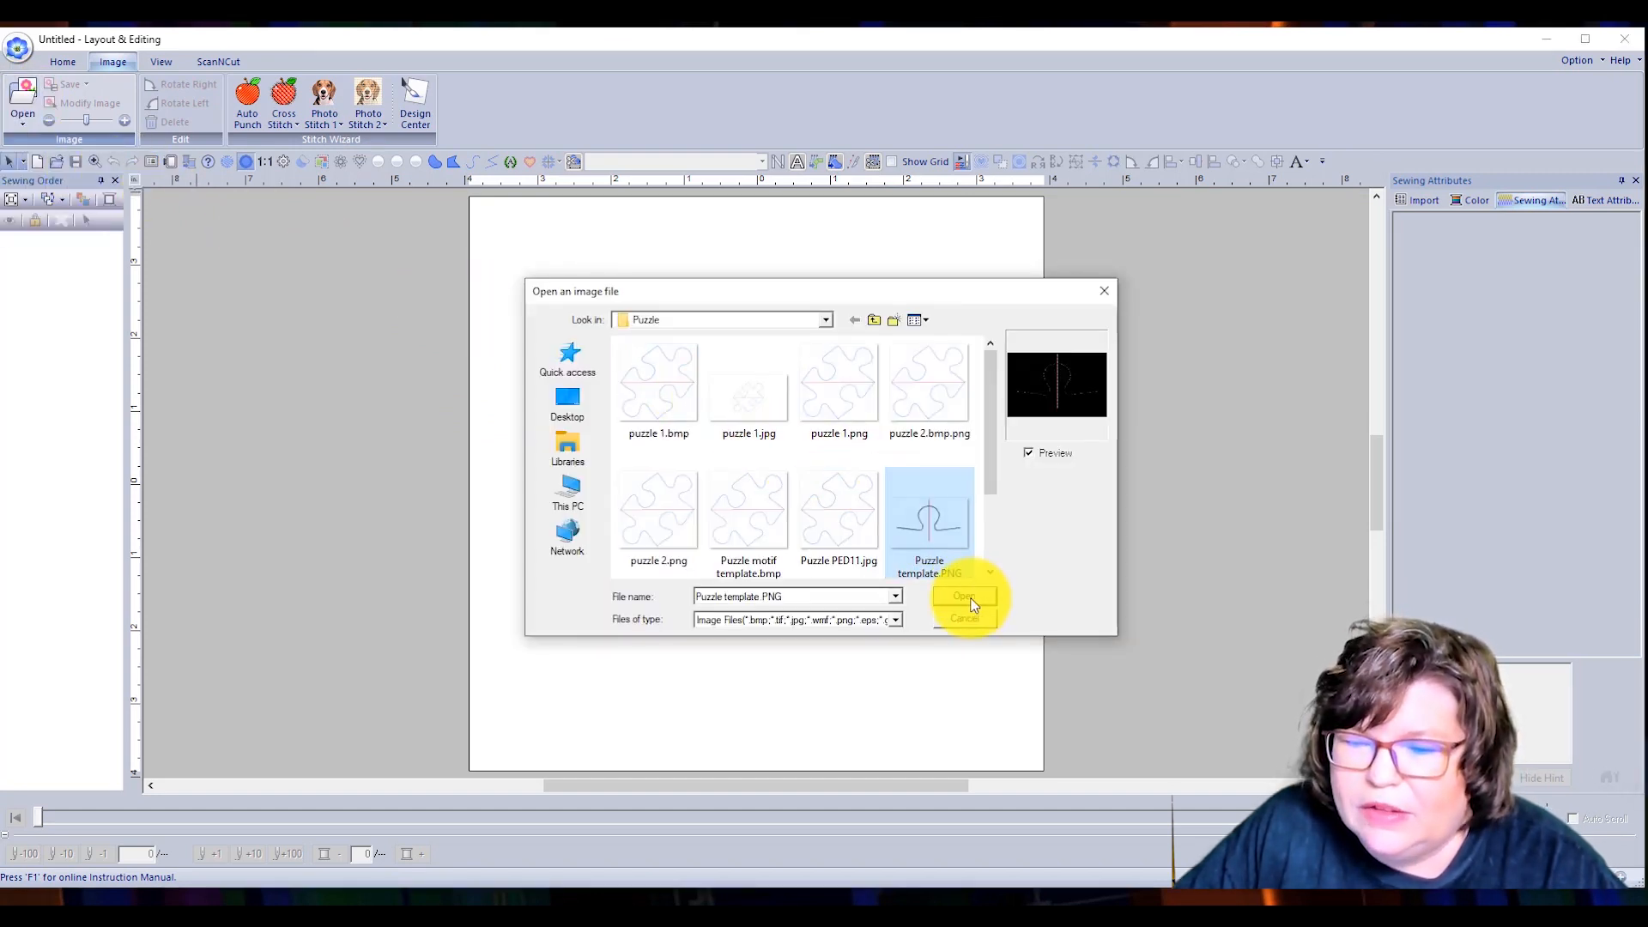
{"action": "left_click", "coordinate": [964, 596]}
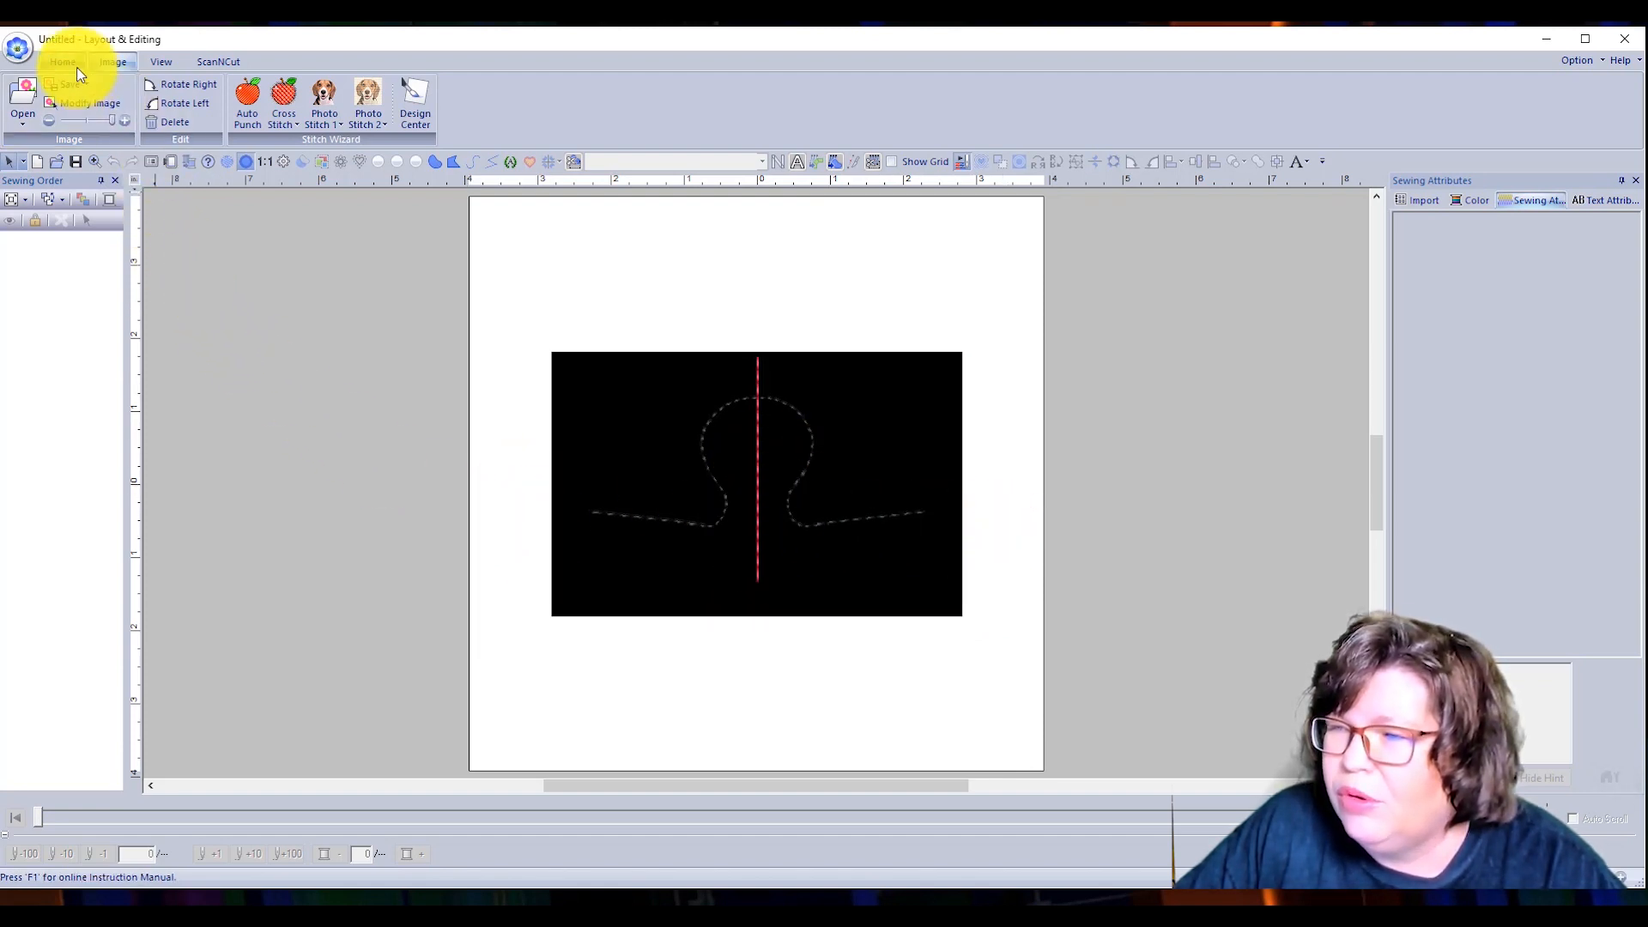
{"action": "left_click", "coordinate": [63, 62]}
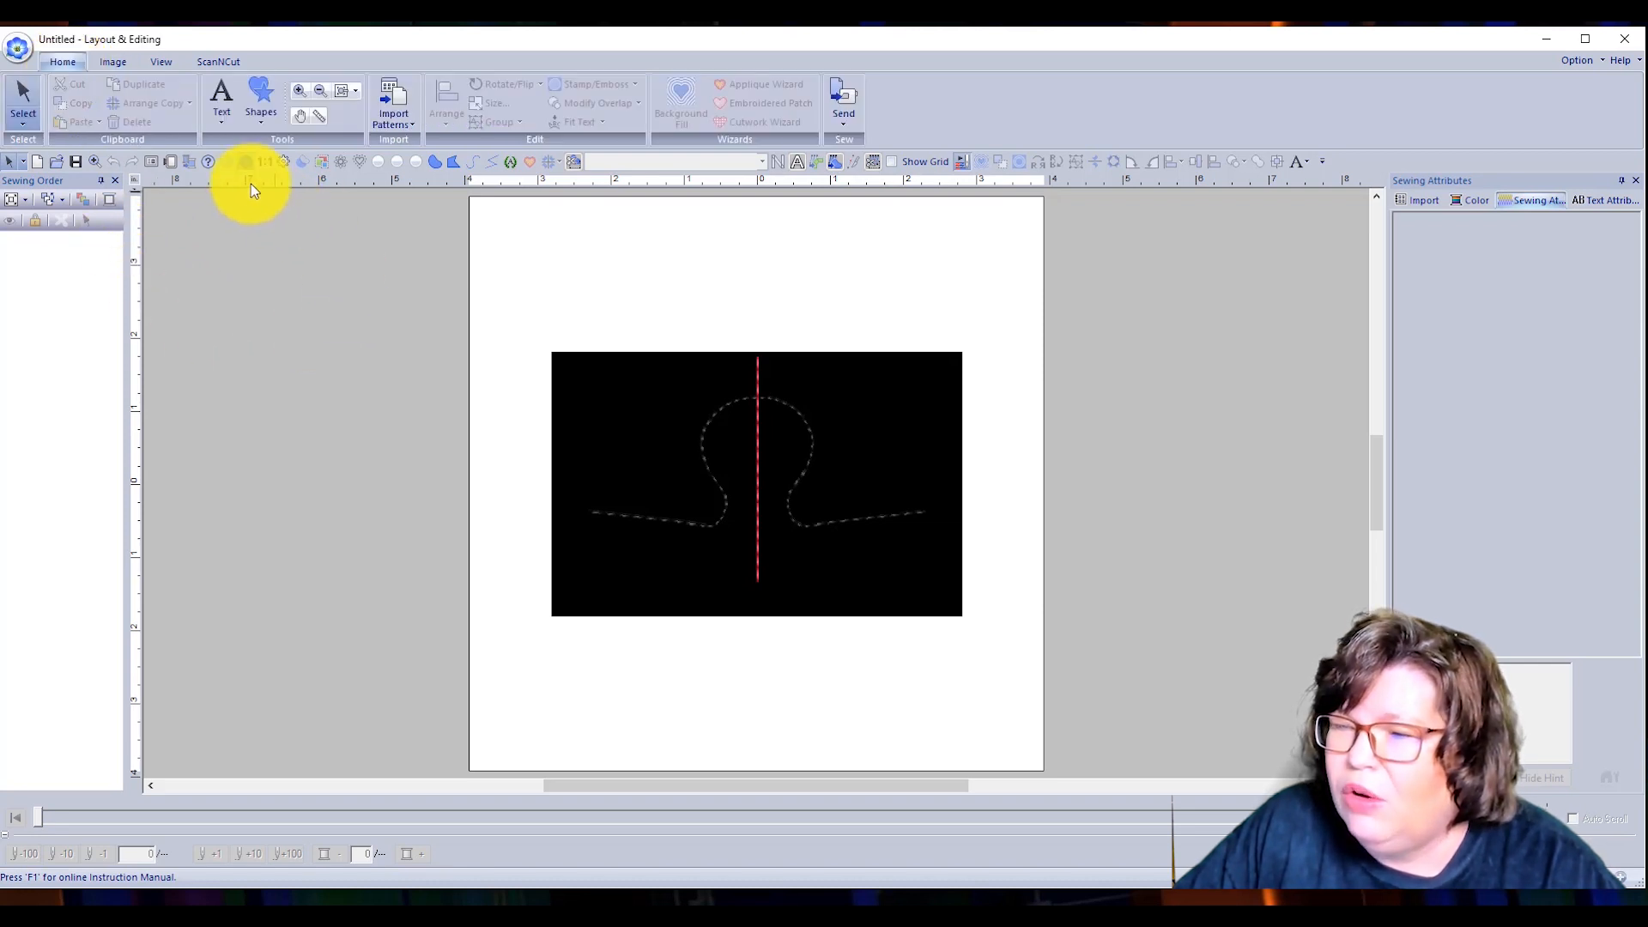
{"action": "mouse_move", "coordinate": [899, 190]}
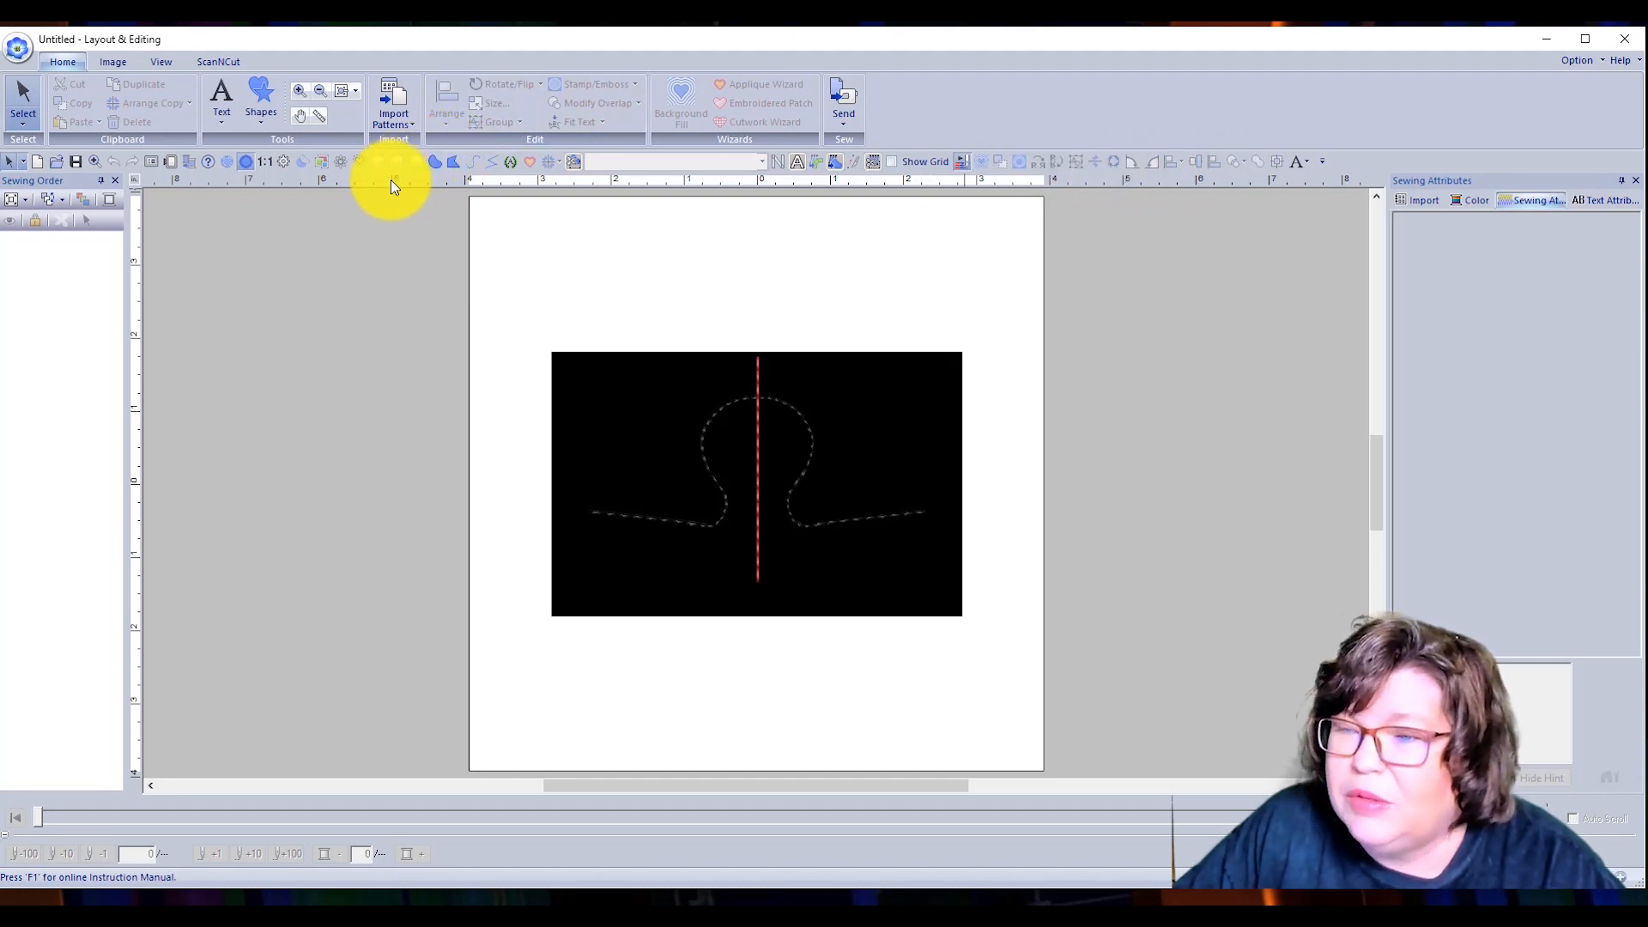
{"action": "mouse_move", "coordinate": [475, 161]}
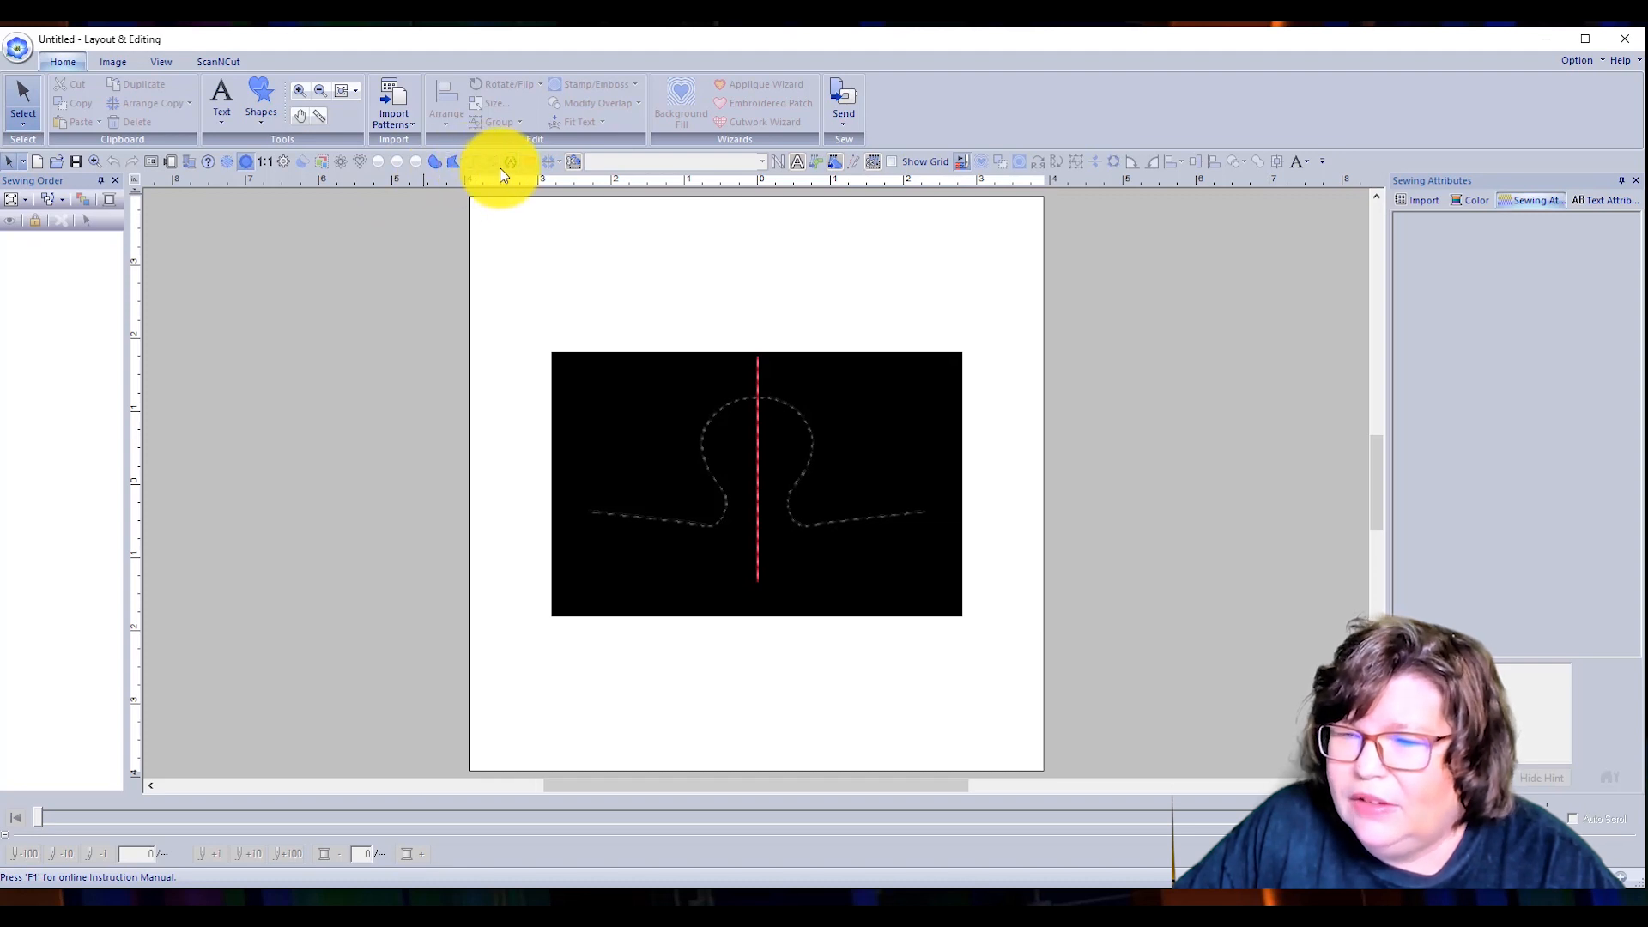
{"action": "mouse_move", "coordinate": [474, 161]}
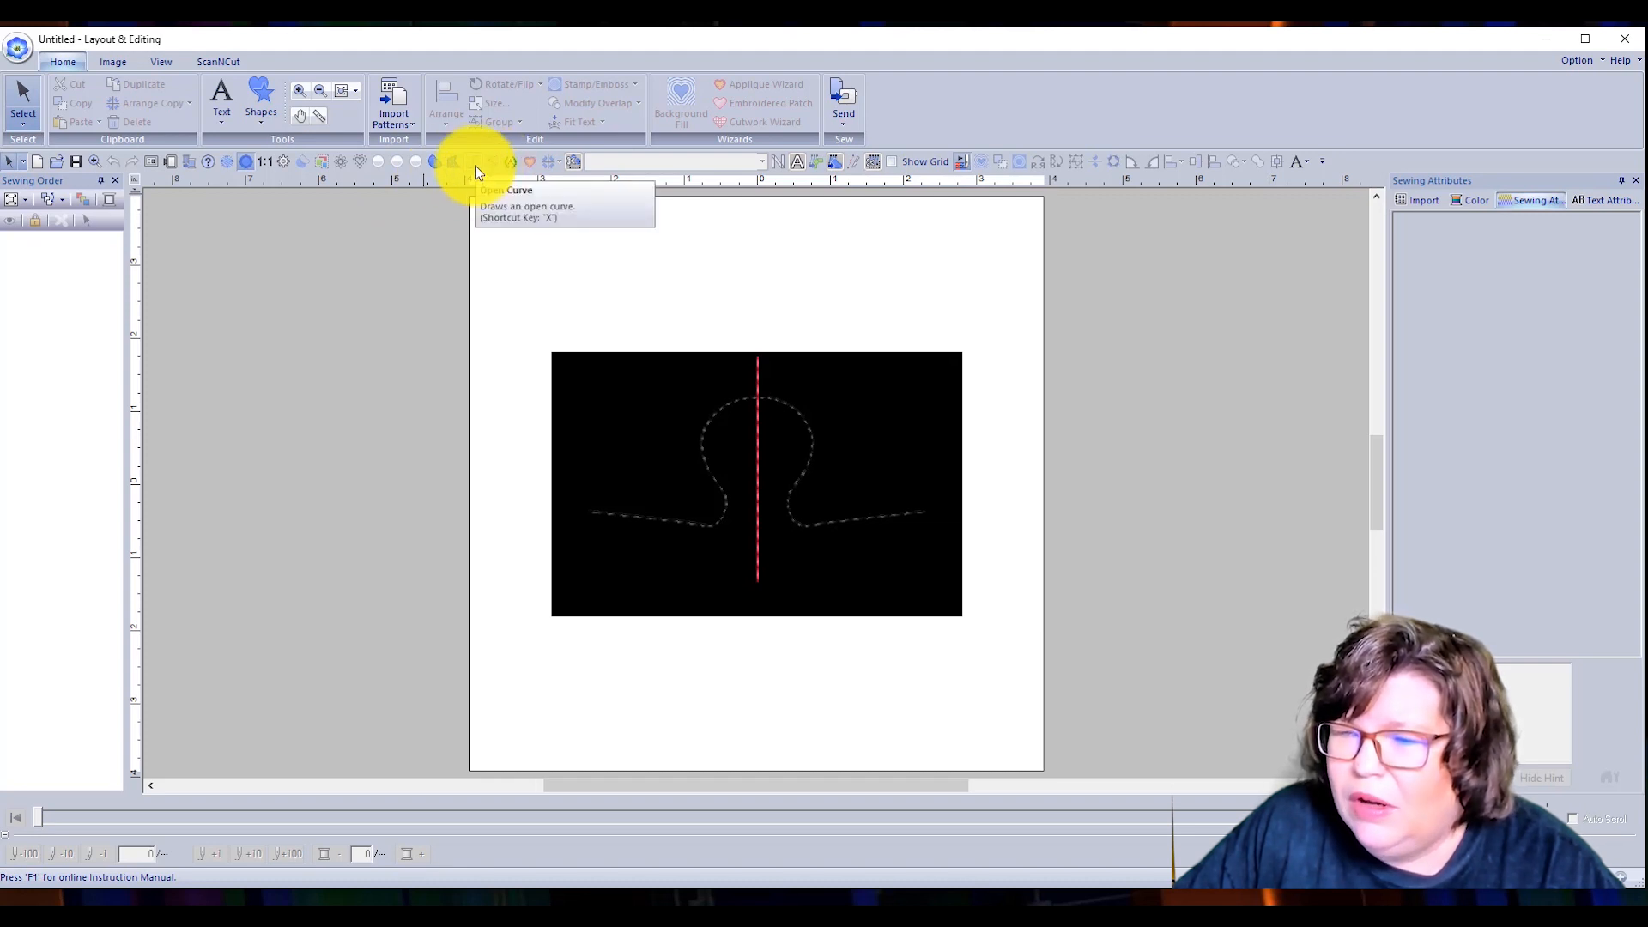
- Trace the tab's left half as an open curve to the red line, set to Running Stitch
{"action": "left_click", "coordinate": [473, 161]}
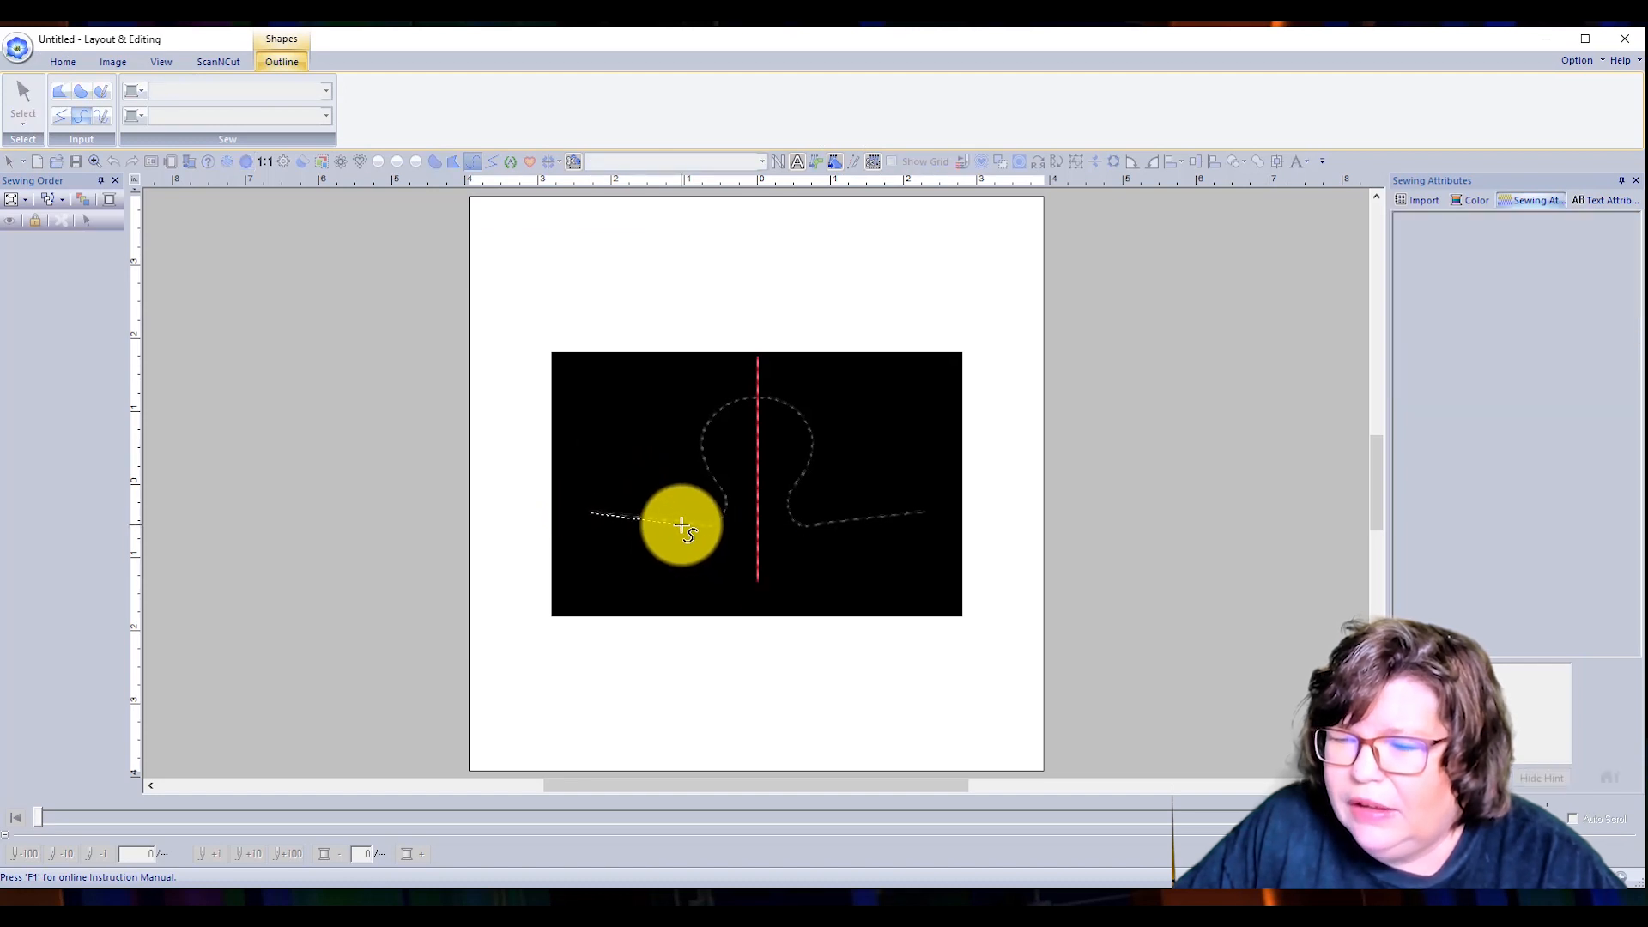
{"action": "left_click_drag", "start_coordinate": [680, 525], "coordinate": [730, 505]}
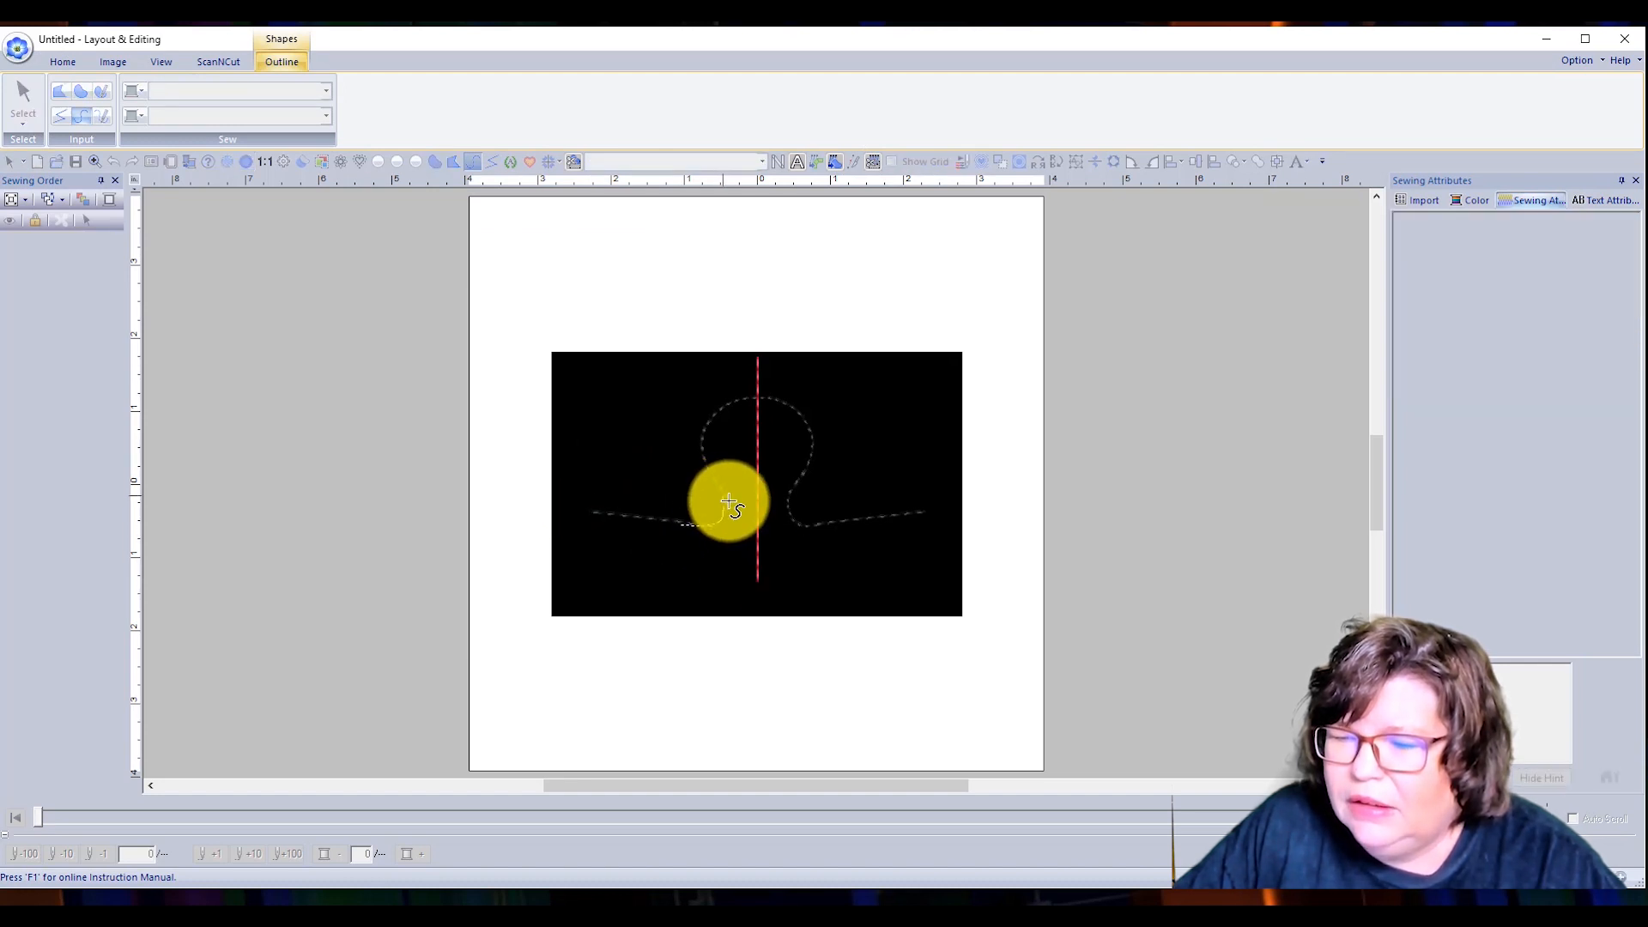
{"action": "left_click_drag", "start_coordinate": [729, 504], "coordinate": [712, 479]}
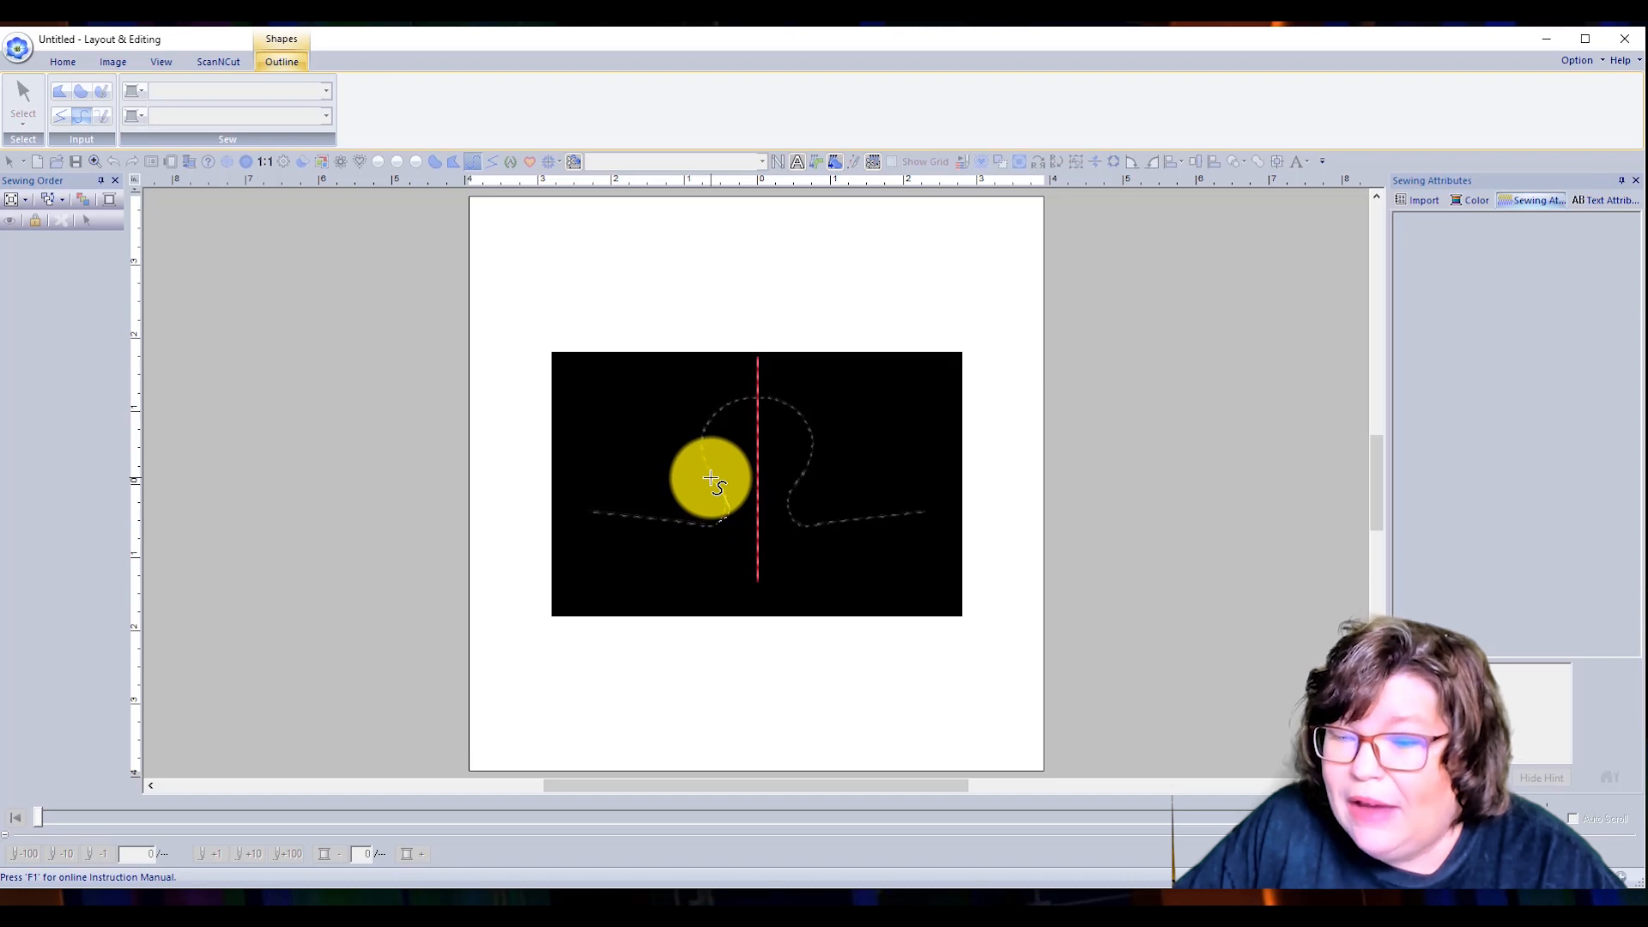
{"action": "left_click_drag", "start_coordinate": [715, 481], "coordinate": [718, 410]}
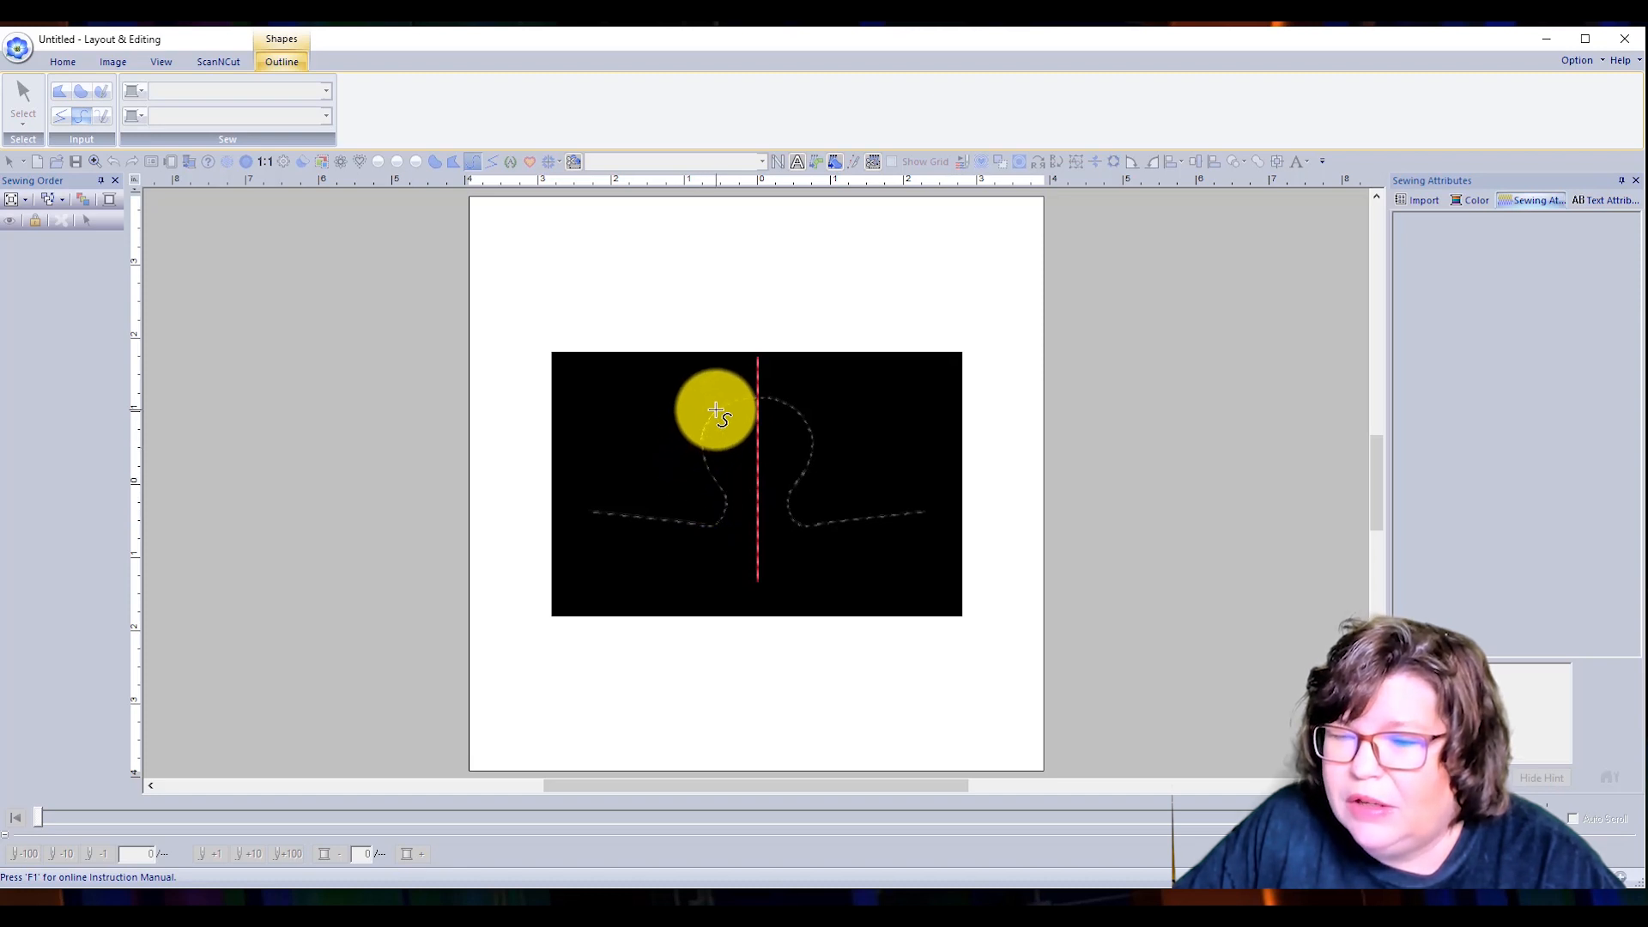
{"action": "left_click_drag", "start_coordinate": [718, 410], "coordinate": [757, 397]}
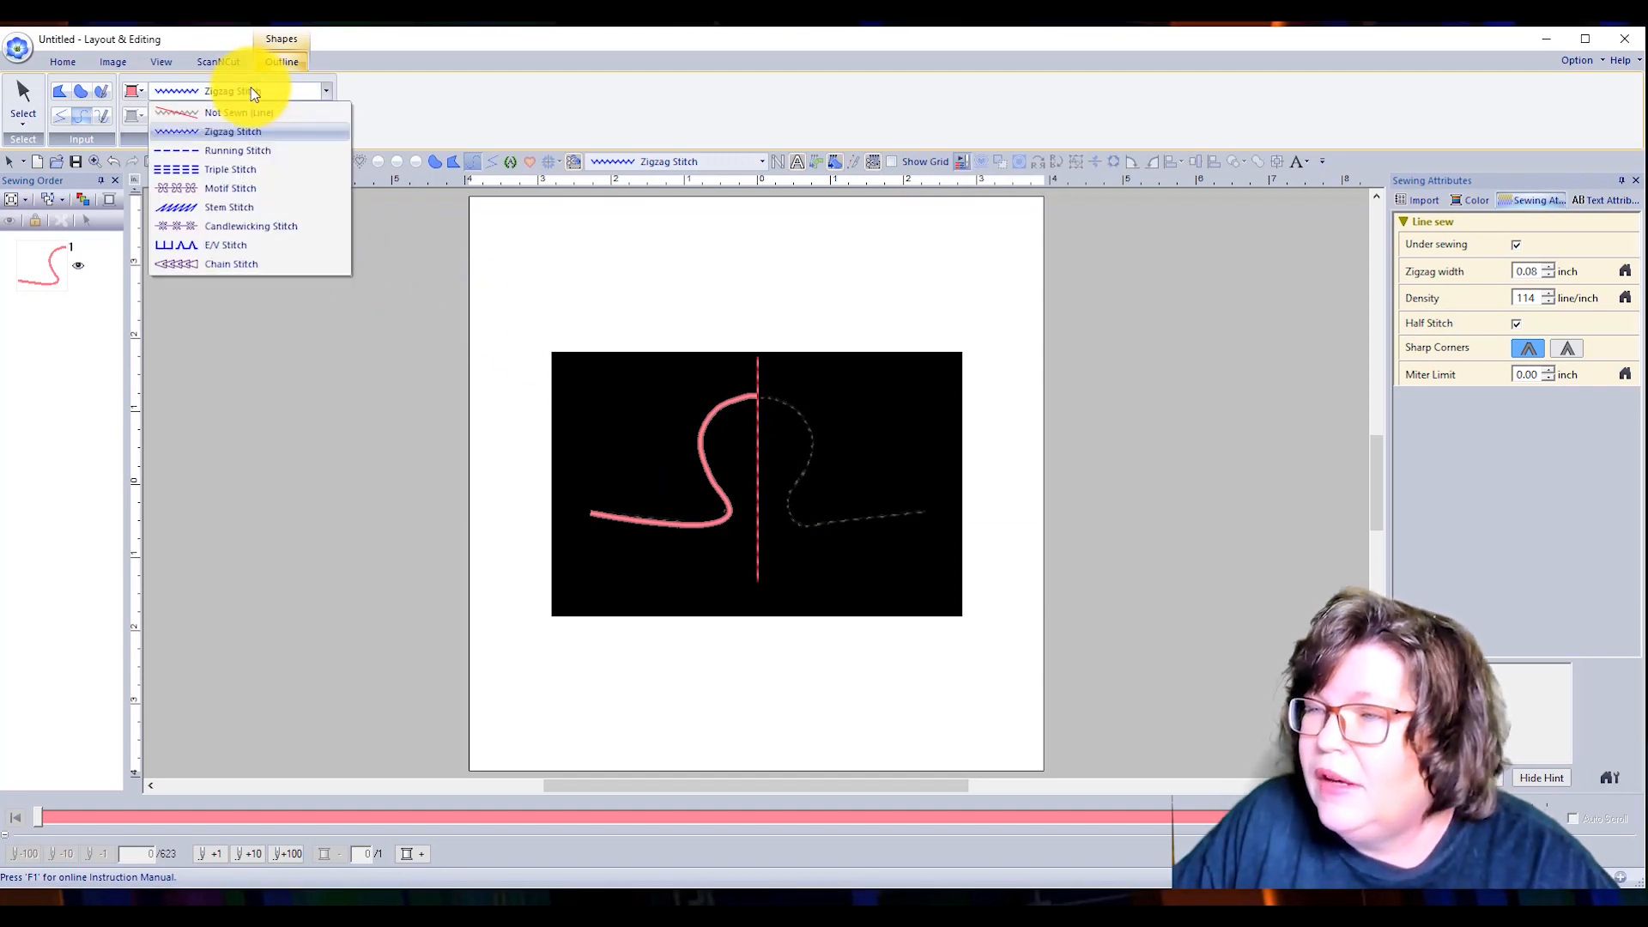
{"action": "left_click", "coordinate": [237, 150]}
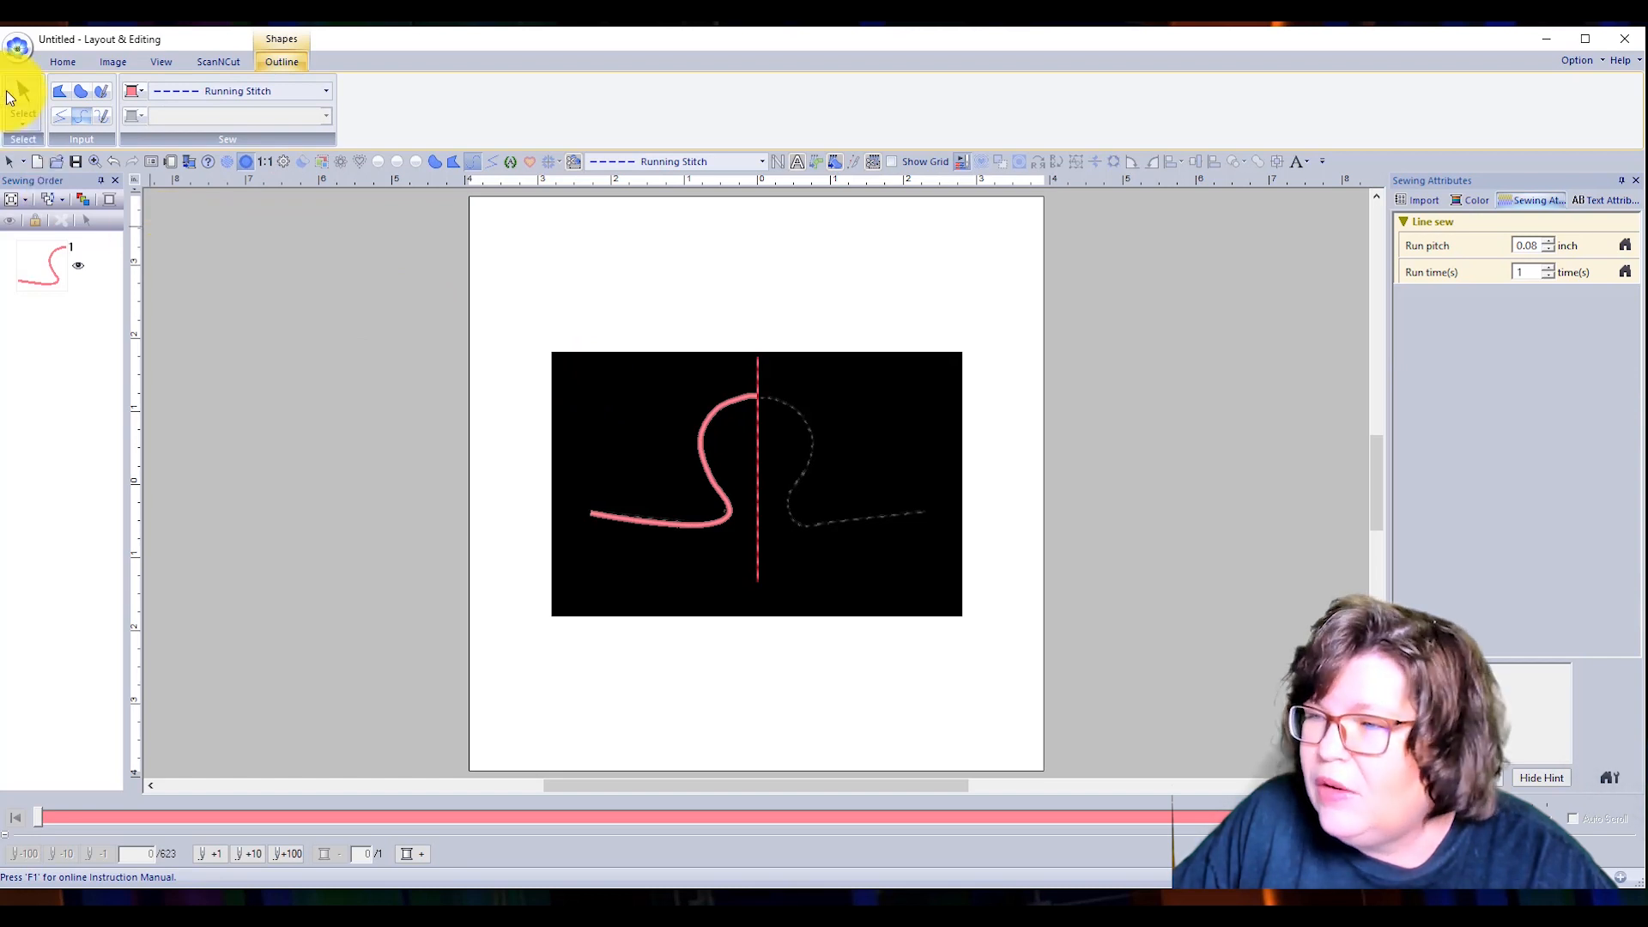
- Make the traced curve a running stitch line and adjust its points to follow the knob
{"action": "left_click", "coordinate": [282, 39]}
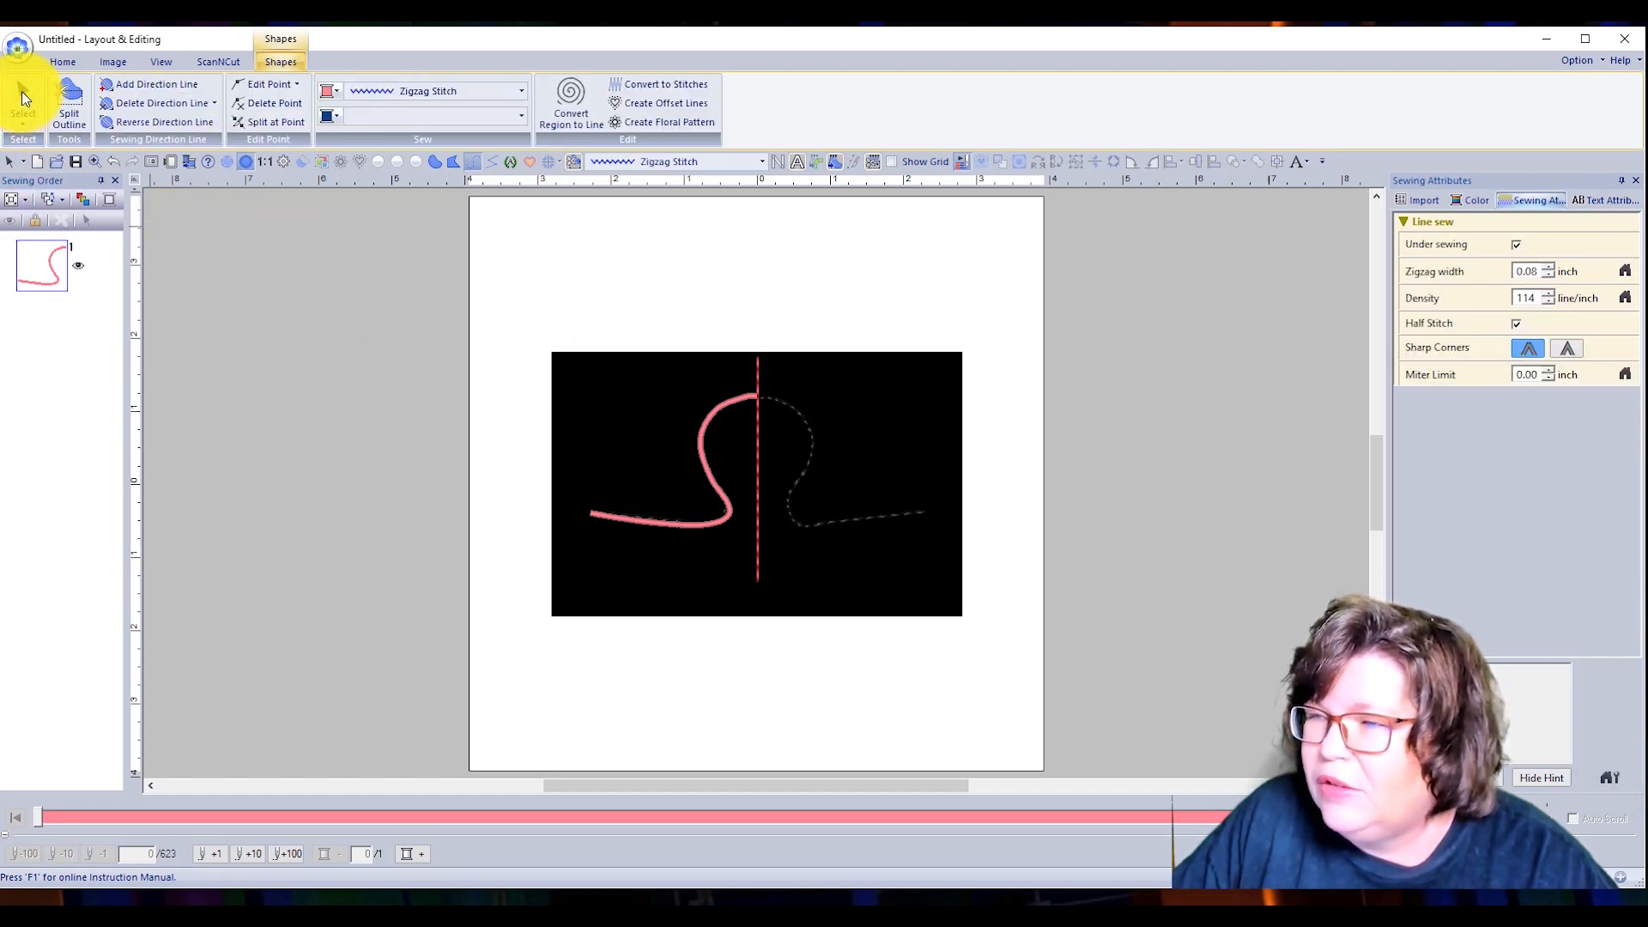
{"action": "left_click", "coordinate": [698, 458]}
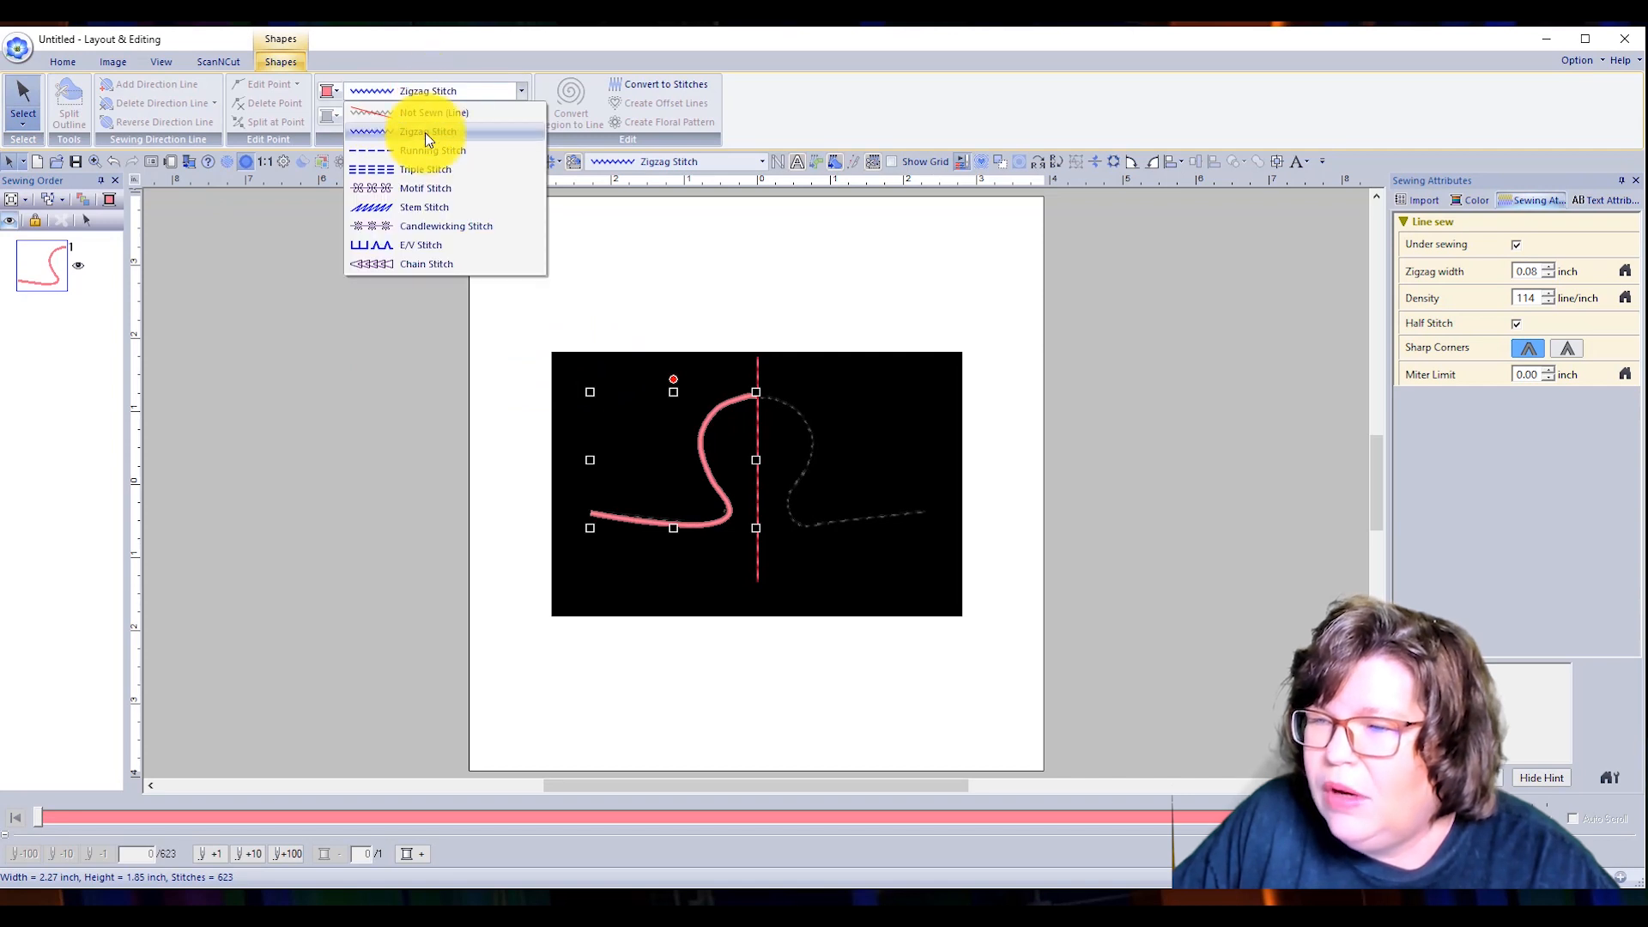
{"action": "left_click", "coordinate": [431, 149]}
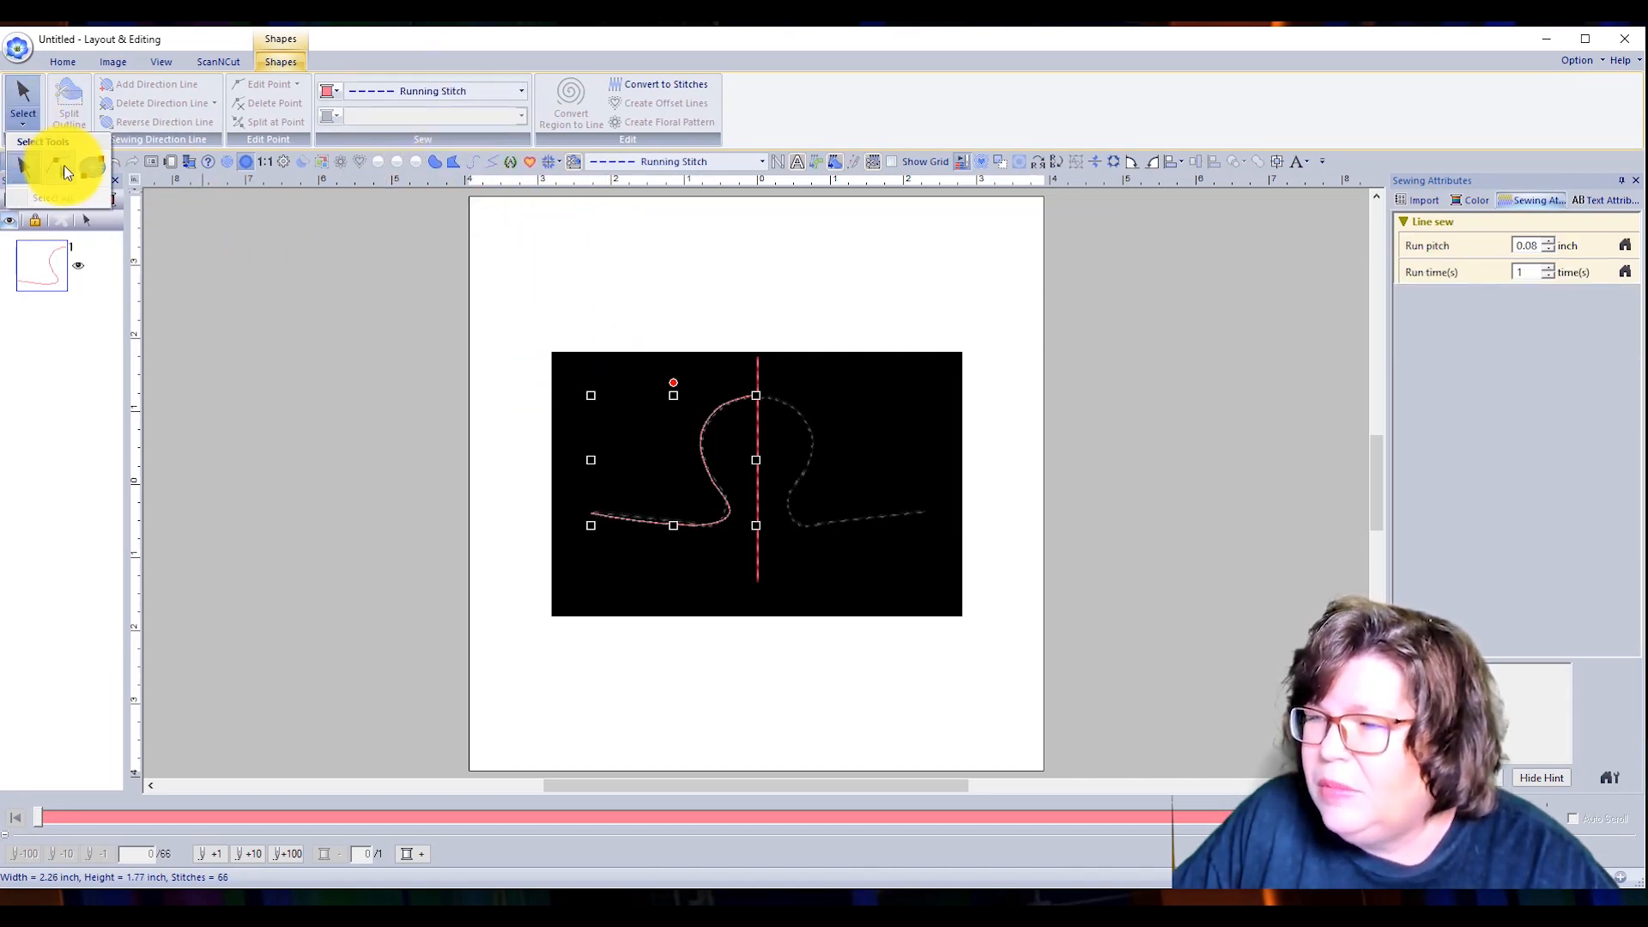
{"action": "left_click", "coordinate": [713, 521]}
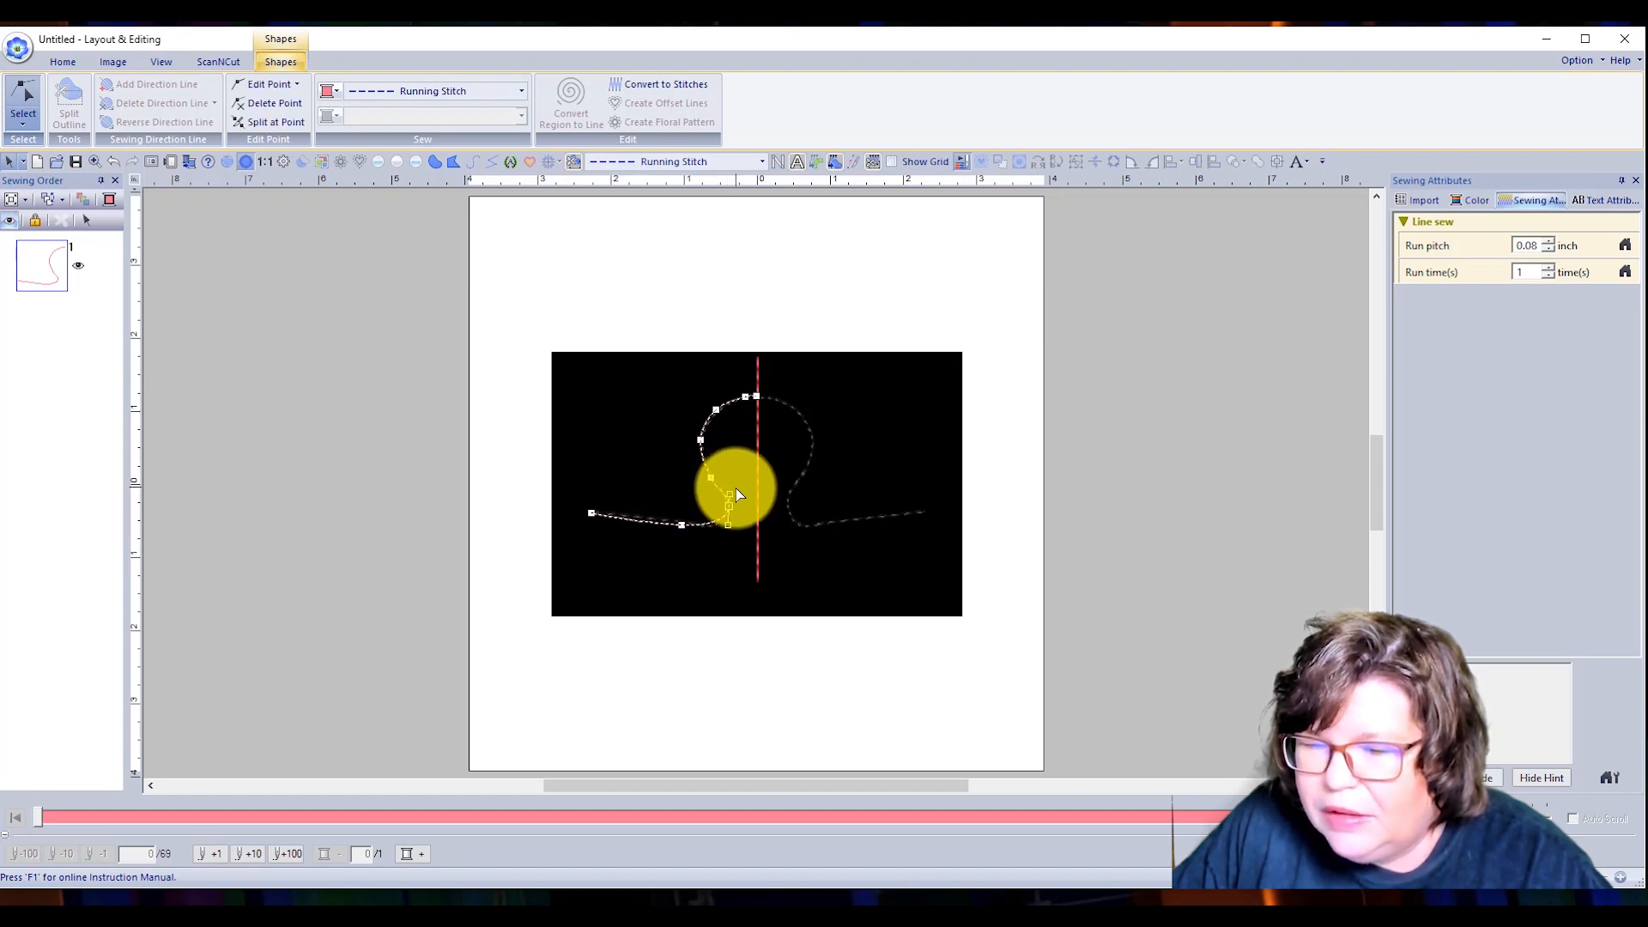
{"action": "mouse_move", "coordinate": [215, 305]}
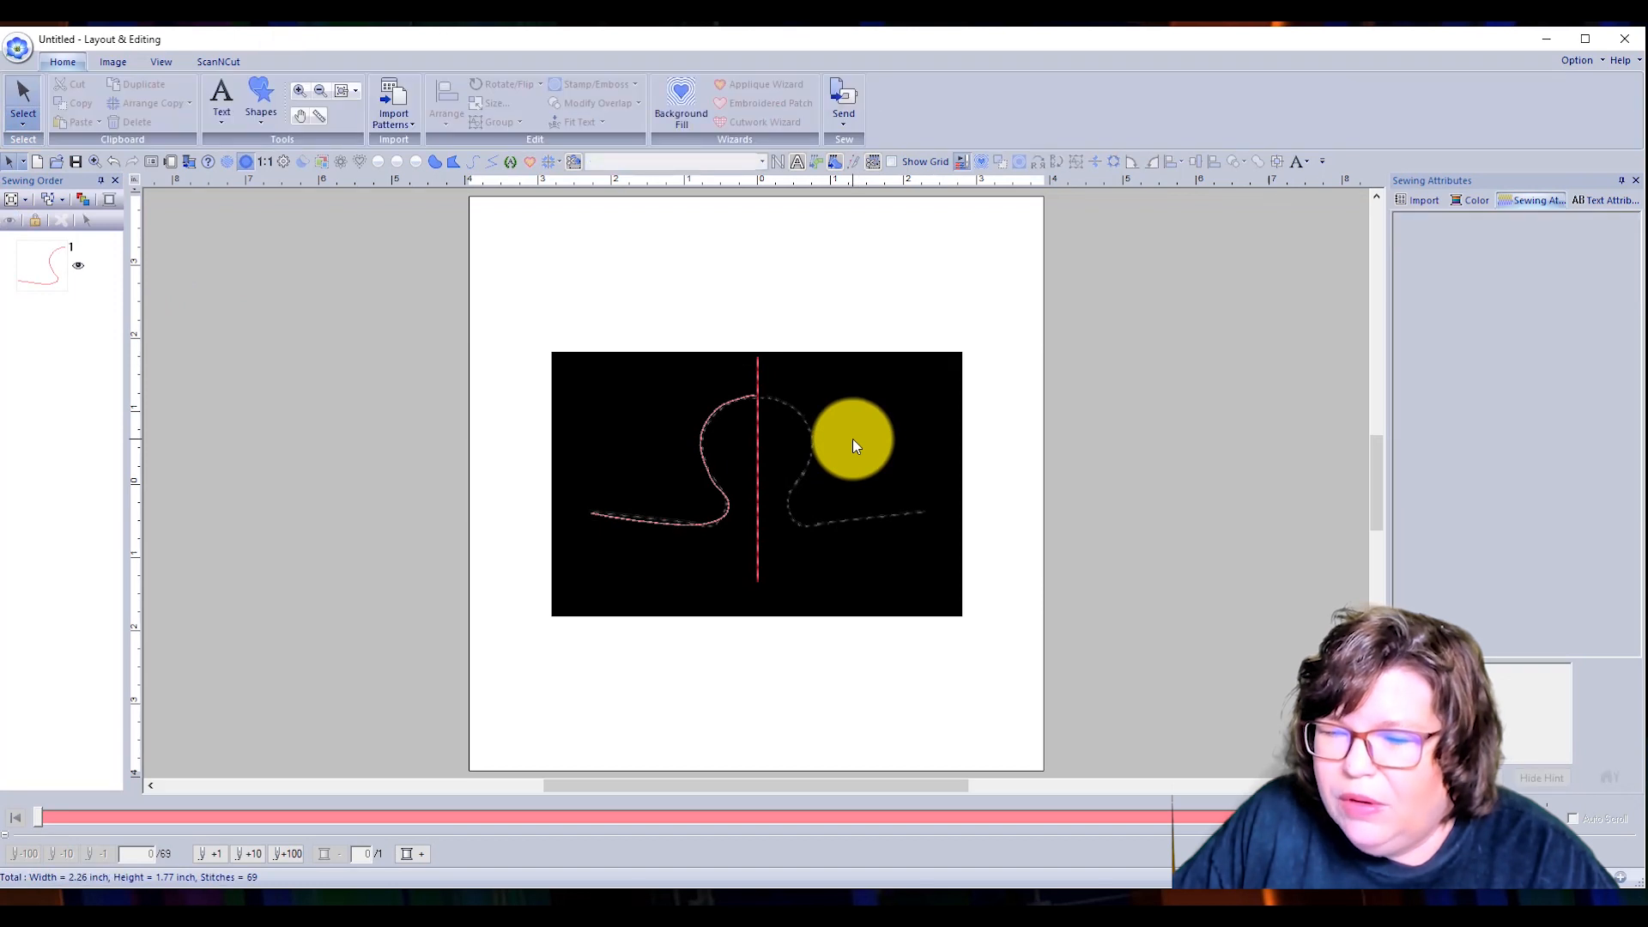
{"action": "left_click_drag", "start_coordinate": [854, 440], "coordinate": [818, 514]}
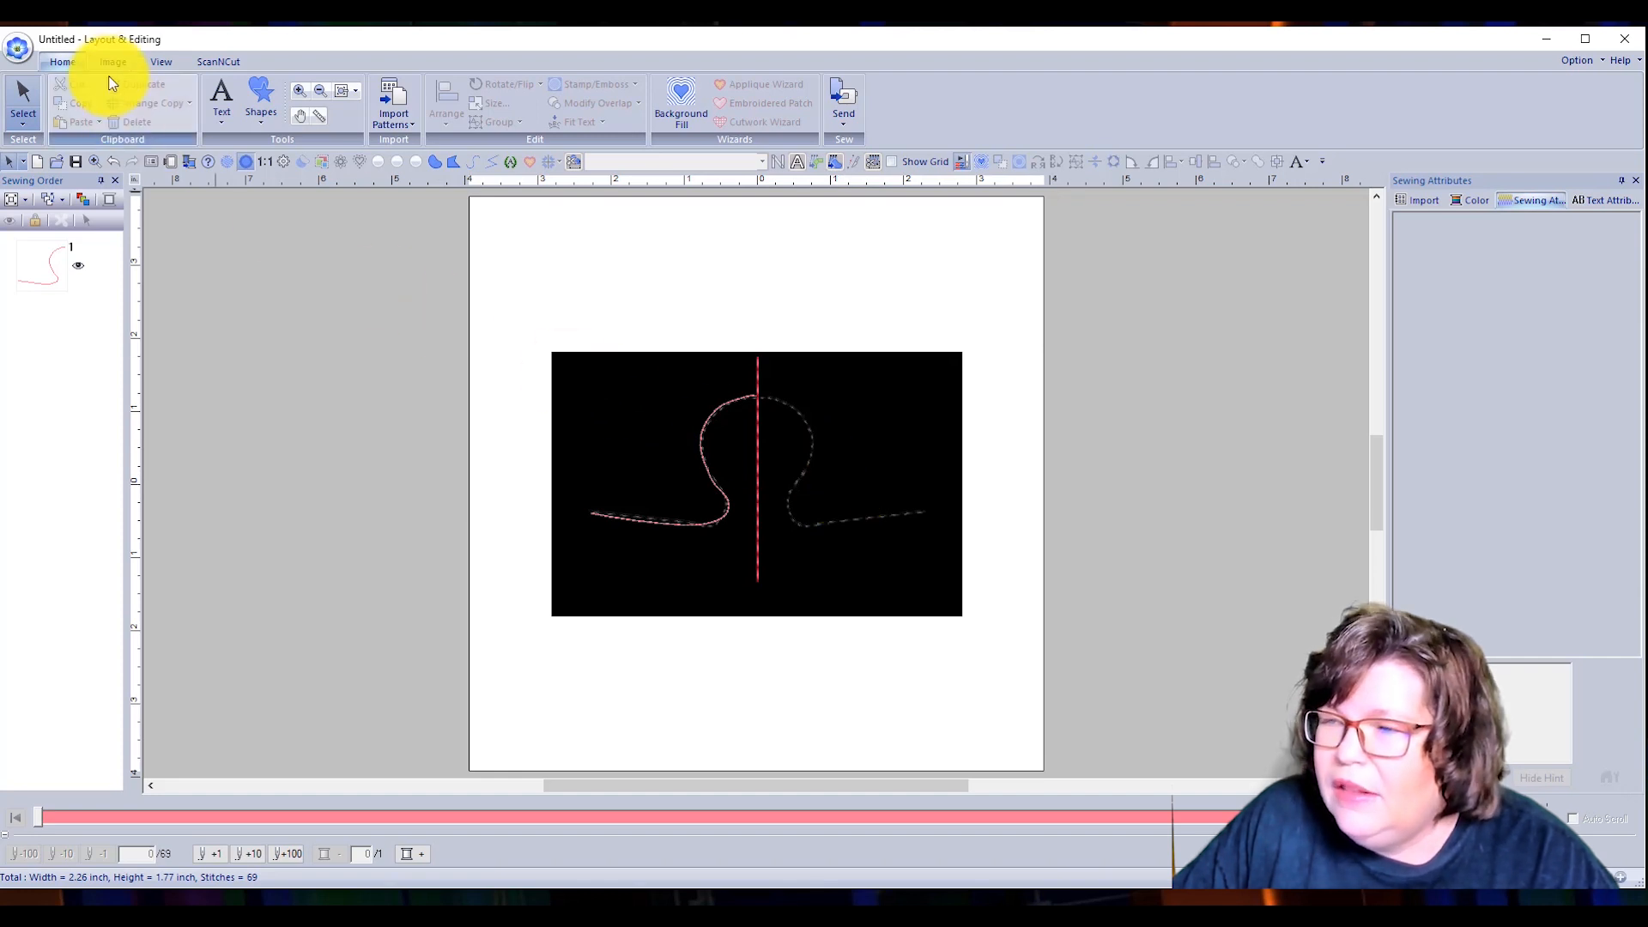
- Delete the puzzle template background image, leaving only the half-knob curve
{"action": "left_click", "coordinate": [108, 61]}
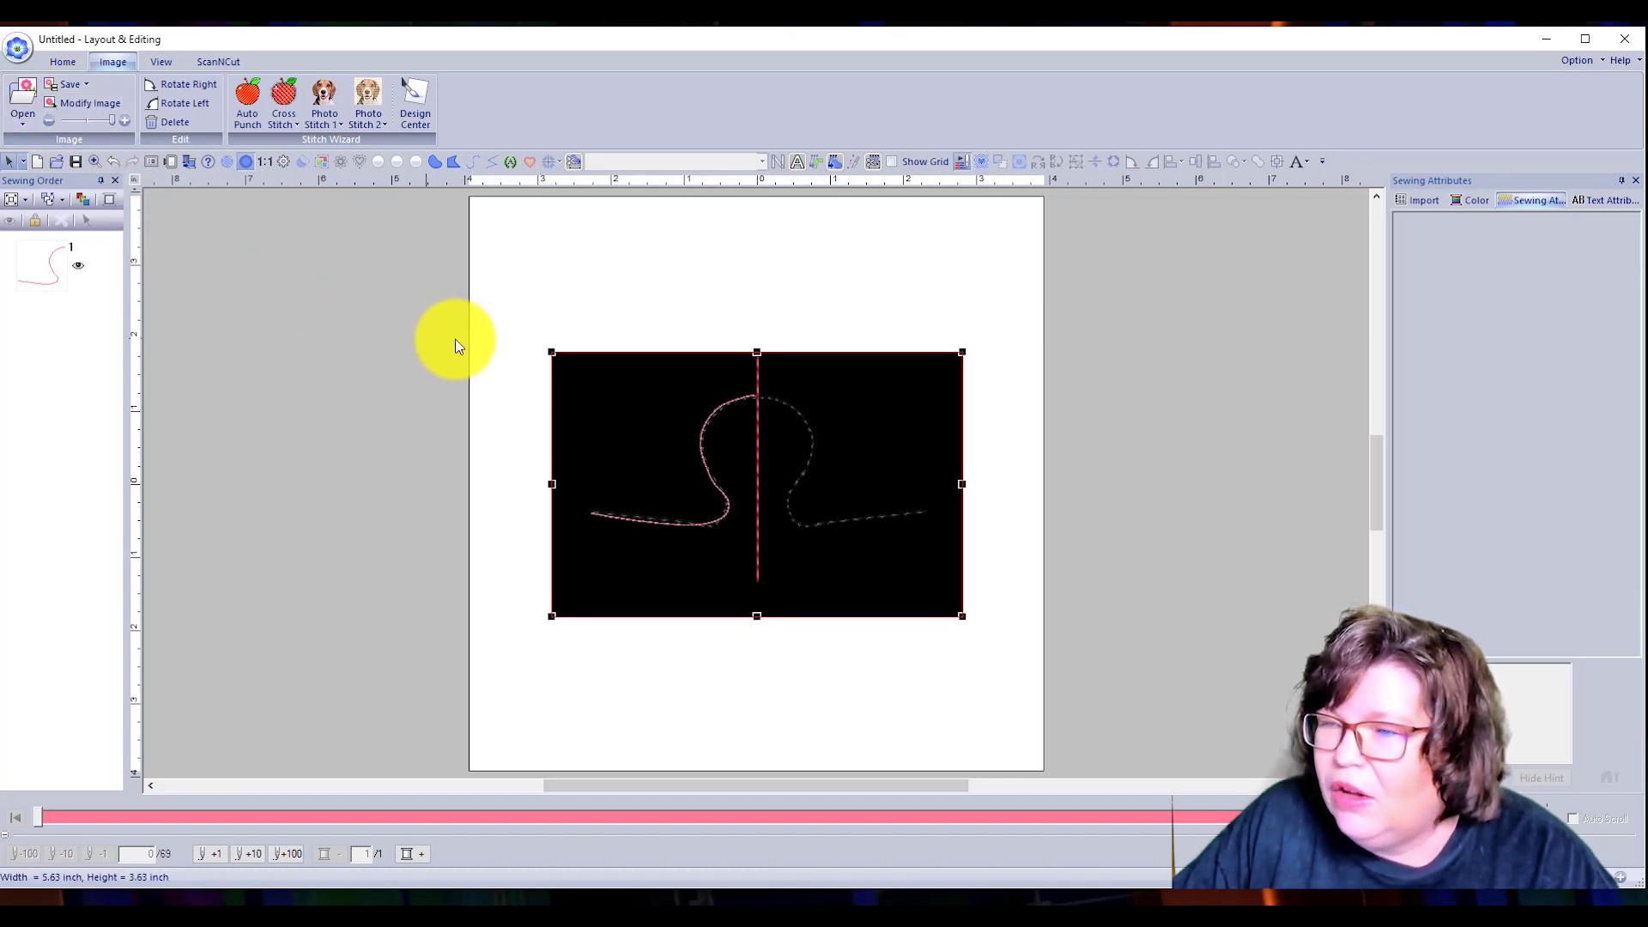
{"action": "mouse_move", "coordinate": [409, 326]}
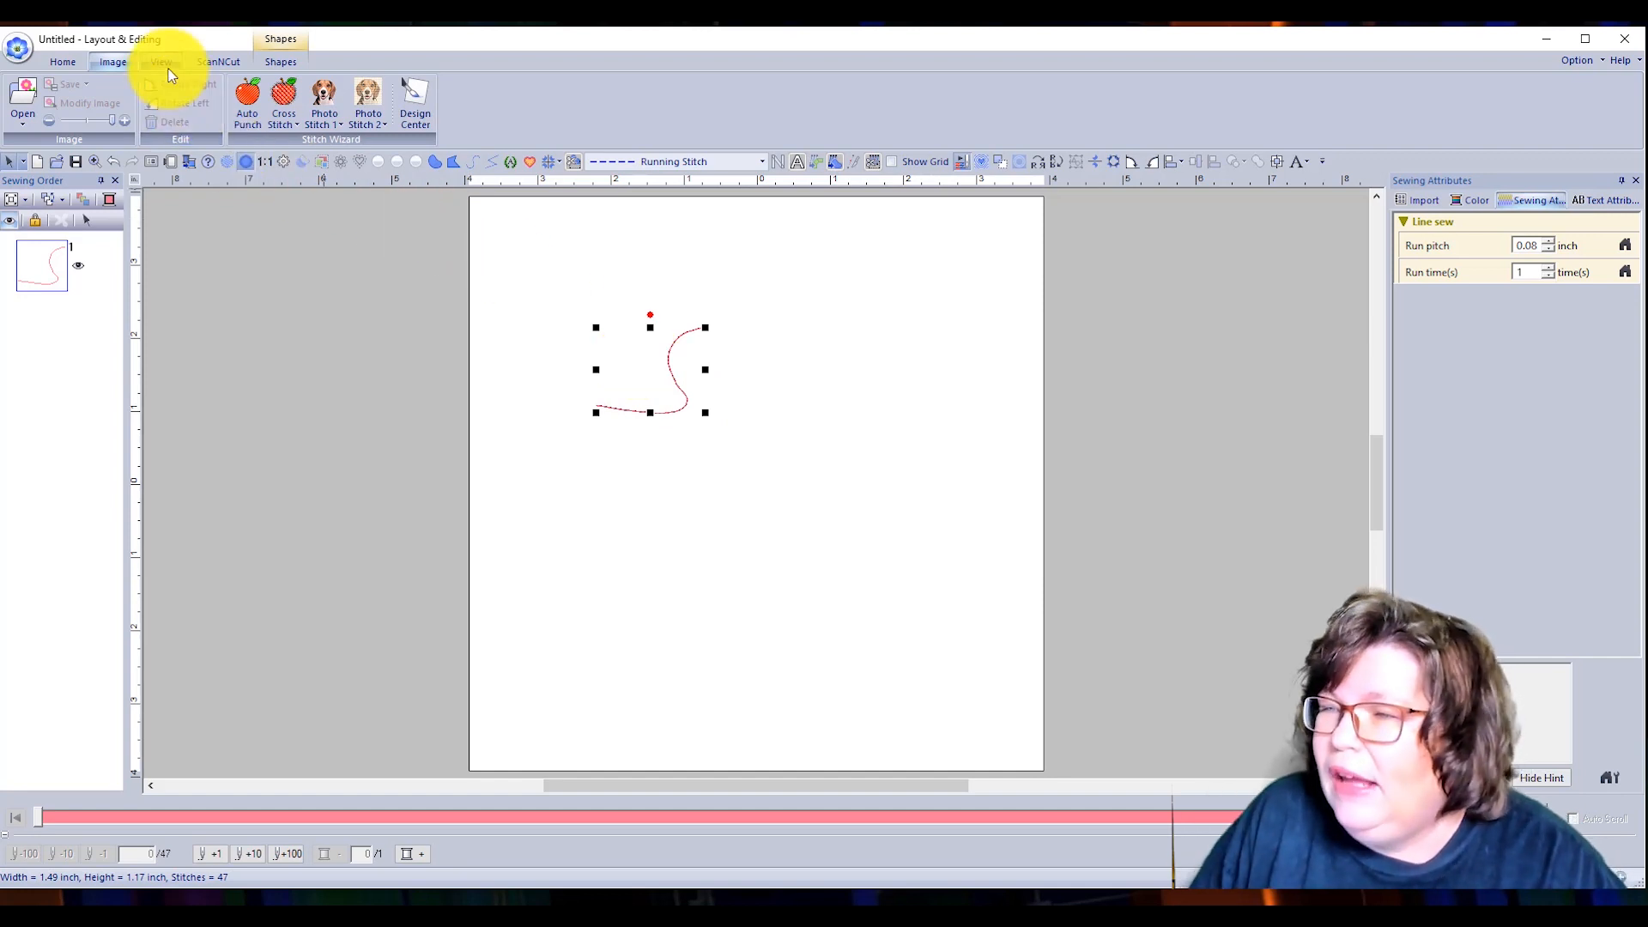
{"action": "left_click", "coordinate": [60, 62]}
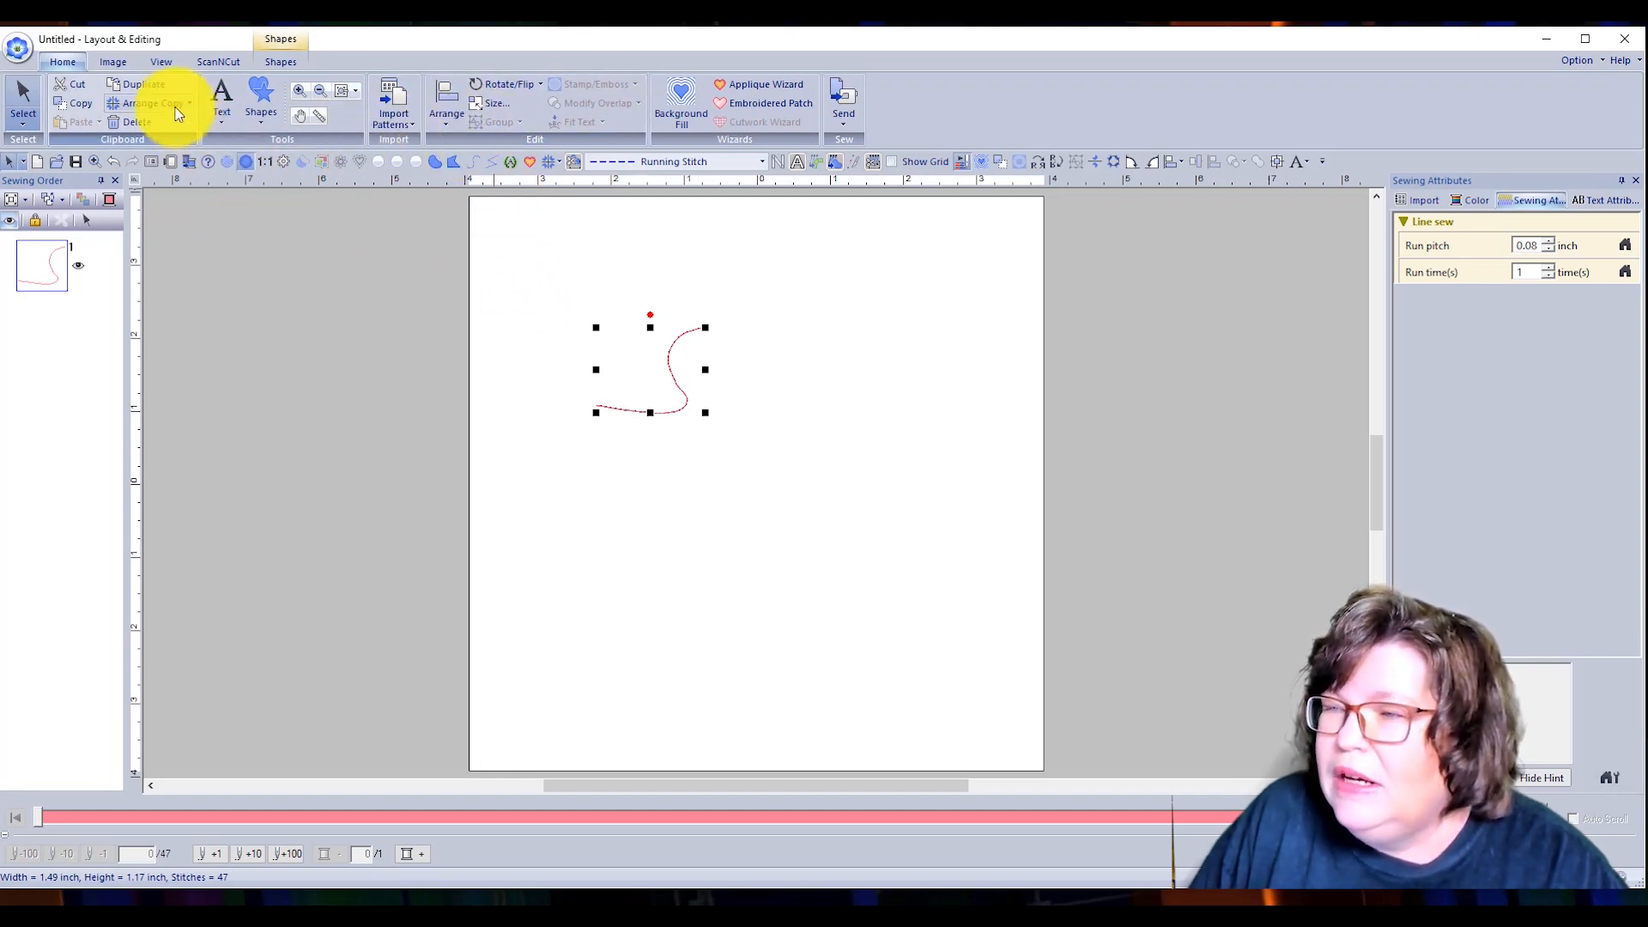
- Add a vertical mirror copy of the half curve and select both halves
{"action": "left_click", "coordinate": [155, 103]}
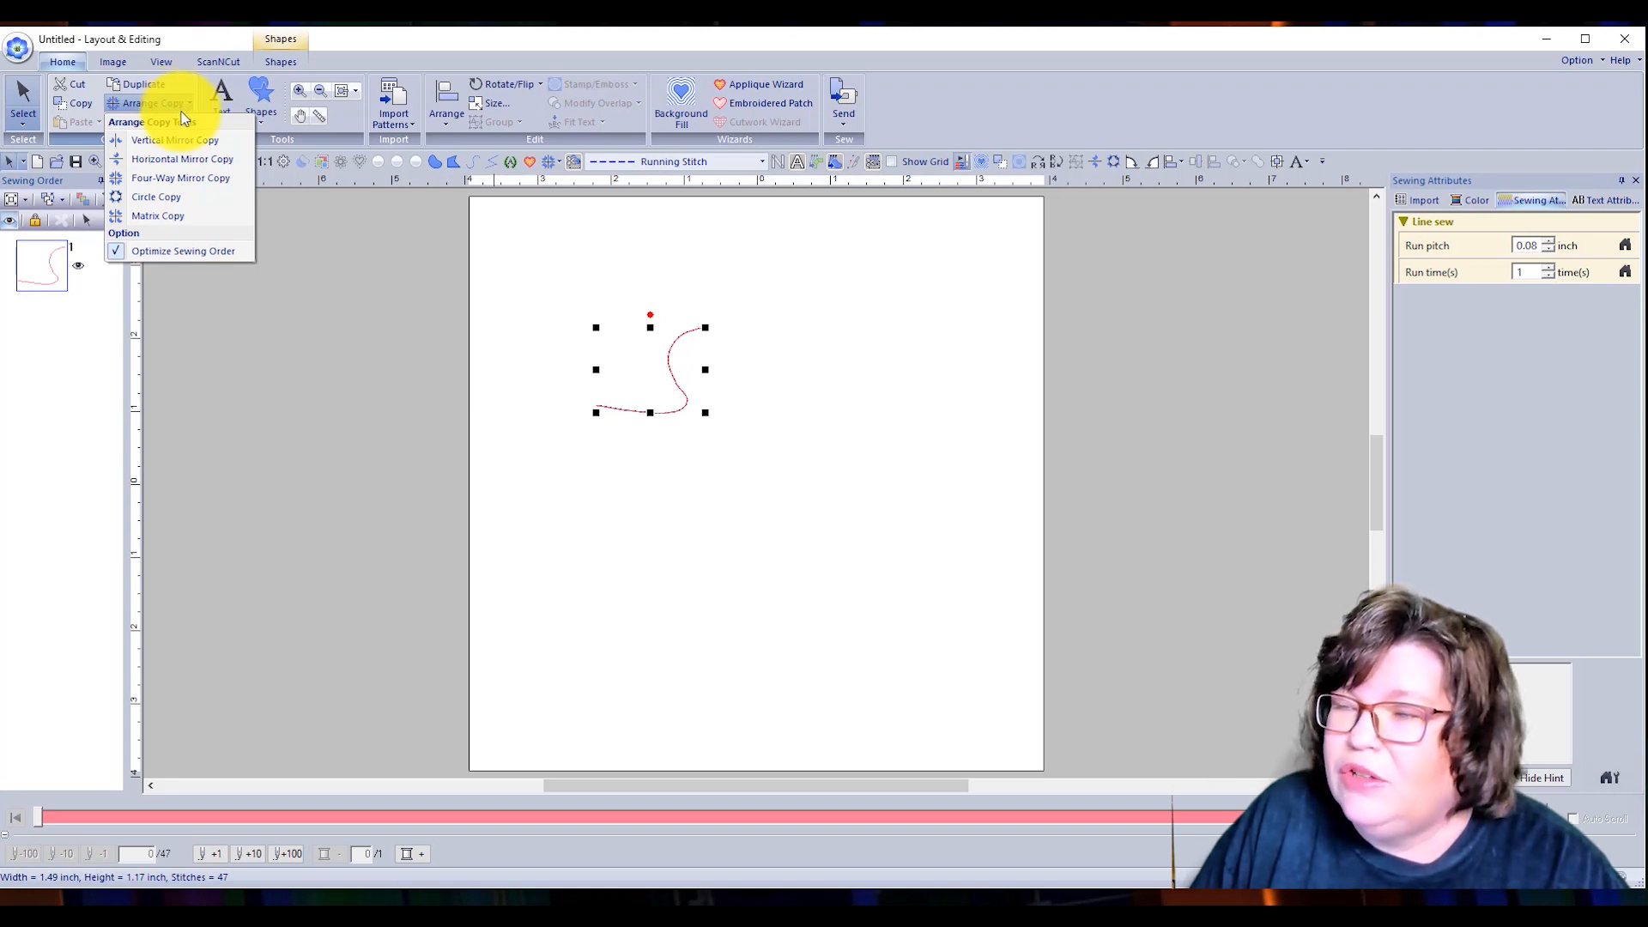
{"action": "mouse_move", "coordinate": [198, 161]}
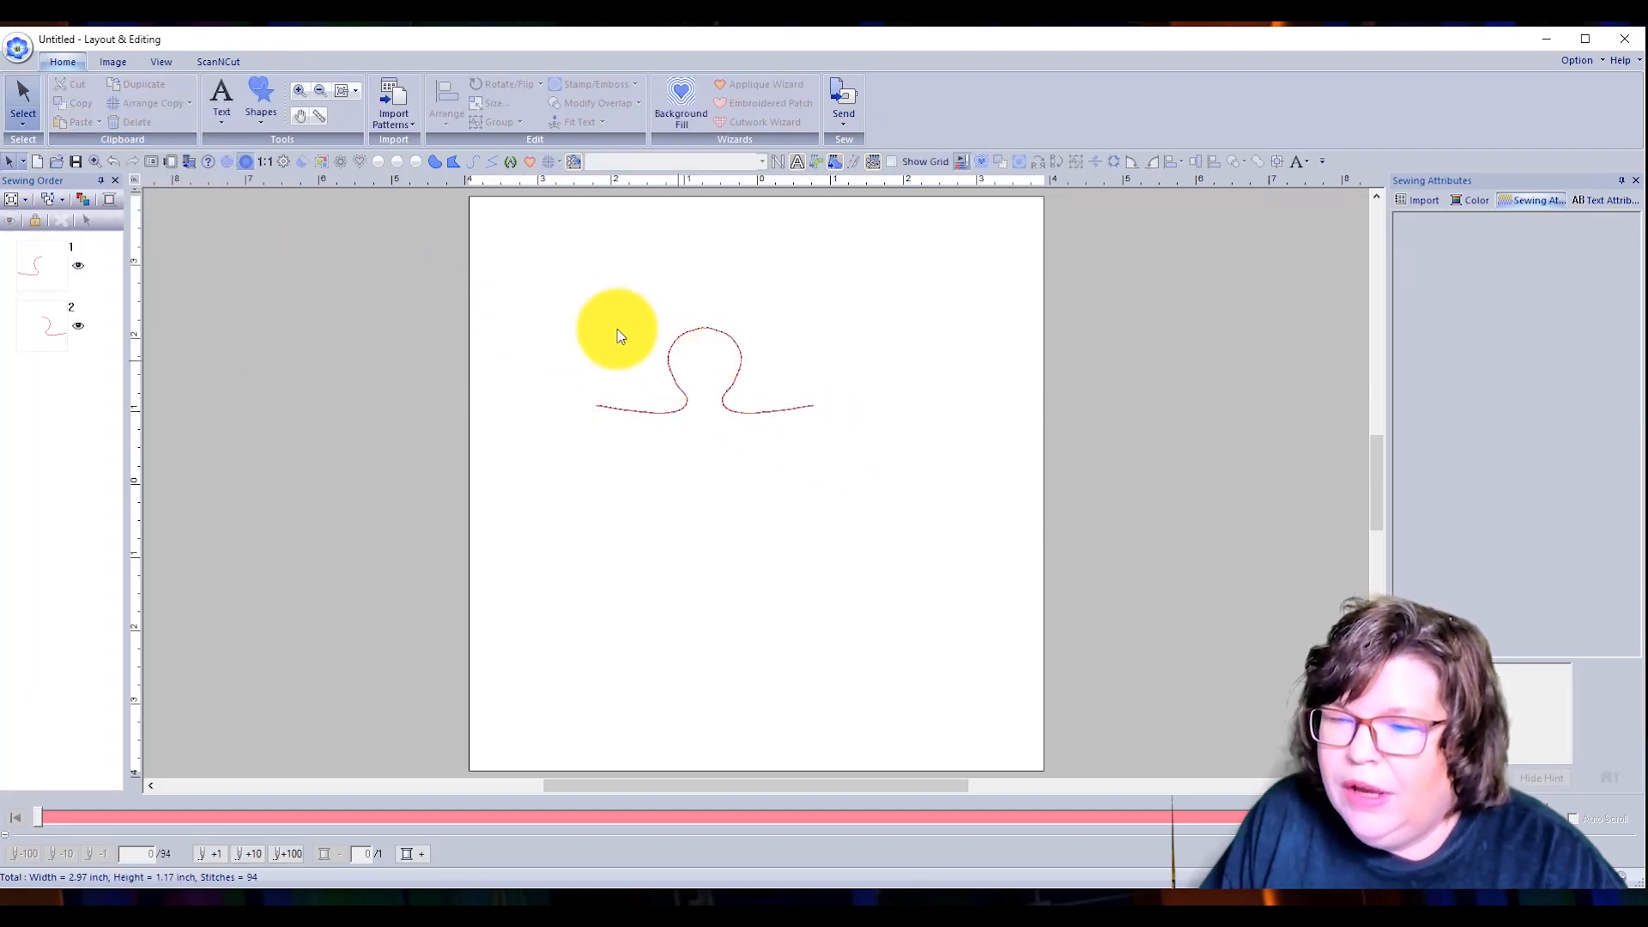
{"action": "left_click_drag", "start_coordinate": [617, 334], "coordinate": [877, 478]}
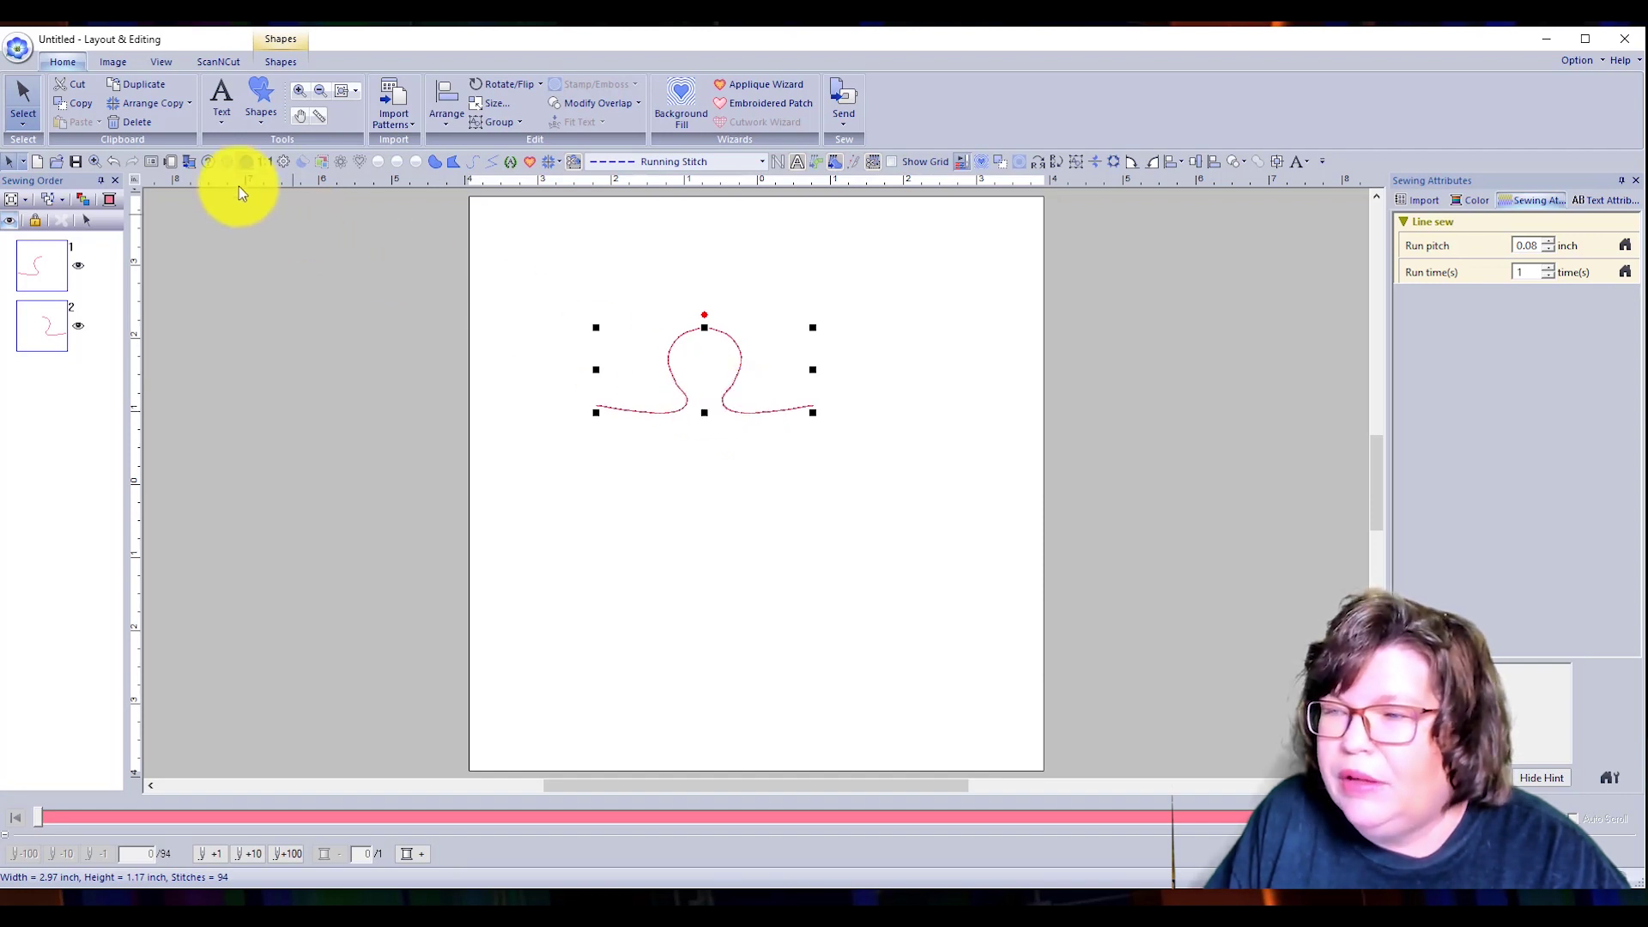
- Add a horizontal mirror copy of the knob below, then select and delete all outlines
{"action": "left_click", "coordinate": [186, 103]}
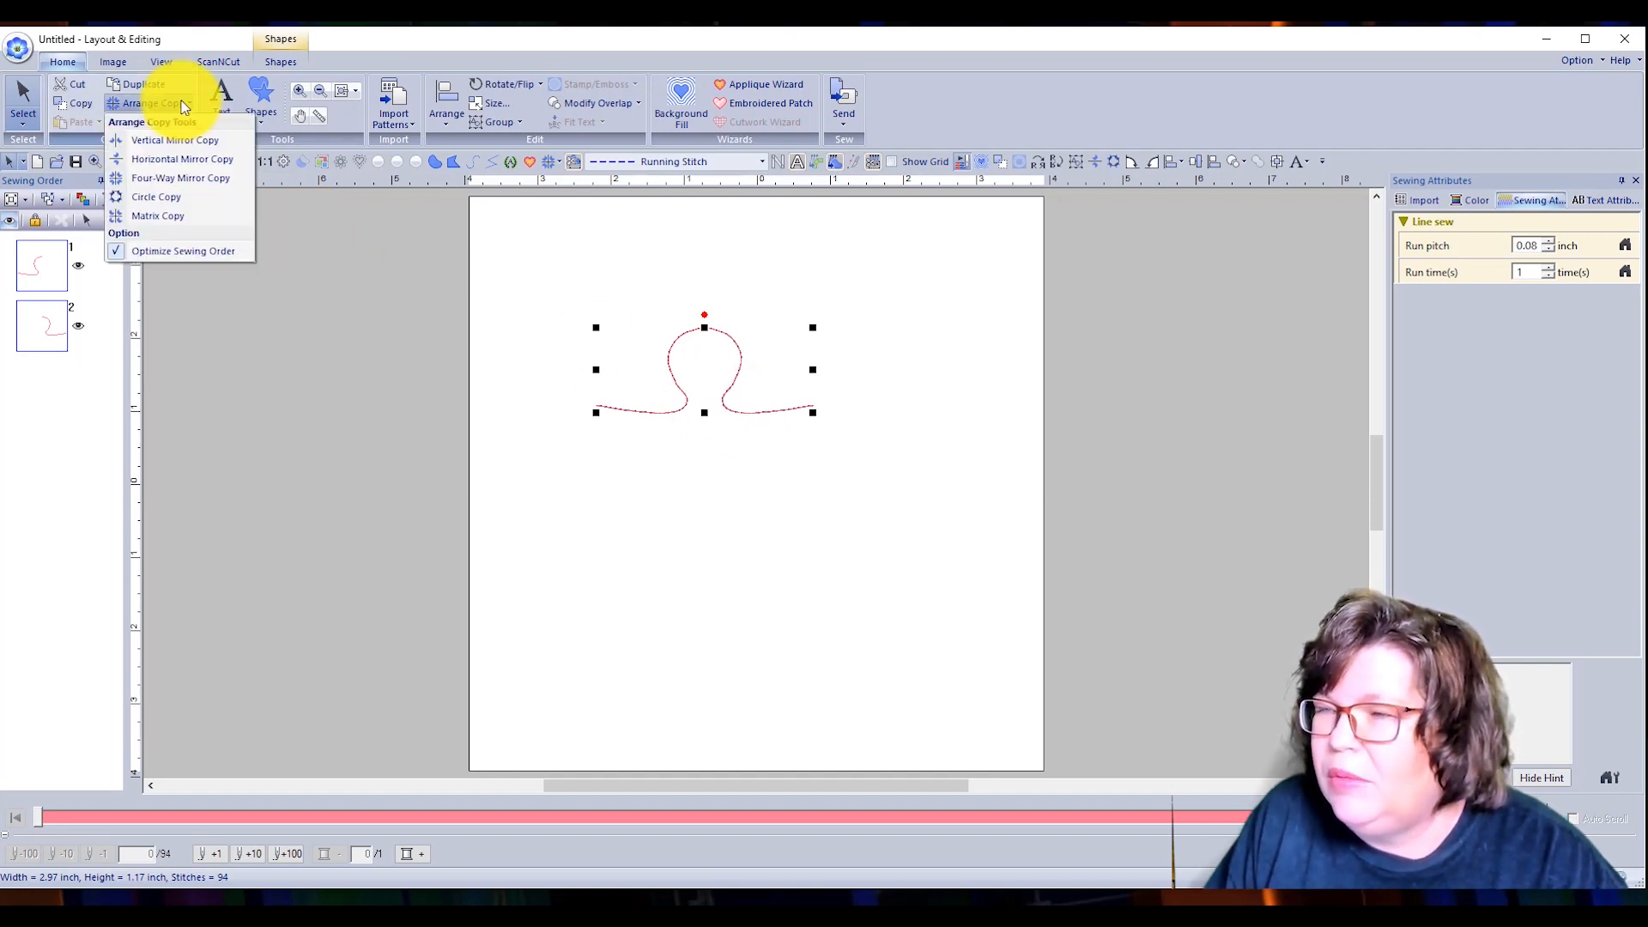
{"action": "mouse_move", "coordinate": [190, 161]}
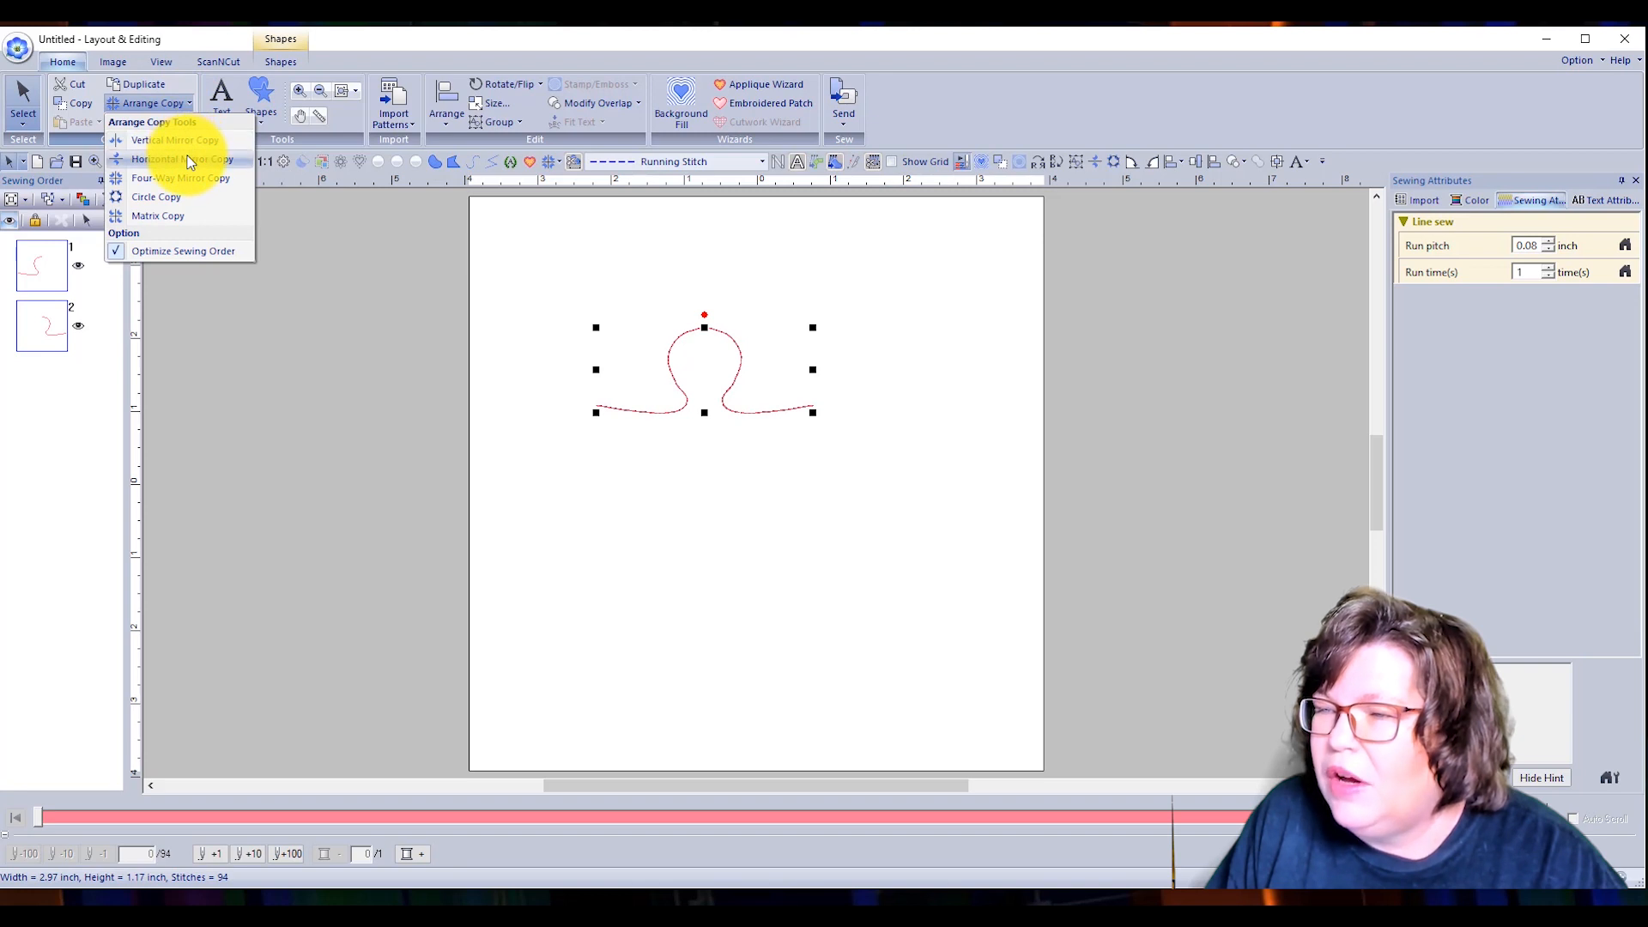
{"action": "left_click", "coordinate": [183, 159]}
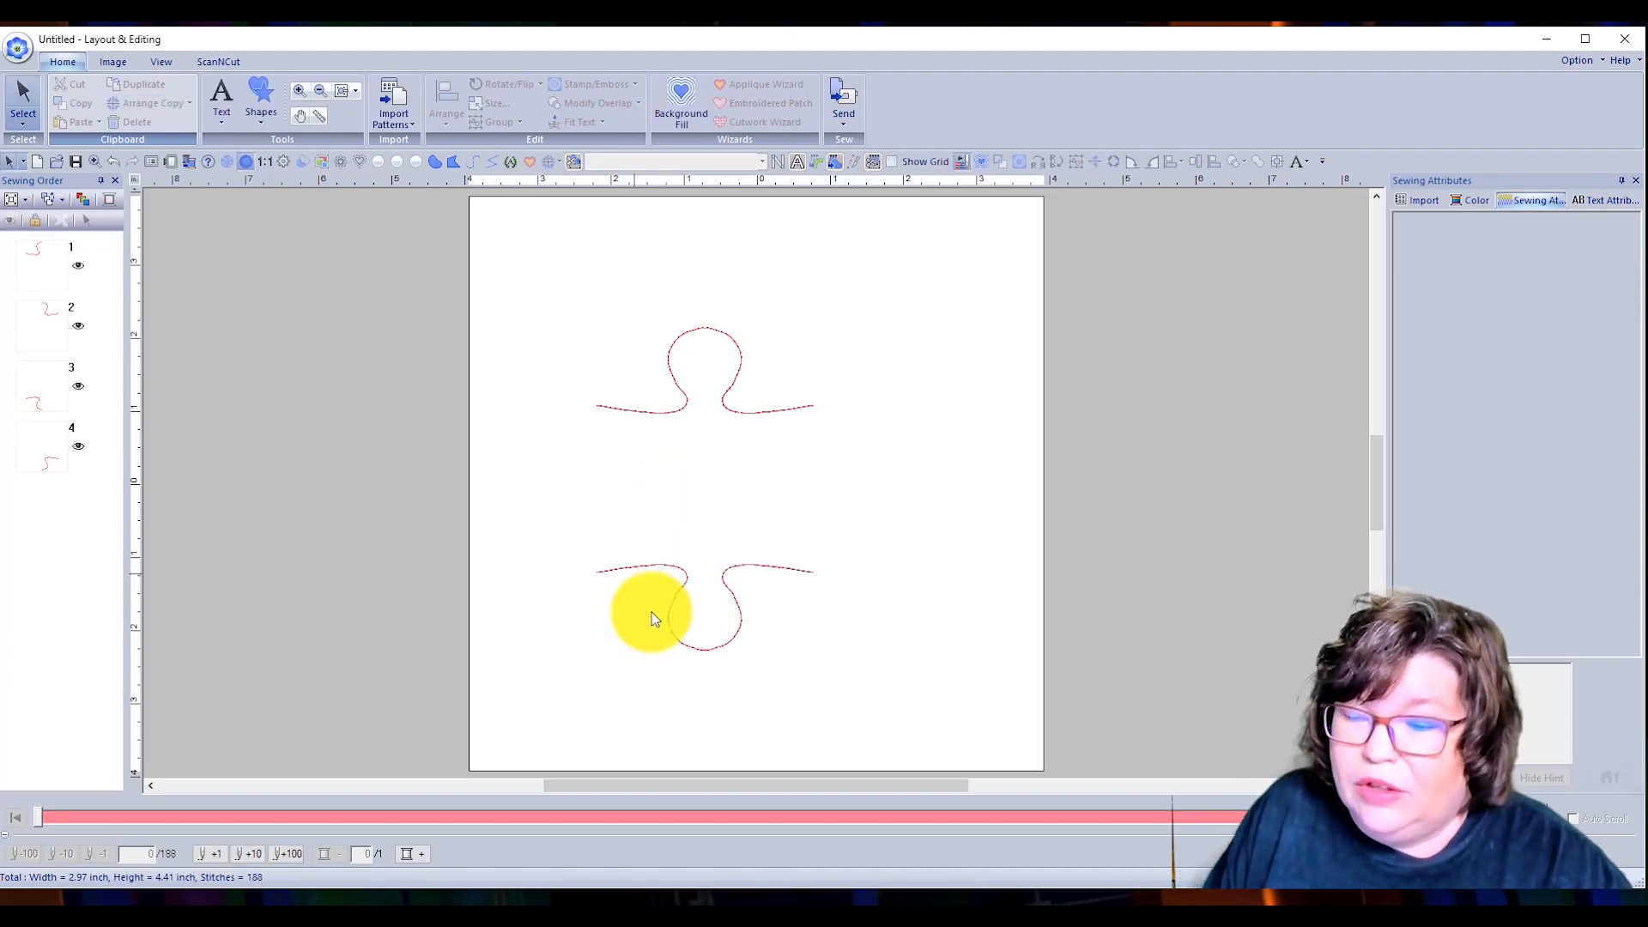
{"action": "left_click_drag", "start_coordinate": [651, 615], "coordinate": [684, 483]}
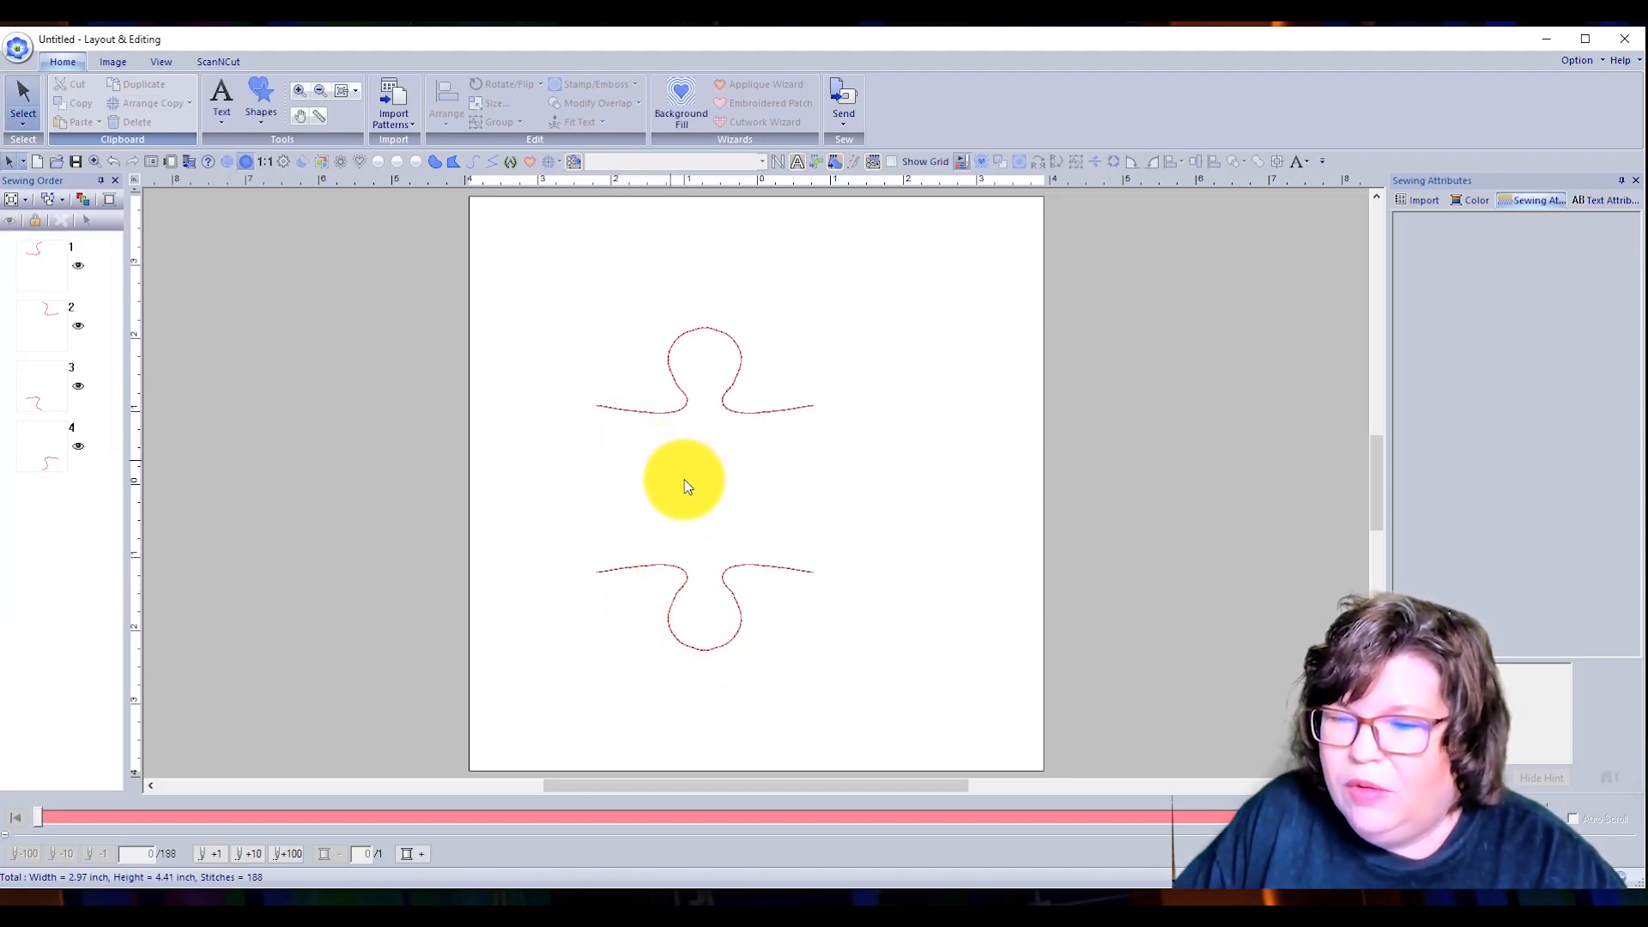
{"action": "left_click_drag", "start_coordinate": [684, 483], "coordinate": [581, 523]}
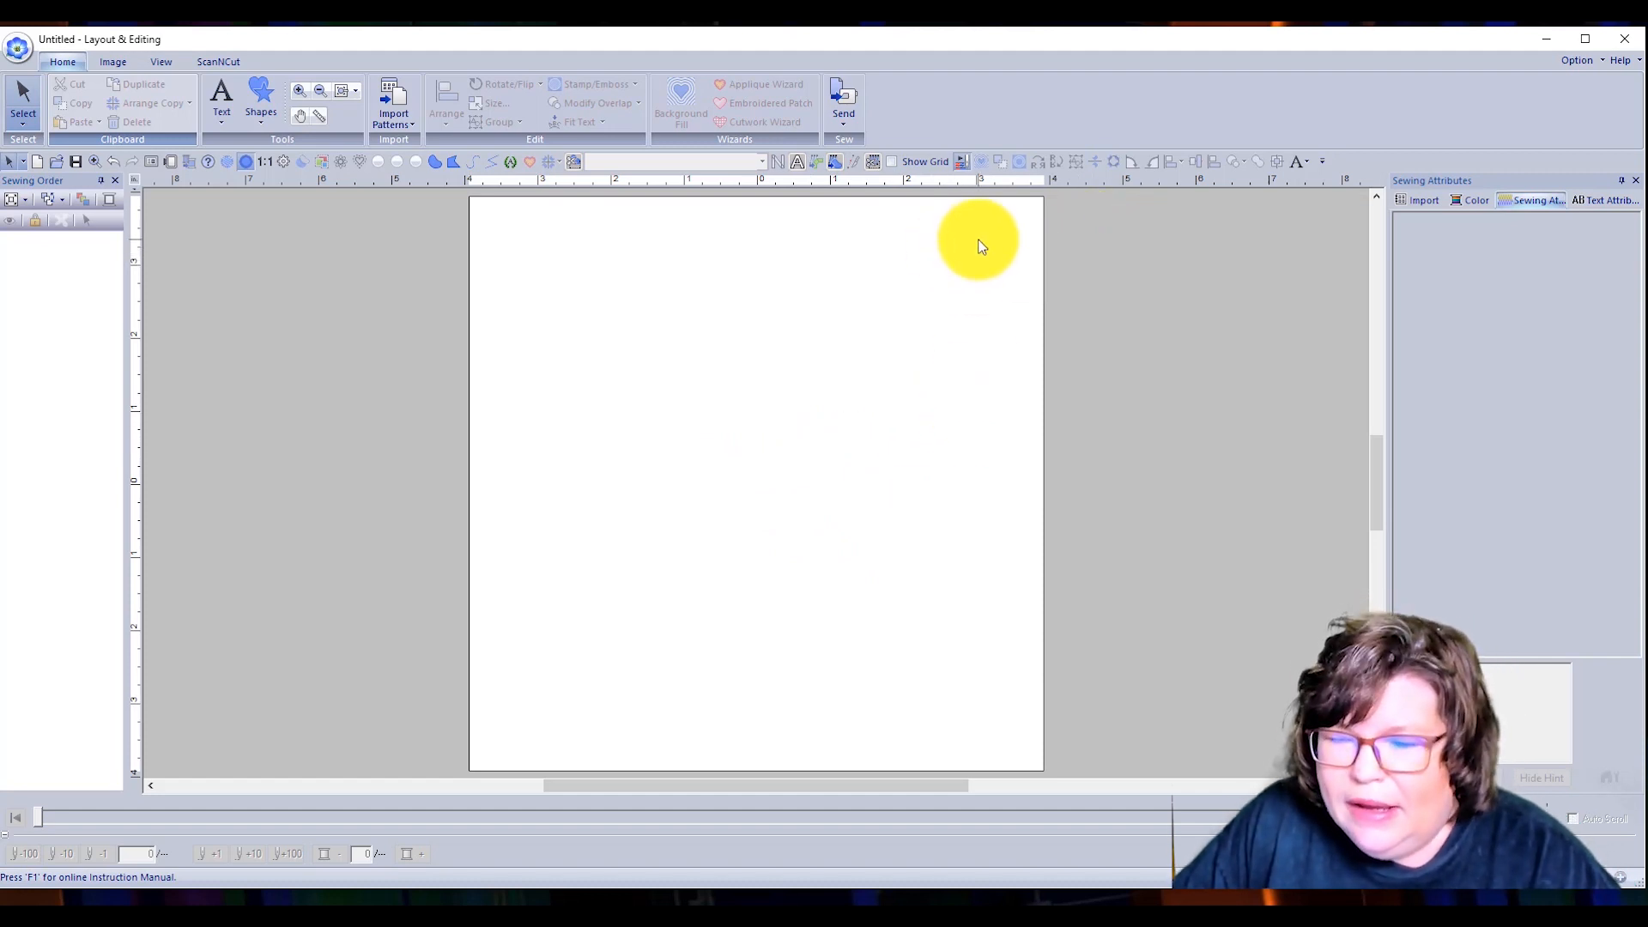
{"action": "mouse_move", "coordinate": [1498, 107]}
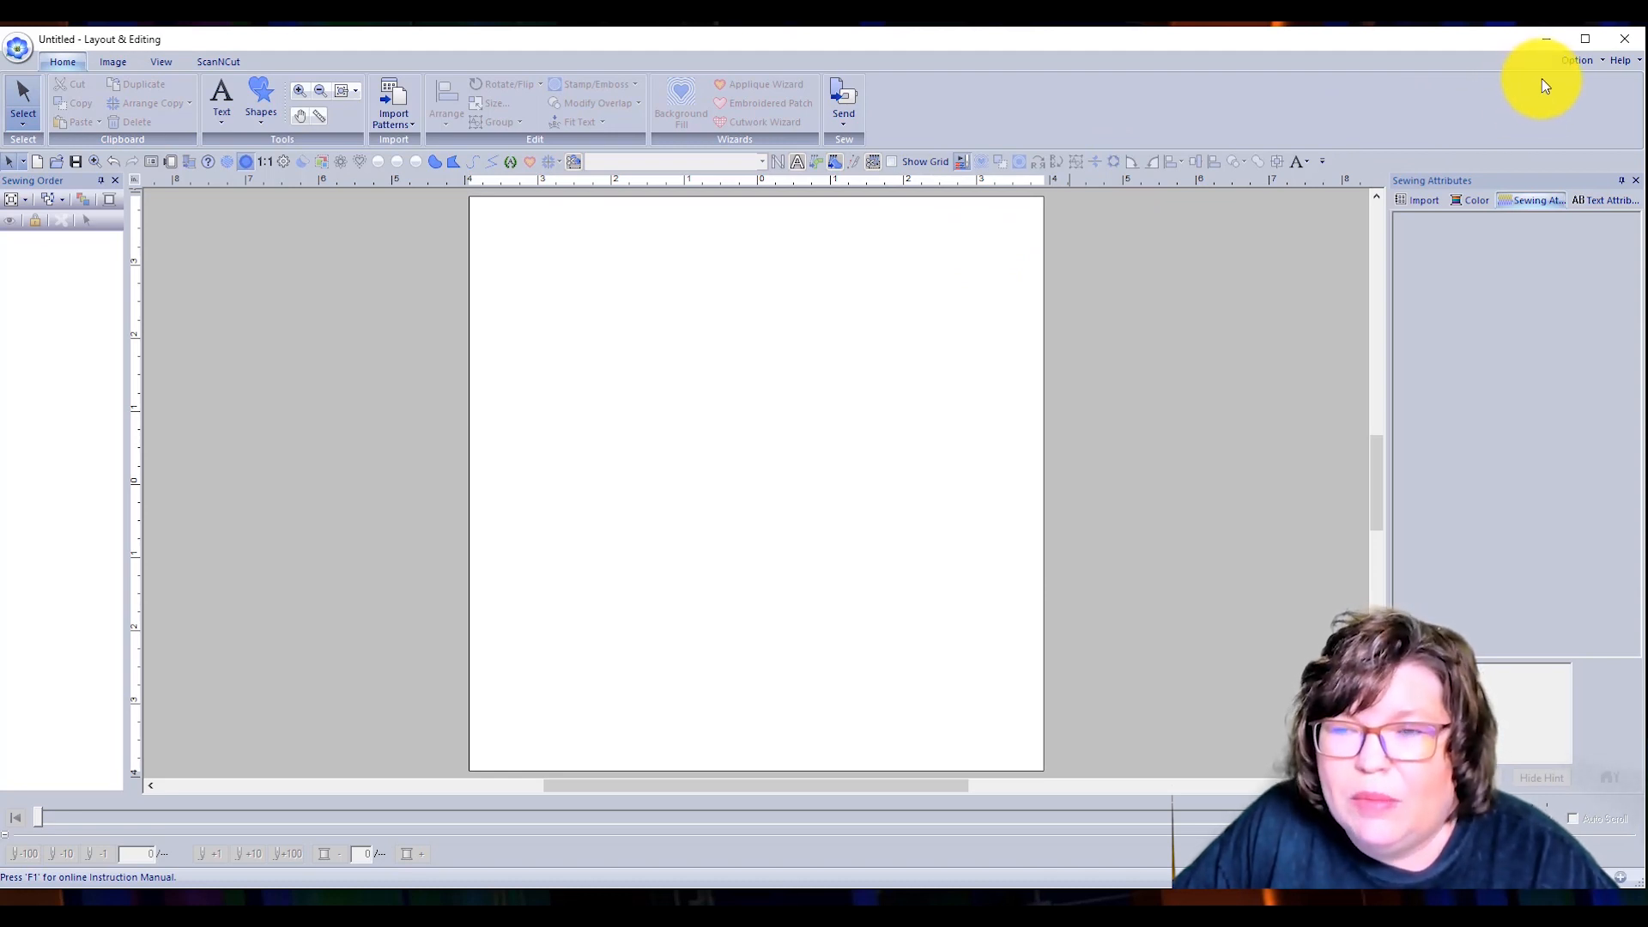
{"action": "mouse_move", "coordinate": [1567, 79]}
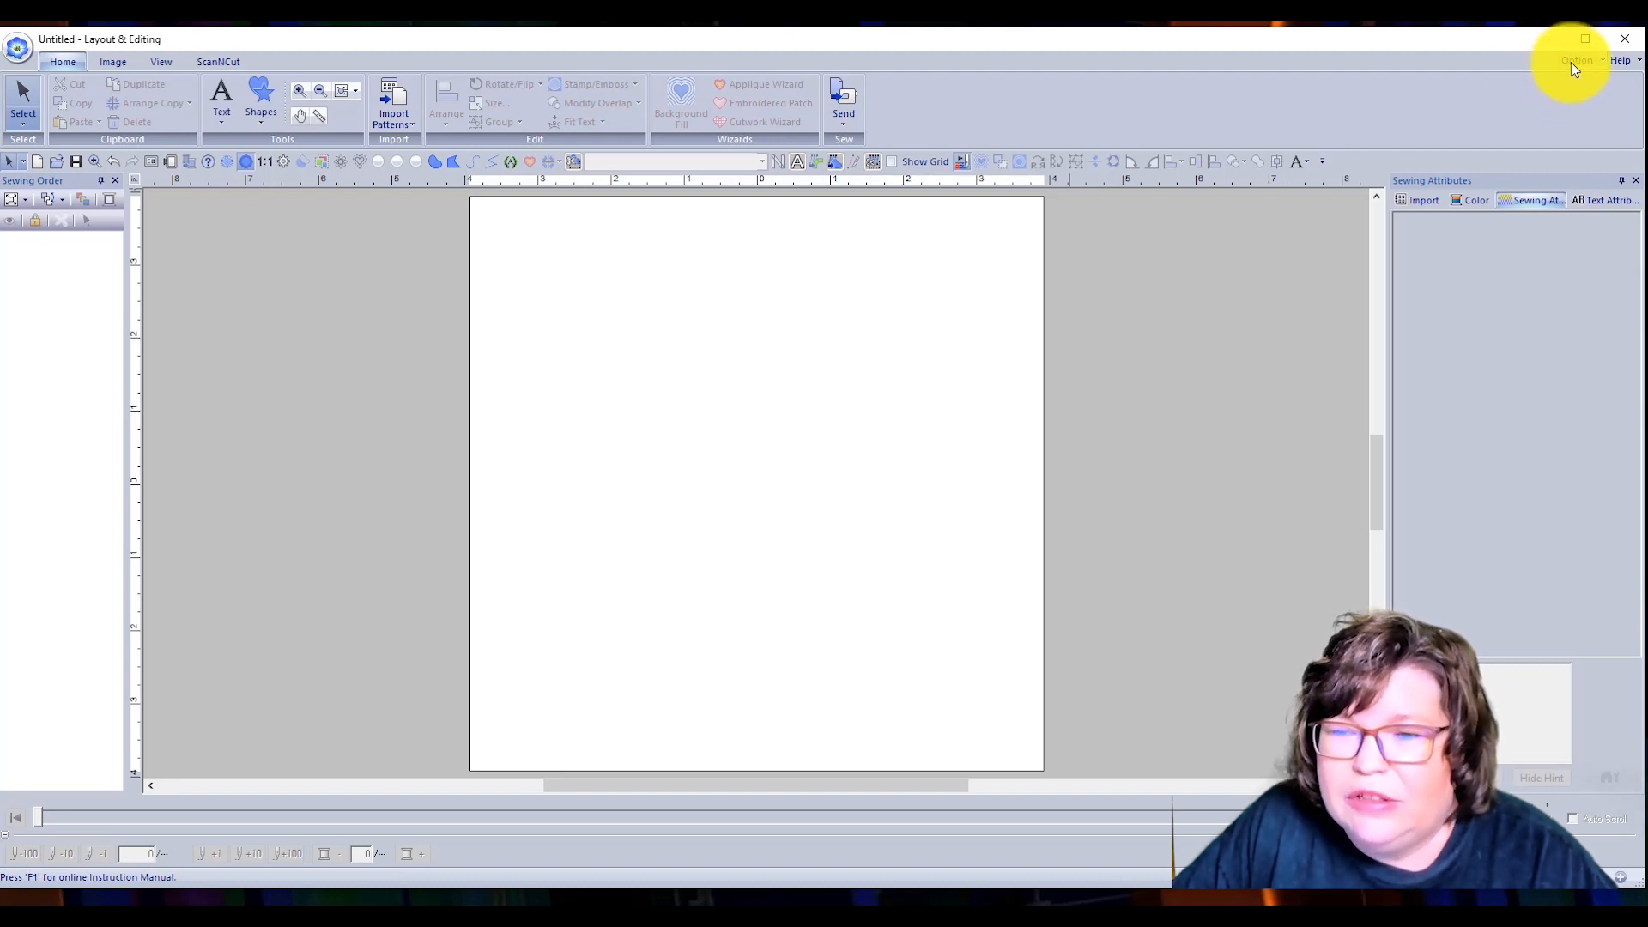
- Show the Option menu listing Design Center and Programmable Stitch Creator
{"action": "left_click", "coordinate": [1584, 60]}
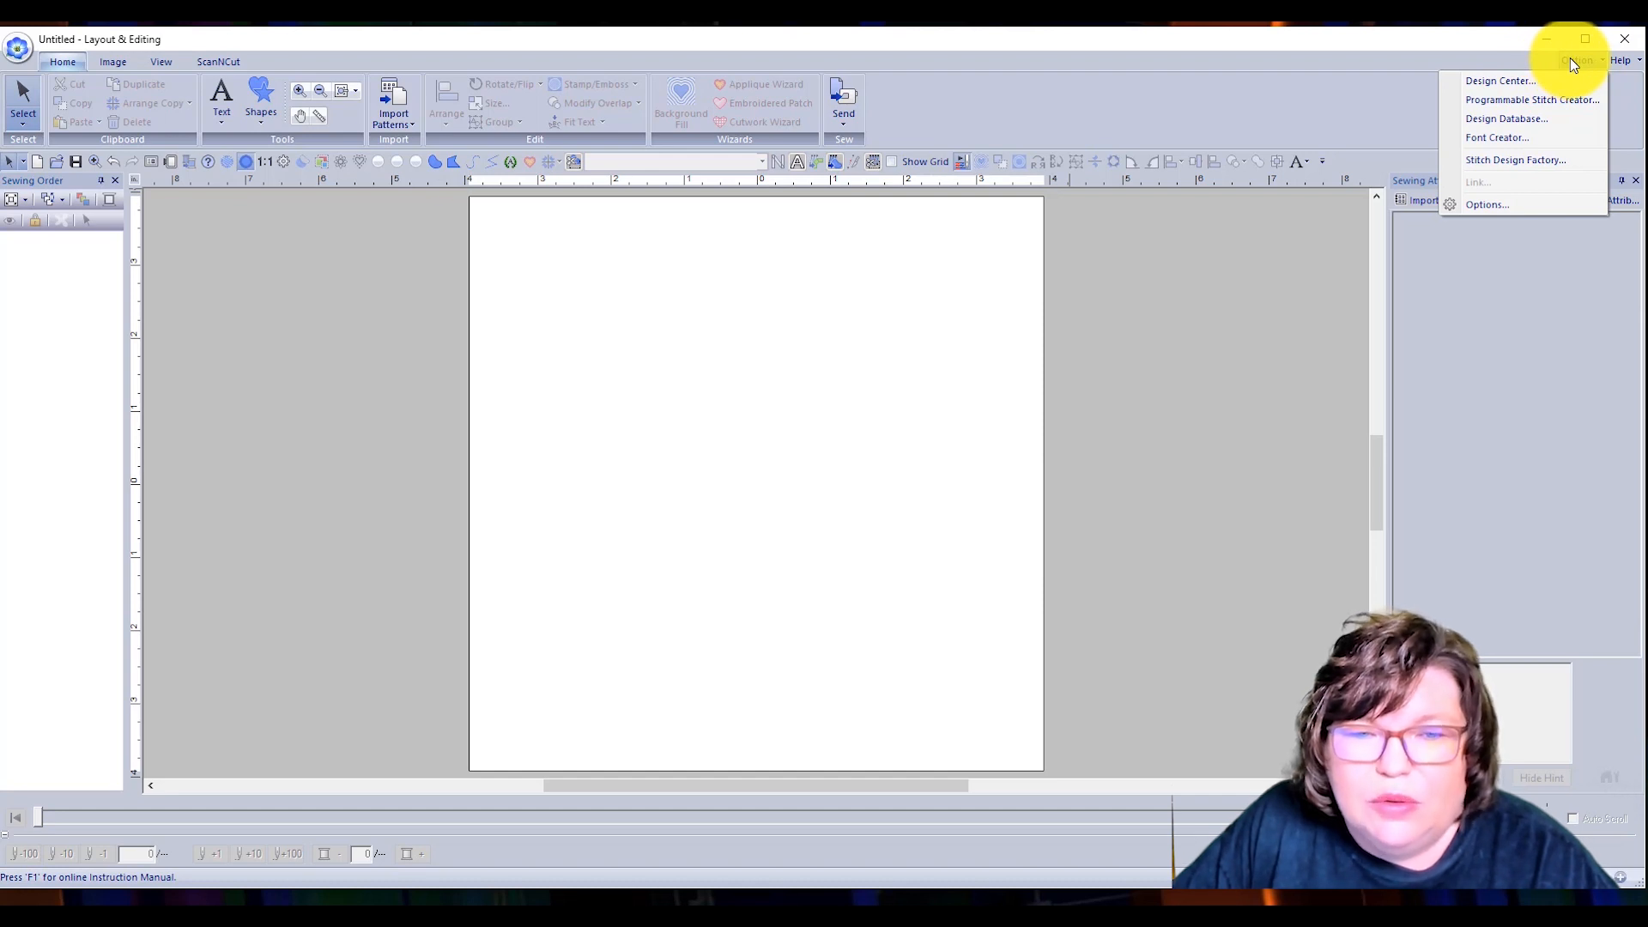
{"action": "mouse_move", "coordinate": [1487, 100]}
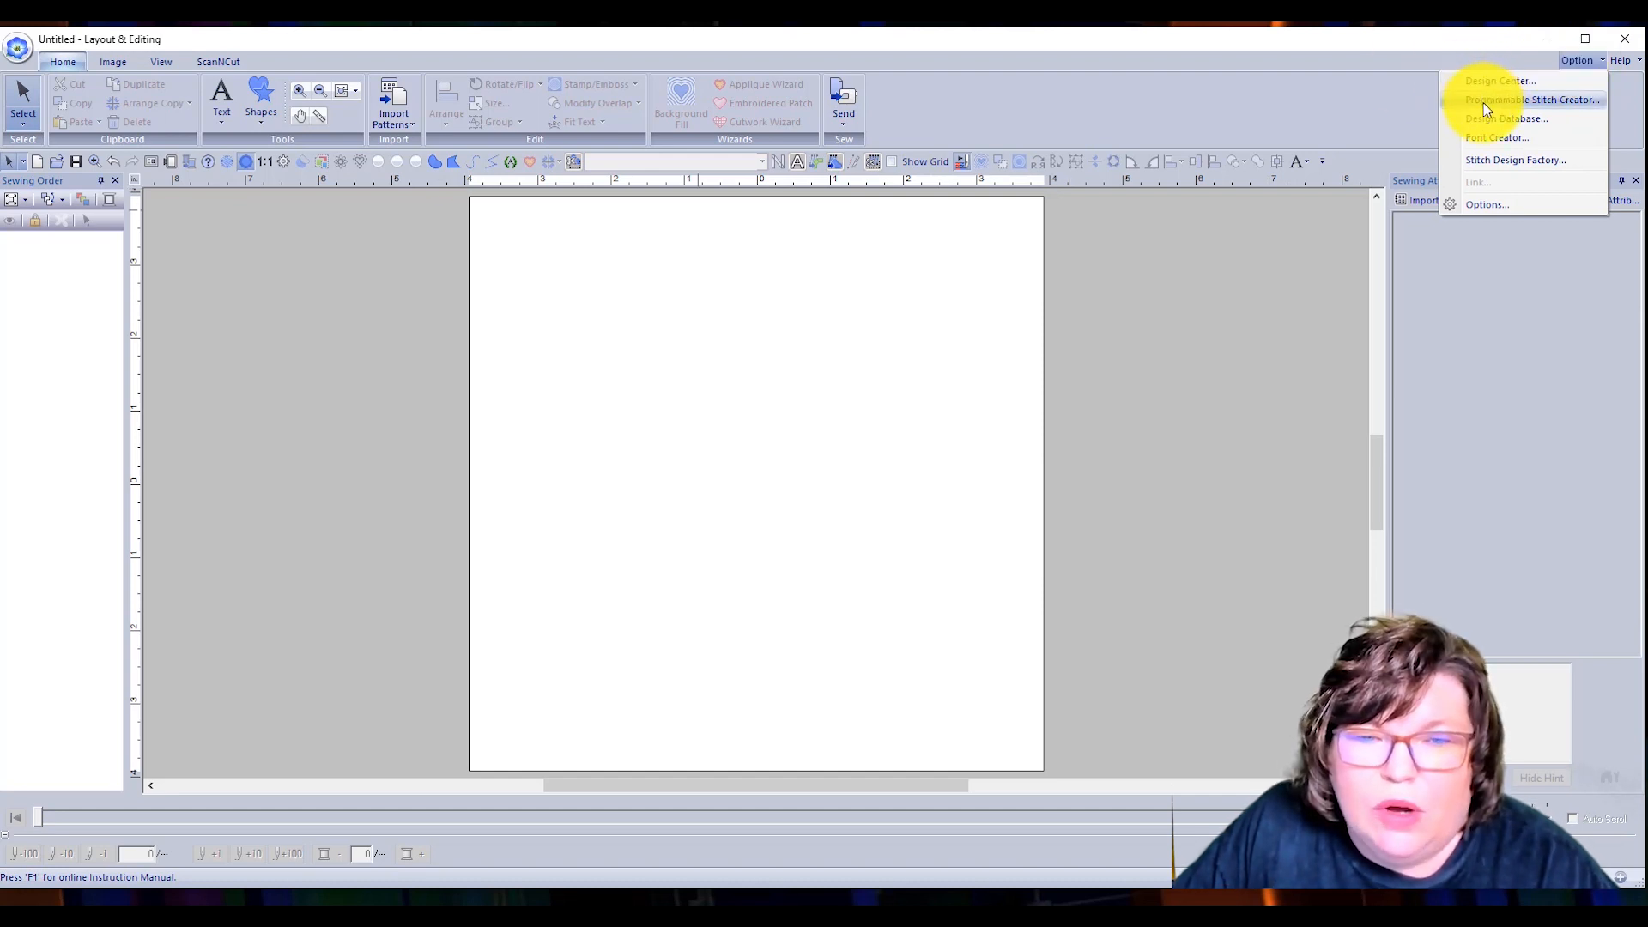
{"action": "mouse_move", "coordinate": [1501, 112]}
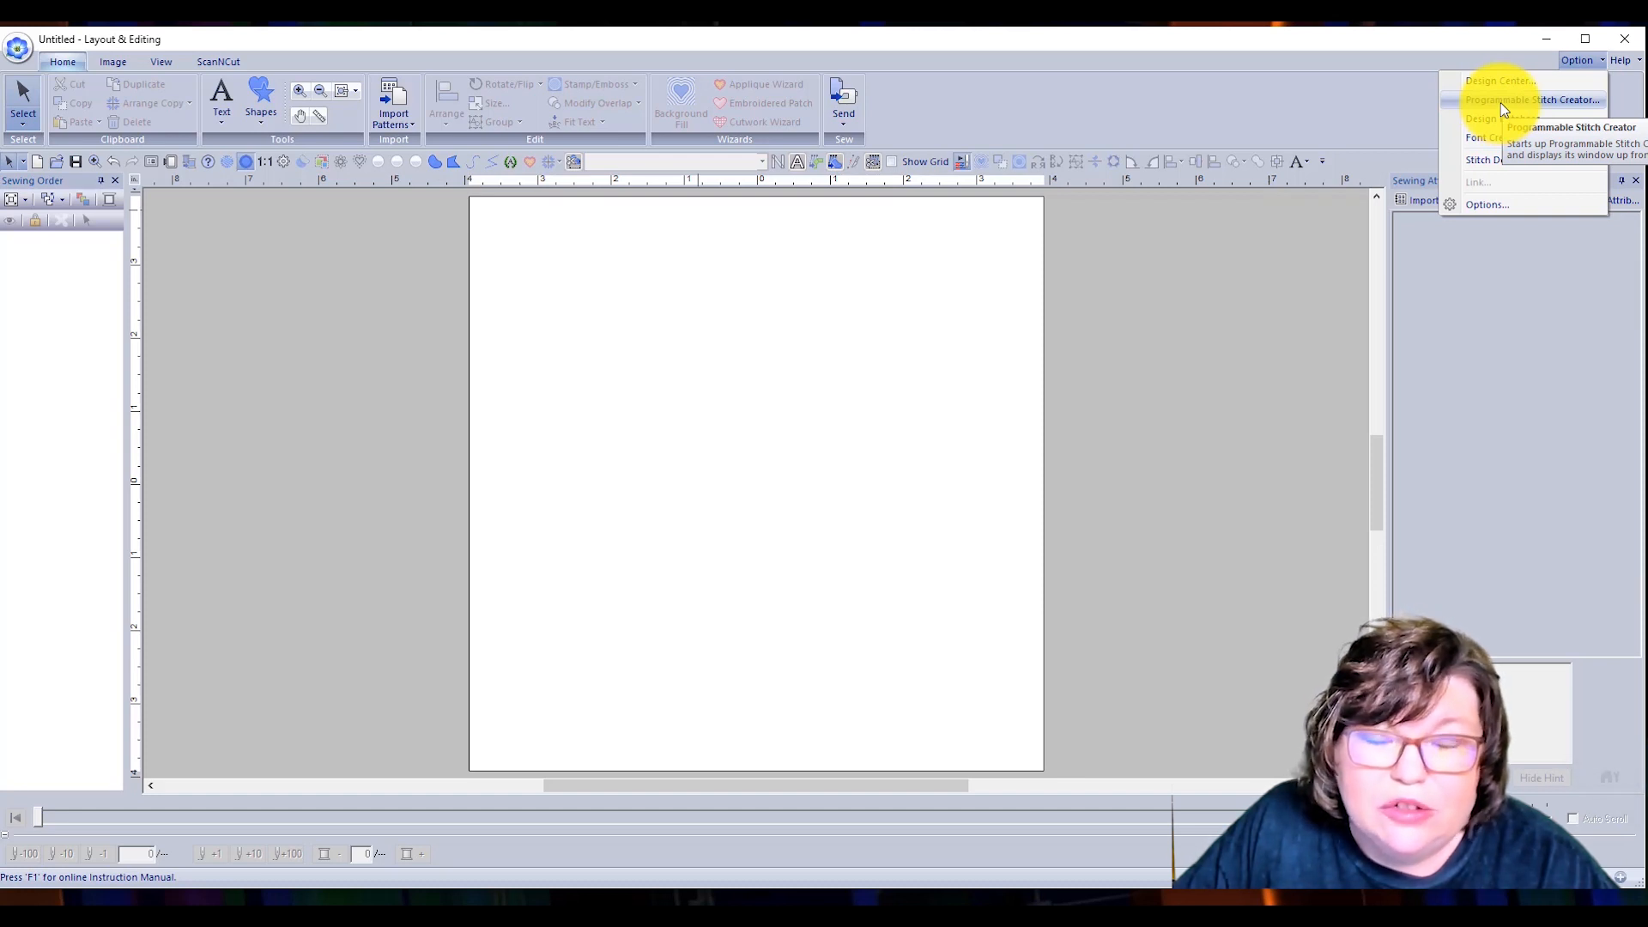
- Launch Programmable Stitch Creator with an empty Untitled grid and the preview window moved aside
{"action": "left_click", "coordinate": [1528, 99]}
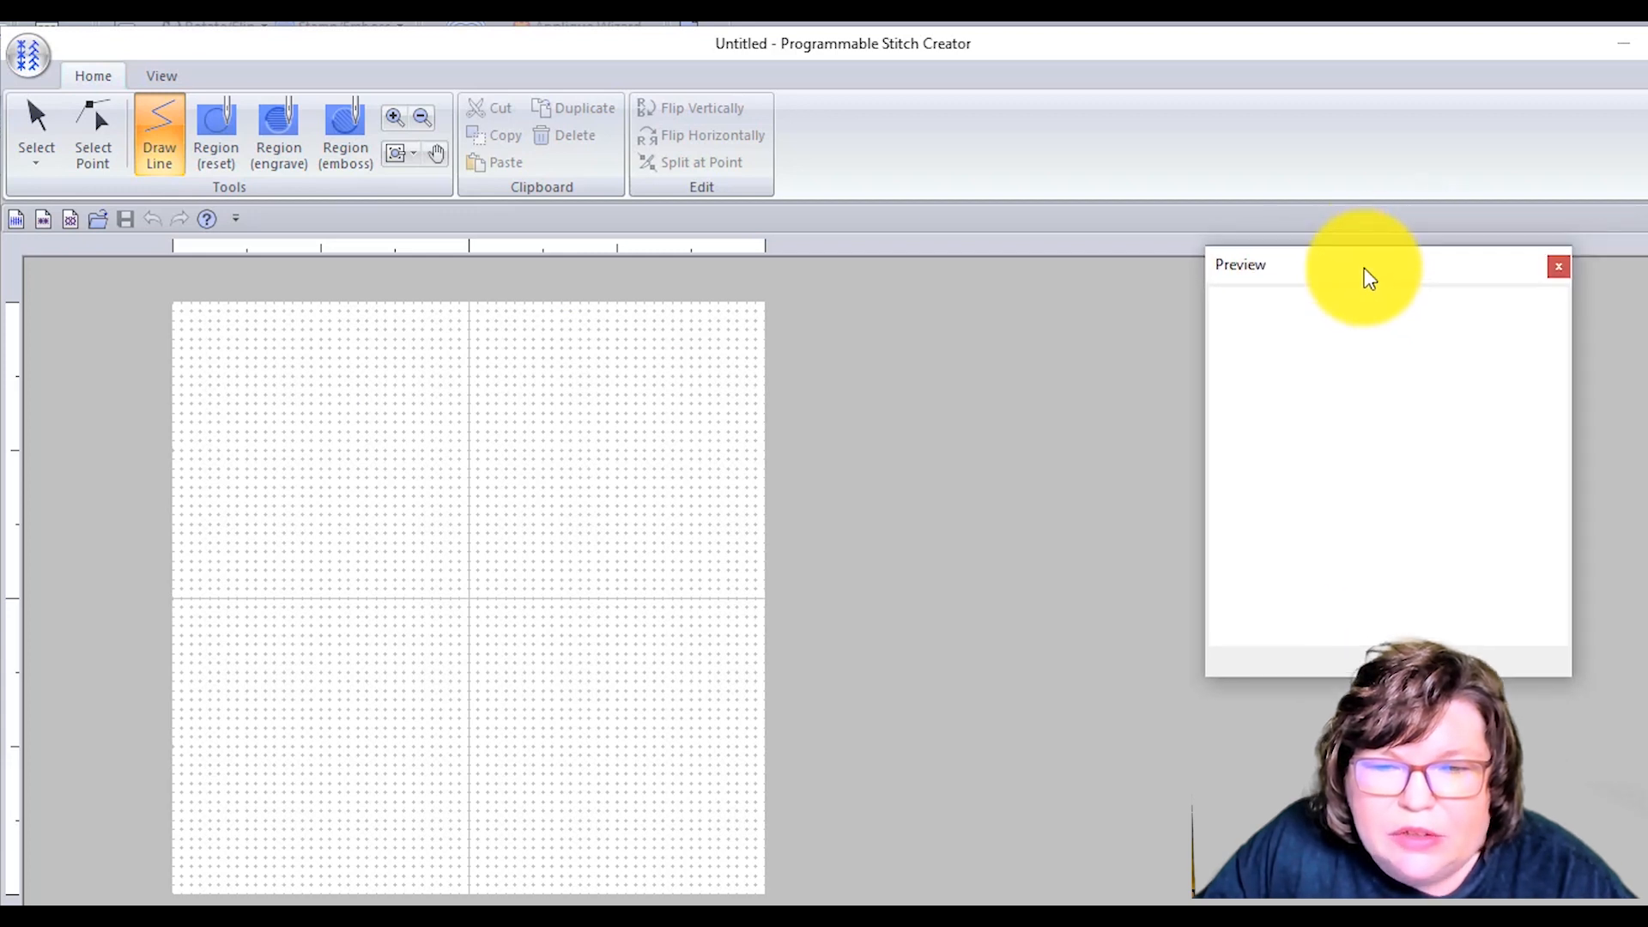
{"action": "left_click_drag", "start_coordinate": [1366, 266], "coordinate": [1241, 294]}
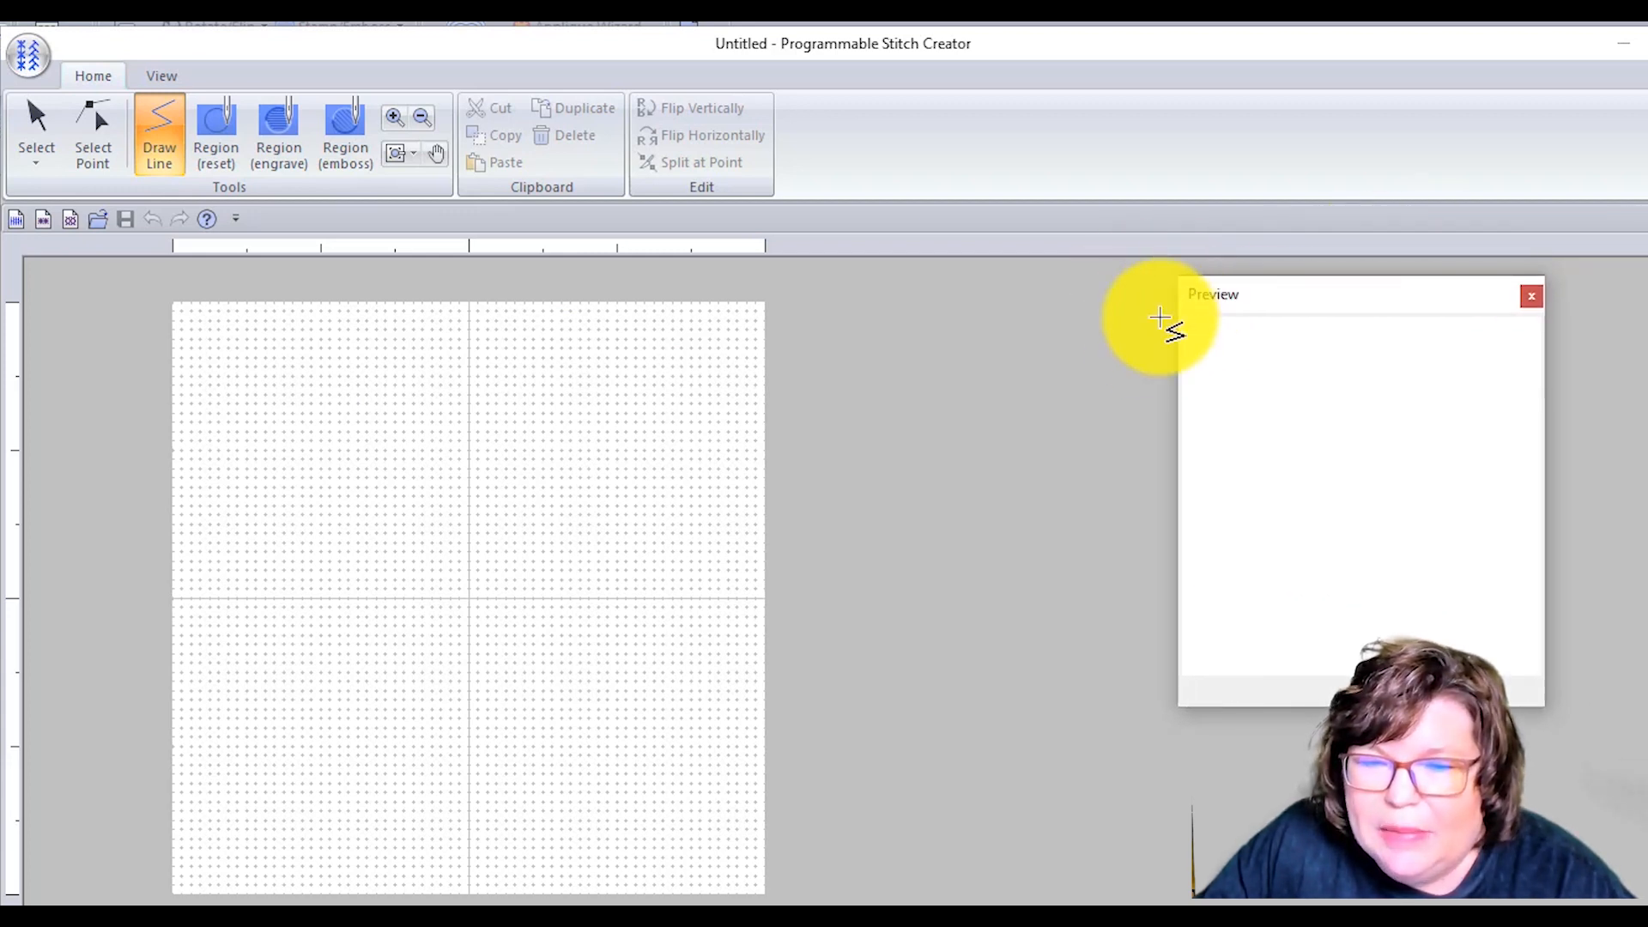
{"action": "mouse_move", "coordinate": [1106, 382]}
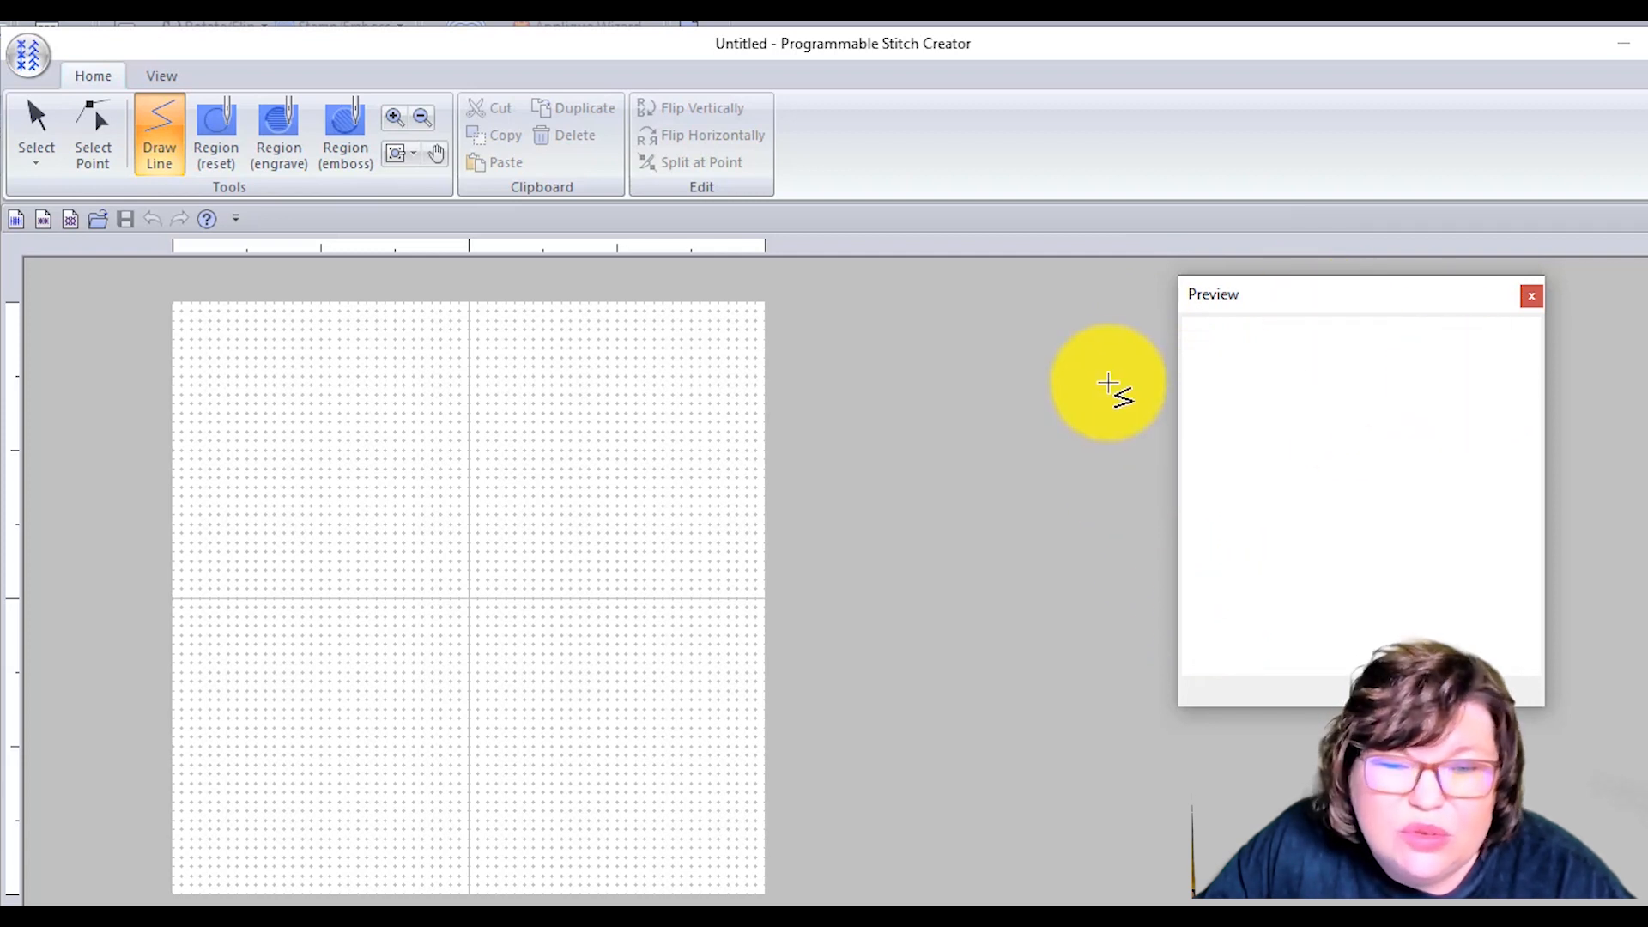
{"action": "mouse_move", "coordinate": [310, 692]}
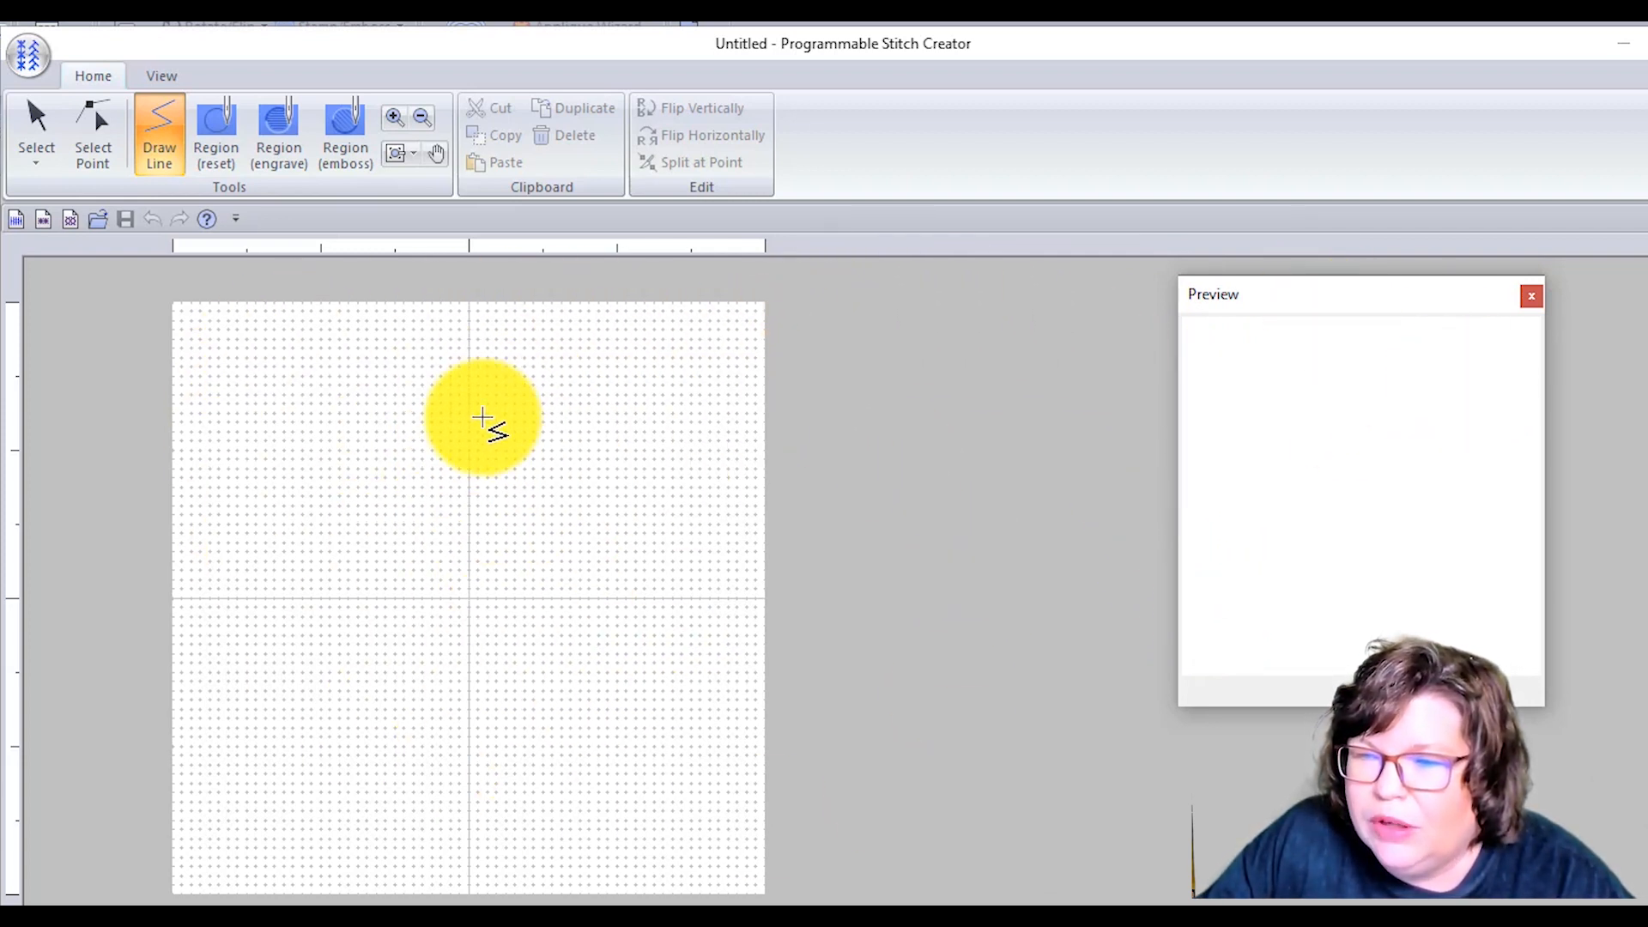
{"action": "left_click", "coordinate": [159, 76]}
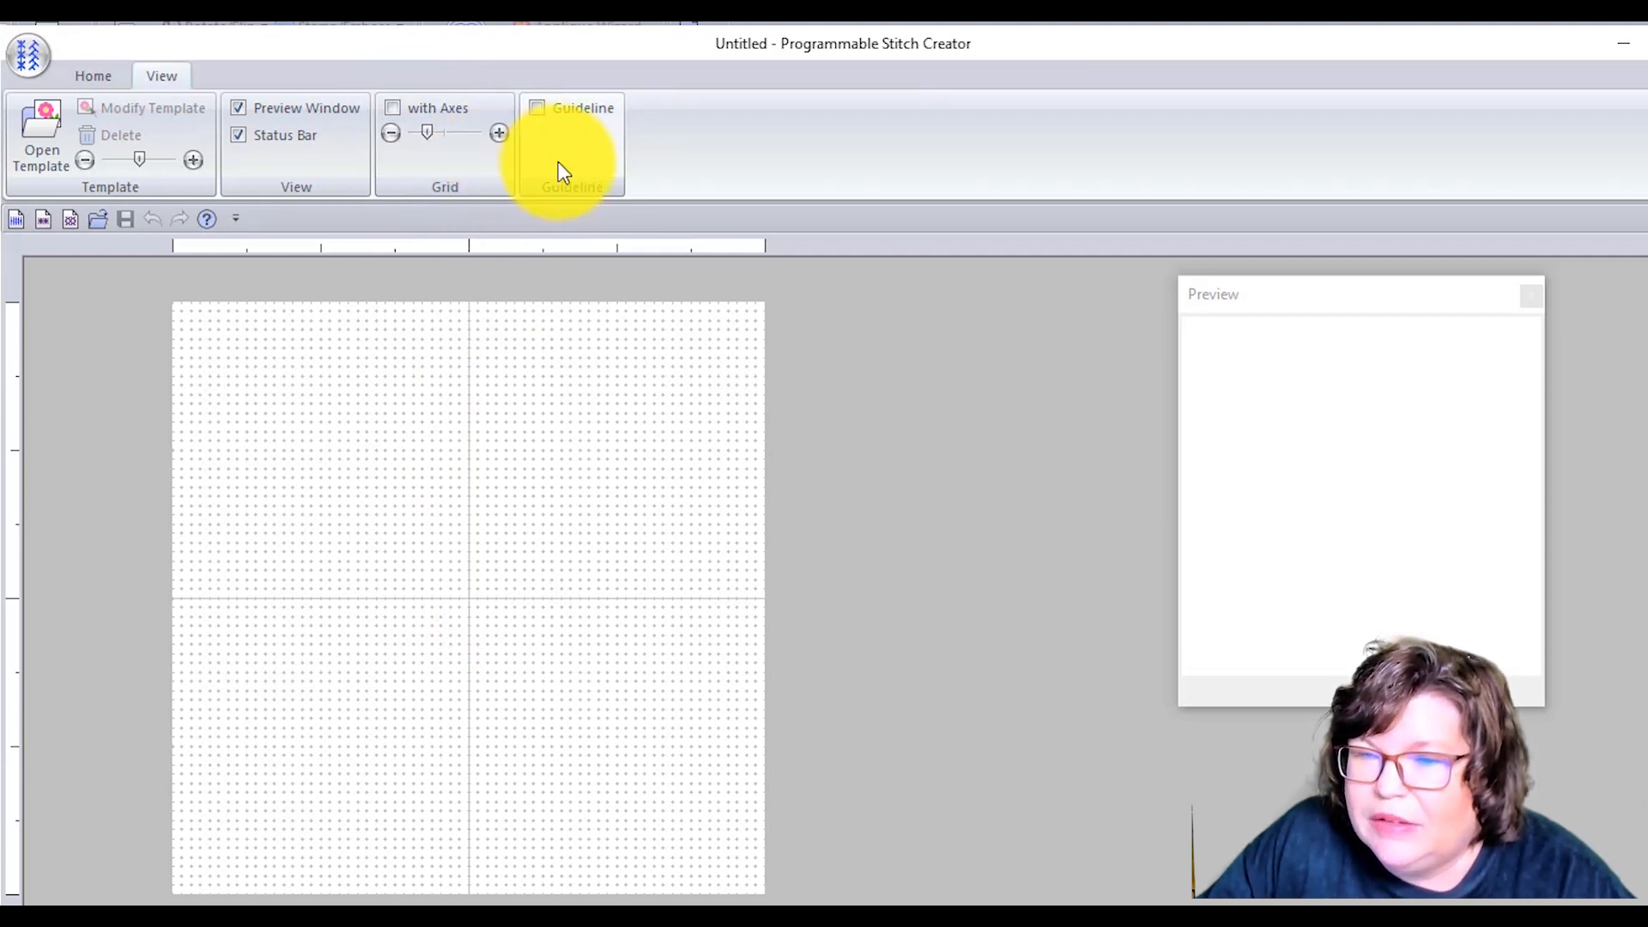
{"action": "mouse_move", "coordinate": [167, 593]}
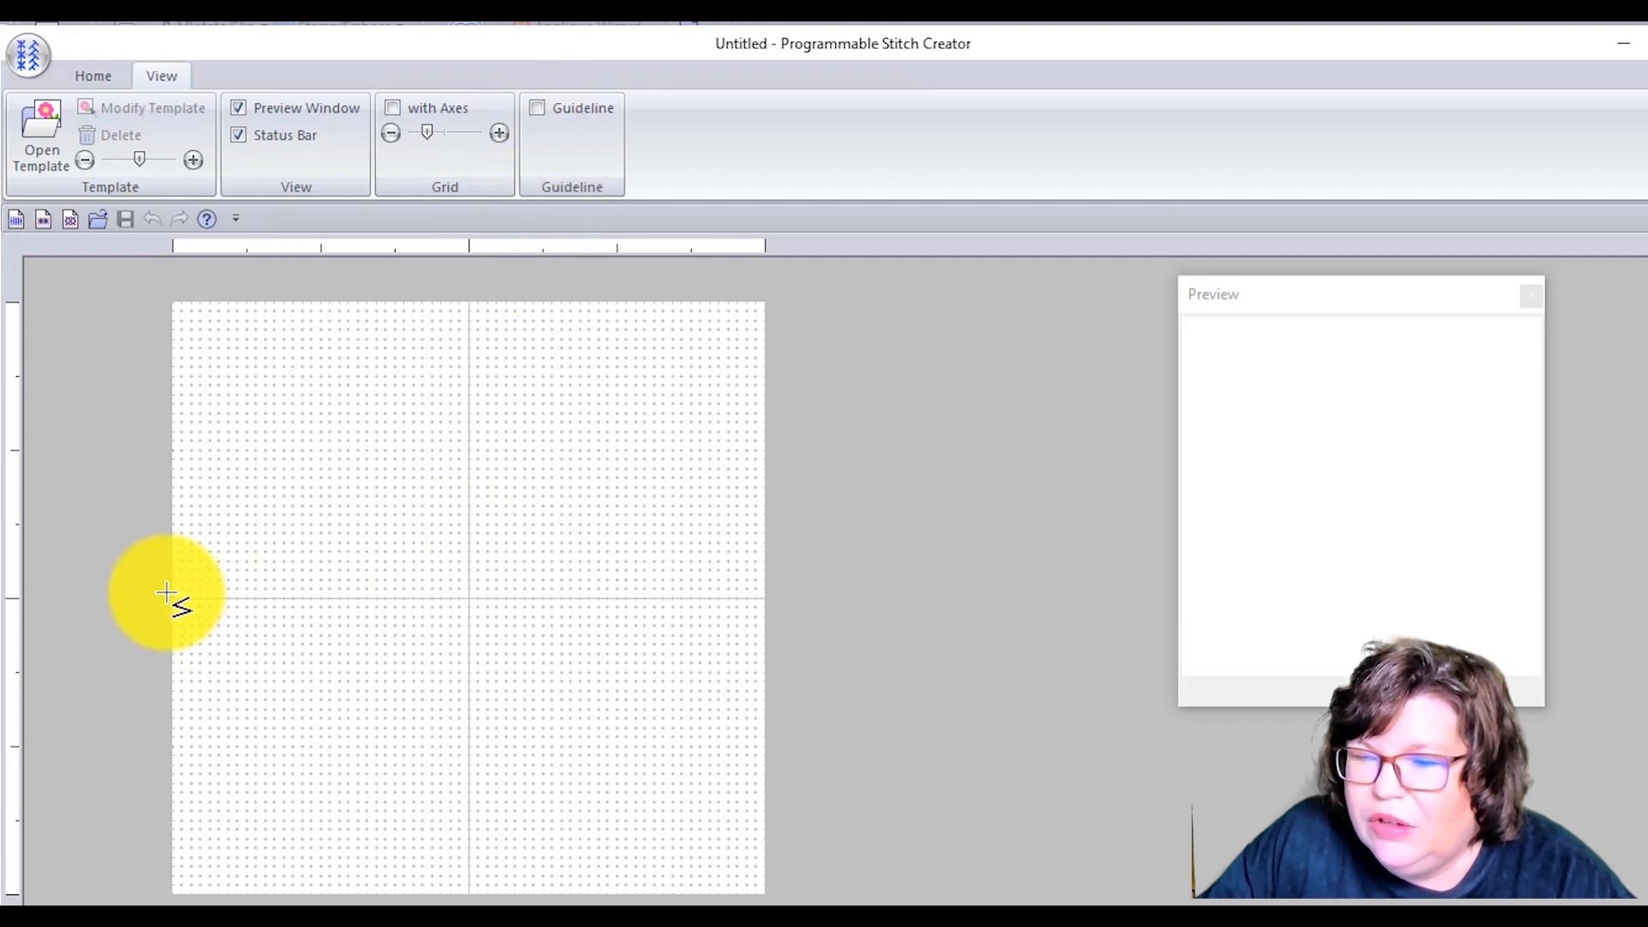
{"action": "mouse_move", "coordinate": [440, 585]}
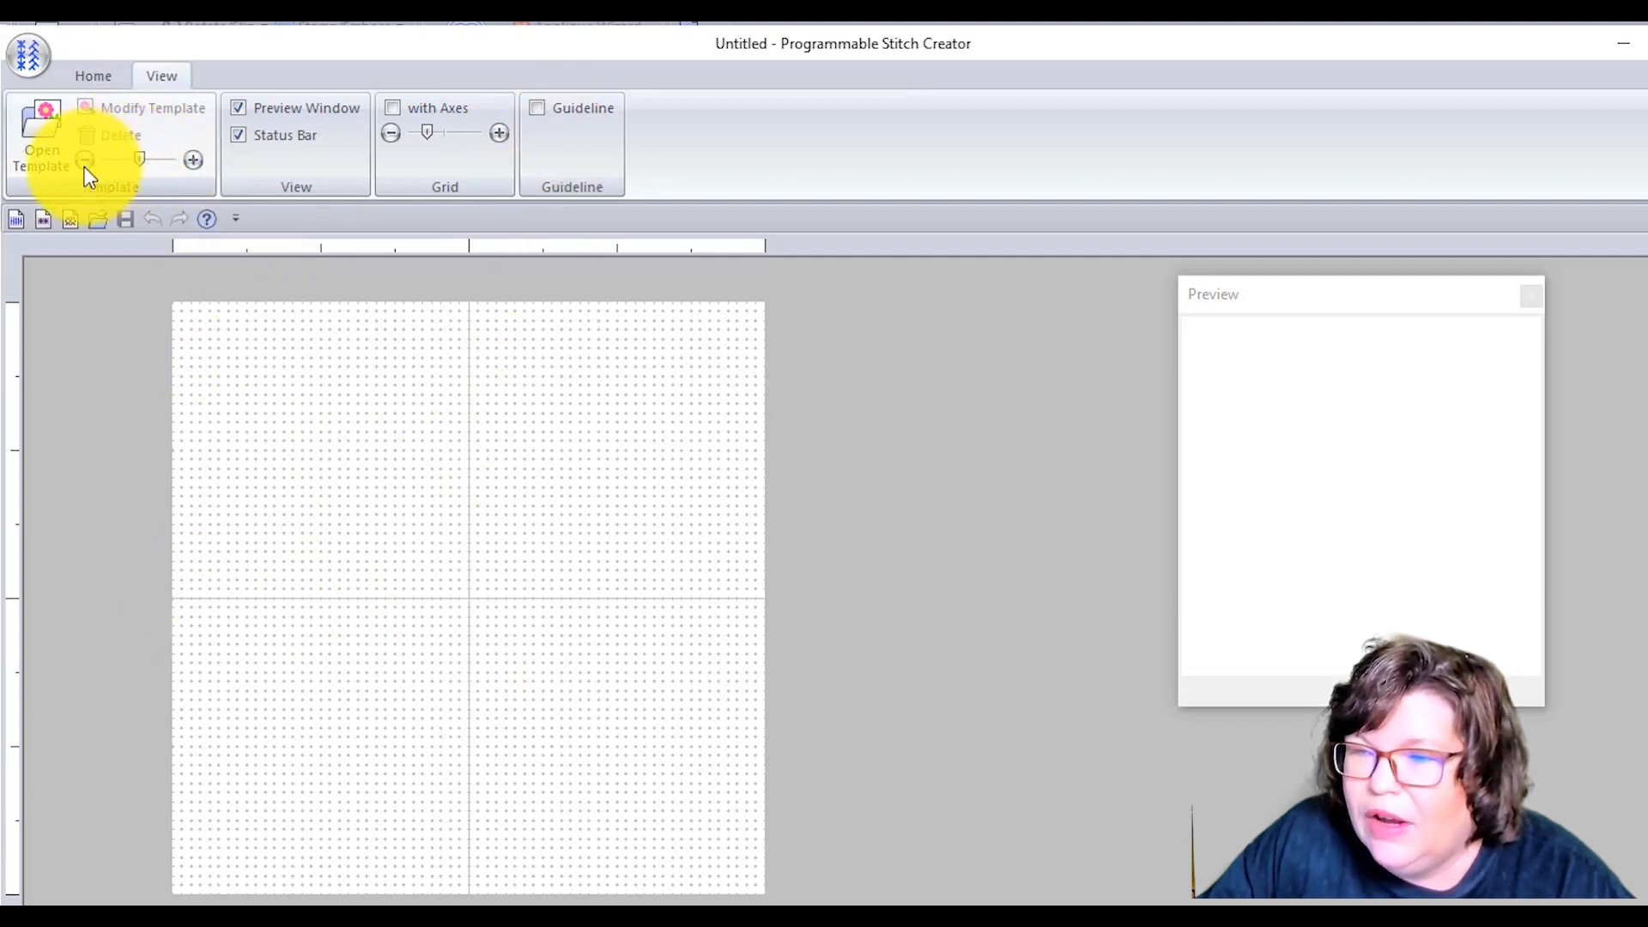
{"action": "left_click", "coordinate": [94, 52]}
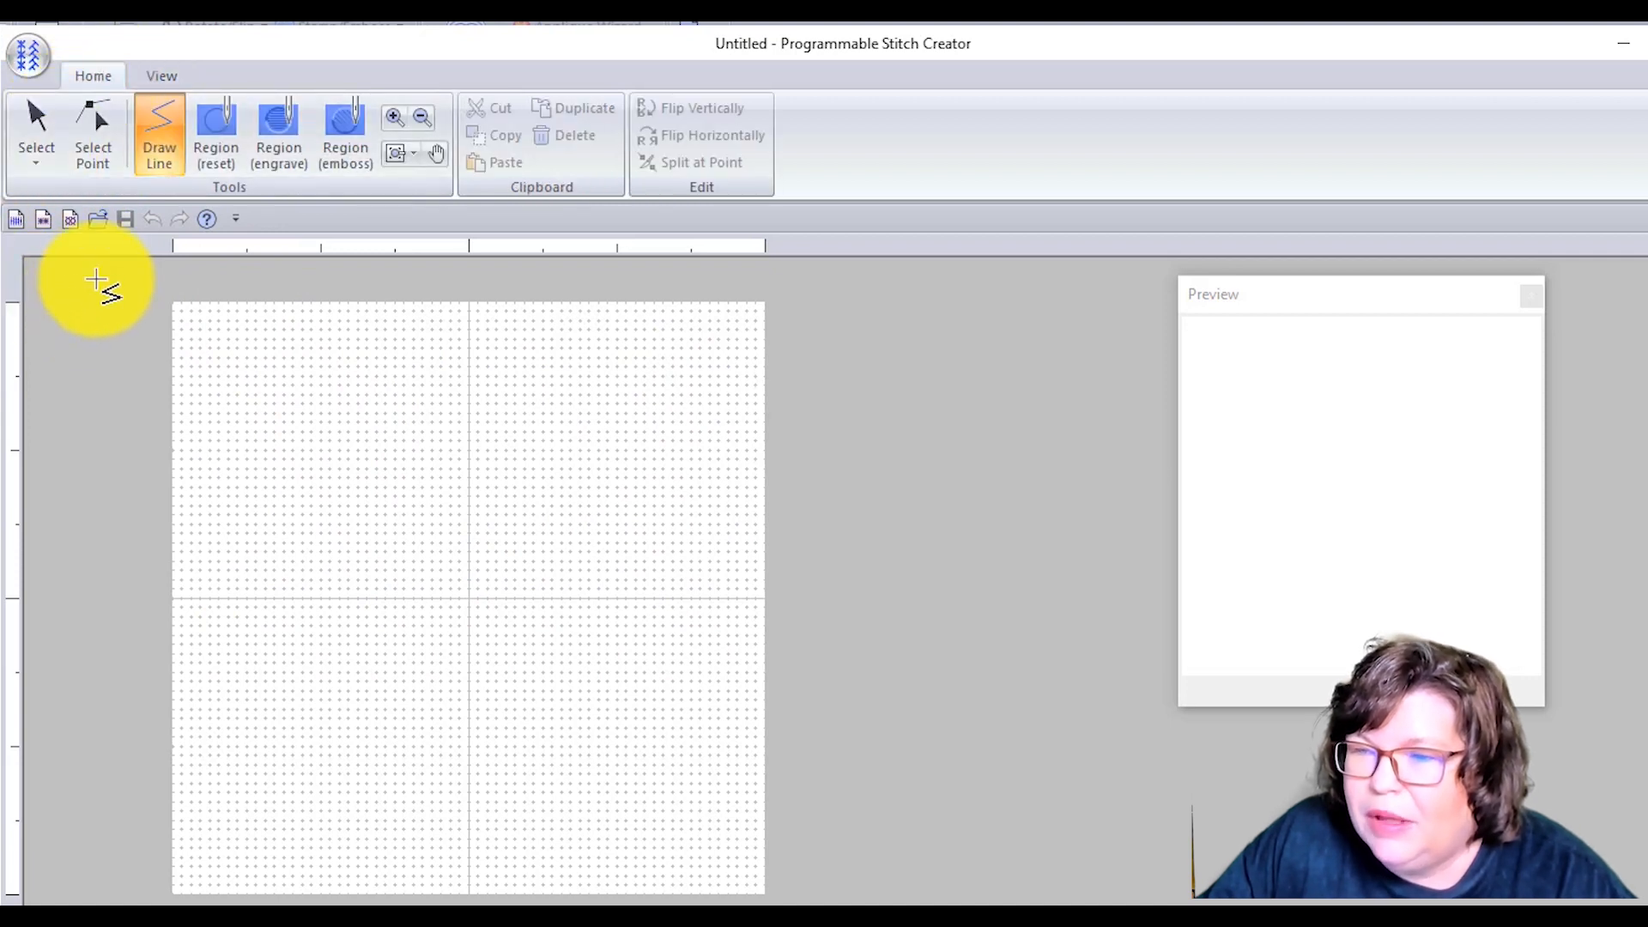
{"action": "mouse_move", "coordinate": [189, 167]}
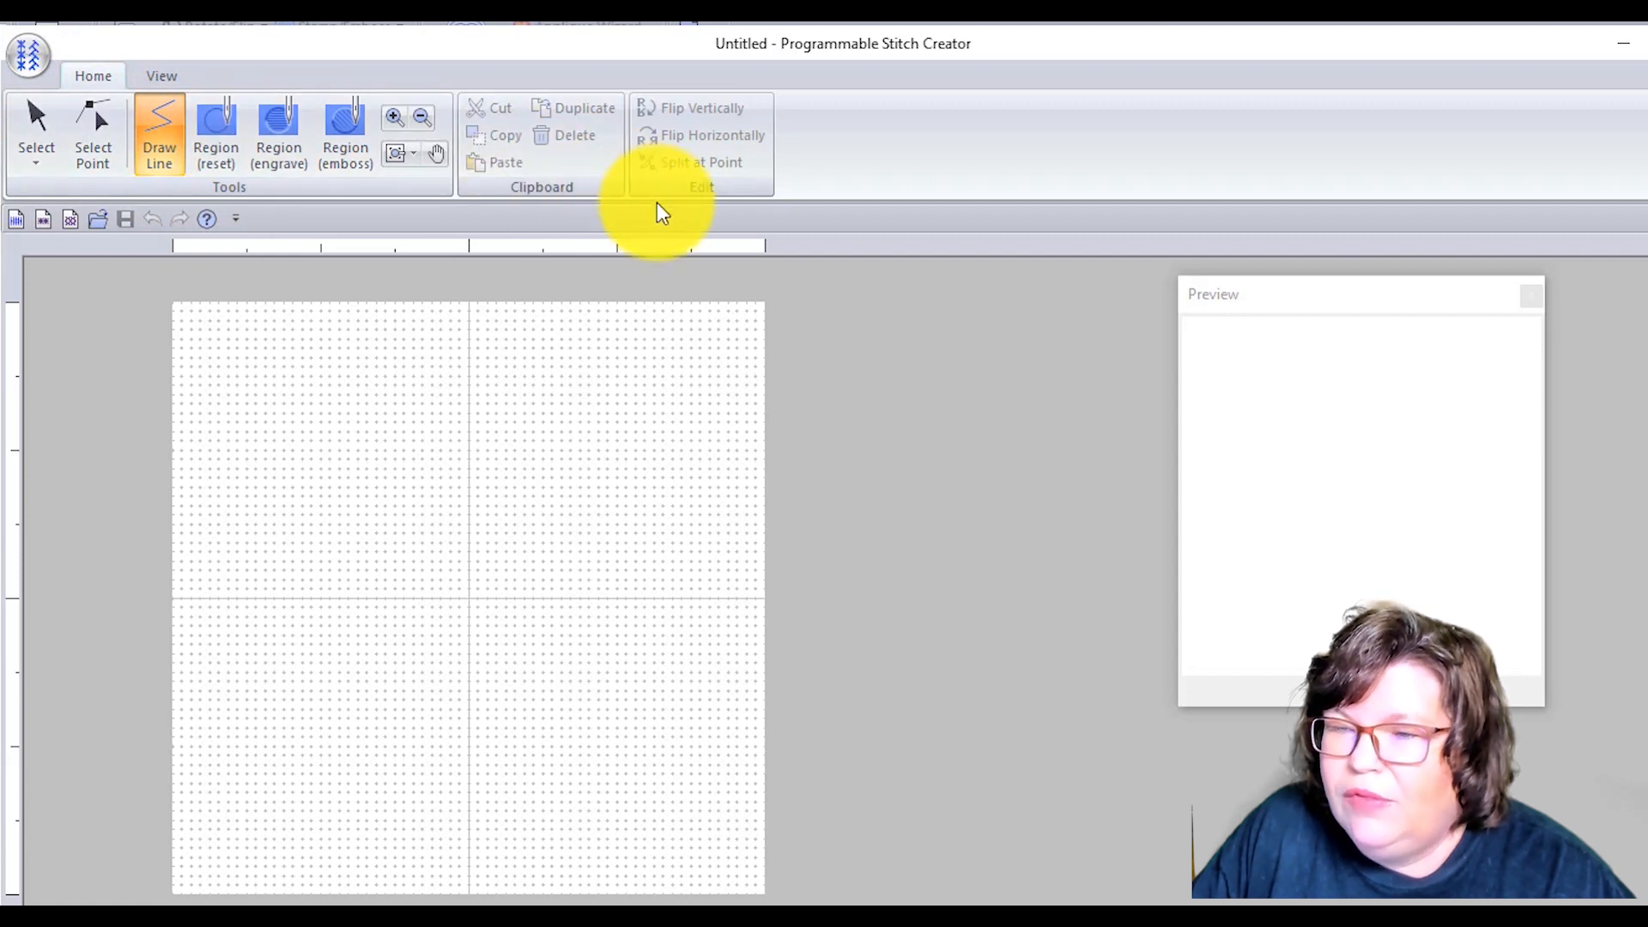
{"action": "mouse_move", "coordinate": [217, 138]}
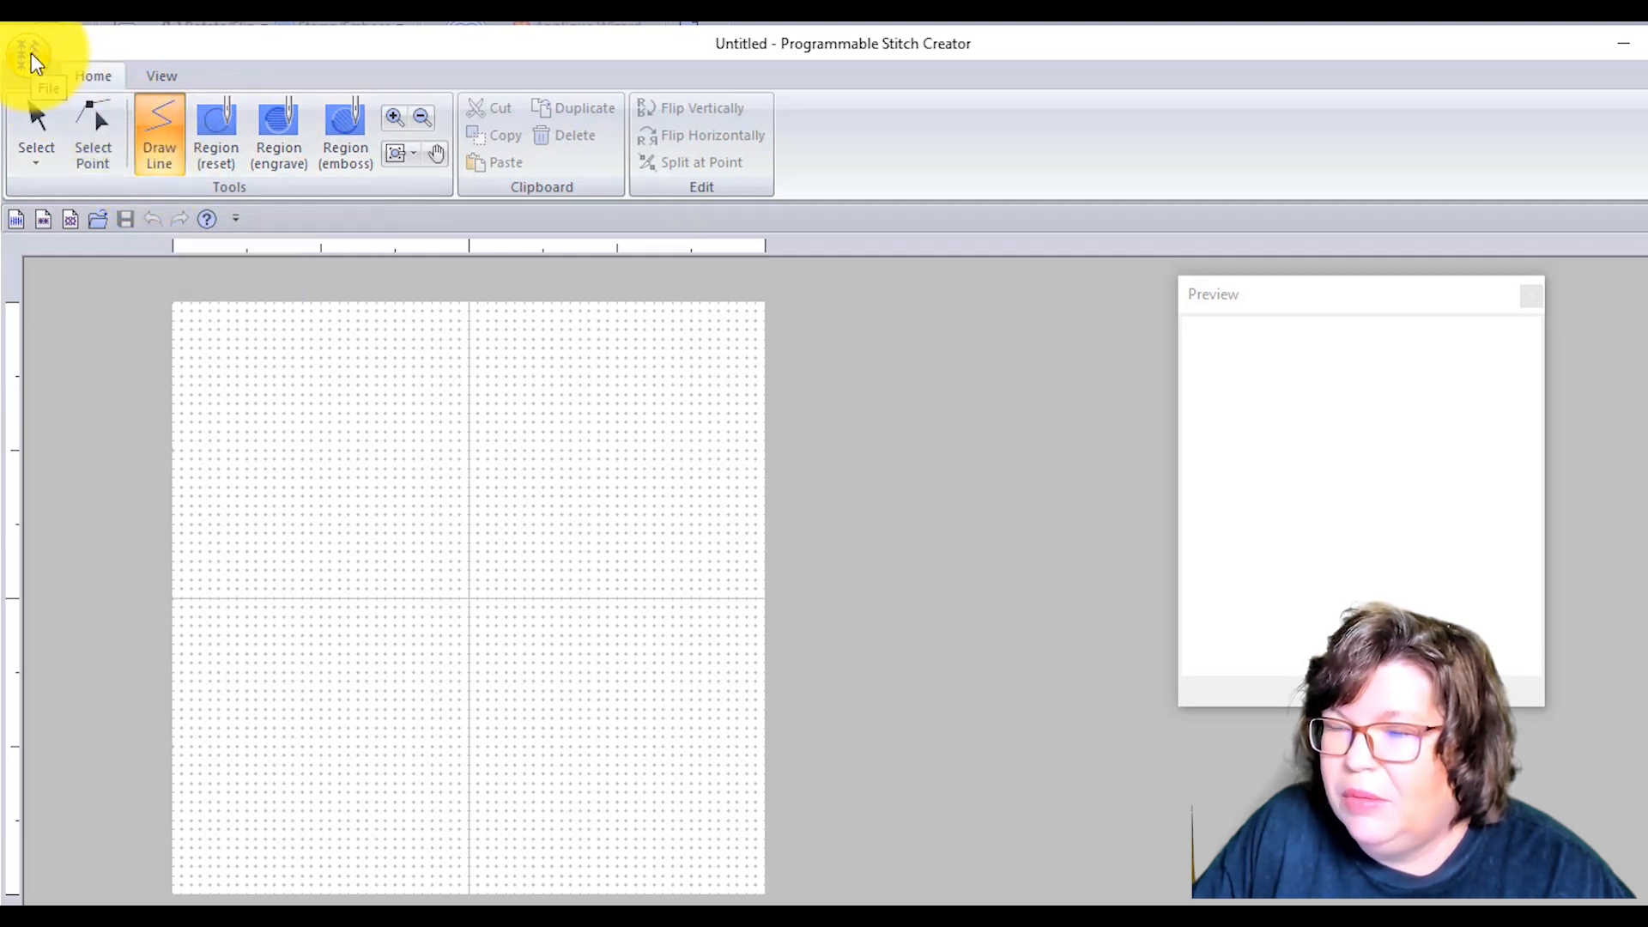
- Create a new motif pattern after briefly trying a fill/stamp pattern
{"action": "left_click", "coordinate": [32, 45]}
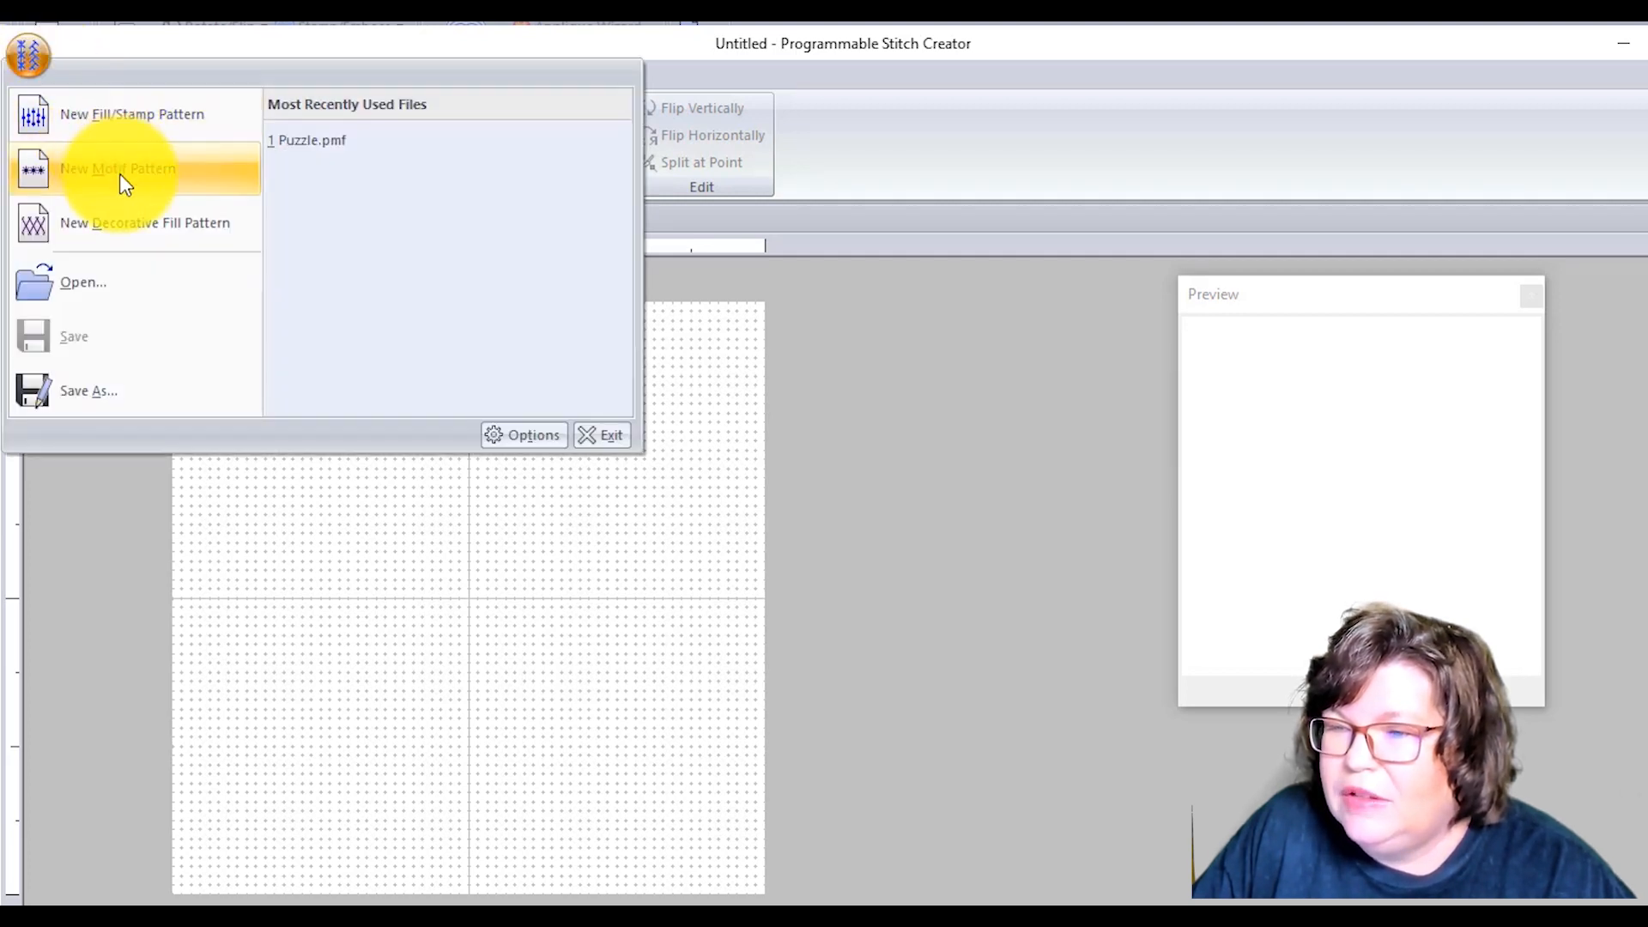
{"action": "mouse_move", "coordinate": [154, 176]}
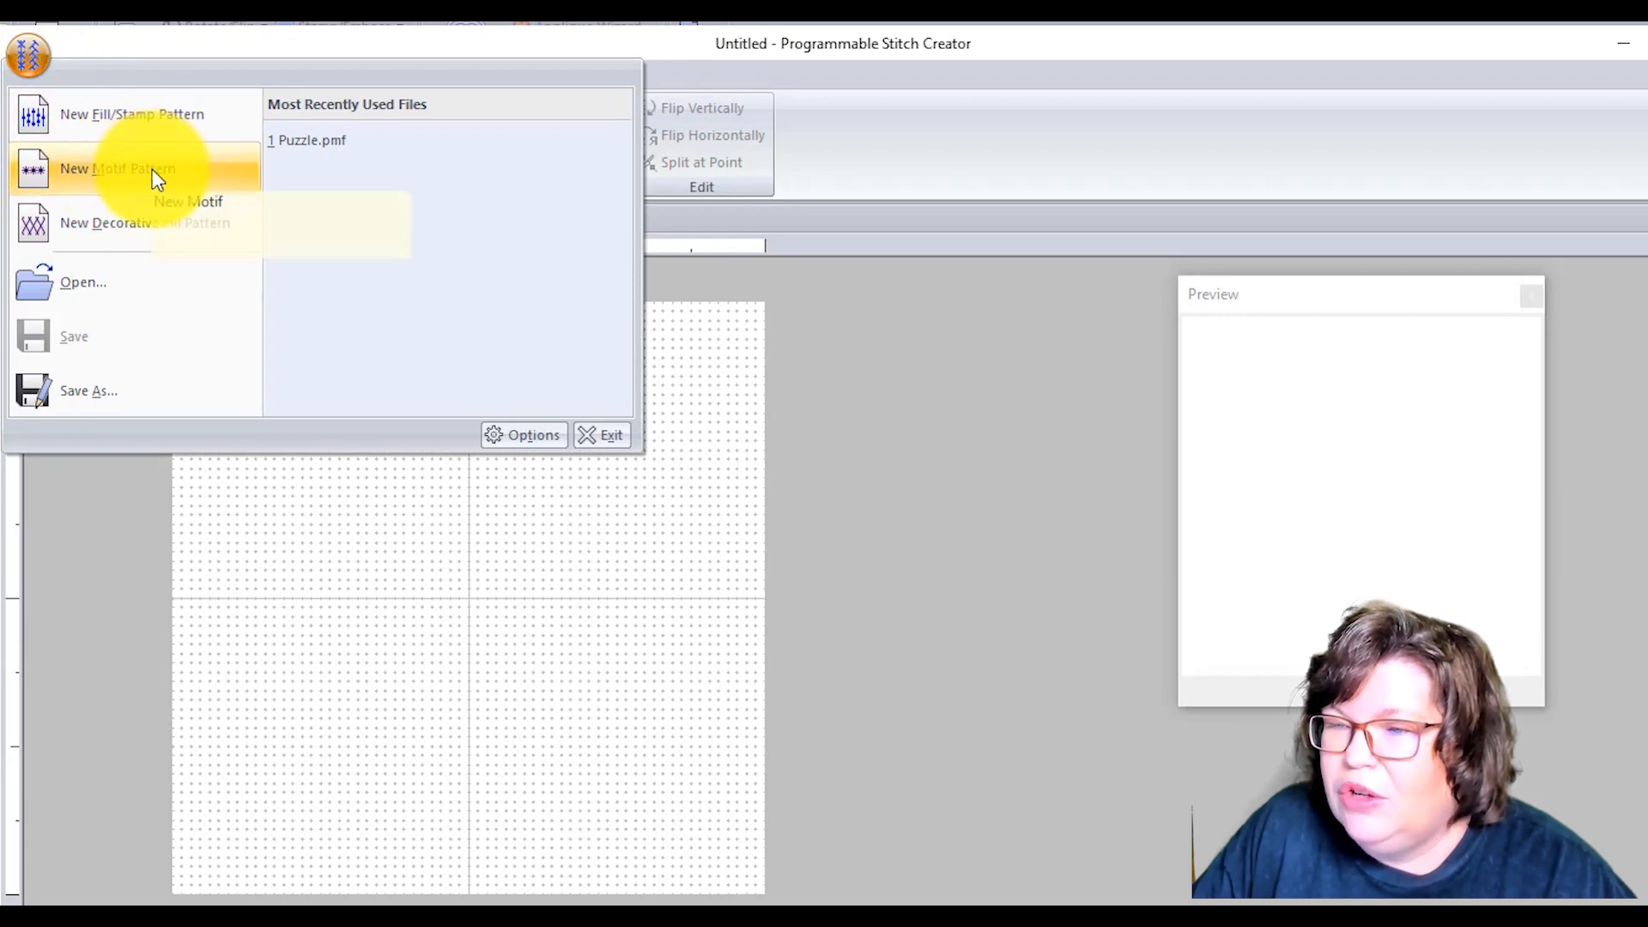
{"action": "left_click", "coordinate": [116, 167]}
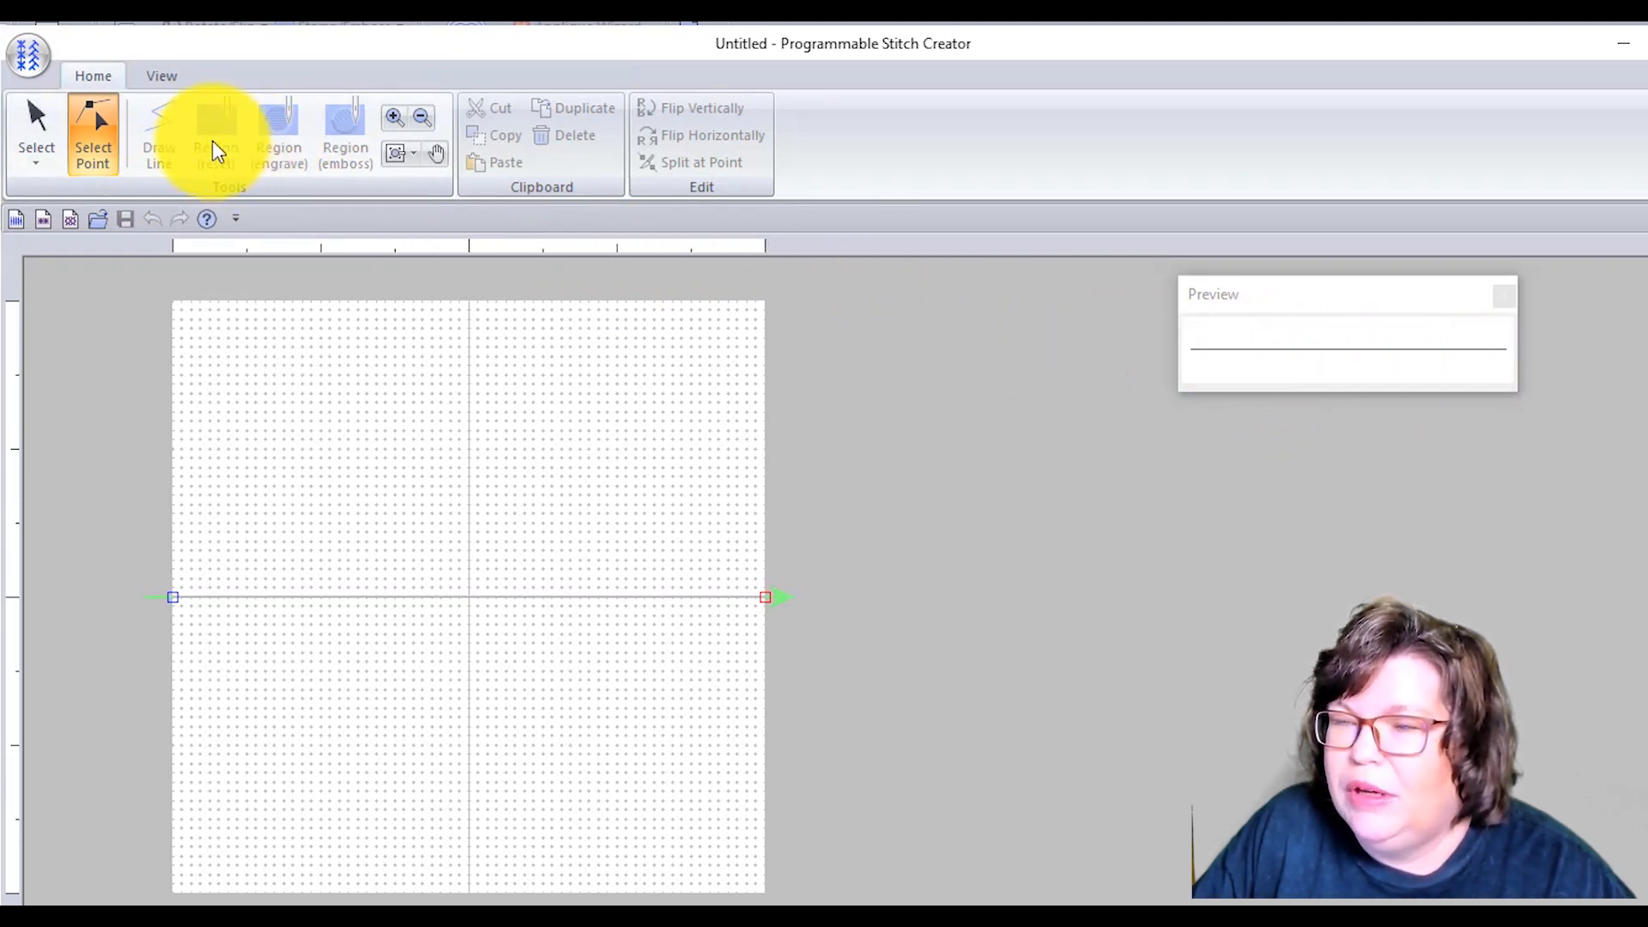
{"action": "mouse_move", "coordinate": [347, 133]}
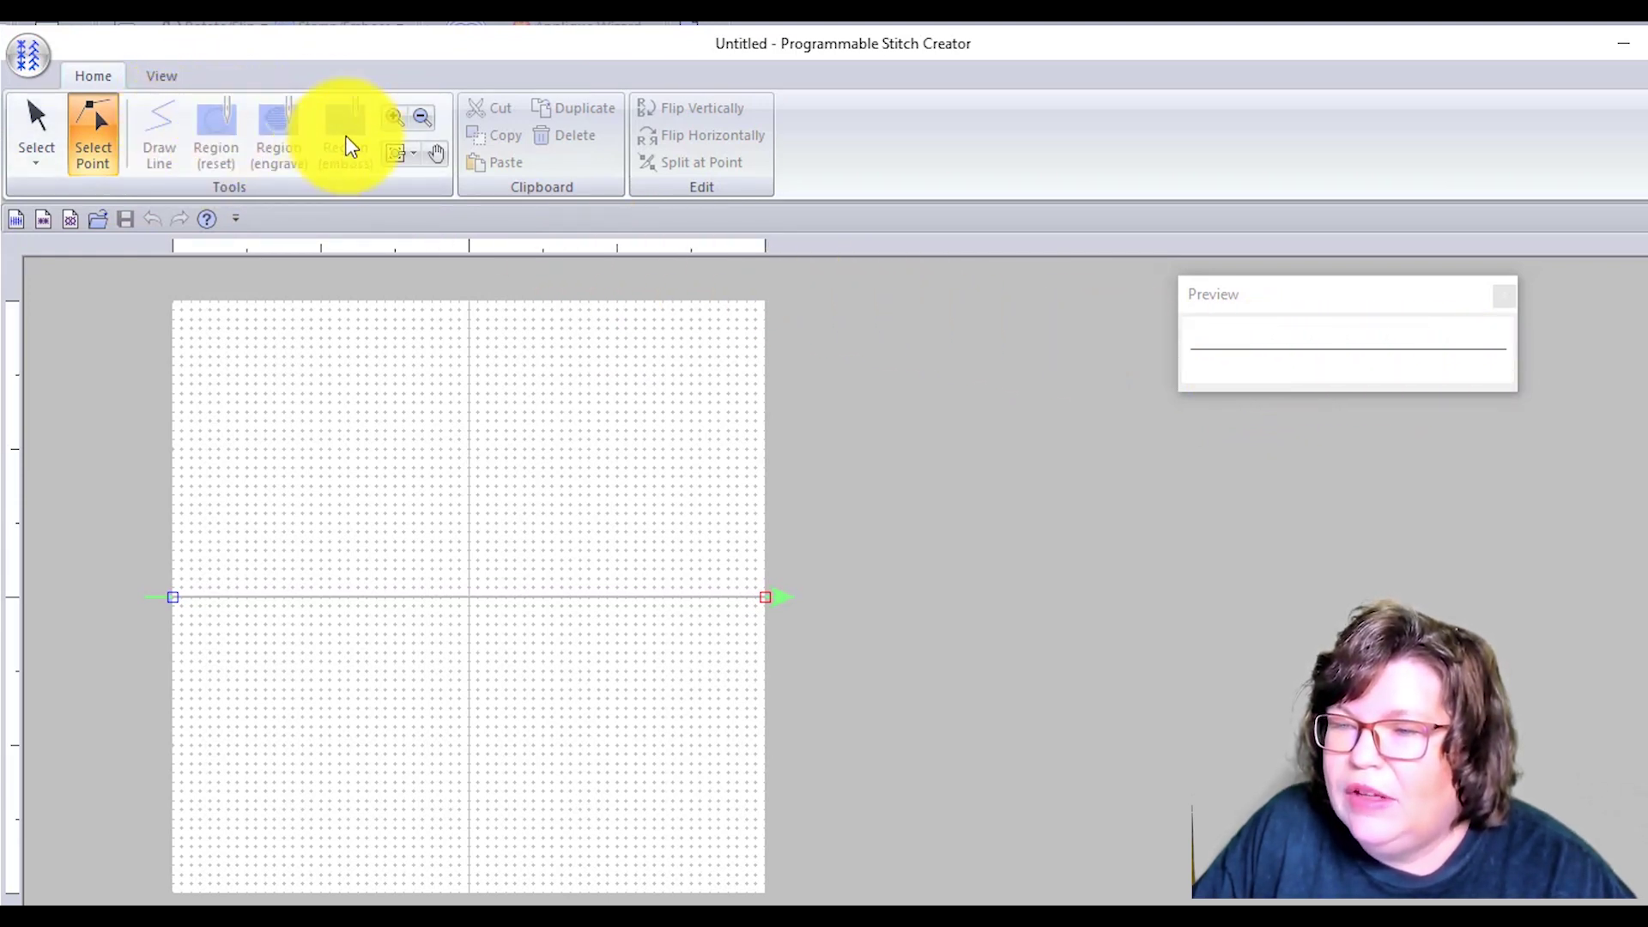
{"action": "mouse_move", "coordinate": [195, 142]}
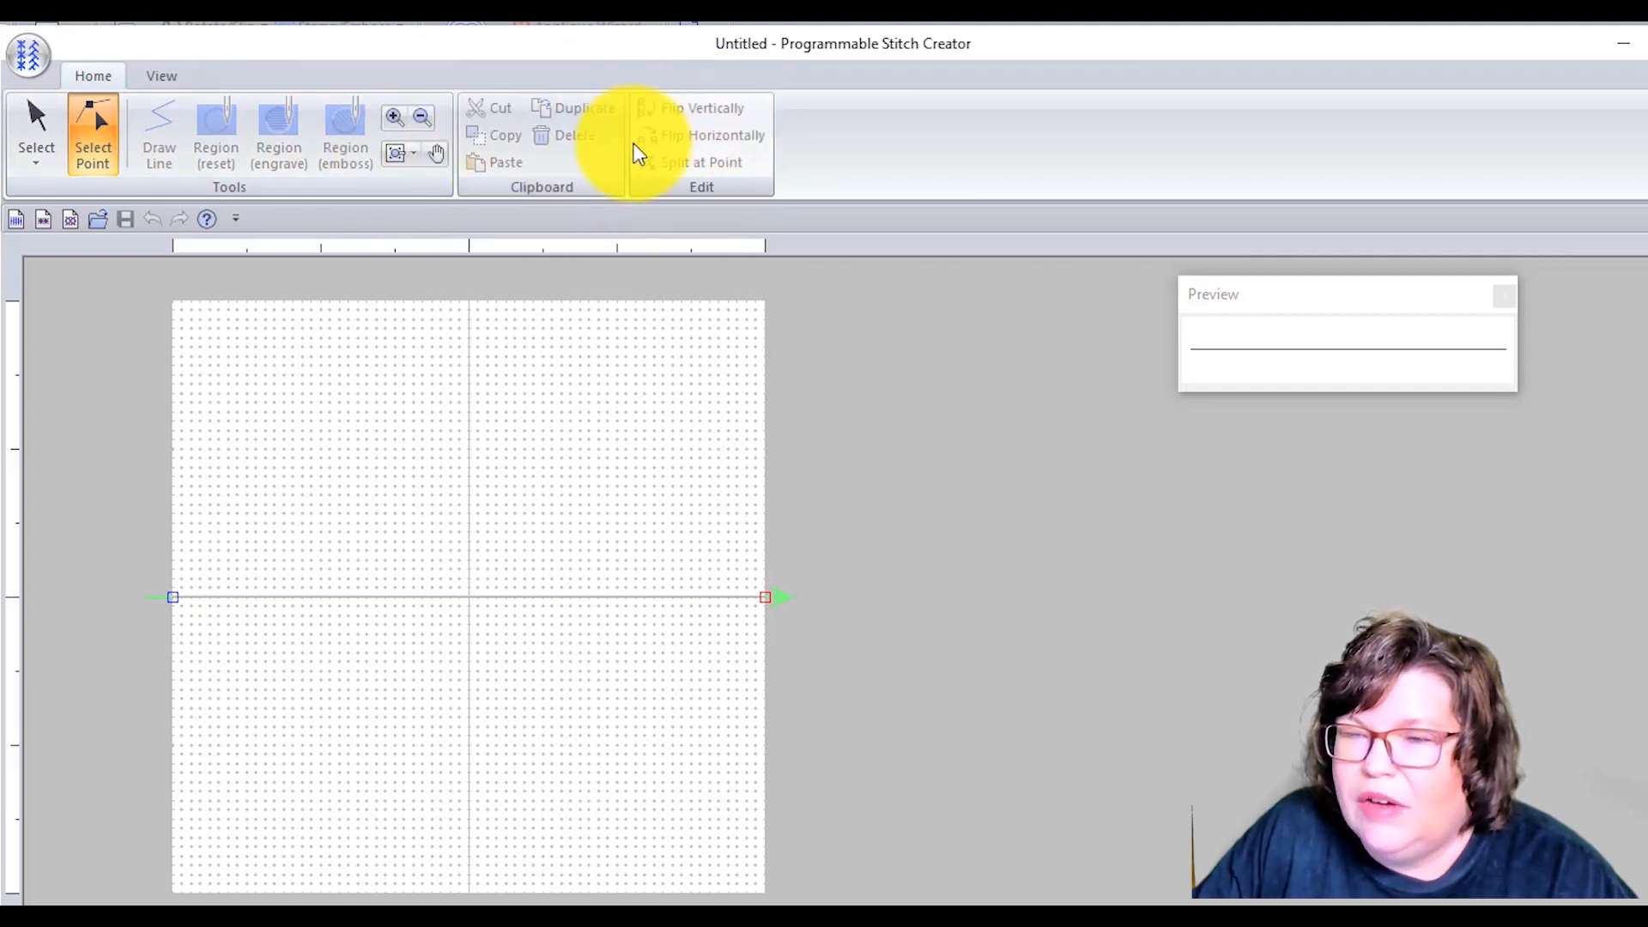
{"action": "left_click", "coordinate": [32, 44]}
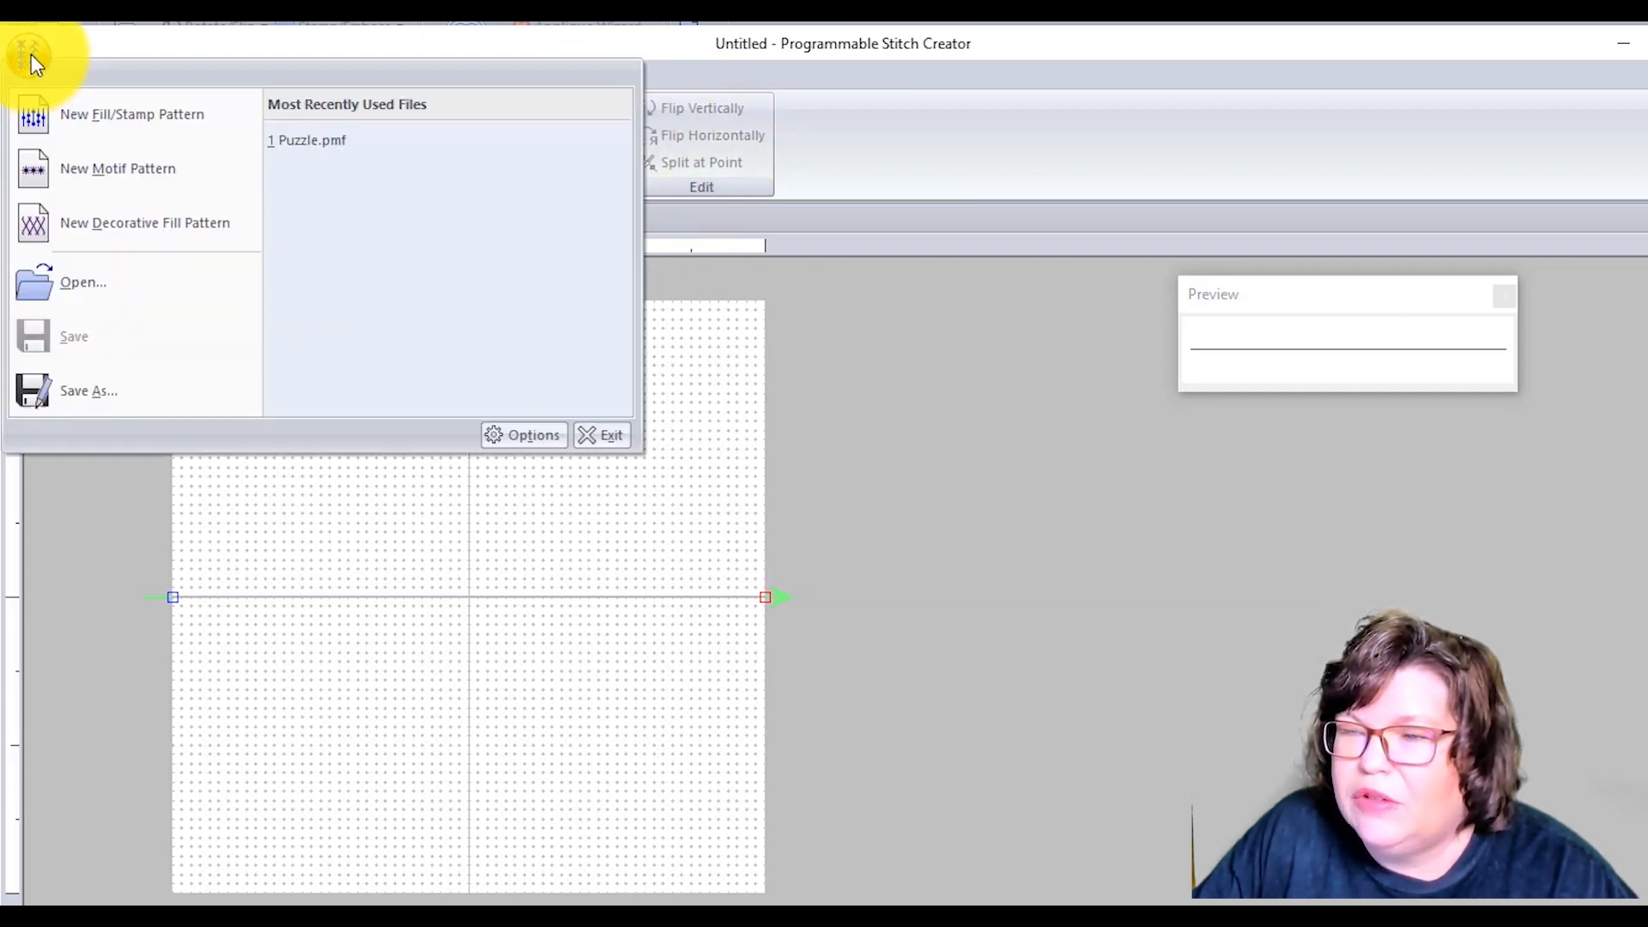
{"action": "left_click", "coordinate": [29, 53]}
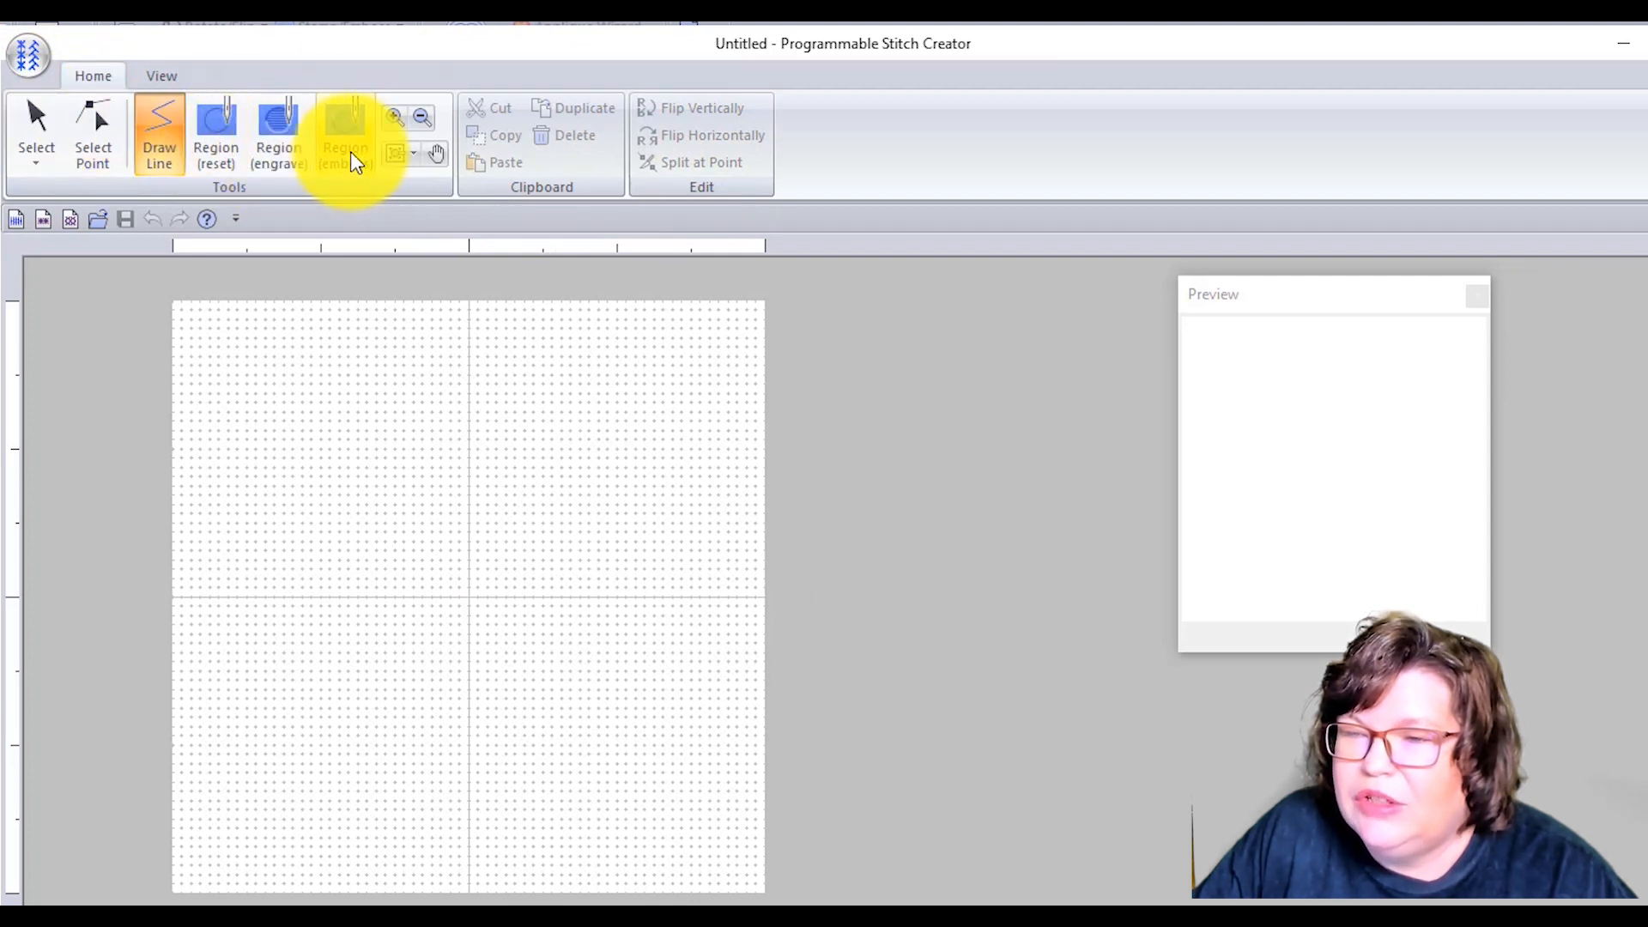
{"action": "left_click", "coordinate": [29, 45]}
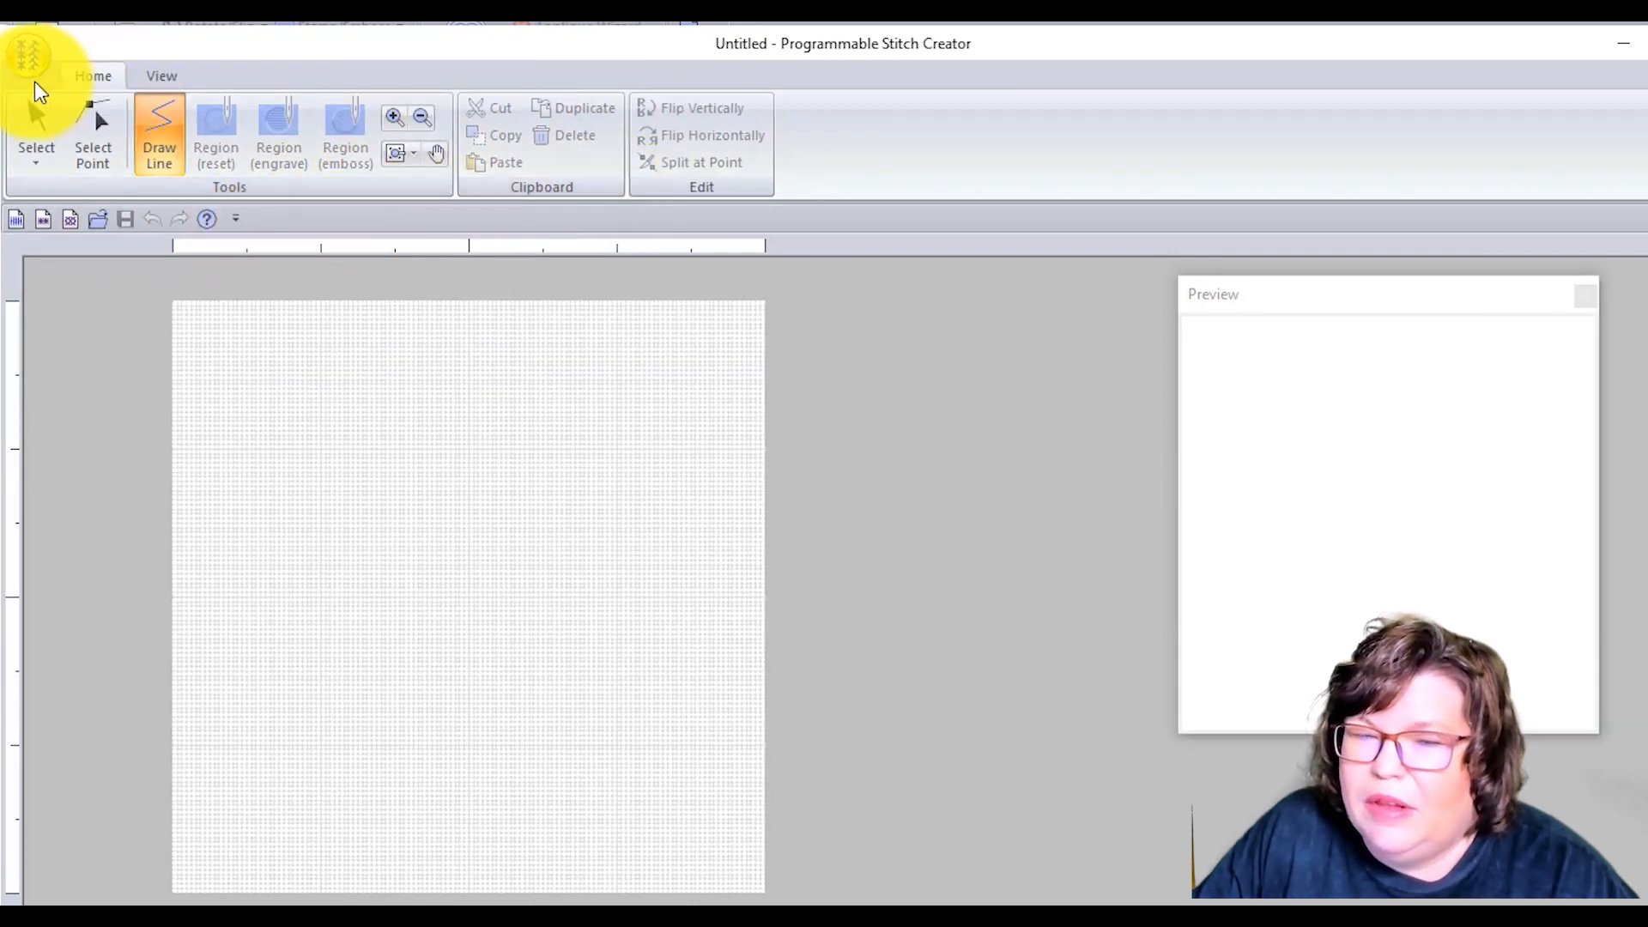
{"action": "left_click", "coordinate": [34, 47]}
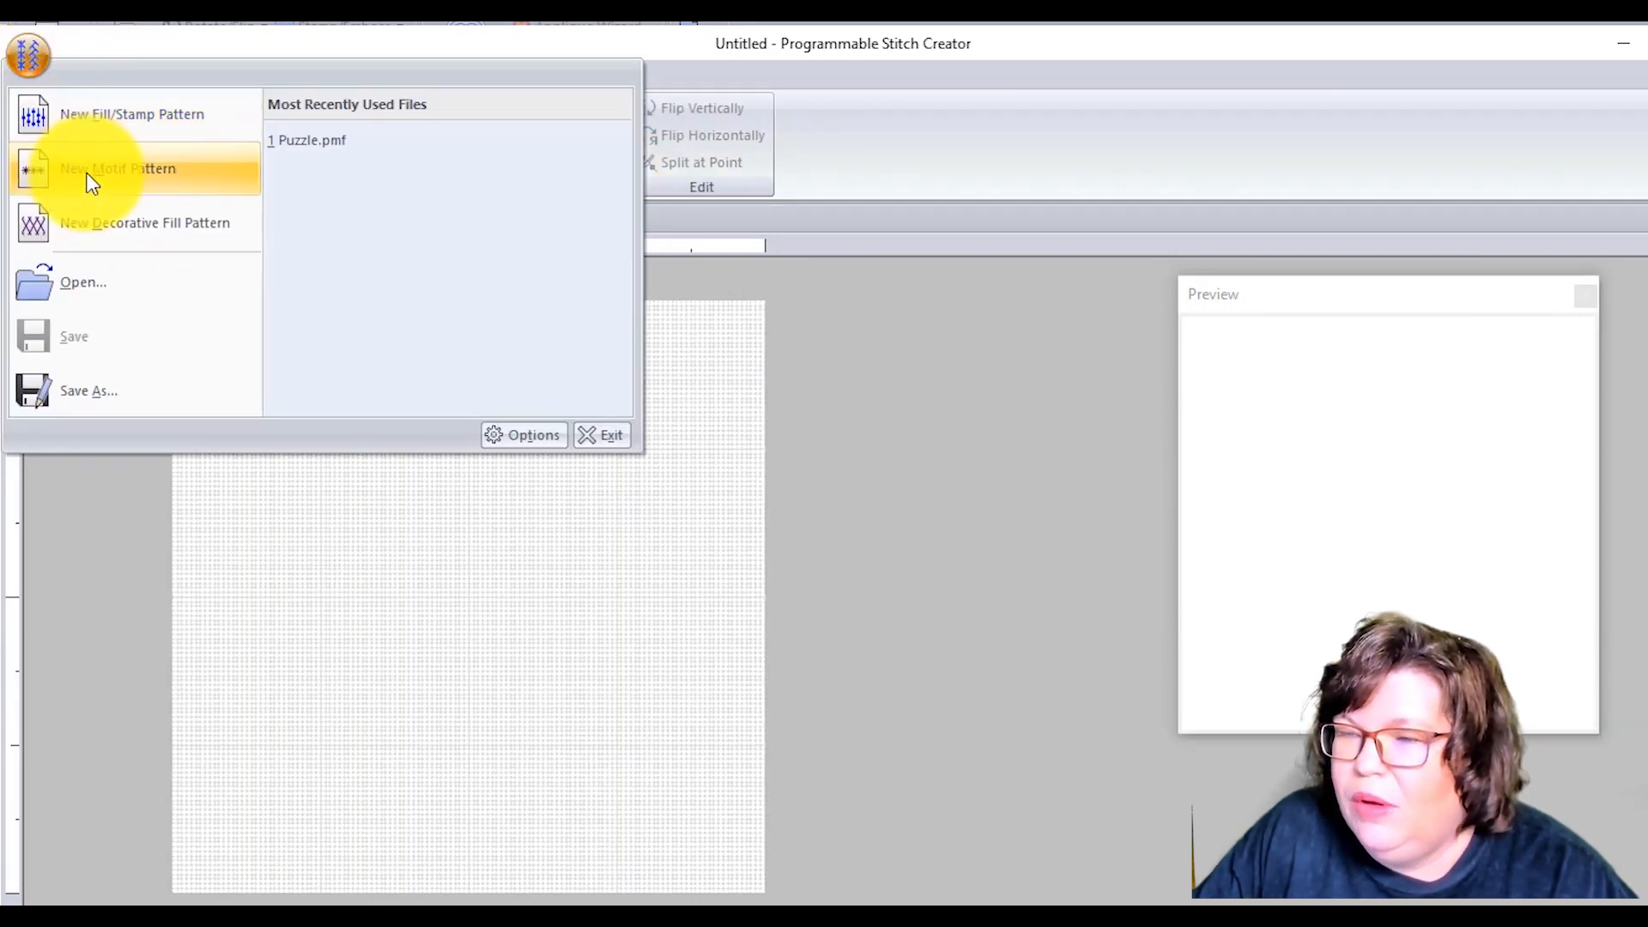
{"action": "left_click", "coordinate": [120, 168]}
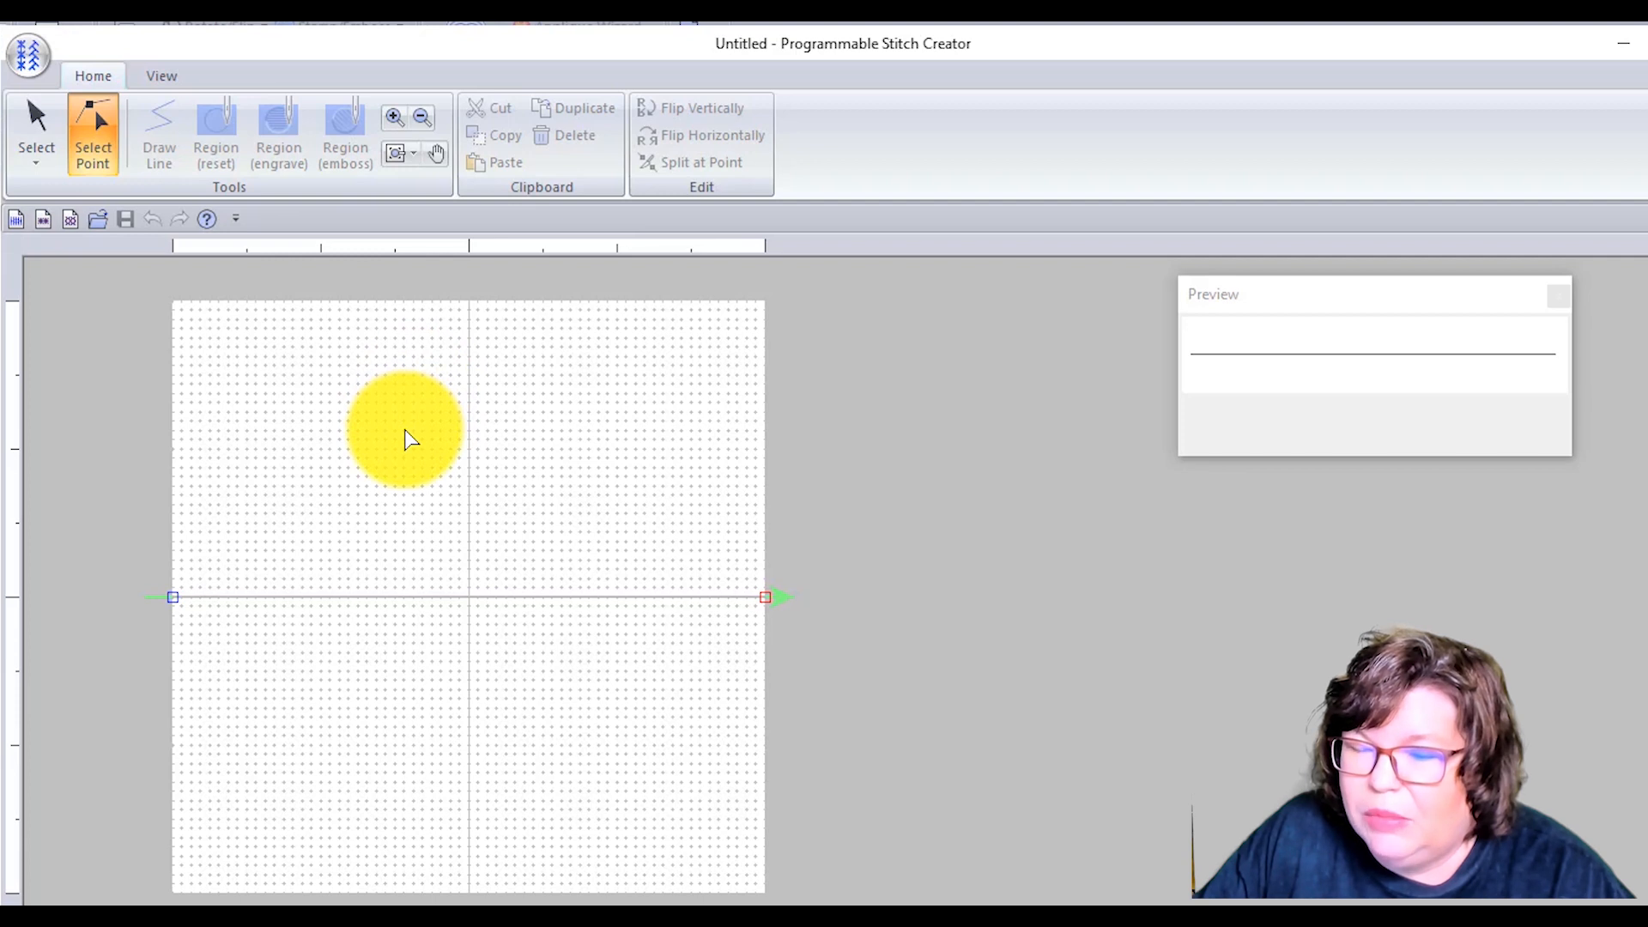
{"action": "left_click_drag", "start_coordinate": [410, 439], "coordinate": [368, 421]}
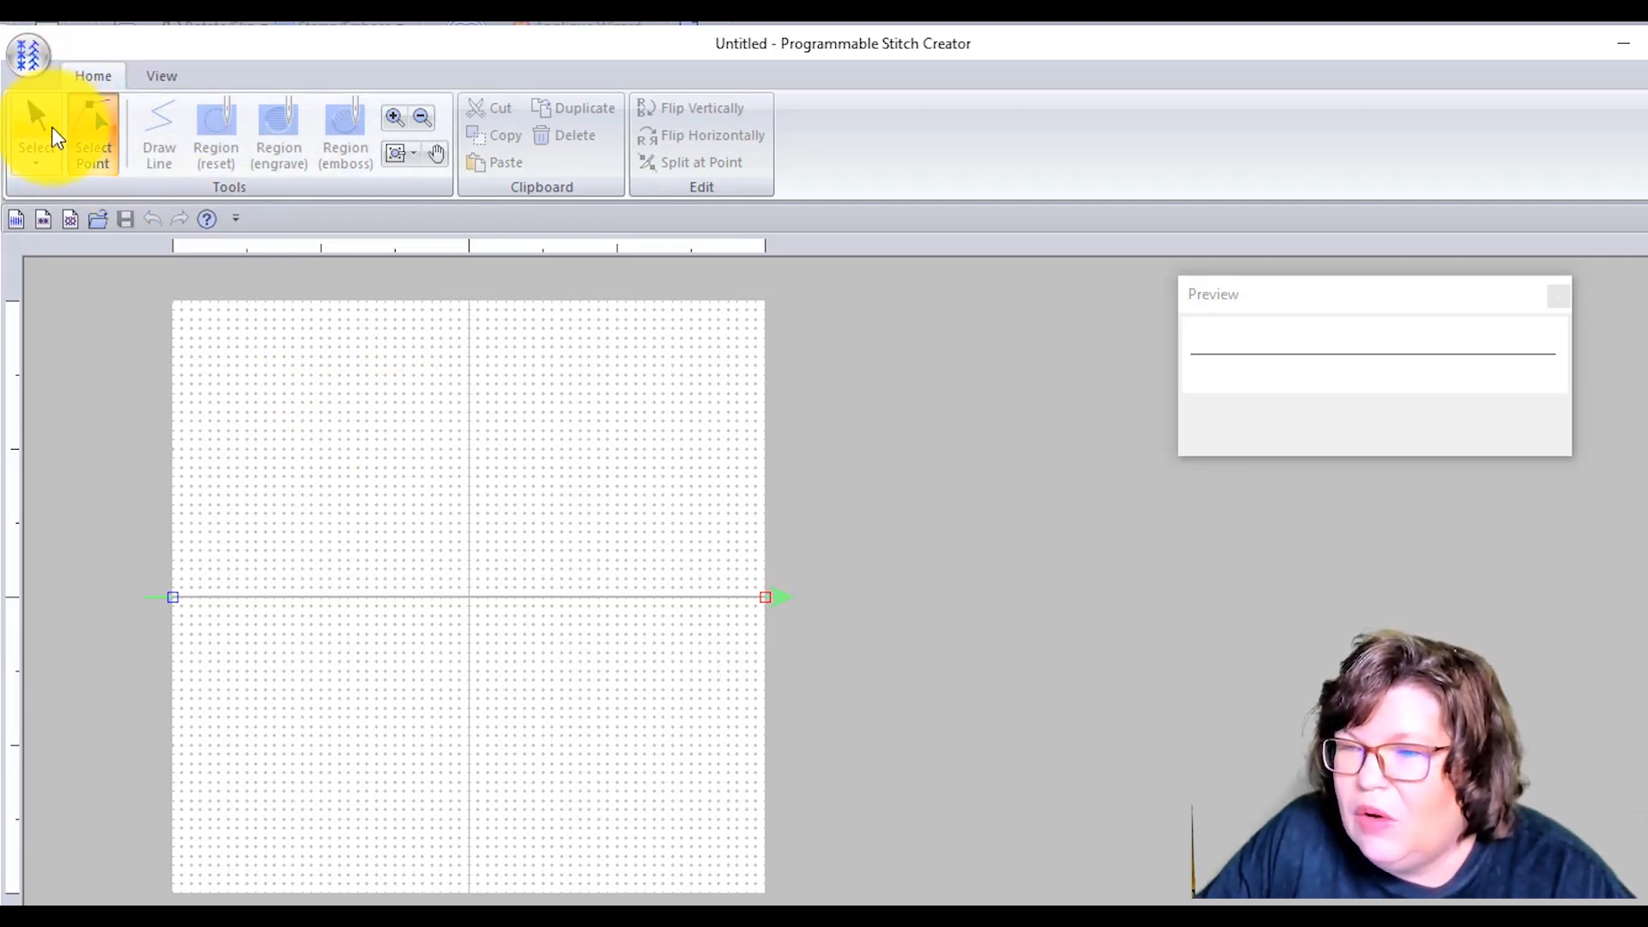
{"action": "left_click", "coordinate": [161, 76]}
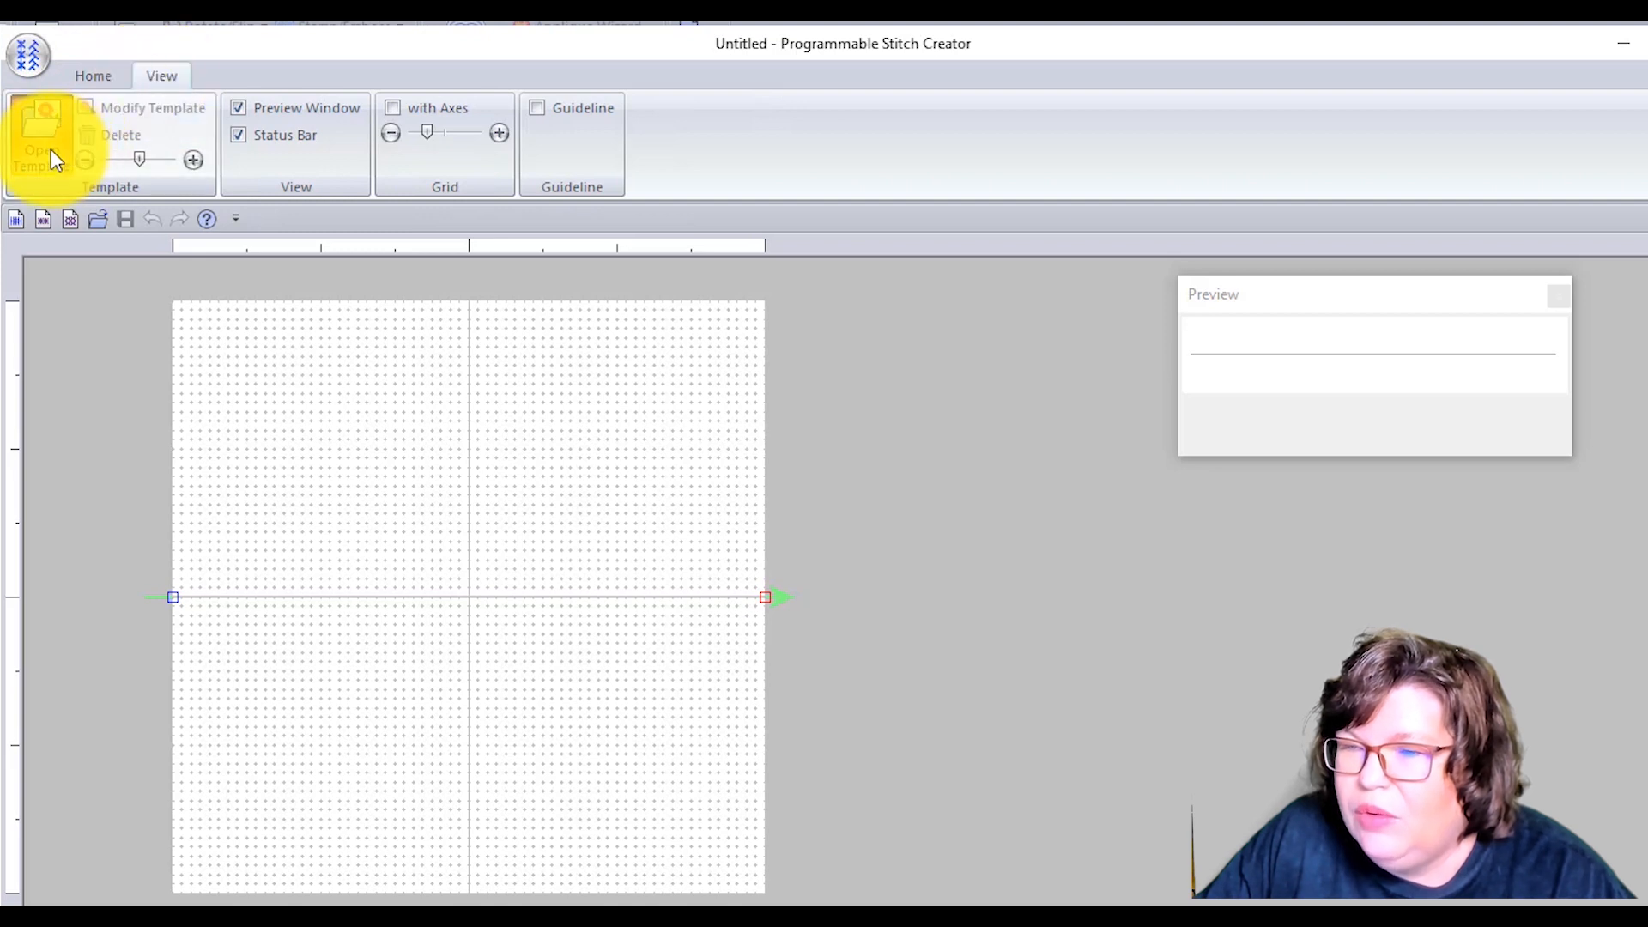
- Load puzzle 1.jpg as the tracing template behind the motif grid
{"action": "left_click", "coordinate": [42, 121]}
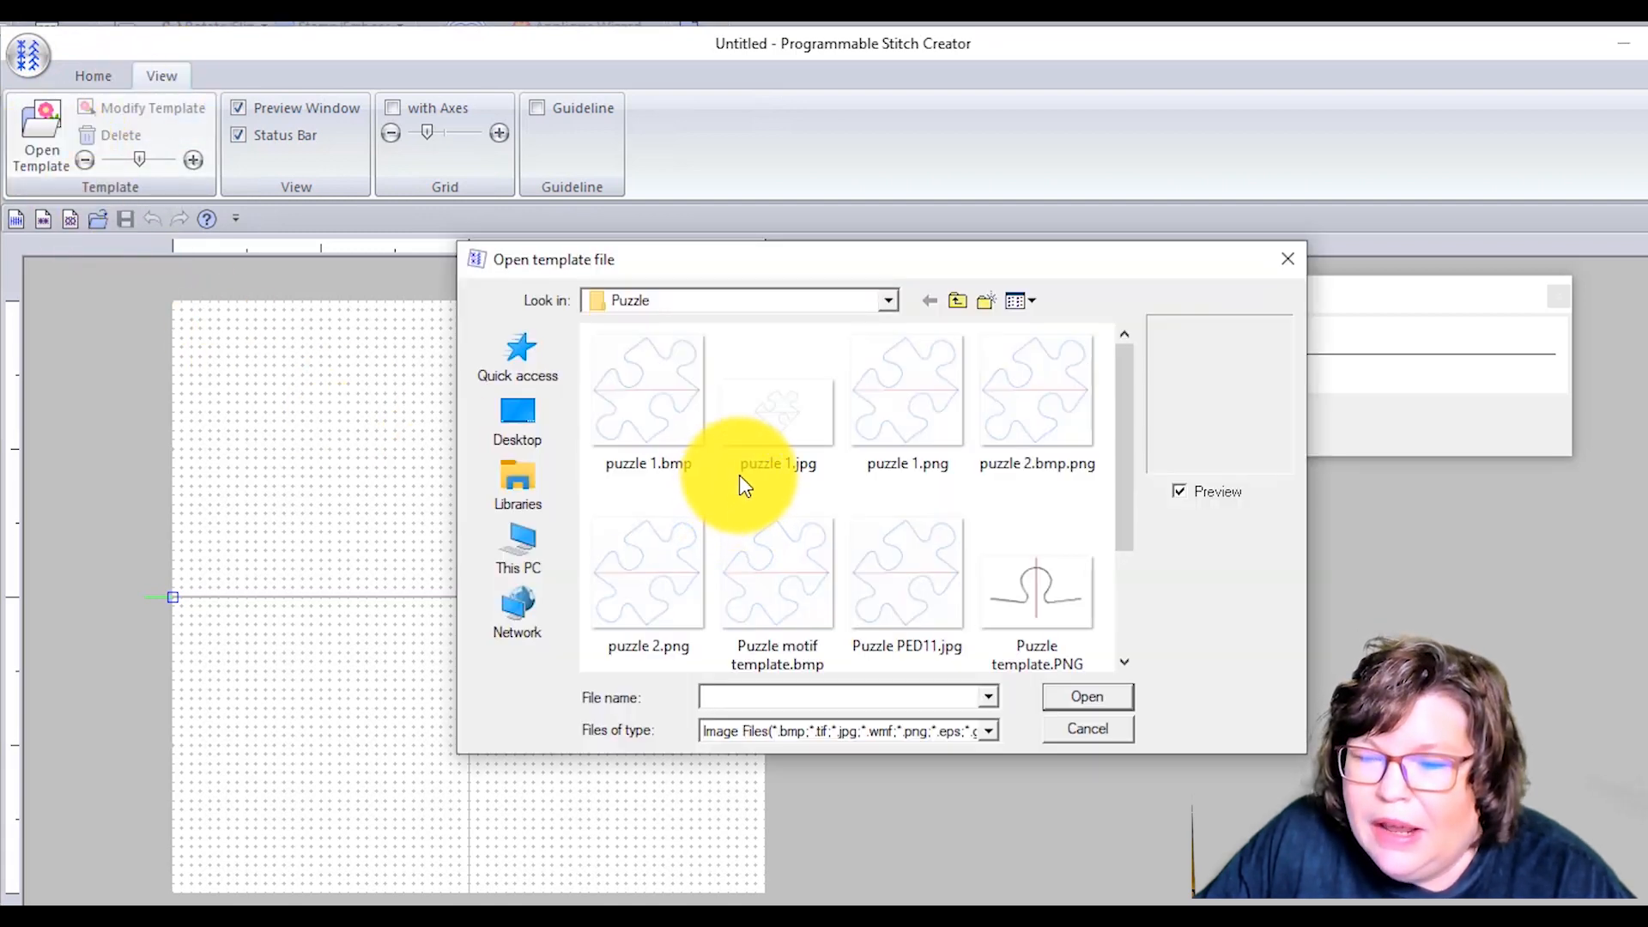
{"action": "left_click", "coordinate": [777, 404]}
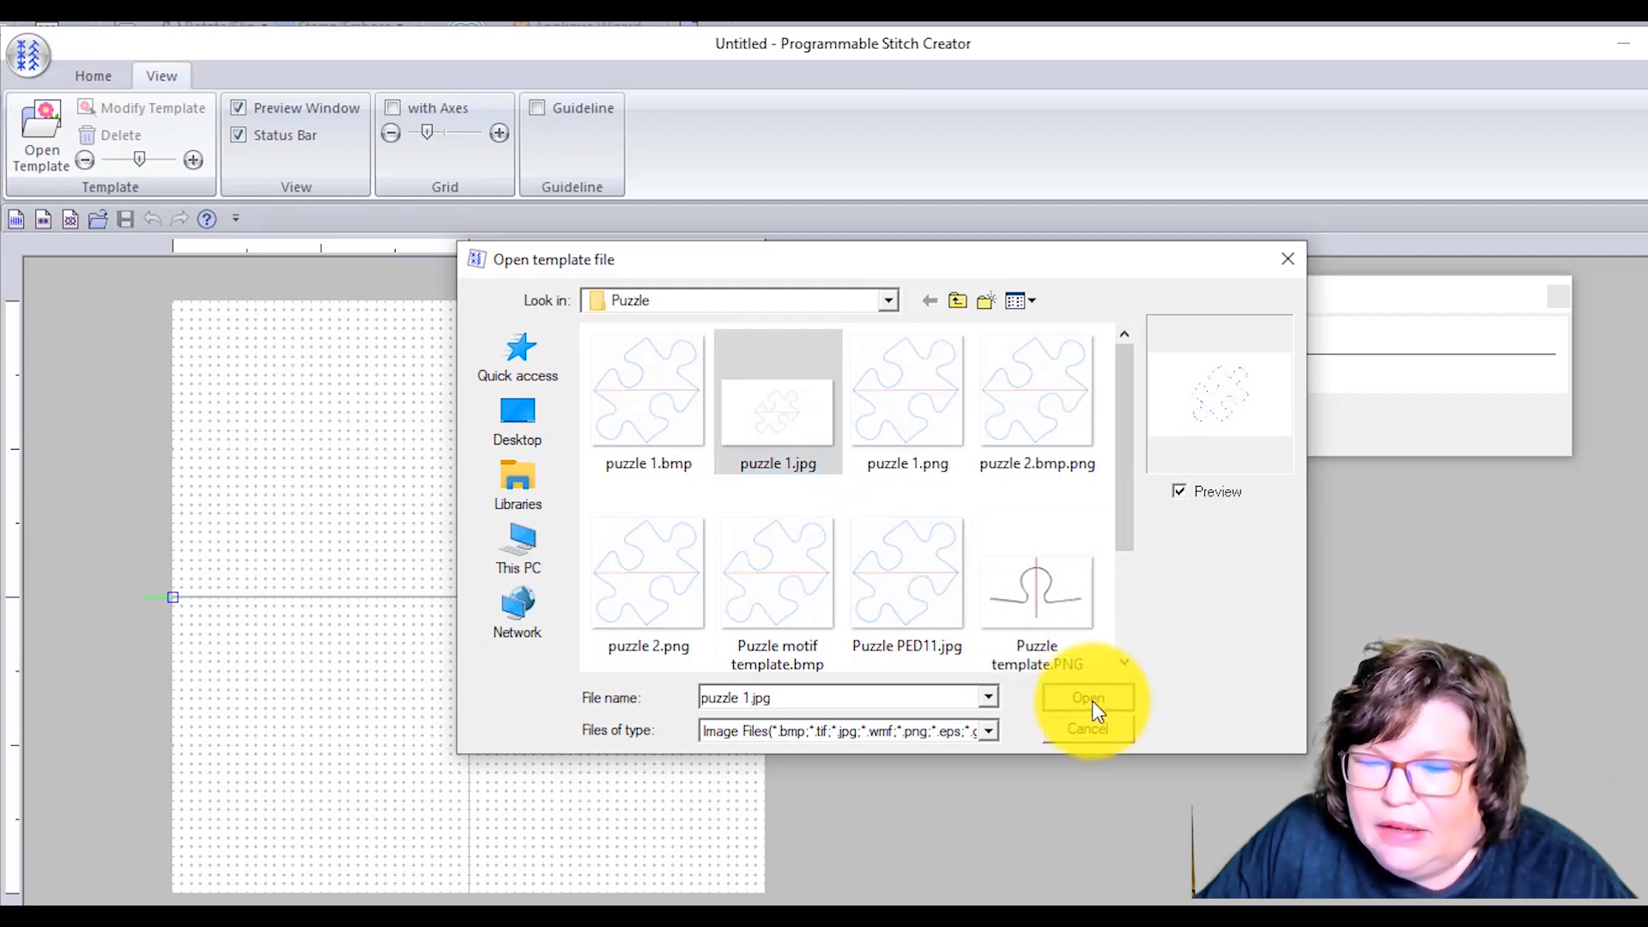
{"action": "left_click", "coordinate": [1087, 698]}
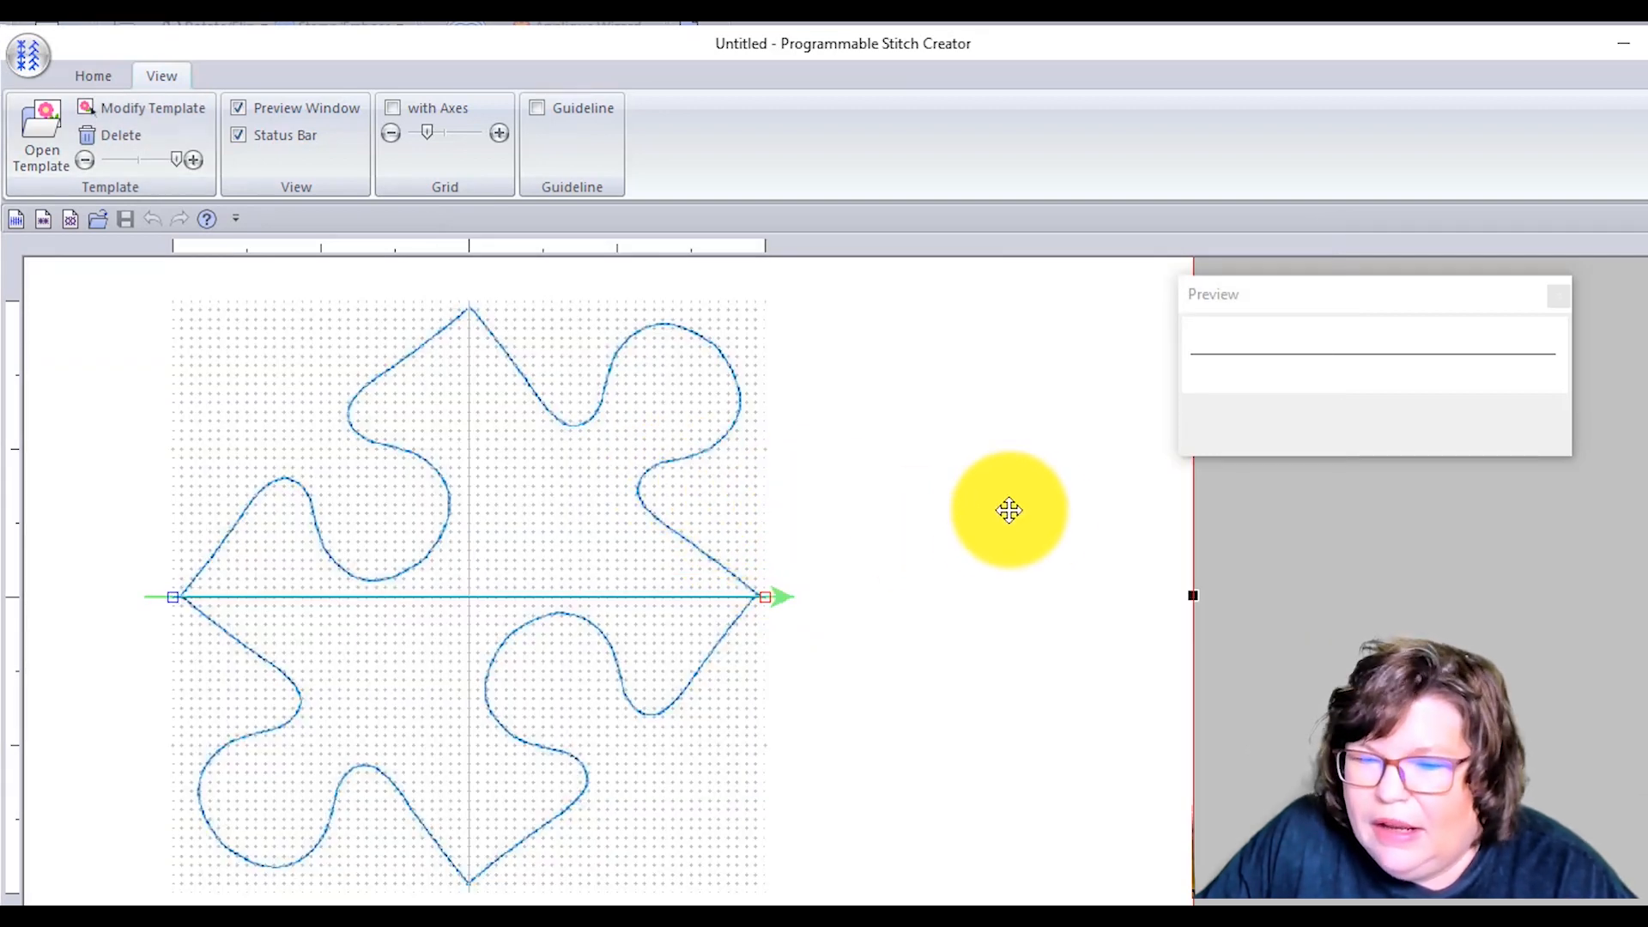
{"action": "mouse_move", "coordinate": [702, 605]}
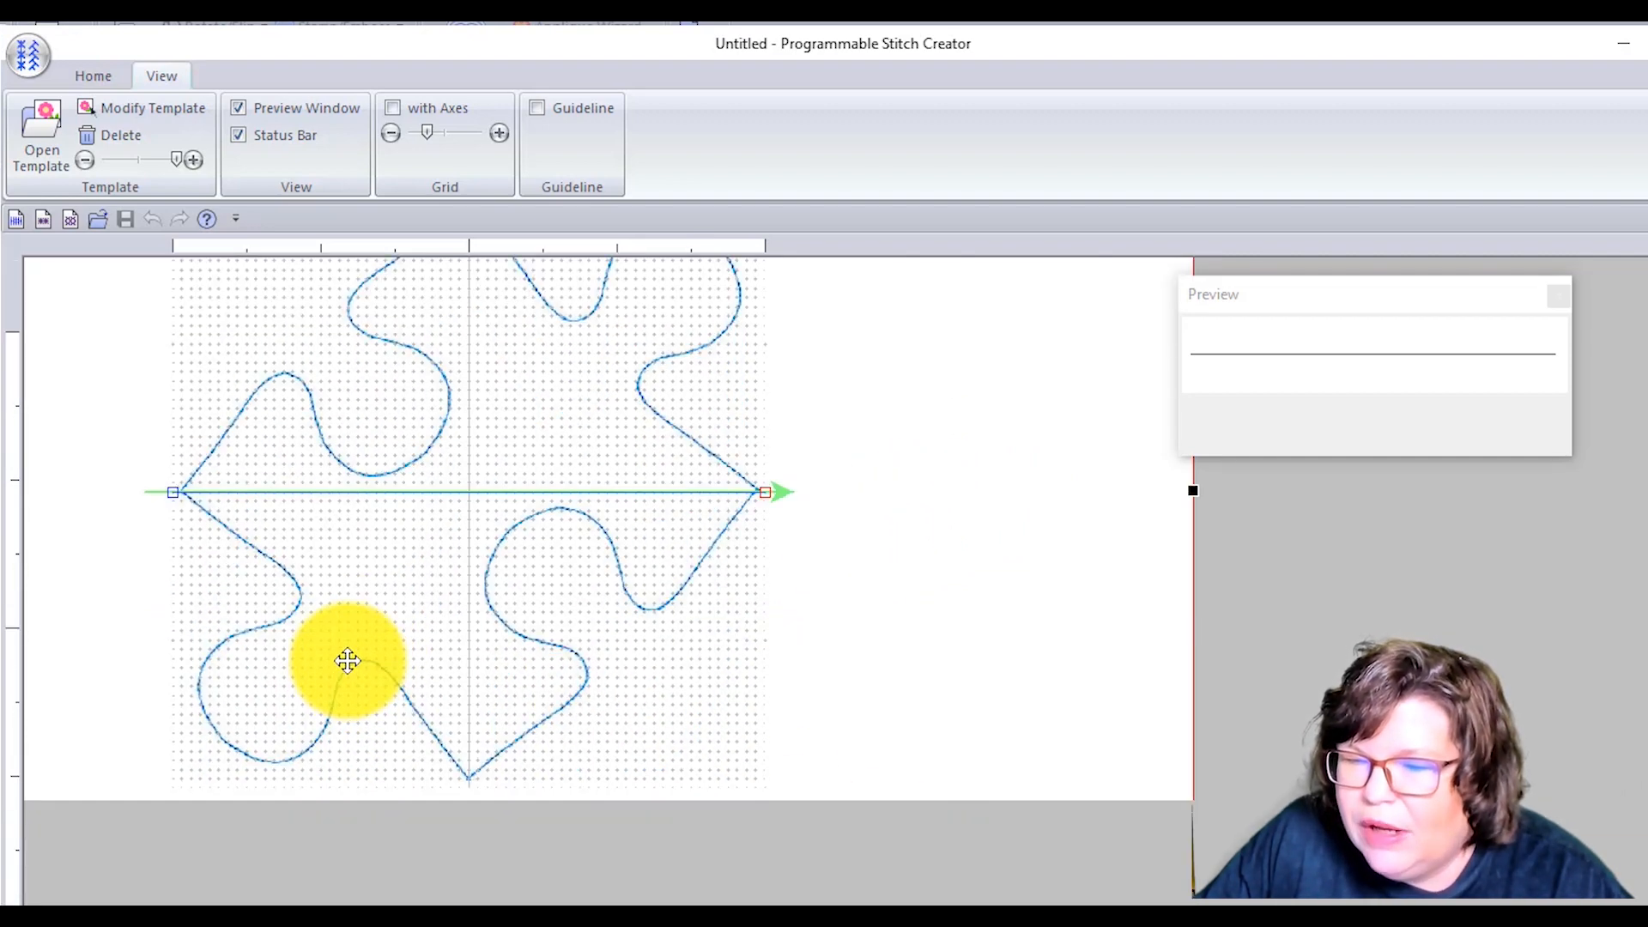
{"action": "mouse_move", "coordinate": [556, 656]}
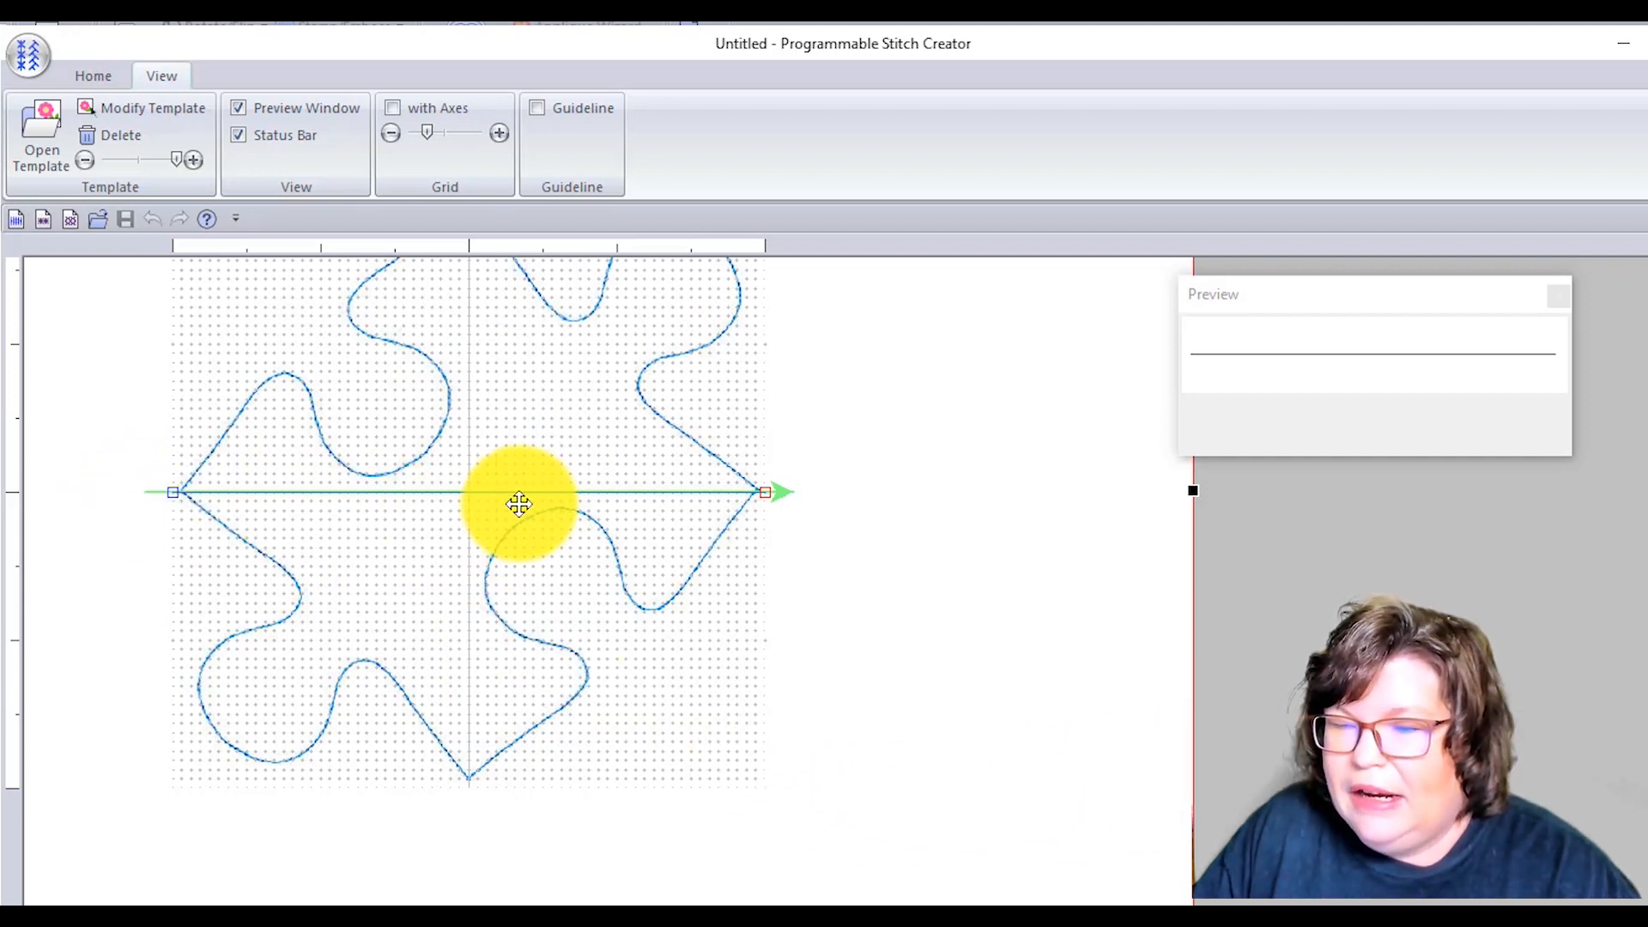
{"action": "mouse_move", "coordinate": [680, 492]}
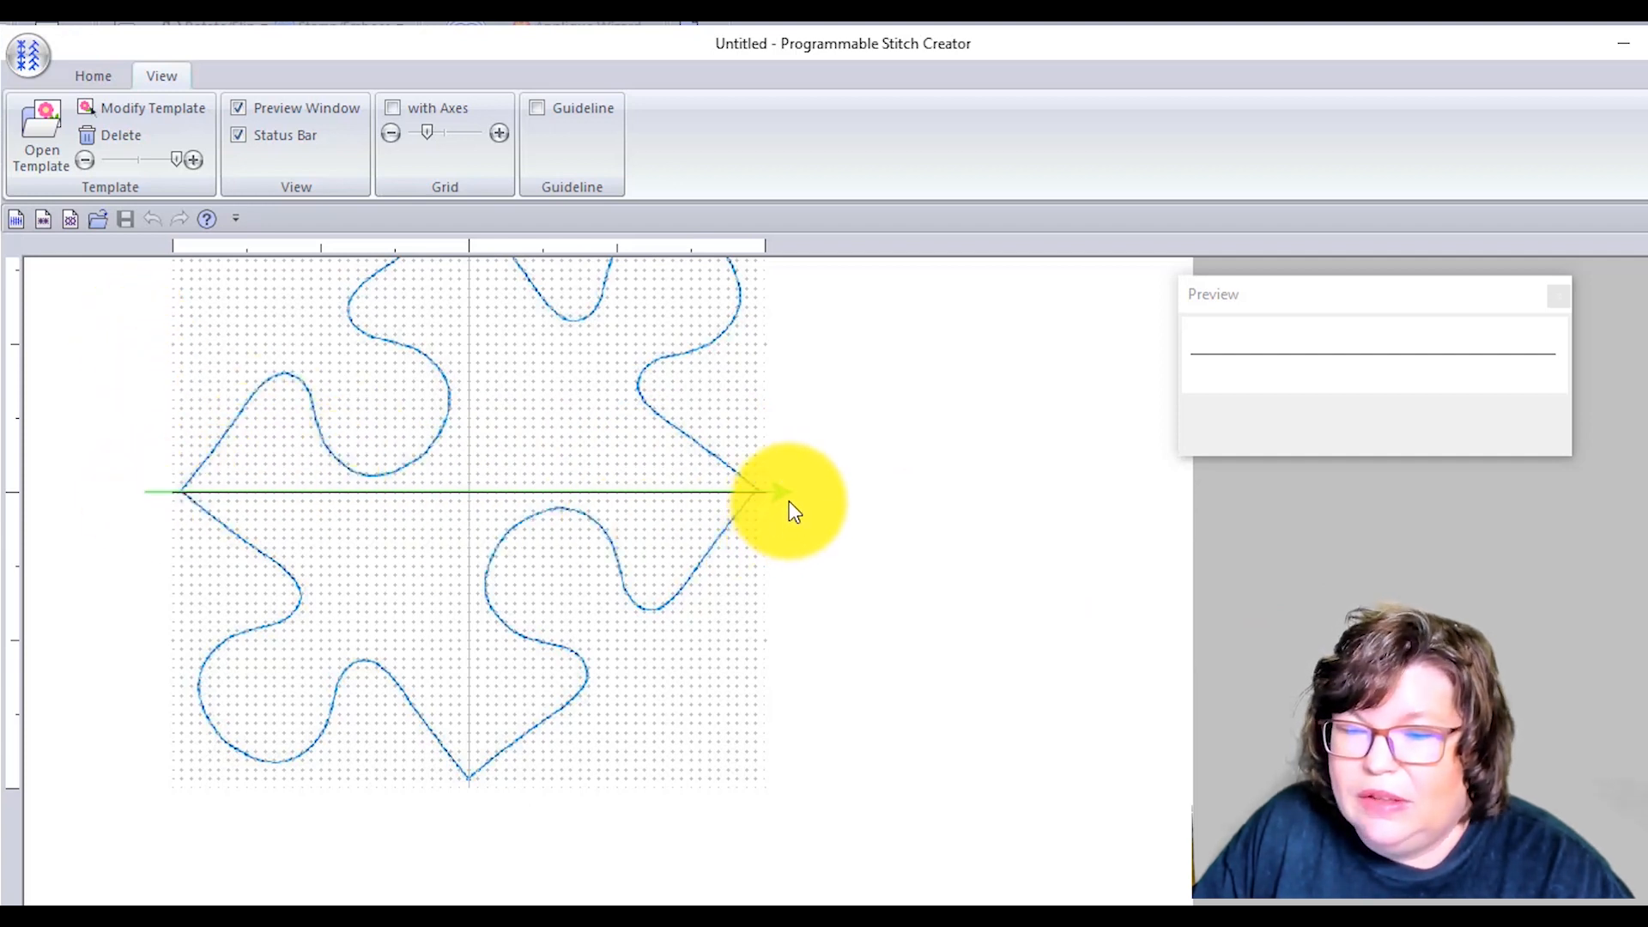
{"action": "mouse_move", "coordinate": [808, 515]}
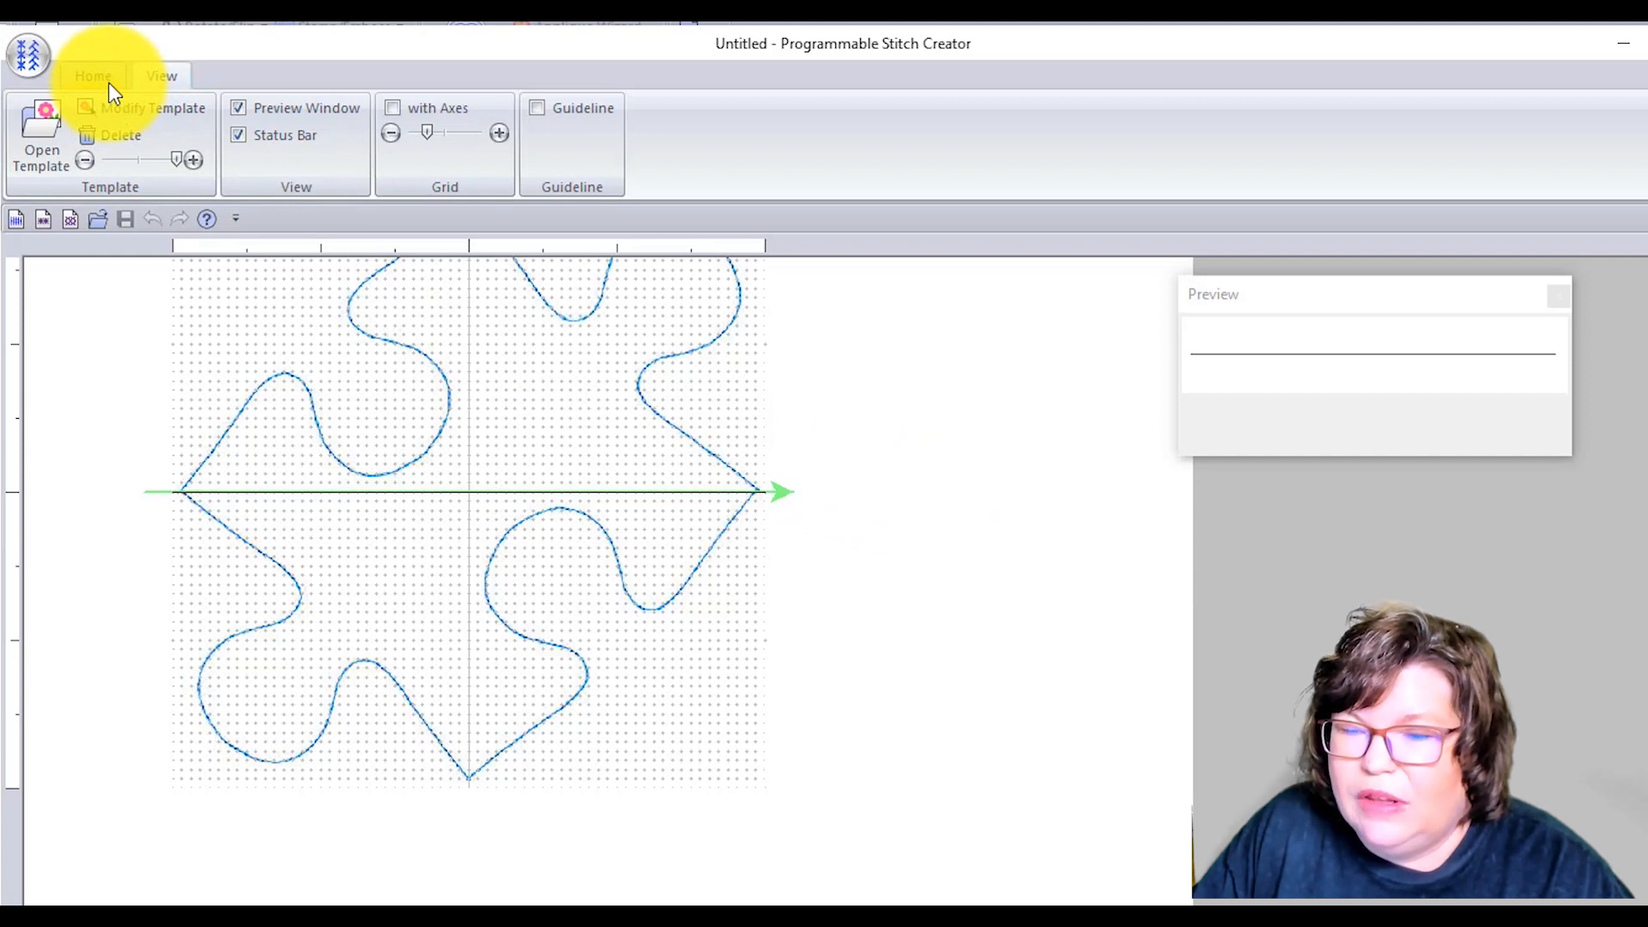
{"action": "left_click", "coordinate": [90, 75]}
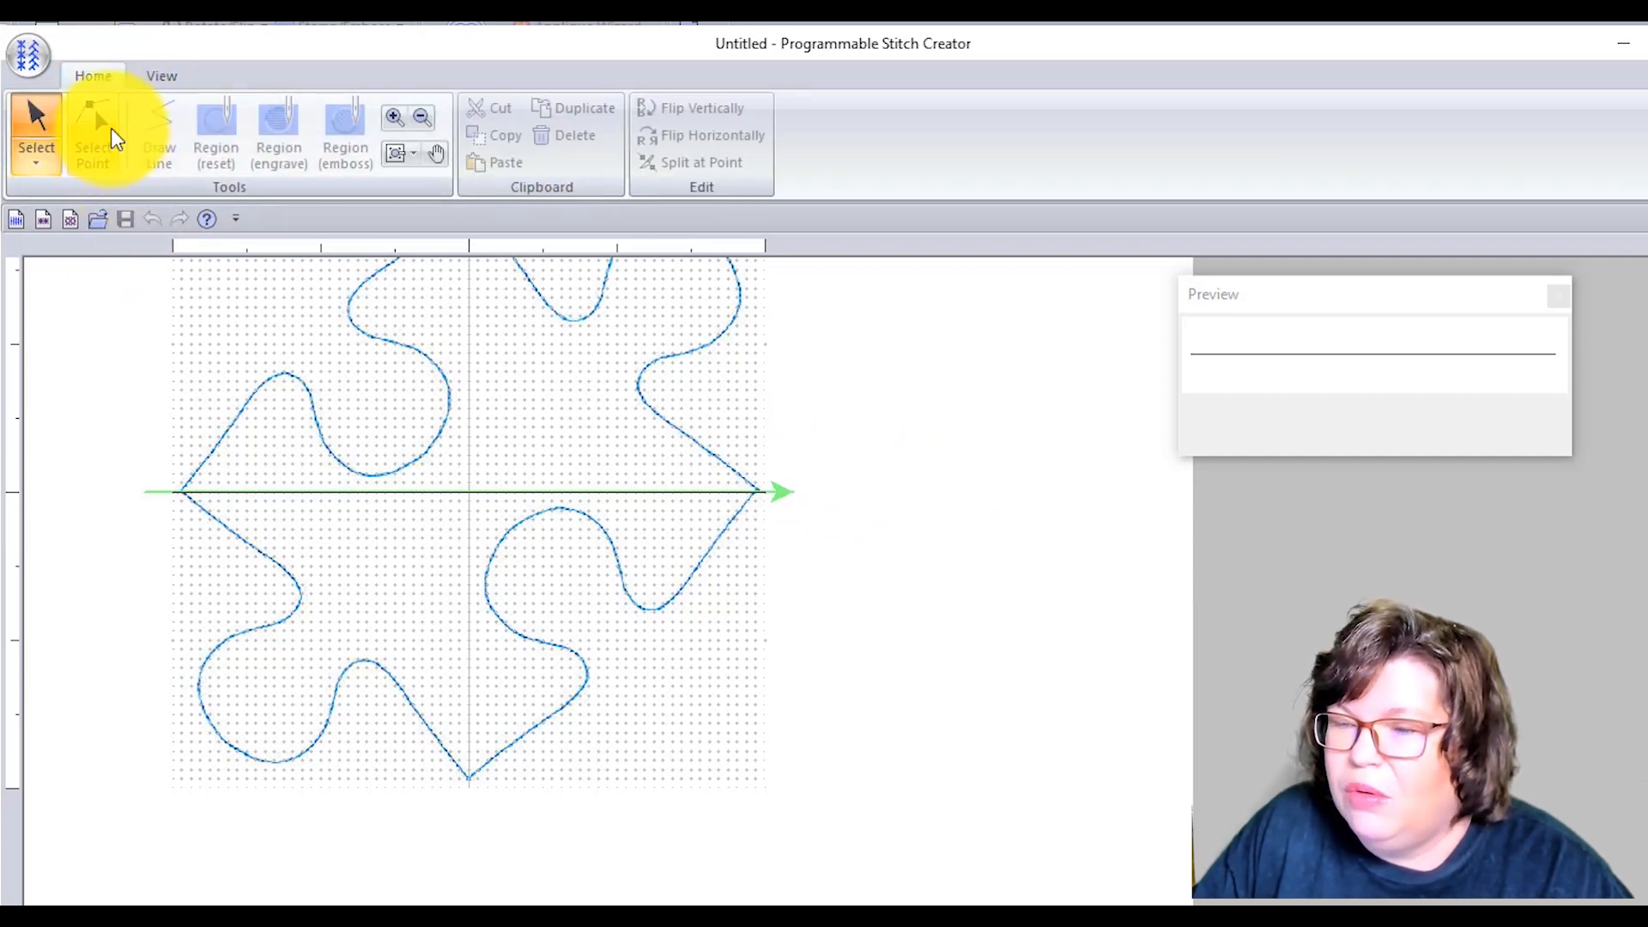
{"action": "mouse_move", "coordinate": [302, 212]}
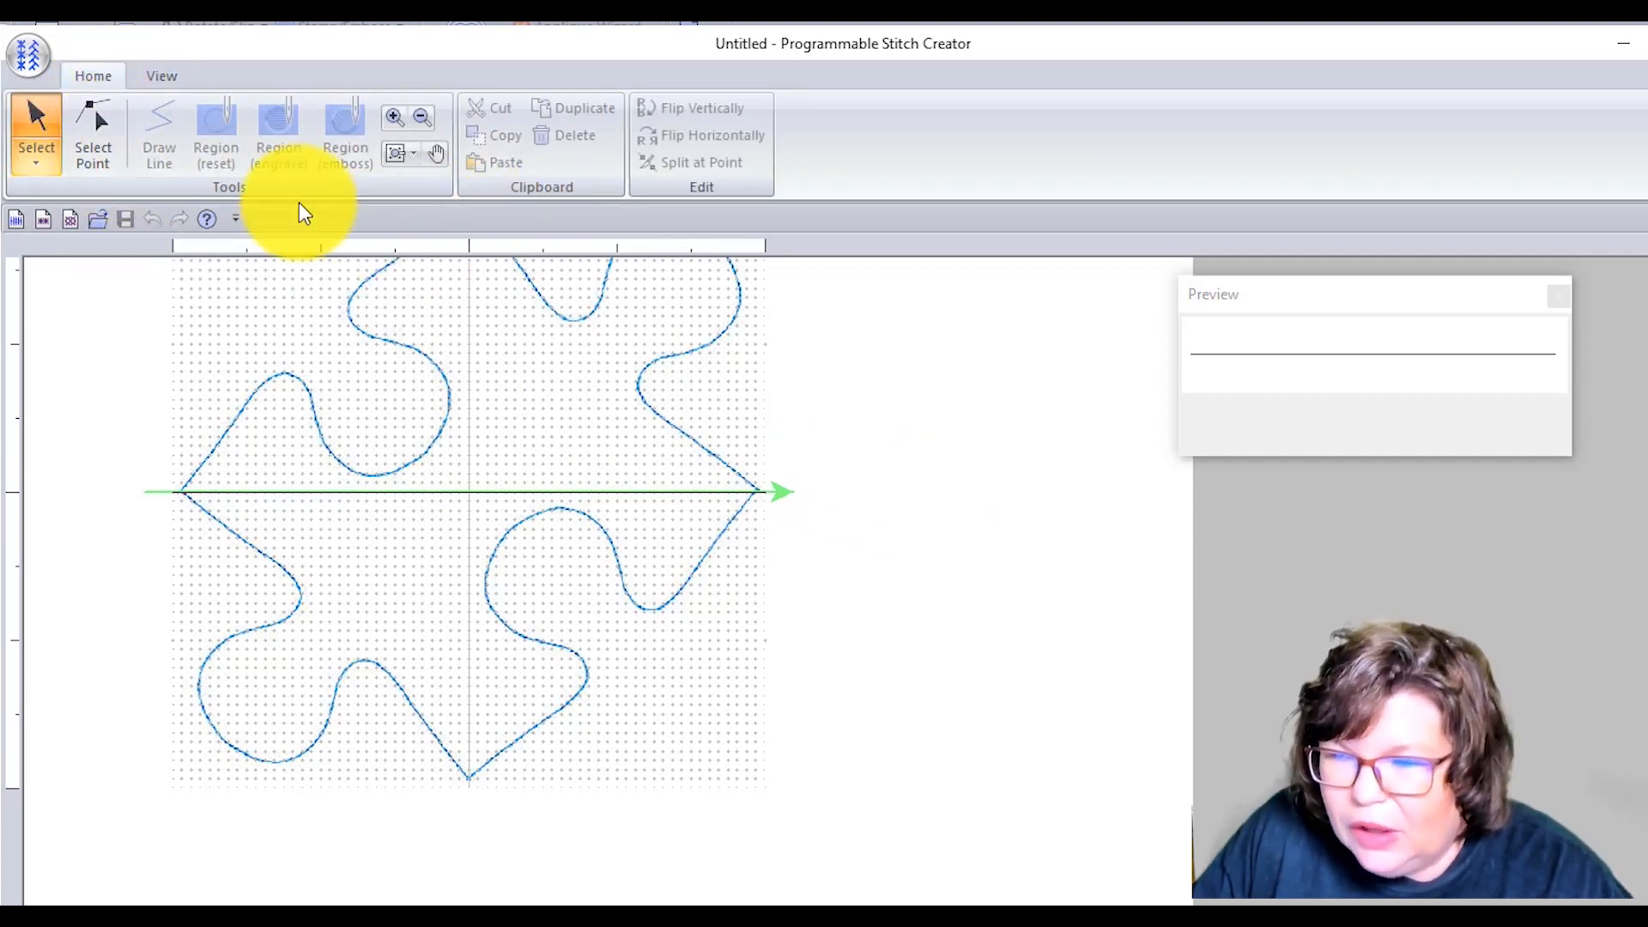
{"action": "mouse_move", "coordinate": [217, 129]}
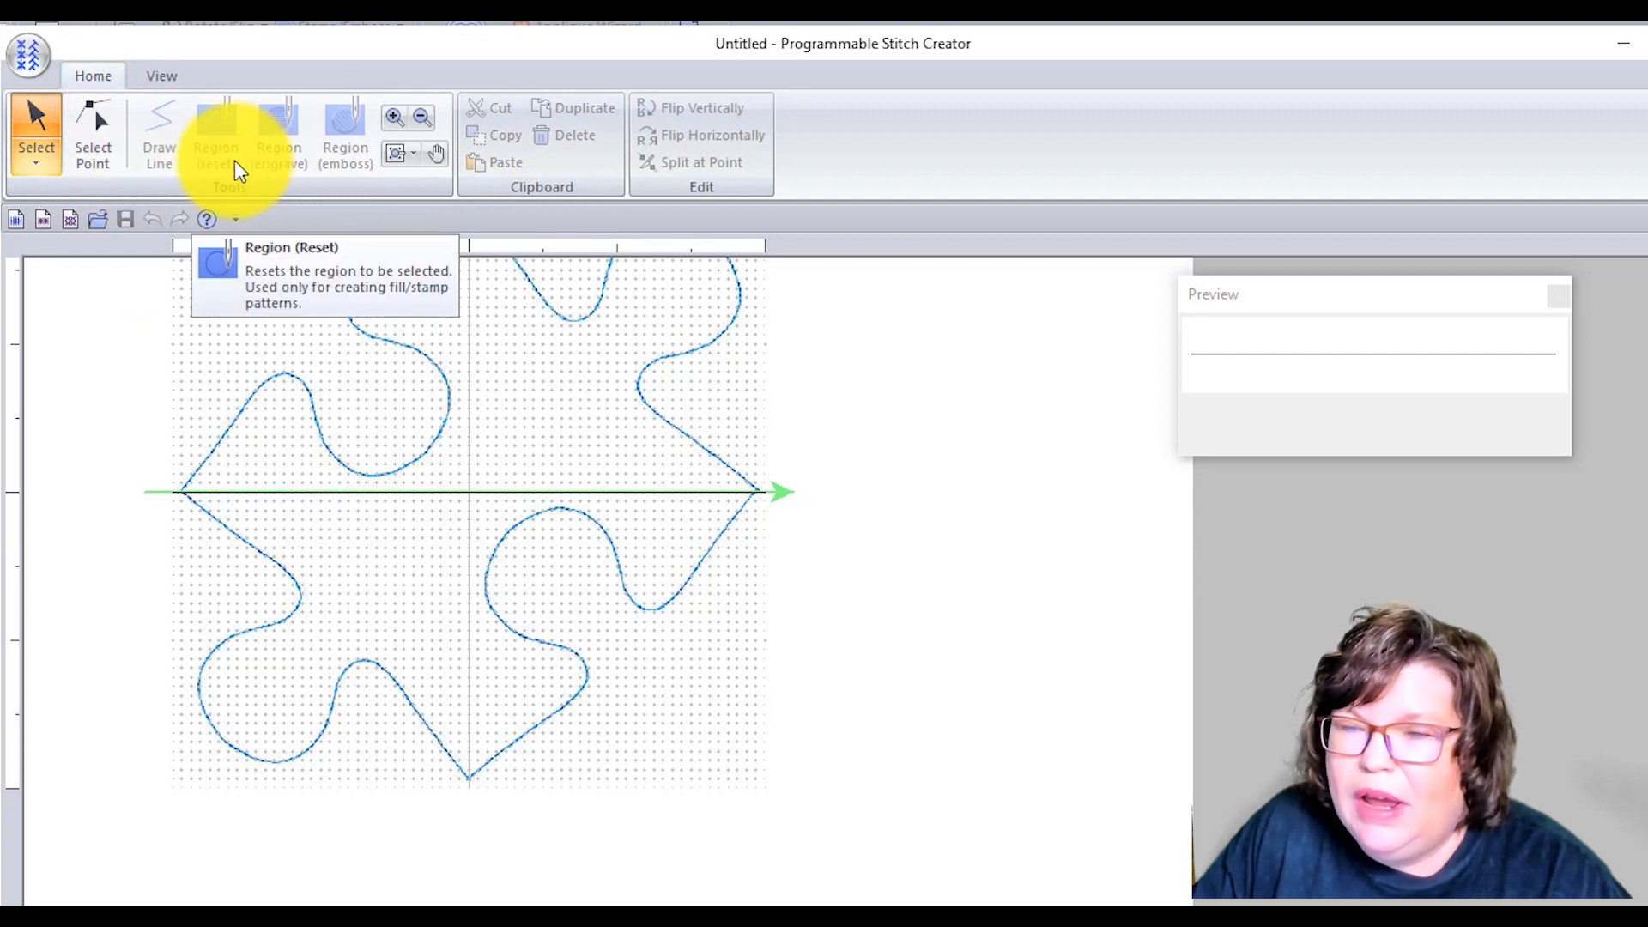
{"action": "mouse_move", "coordinate": [150, 137]}
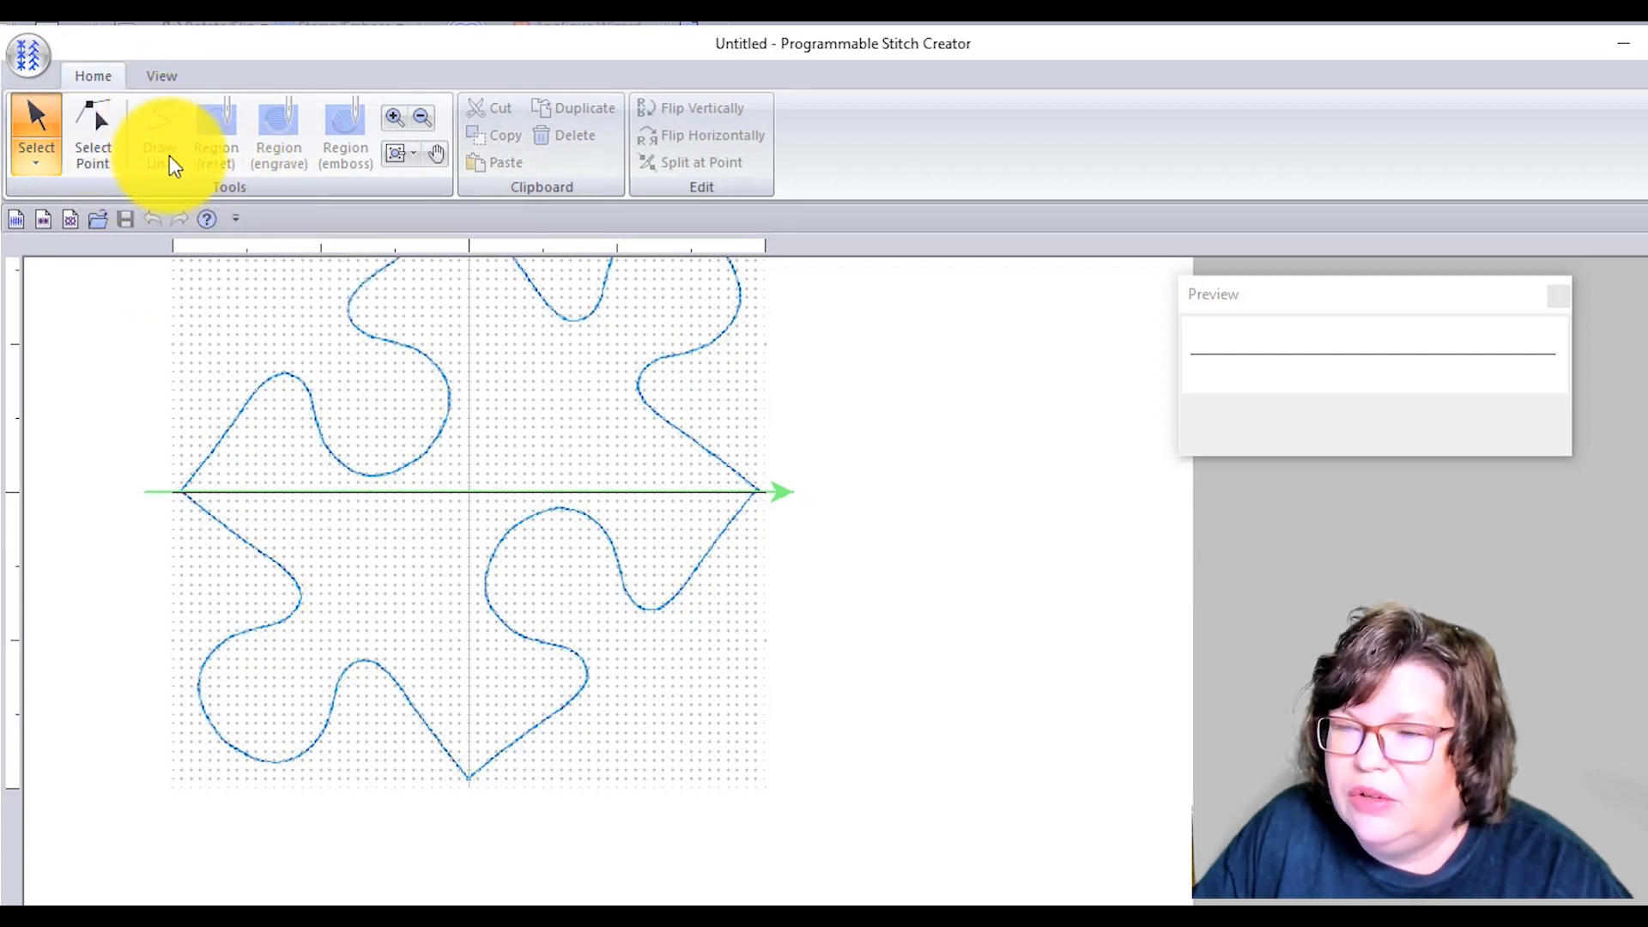
{"action": "mouse_move", "coordinate": [158, 121]}
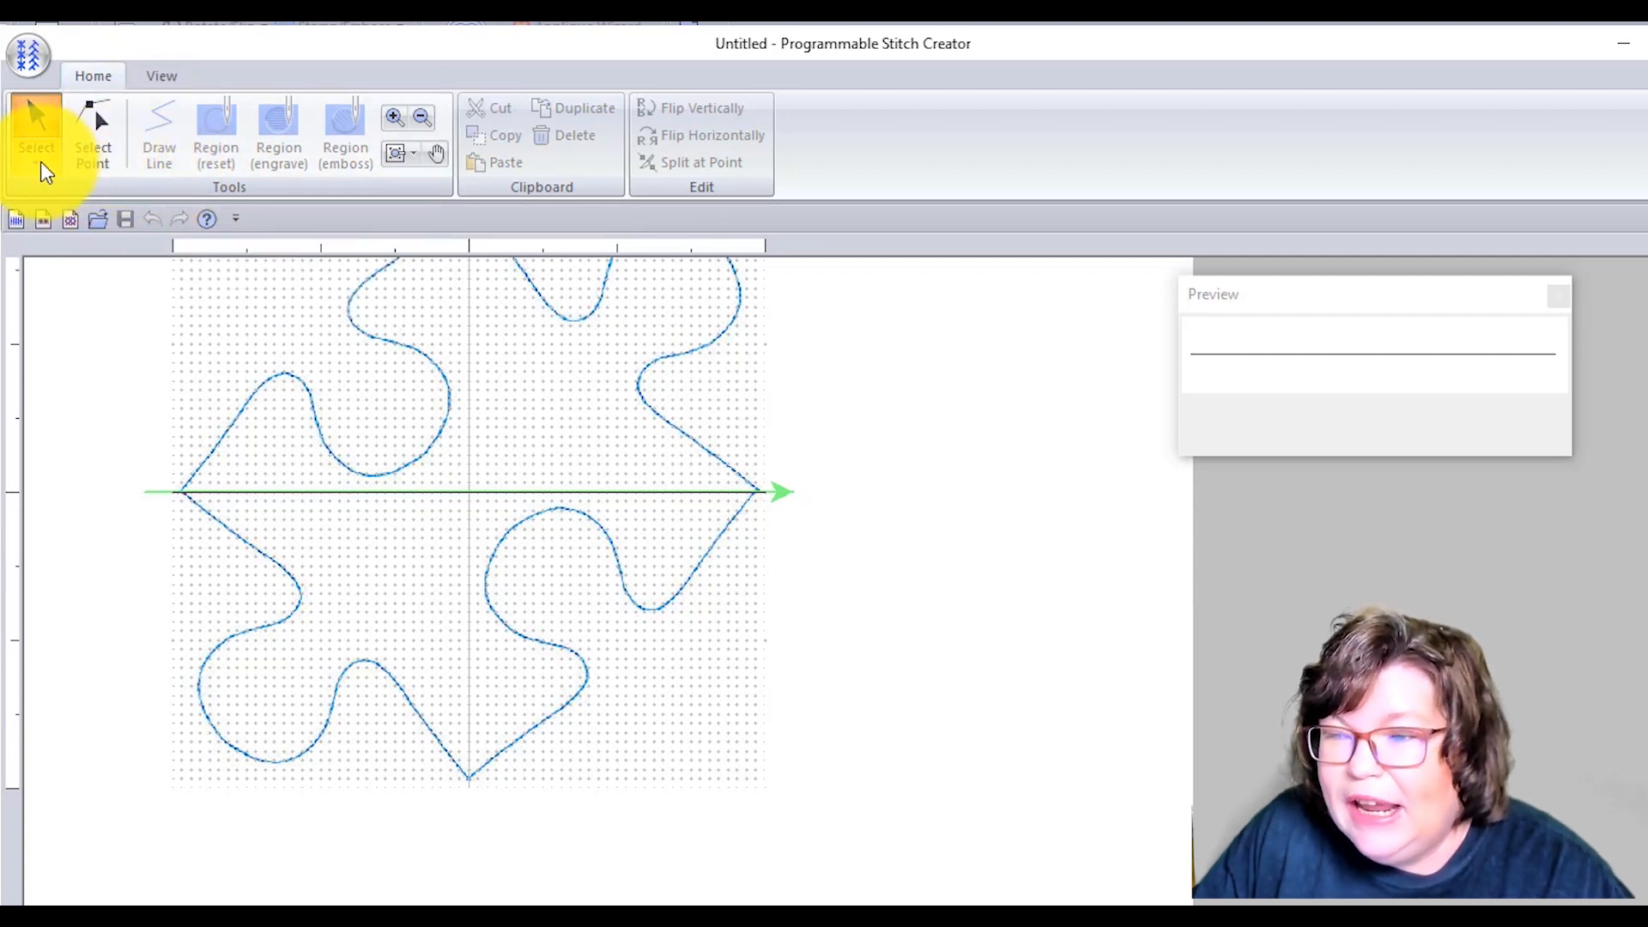
{"action": "left_click", "coordinate": [92, 133]}
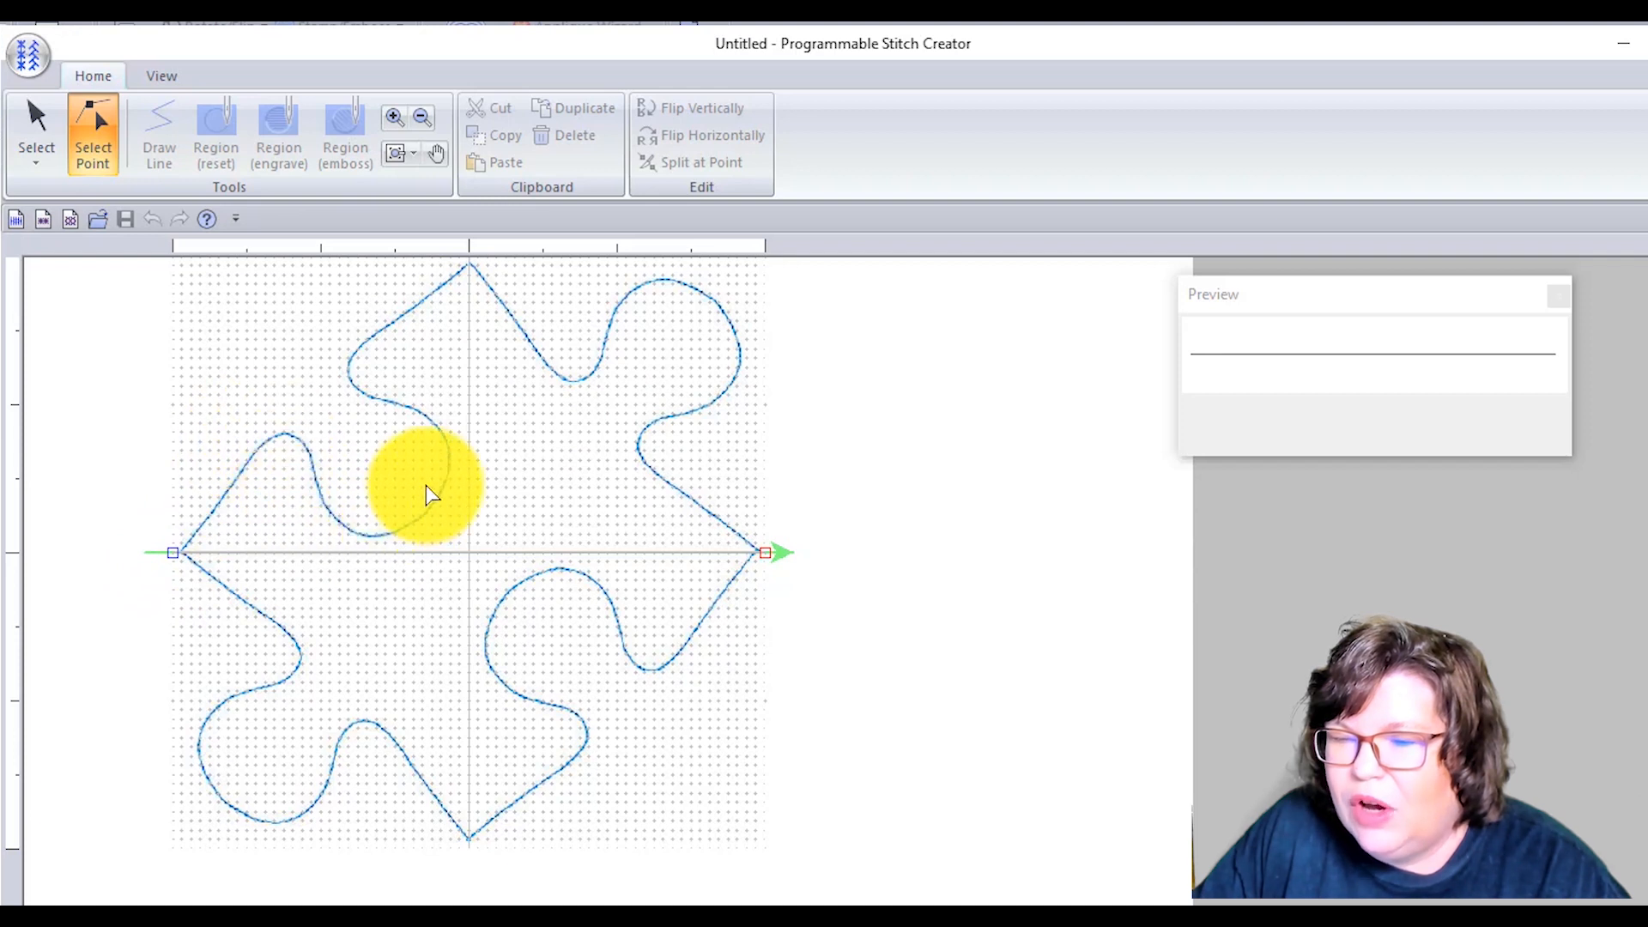
{"action": "mouse_move", "coordinate": [773, 578]}
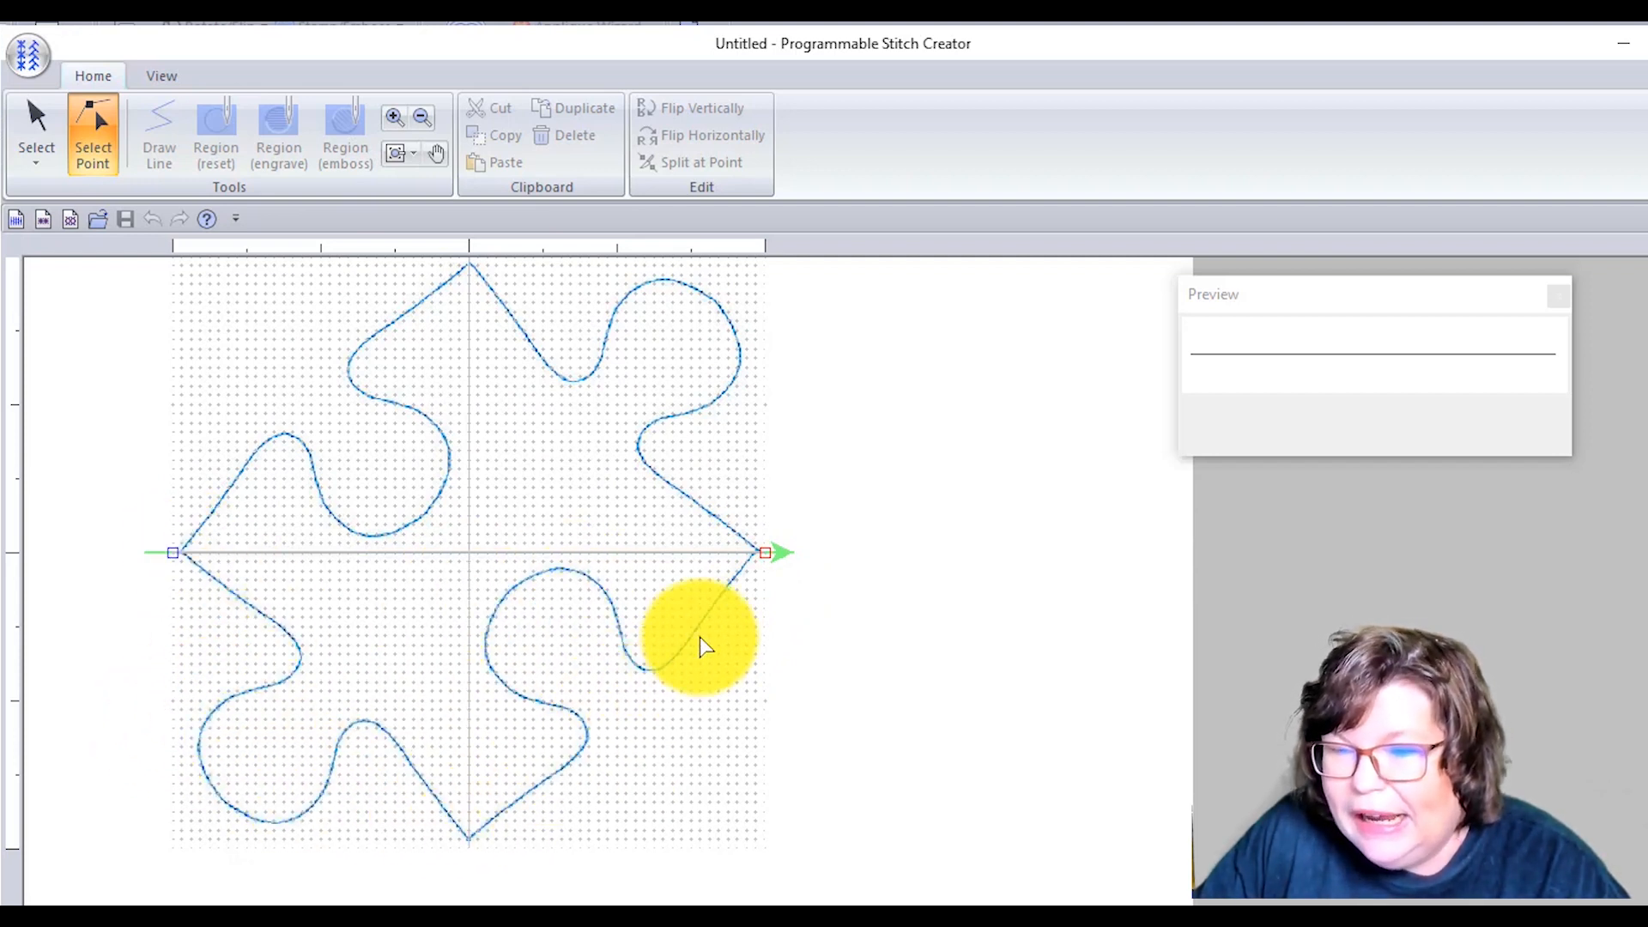
{"action": "mouse_move", "coordinate": [409, 489]}
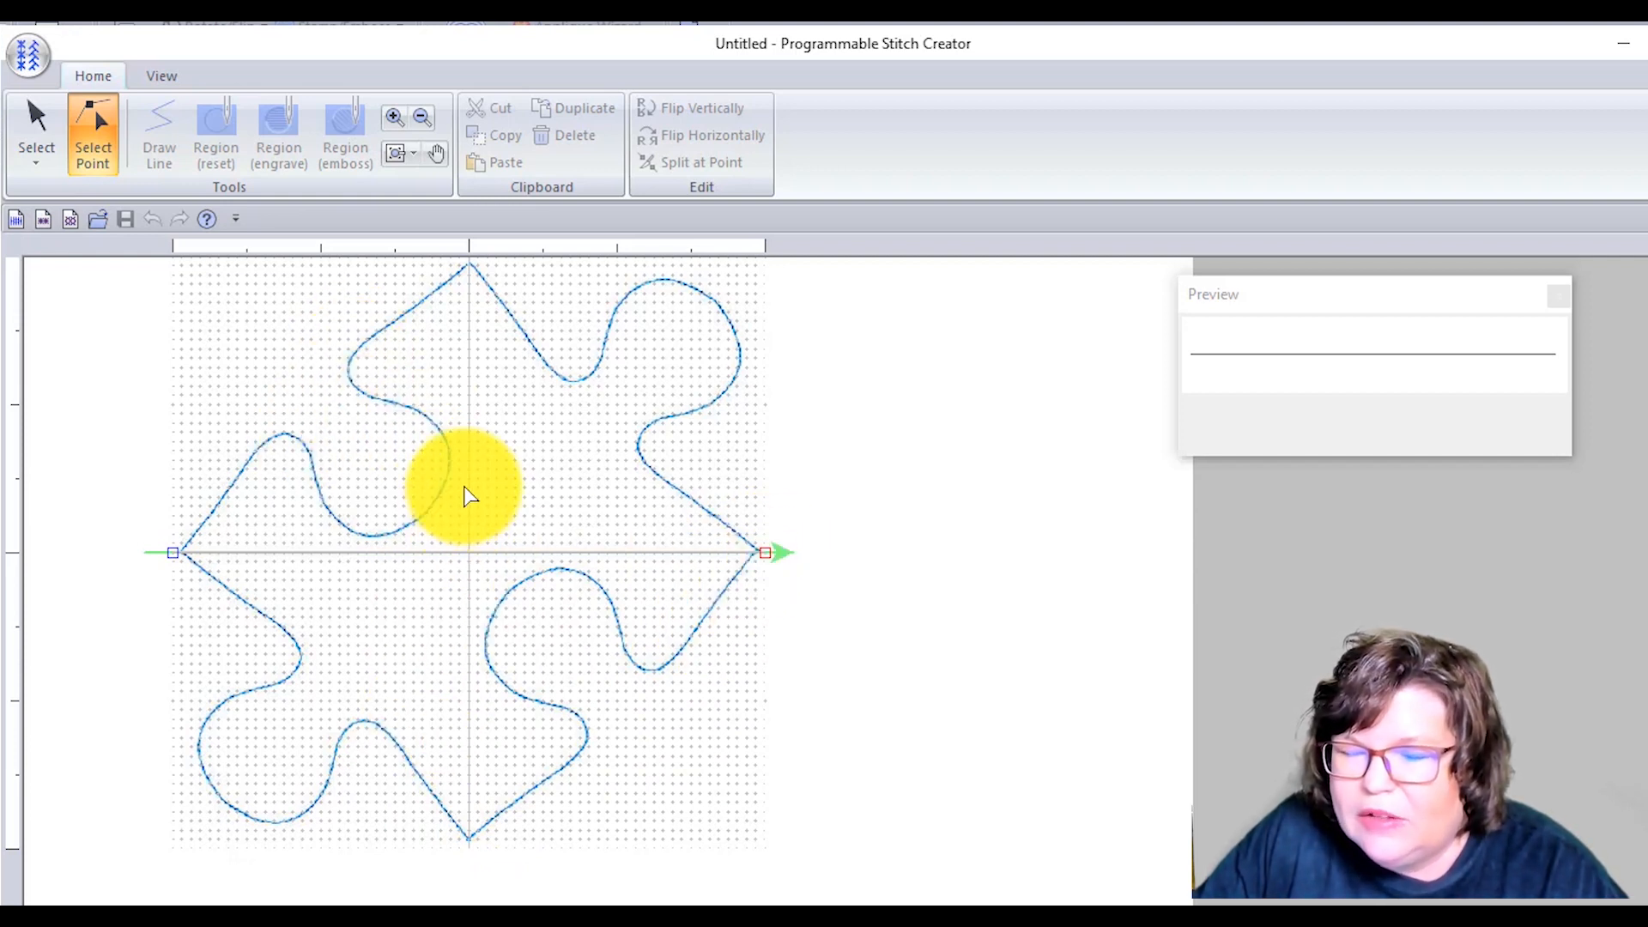
{"action": "left_click_drag", "start_coordinate": [468, 484], "coordinate": [410, 505]}
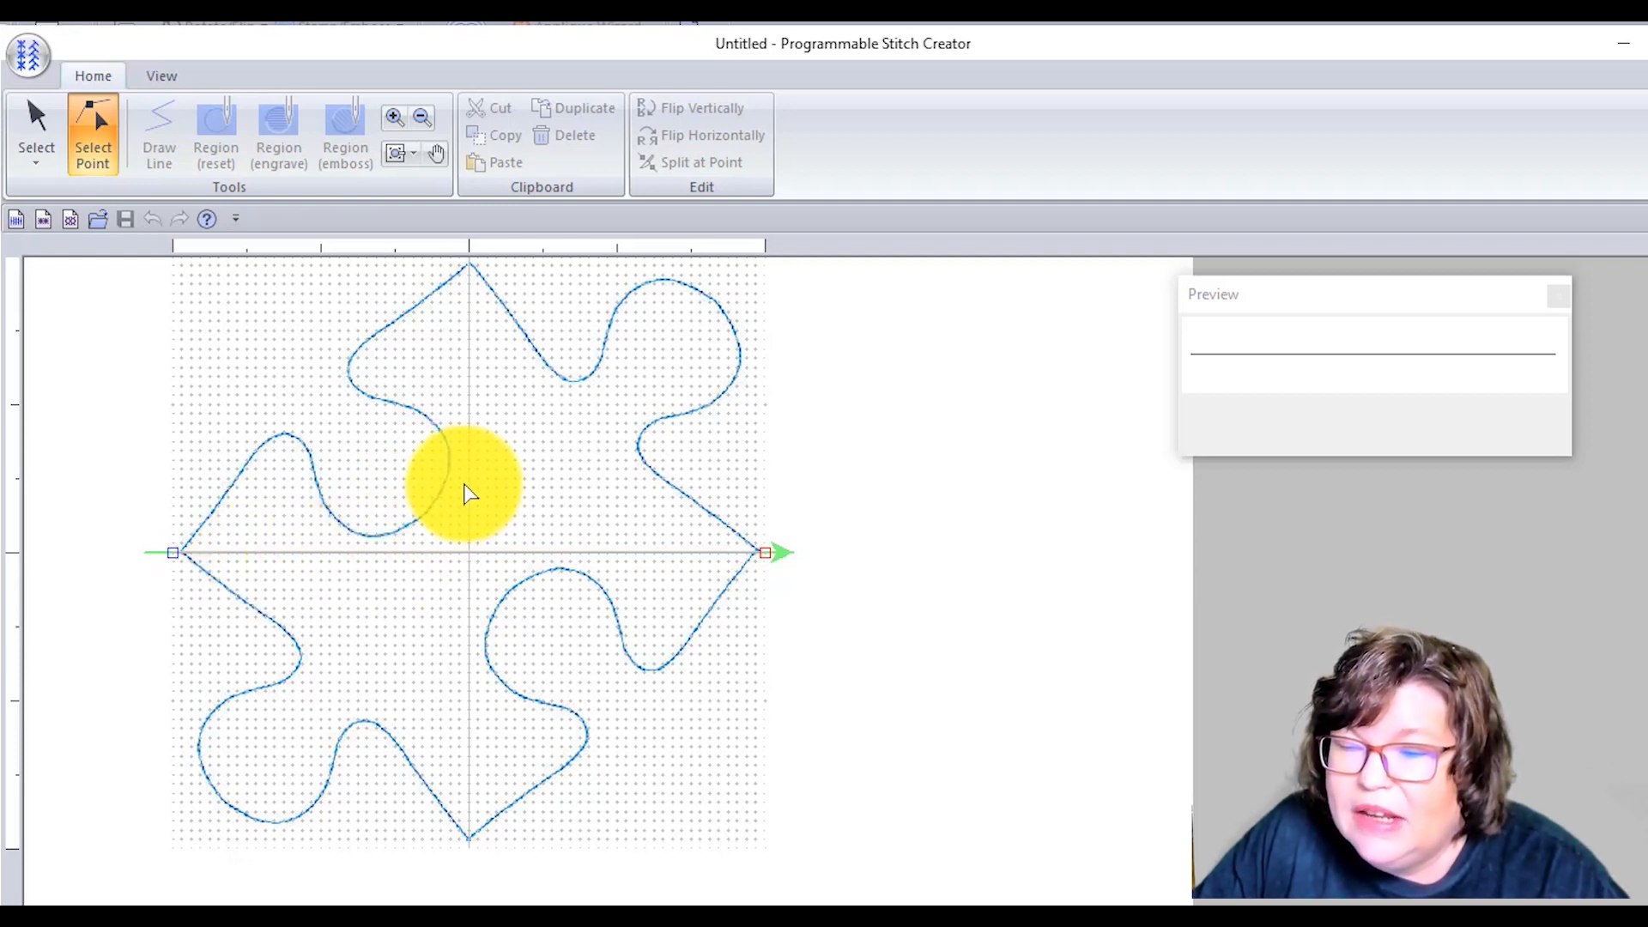
{"action": "mouse_move", "coordinate": [352, 562]}
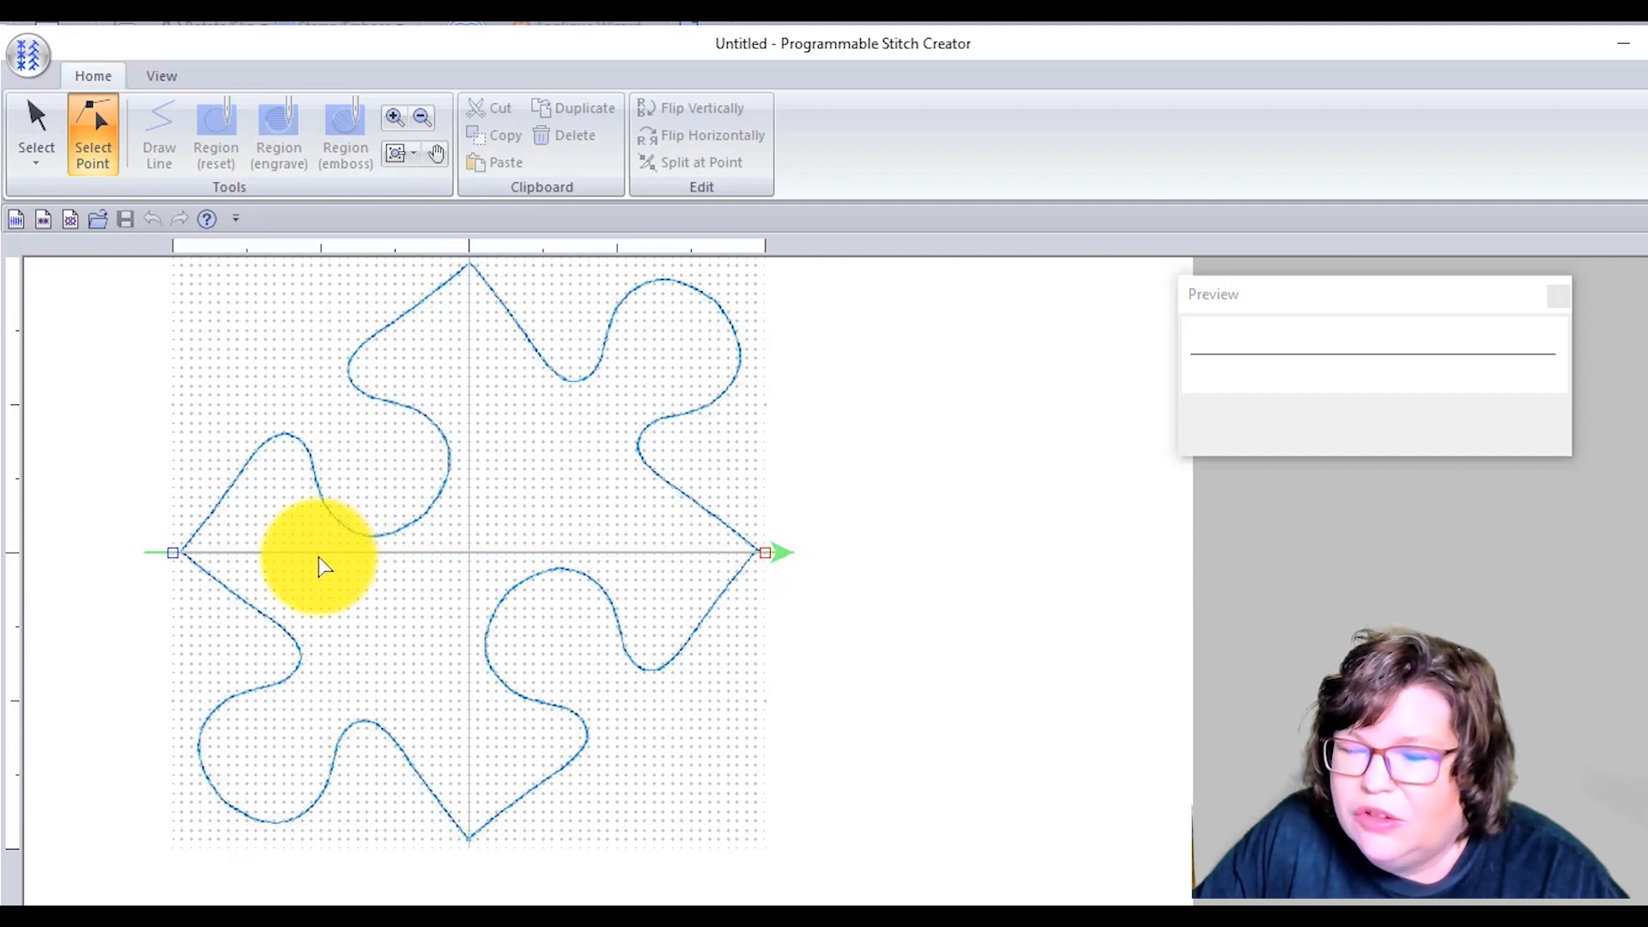
{"action": "mouse_move", "coordinate": [262, 569]}
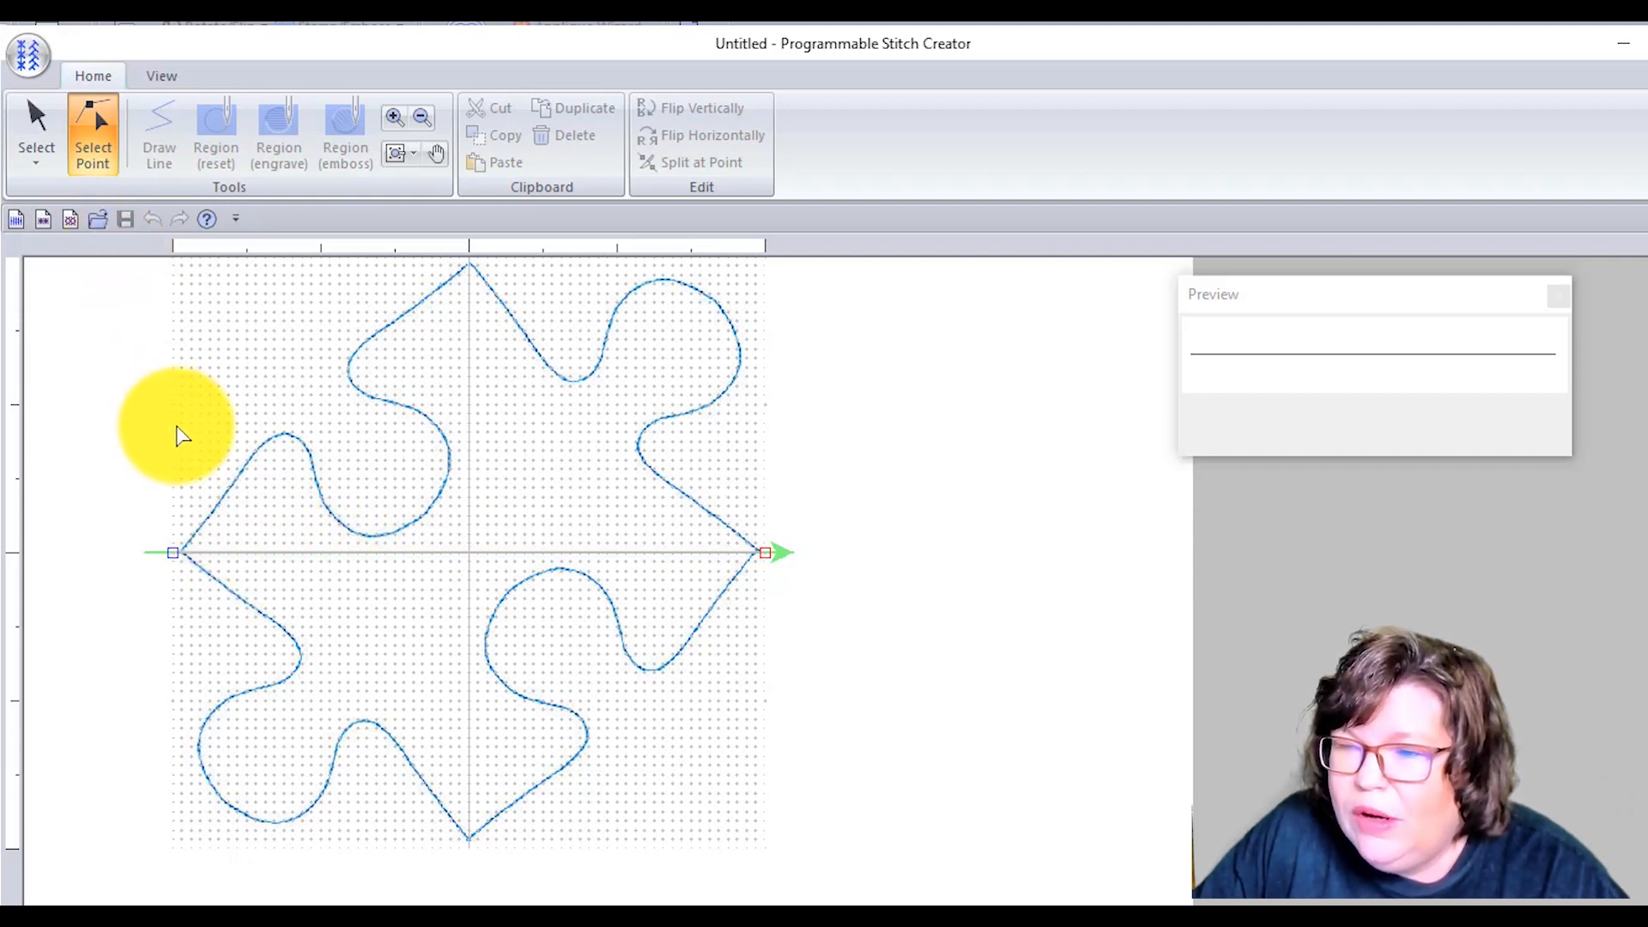
- Bend the motif line around the upper-left lobe and along the puzzle's top edge
{"action": "left_click", "coordinate": [238, 555]}
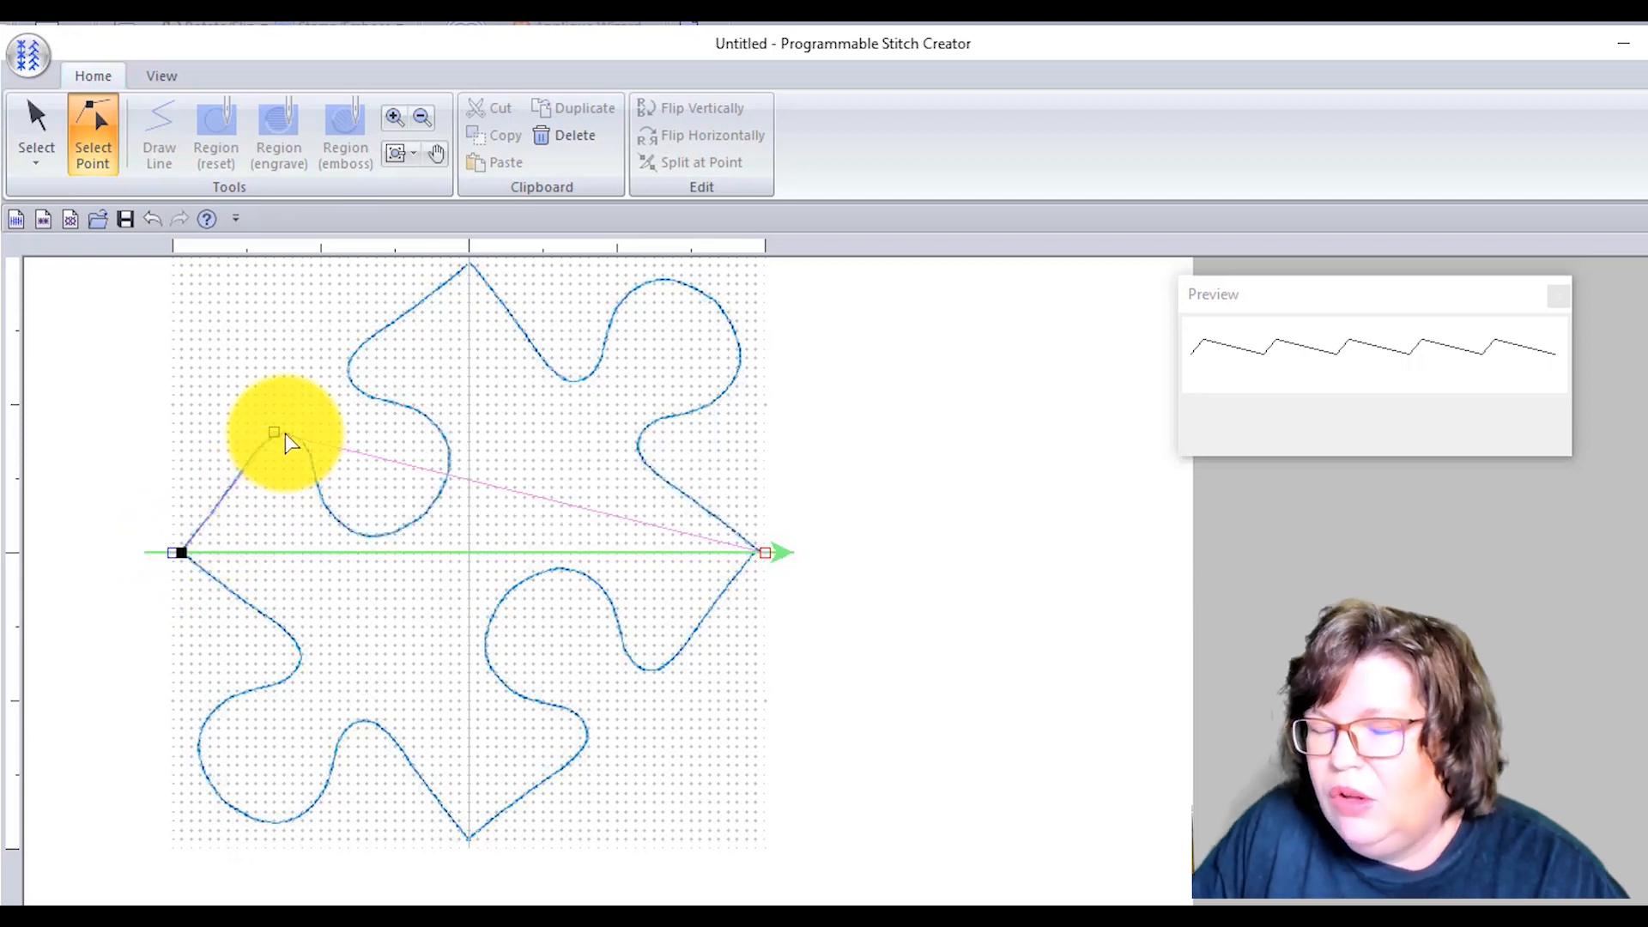
{"action": "mouse_move", "coordinate": [332, 458]}
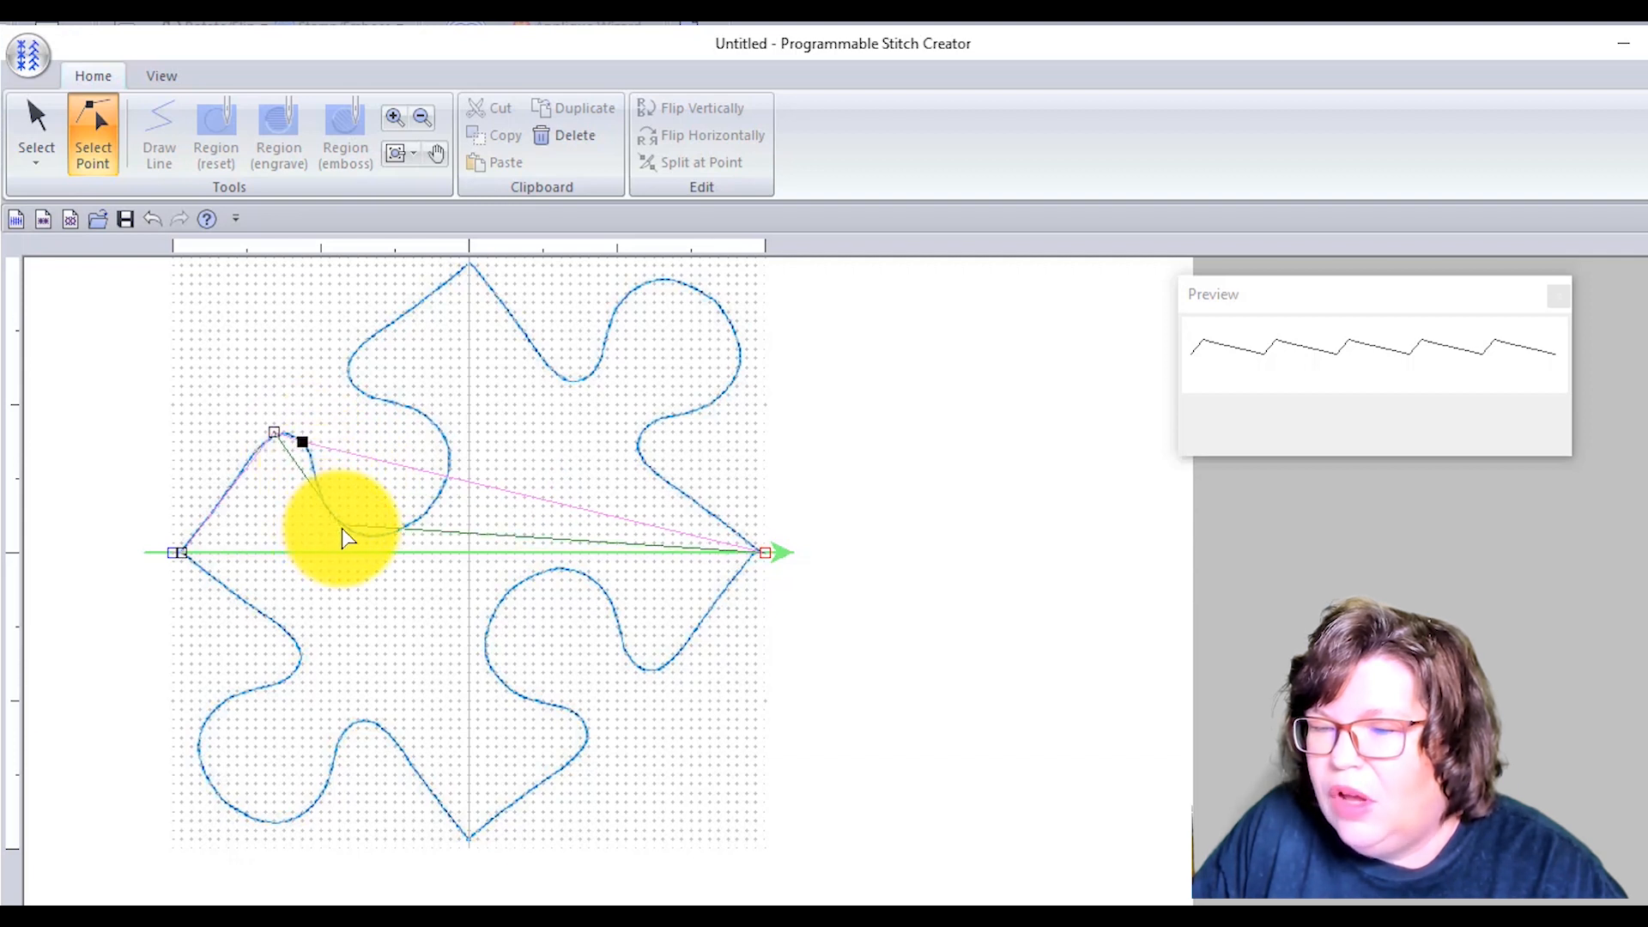
{"action": "left_click_drag", "start_coordinate": [301, 441], "coordinate": [338, 524]}
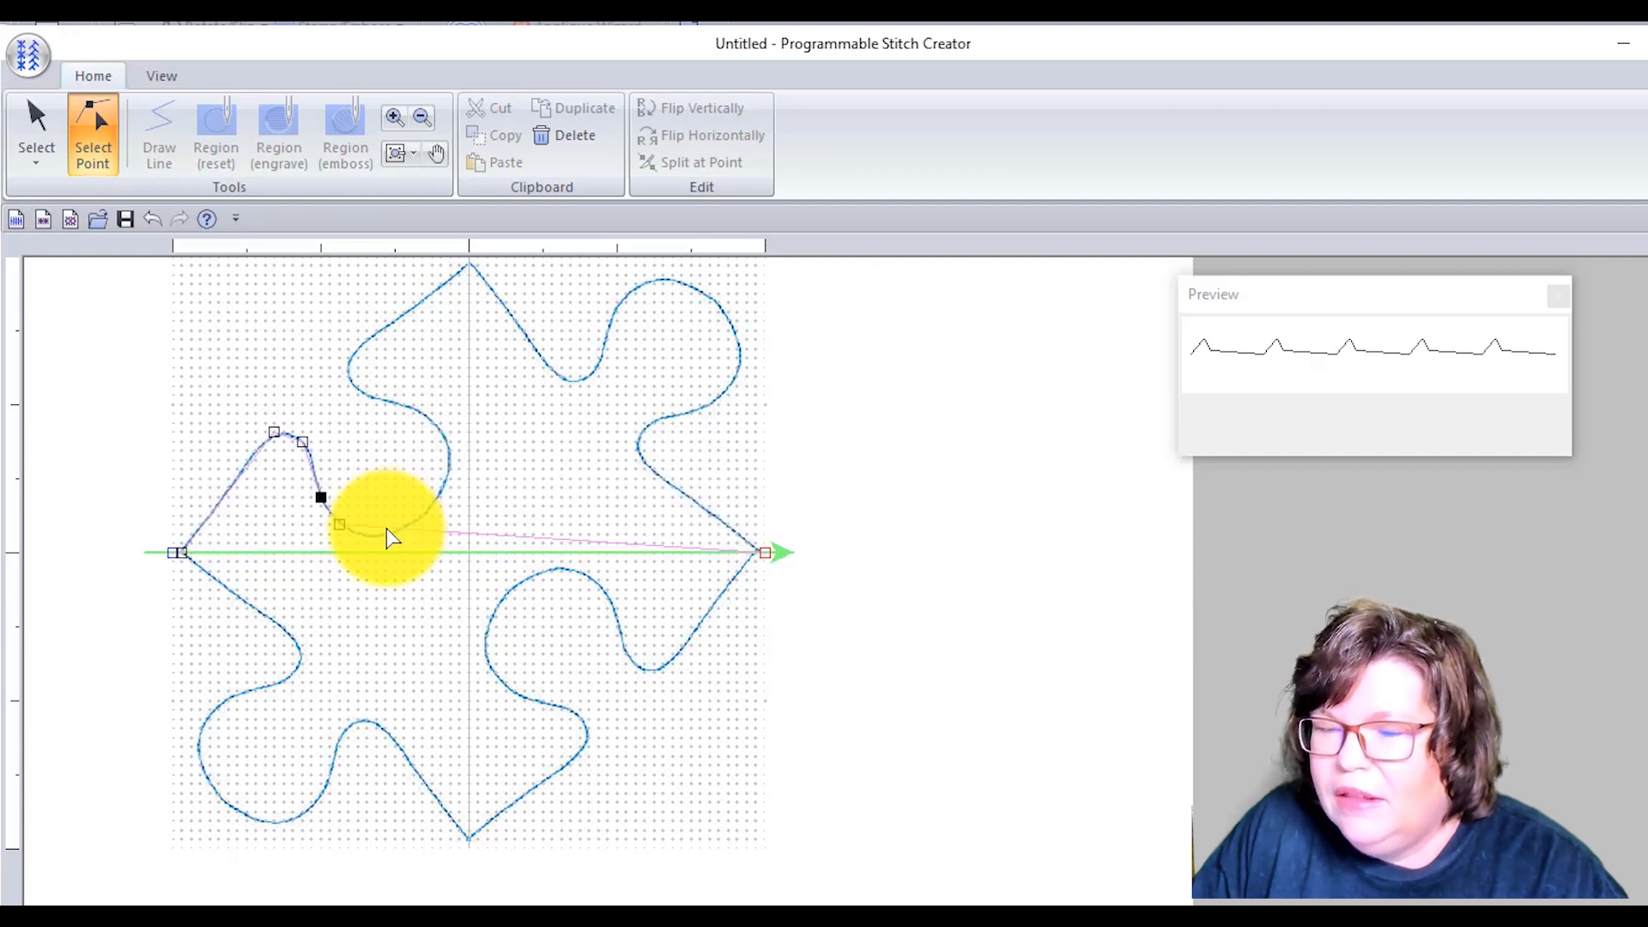
{"action": "left_click_drag", "start_coordinate": [321, 497], "coordinate": [385, 523]}
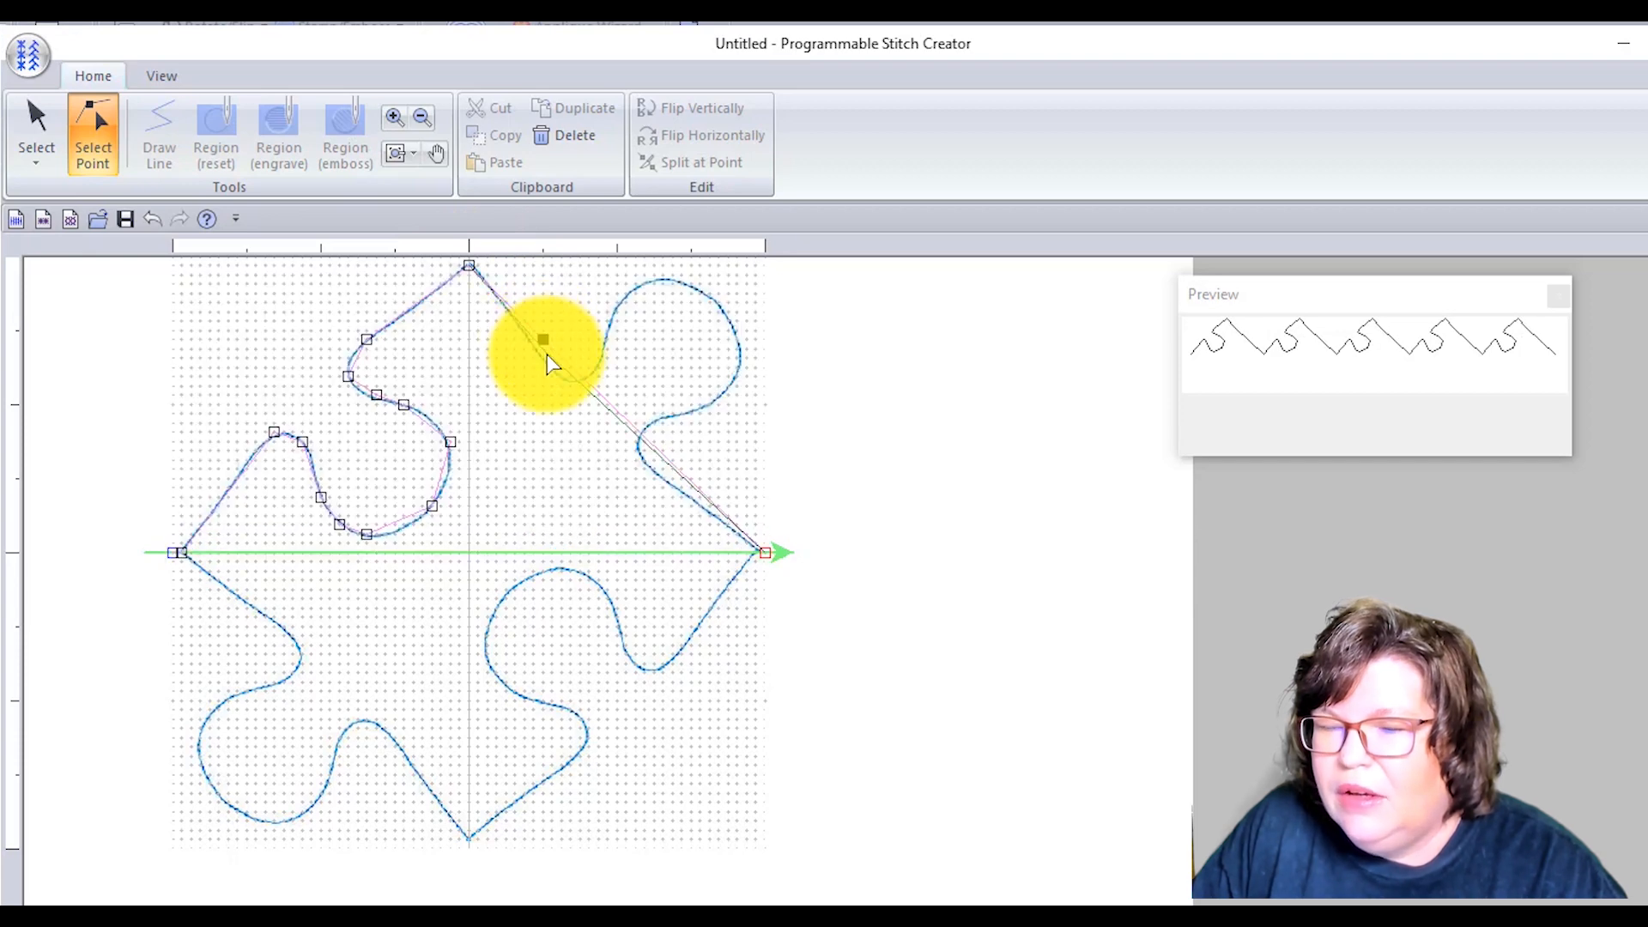
{"action": "left_click_drag", "start_coordinate": [543, 340], "coordinate": [551, 368]}
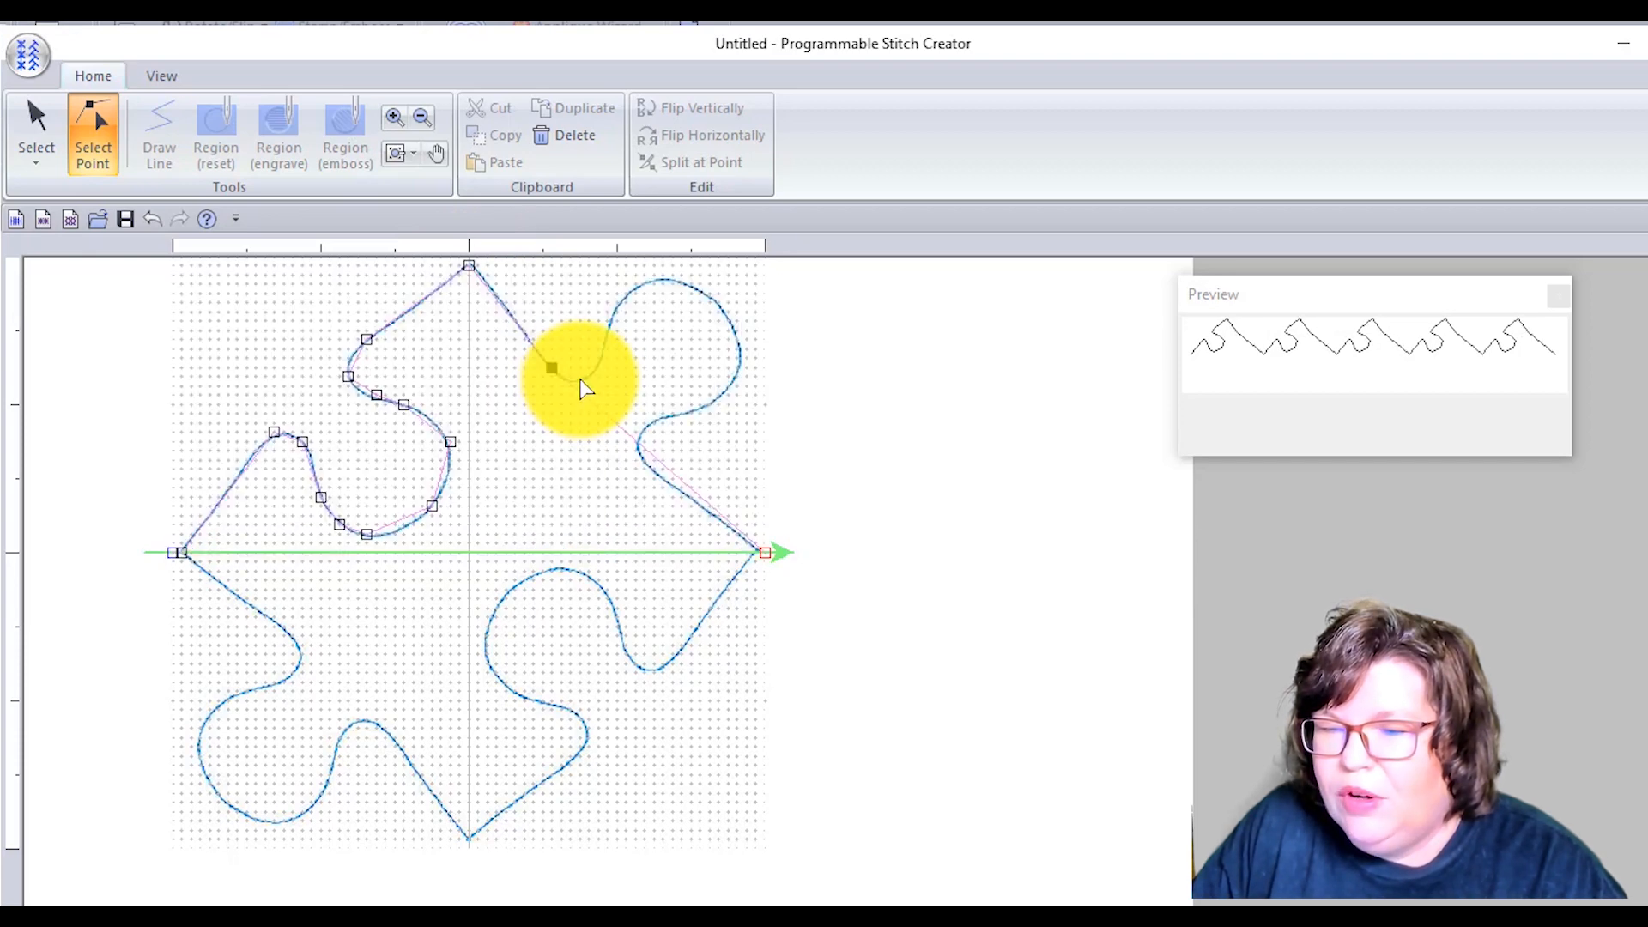
{"action": "left_click", "coordinate": [579, 394]}
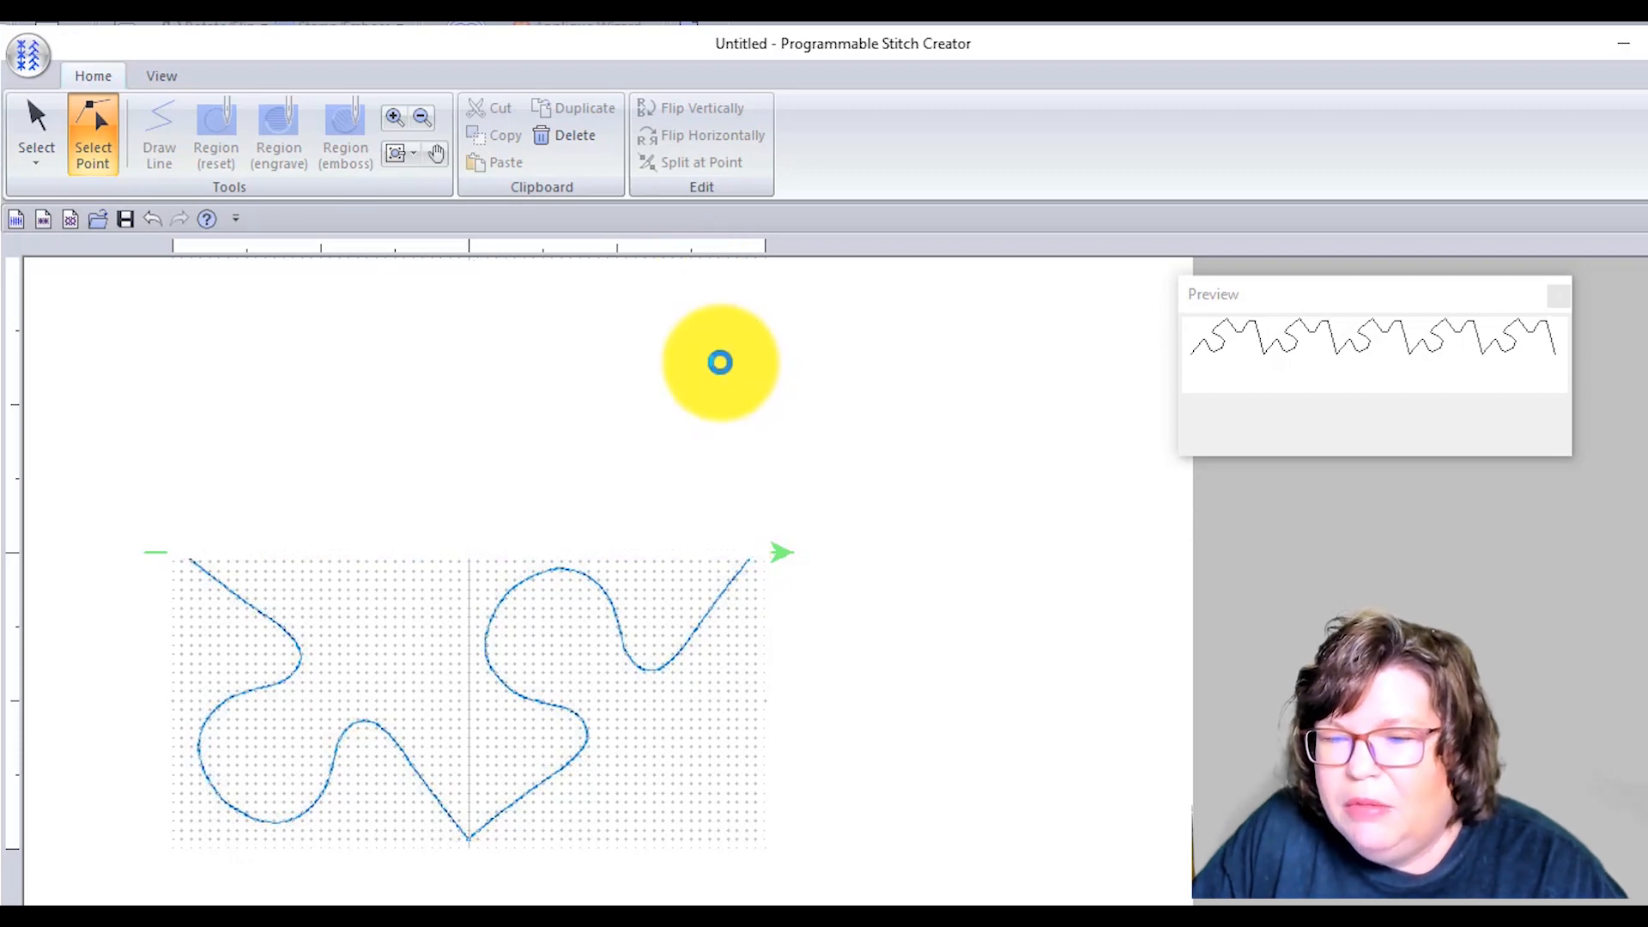
{"action": "mouse_move", "coordinate": [742, 406]}
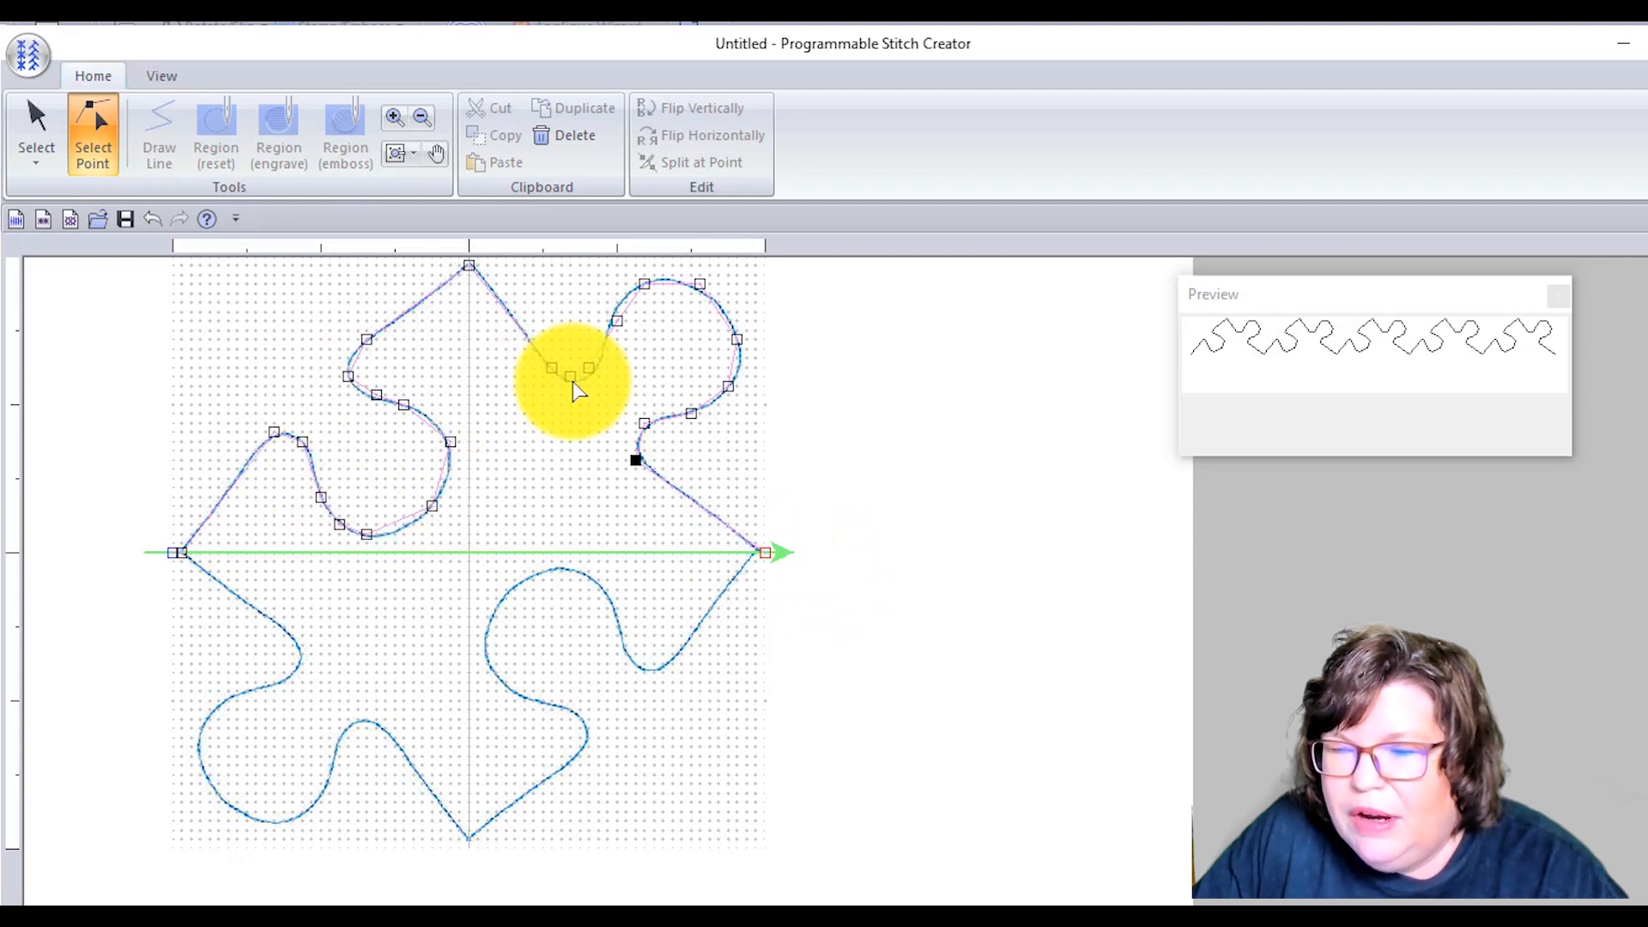
{"action": "mouse_move", "coordinate": [763, 561]}
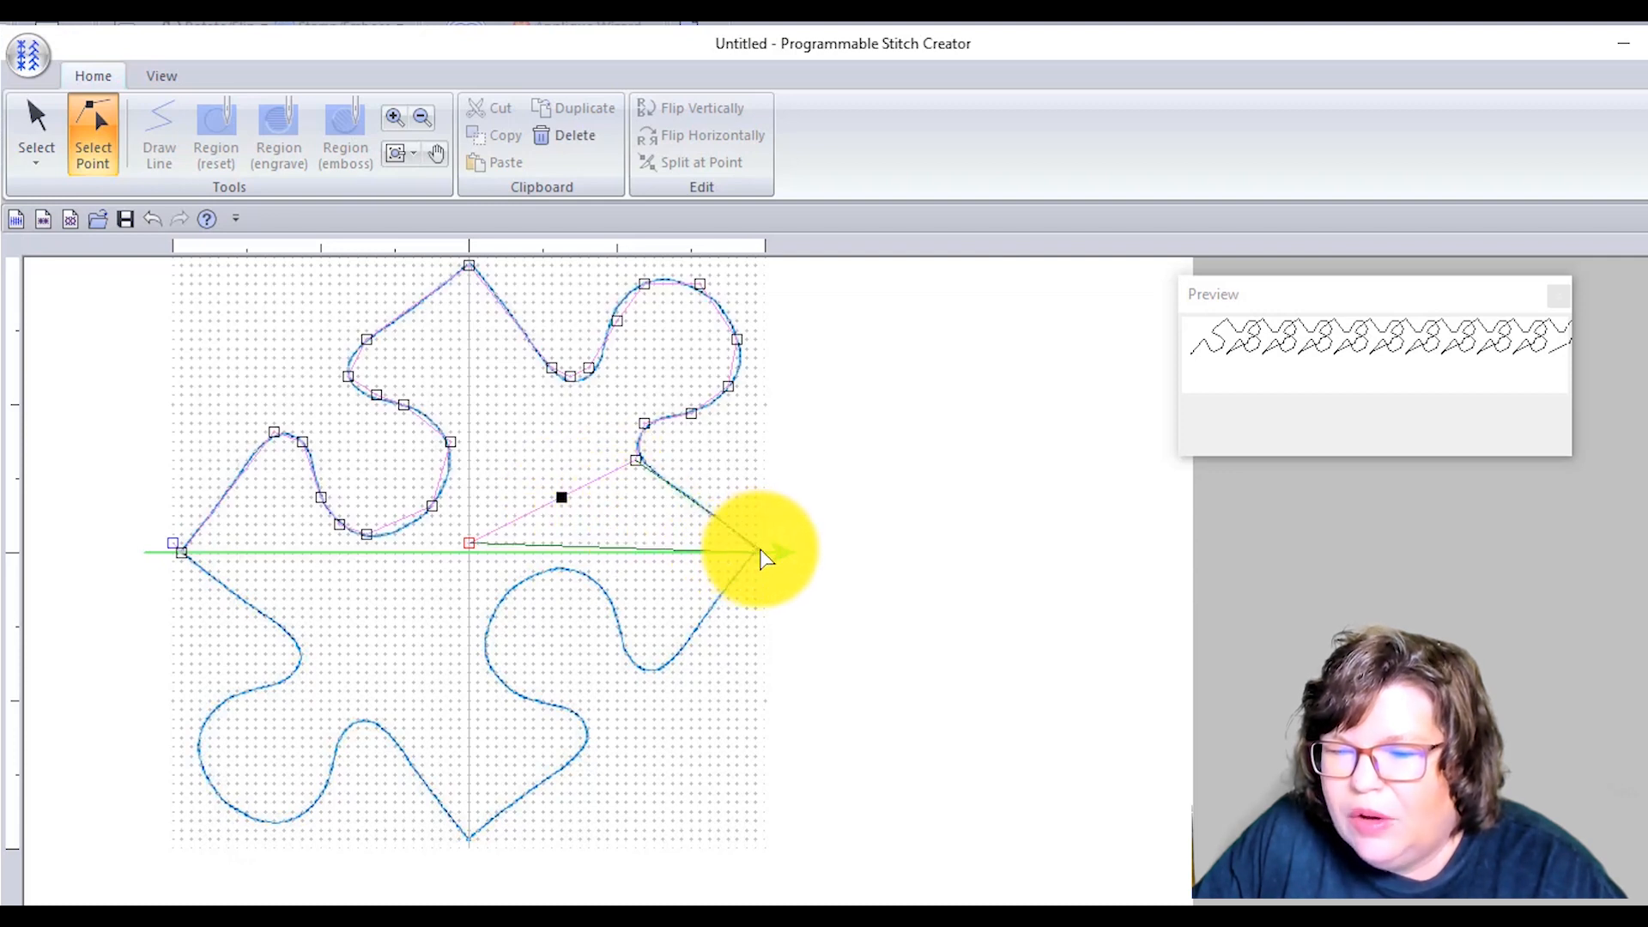
- Carry the motif line to the right corner and shape it around the lower-right lobe
{"action": "left_click_drag", "start_coordinate": [763, 552], "coordinate": [763, 552]}
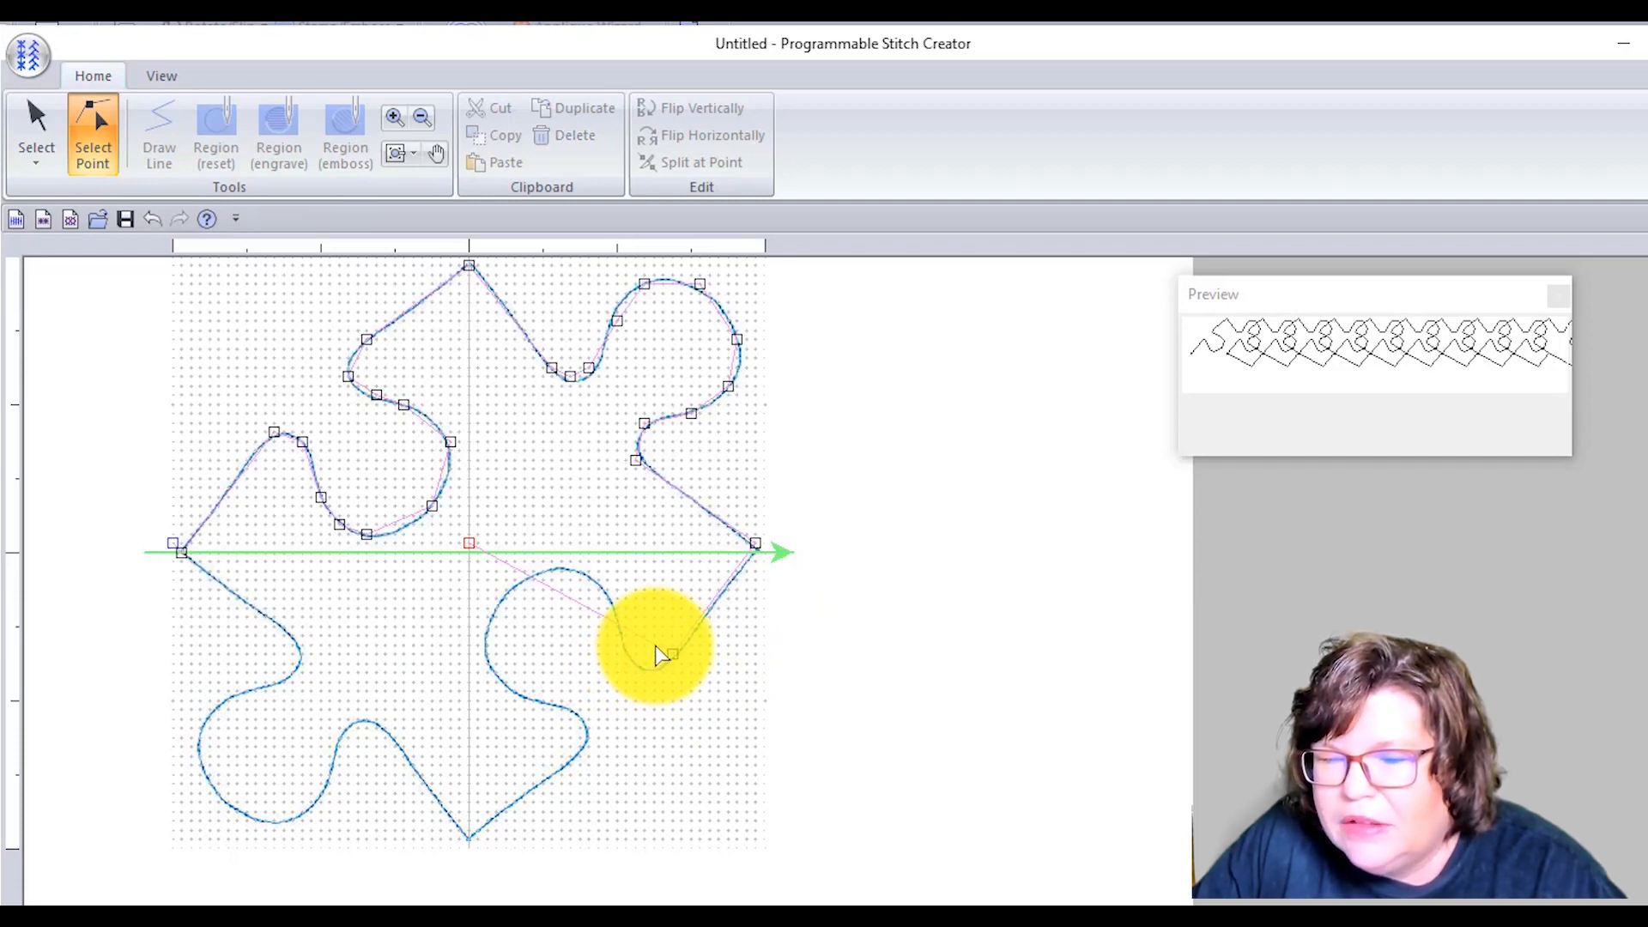
{"action": "left_click", "coordinate": [652, 646]}
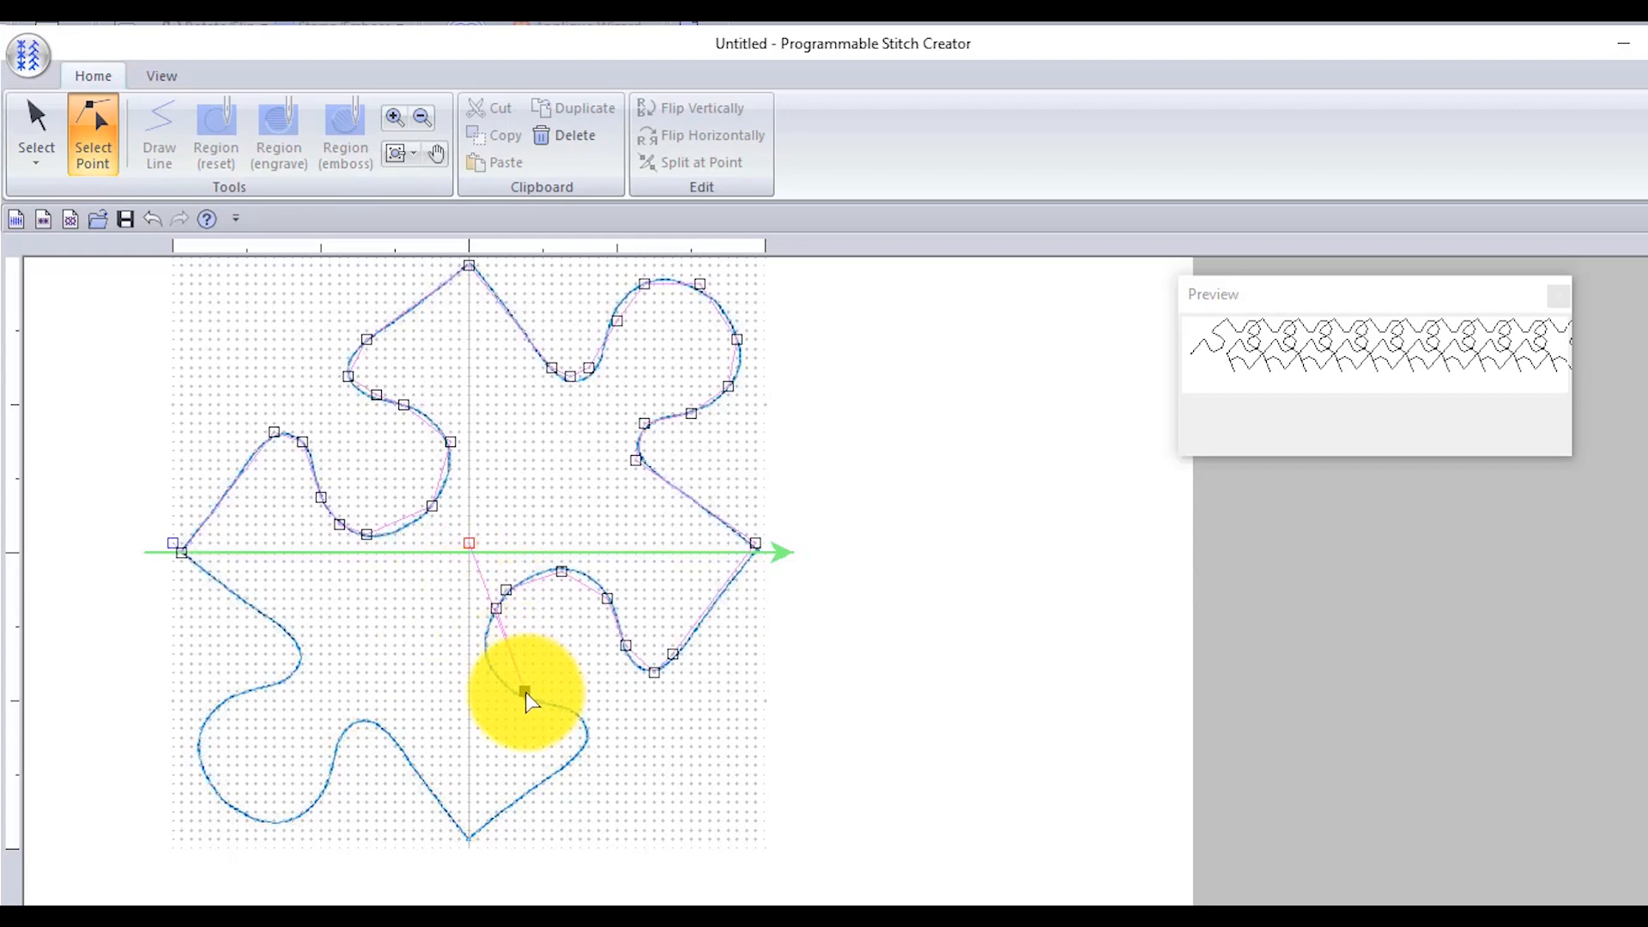
{"action": "left_click_drag", "start_coordinate": [530, 702], "coordinate": [505, 555]}
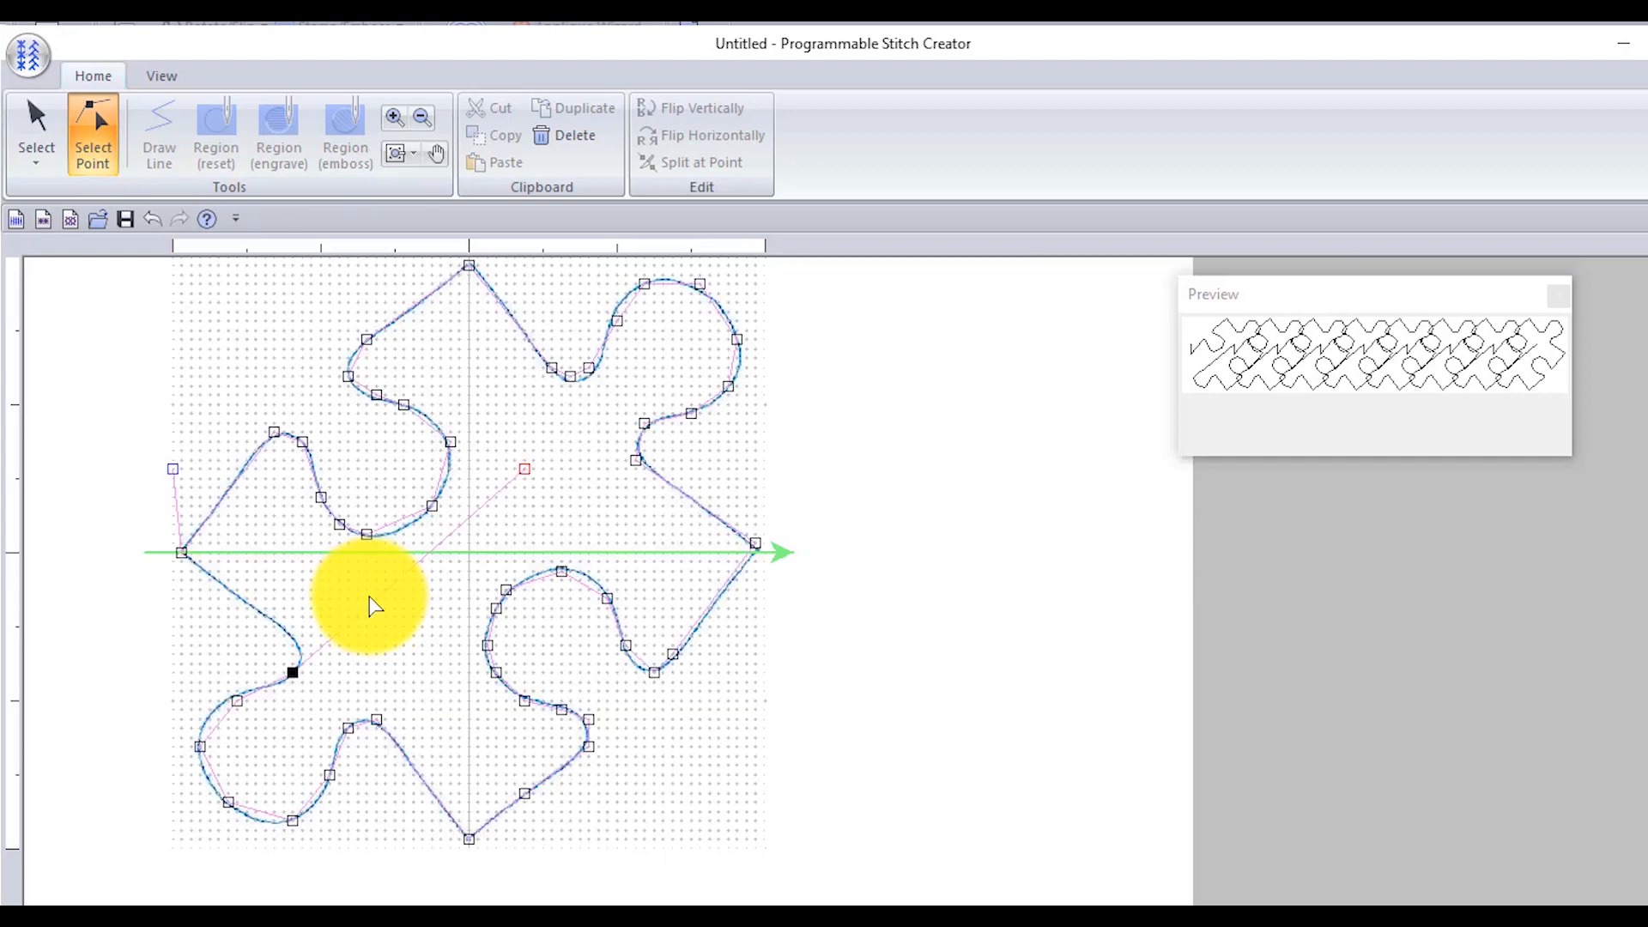
- Add a point and shape the line around the lower-left lobe and bottom-left curve
{"action": "left_click", "coordinate": [360, 601]}
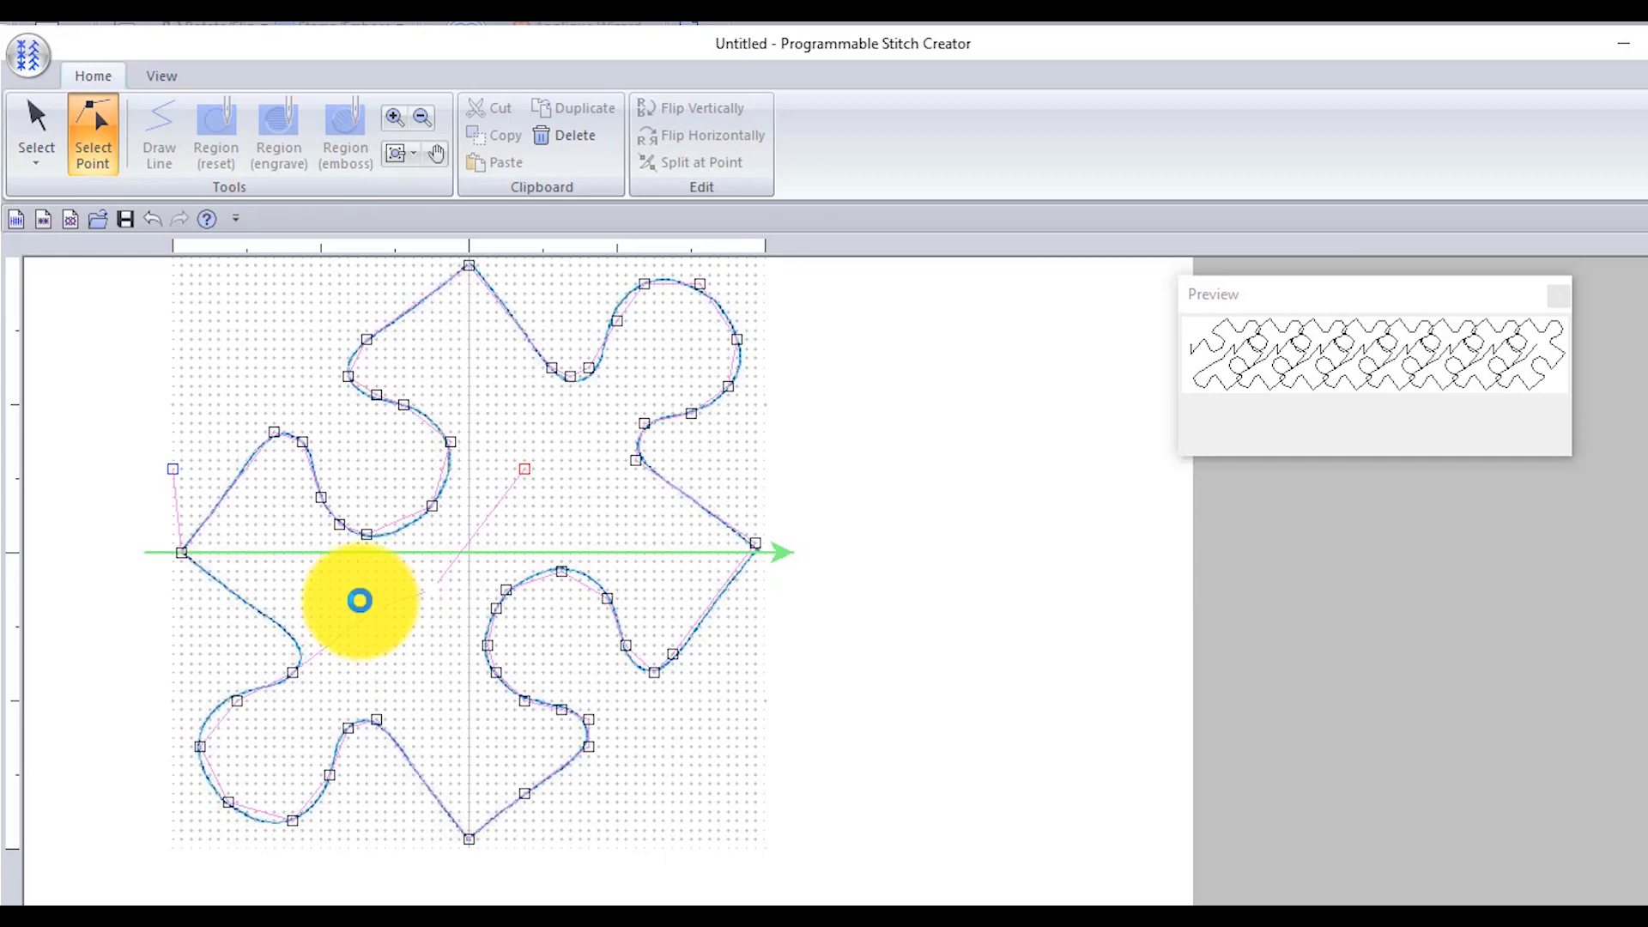
{"action": "left_click_drag", "start_coordinate": [360, 600], "coordinate": [458, 554]}
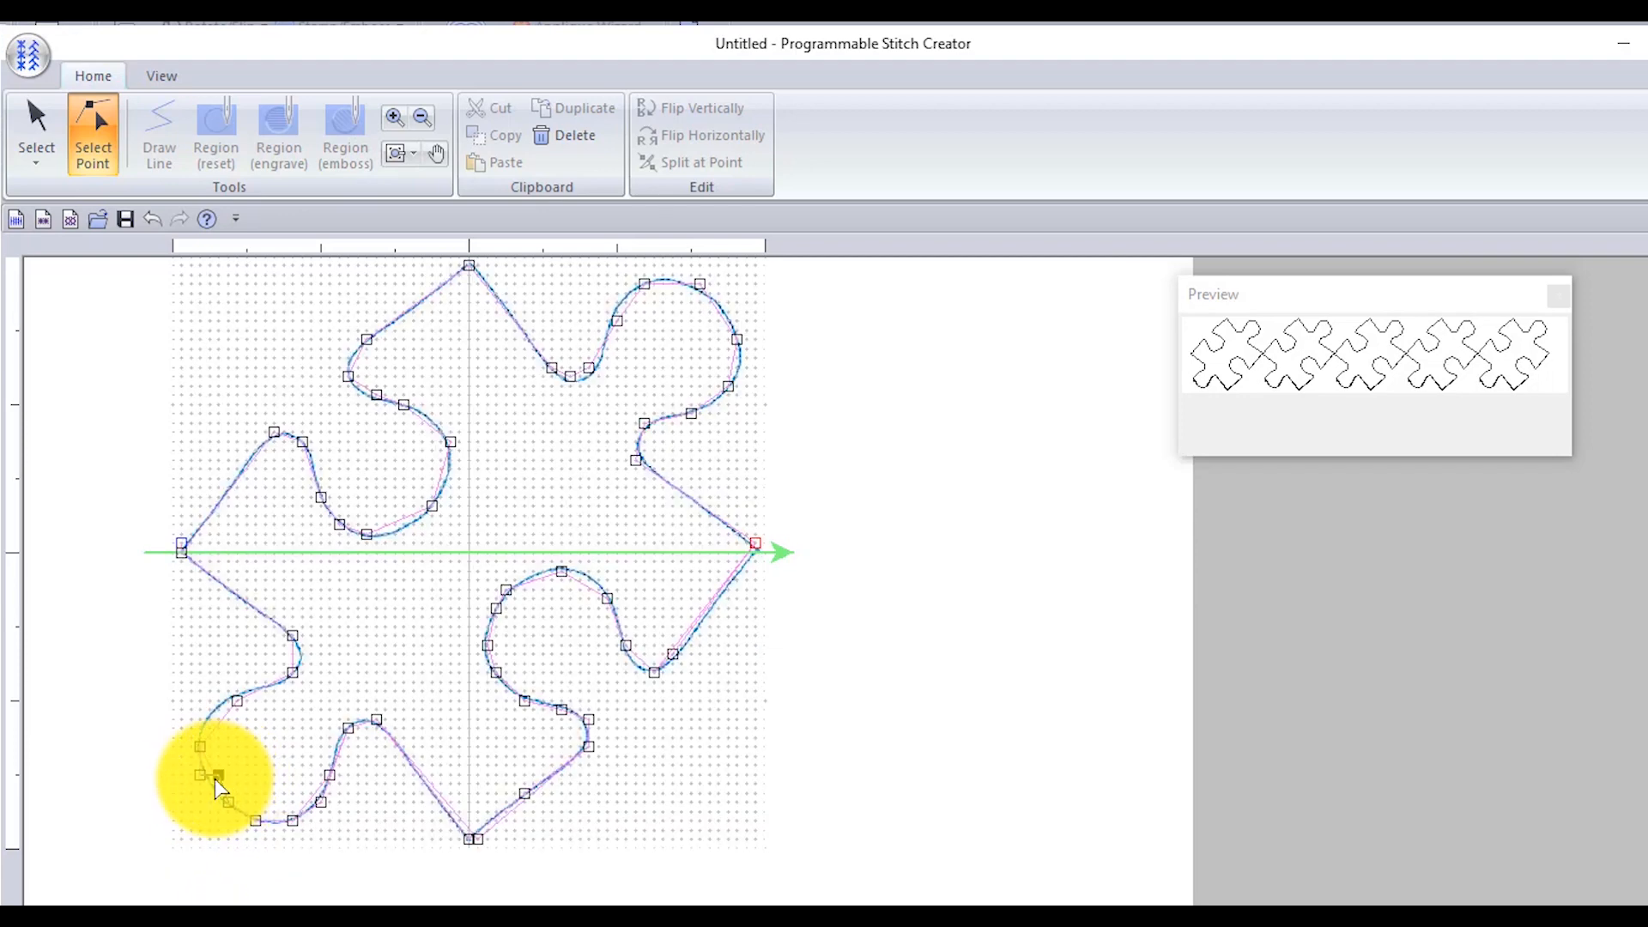
{"action": "left_click_drag", "start_coordinate": [217, 778], "coordinate": [209, 720]}
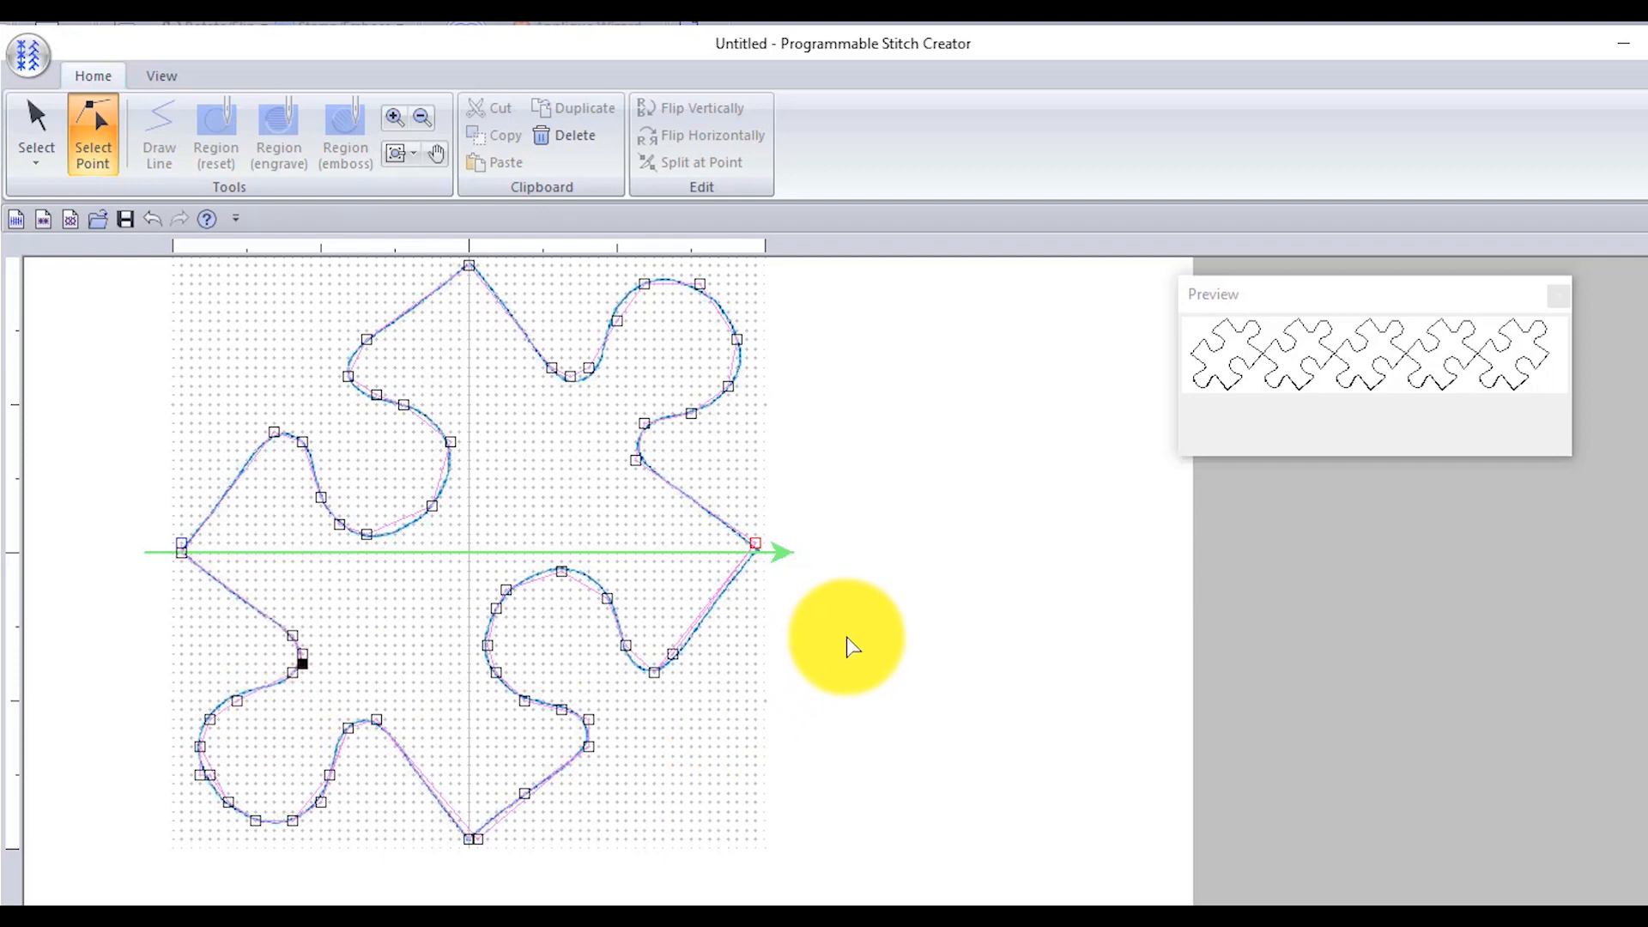
{"action": "mouse_move", "coordinate": [860, 624]}
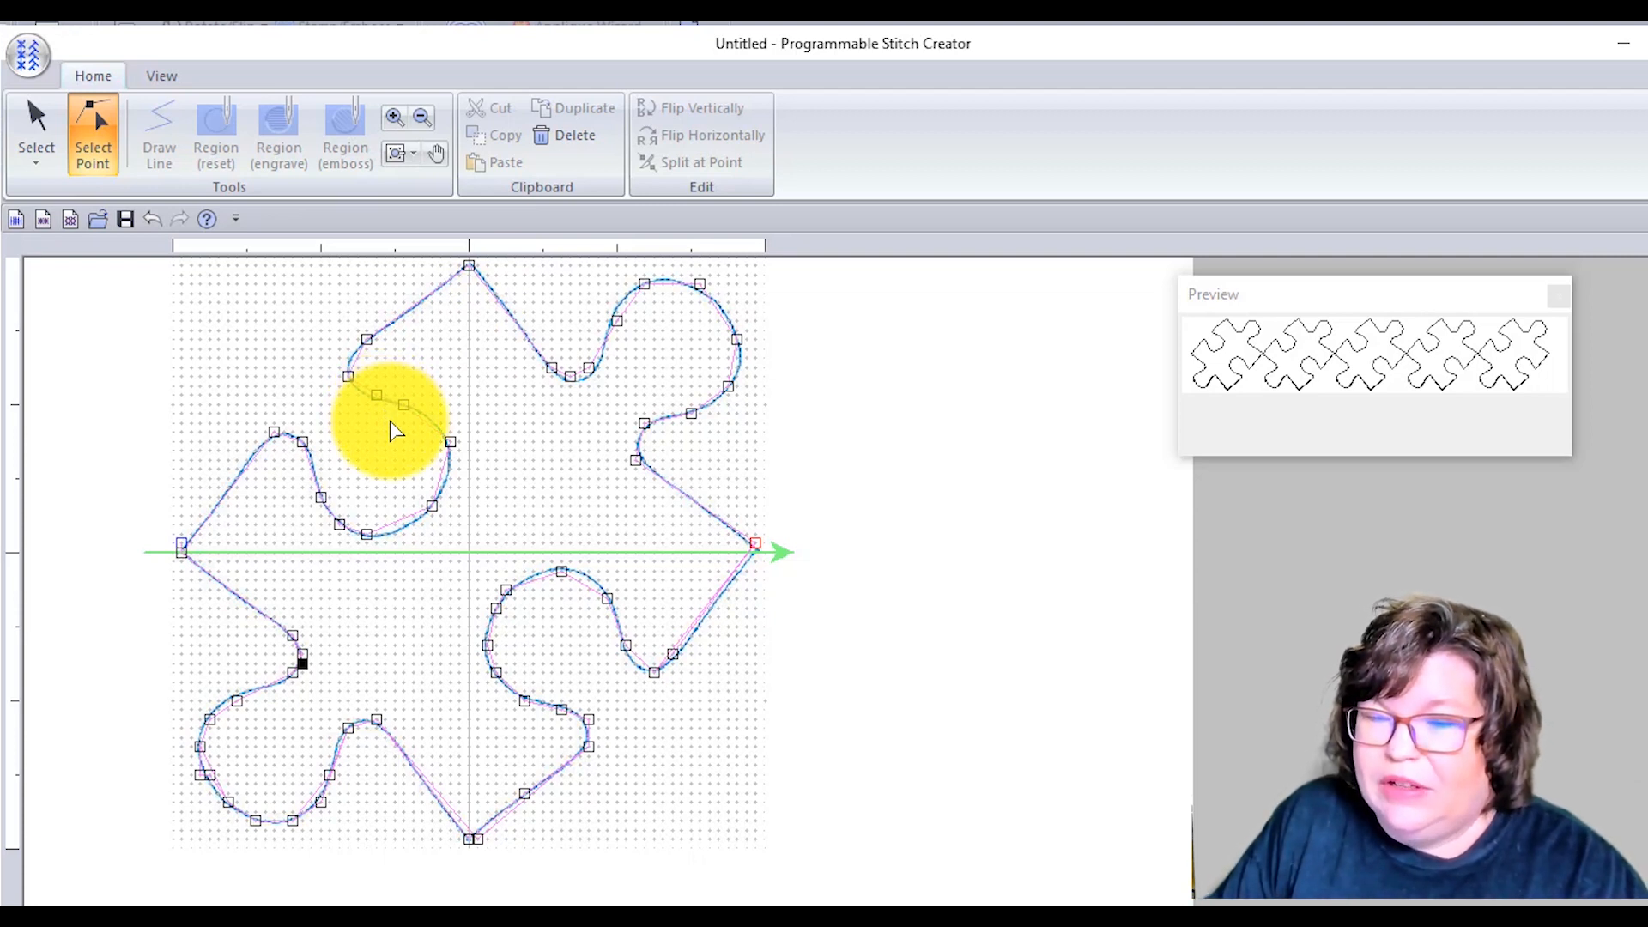
{"action": "mouse_move", "coordinate": [625, 304]}
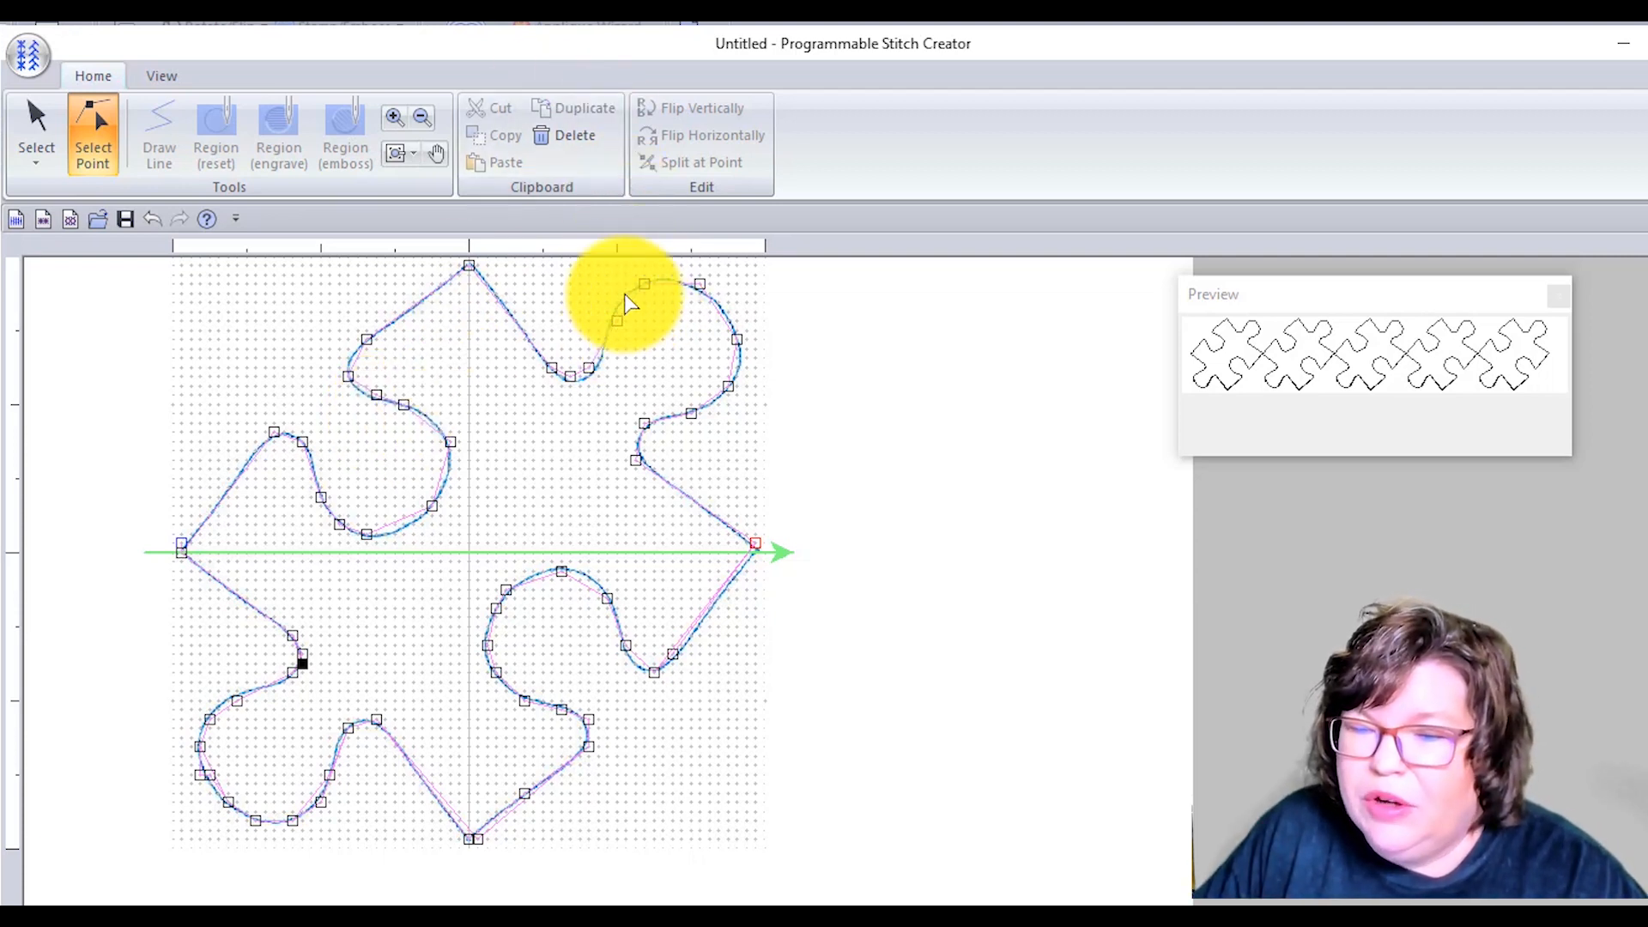
{"action": "mouse_move", "coordinate": [337, 756]}
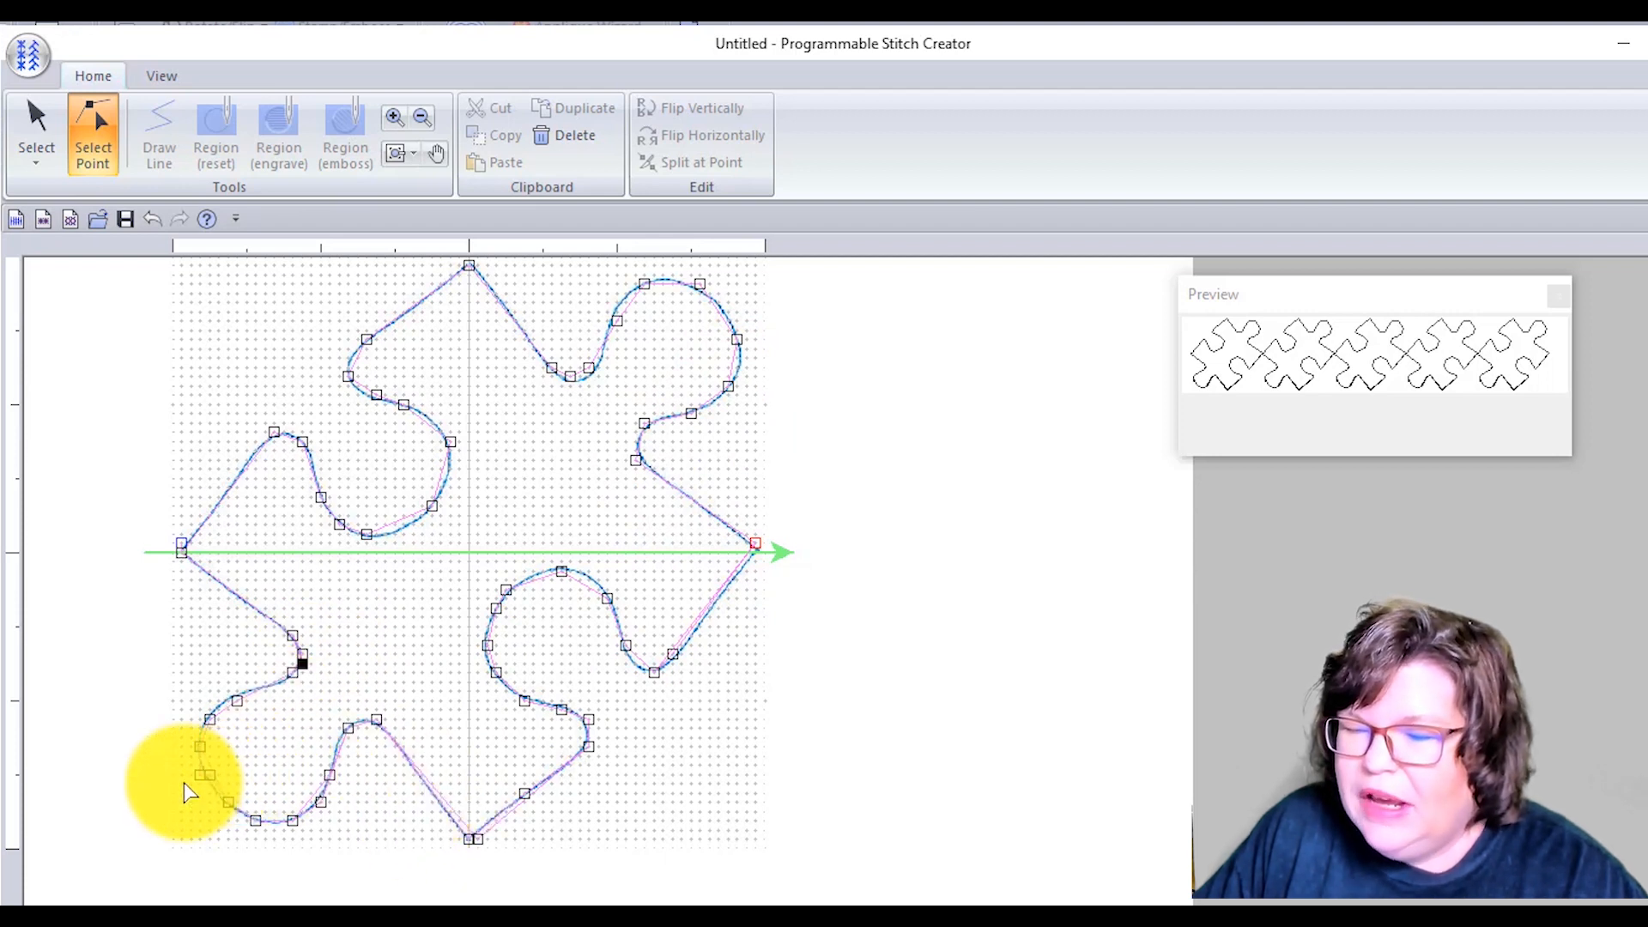
{"action": "mouse_move", "coordinate": [258, 741]}
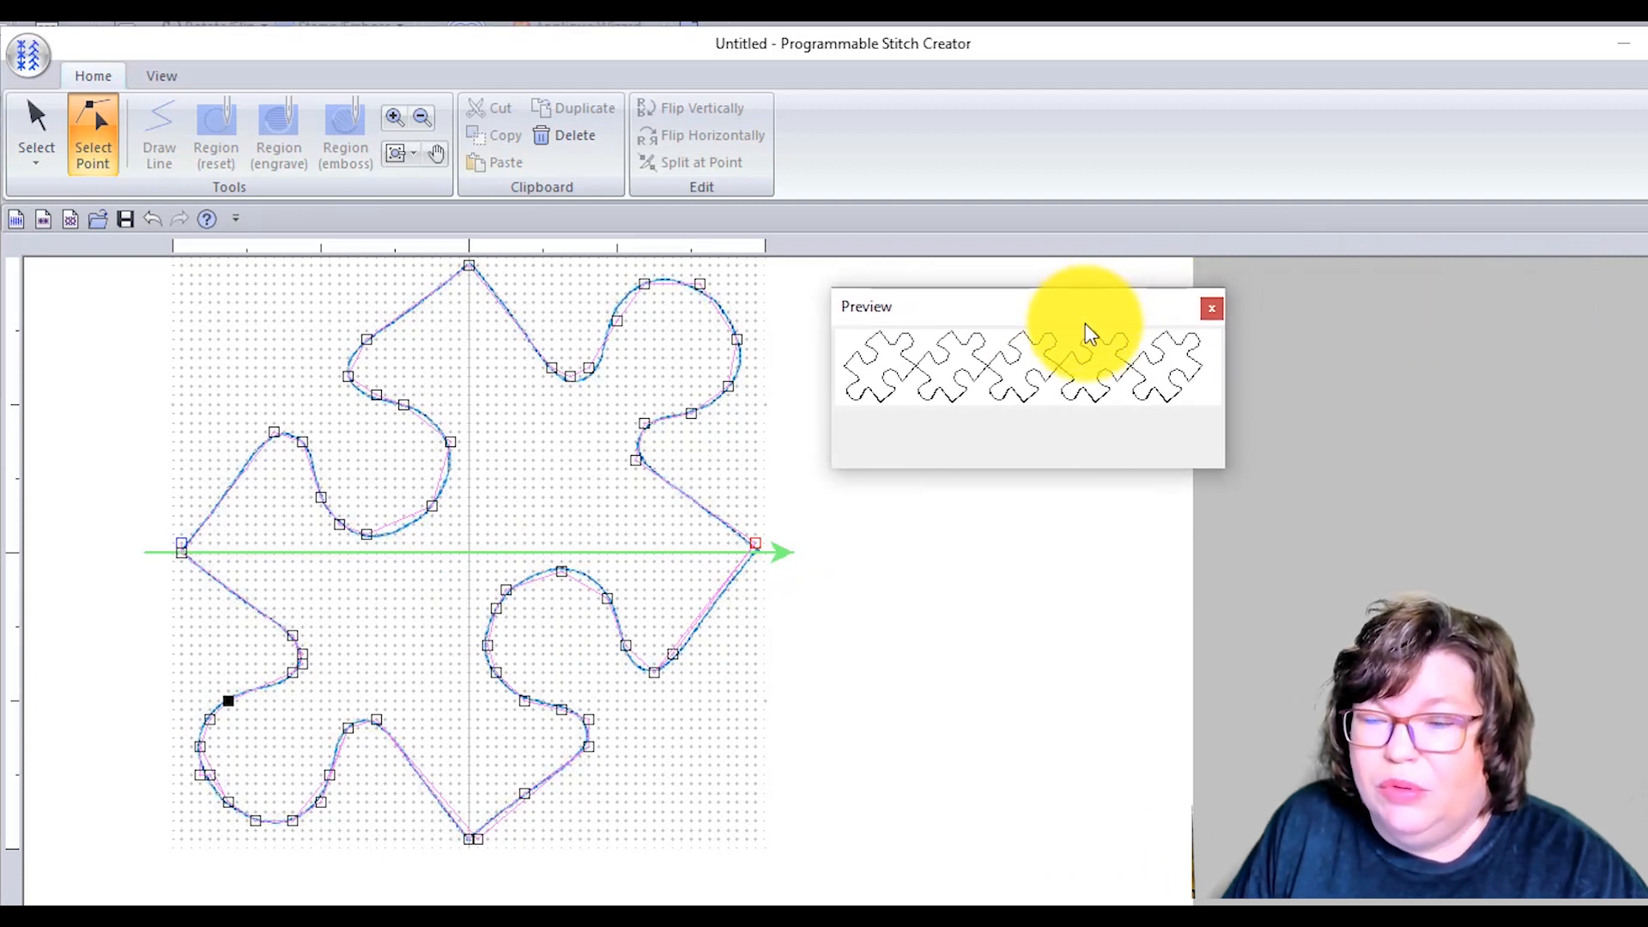
{"action": "mouse_move", "coordinate": [335, 315]}
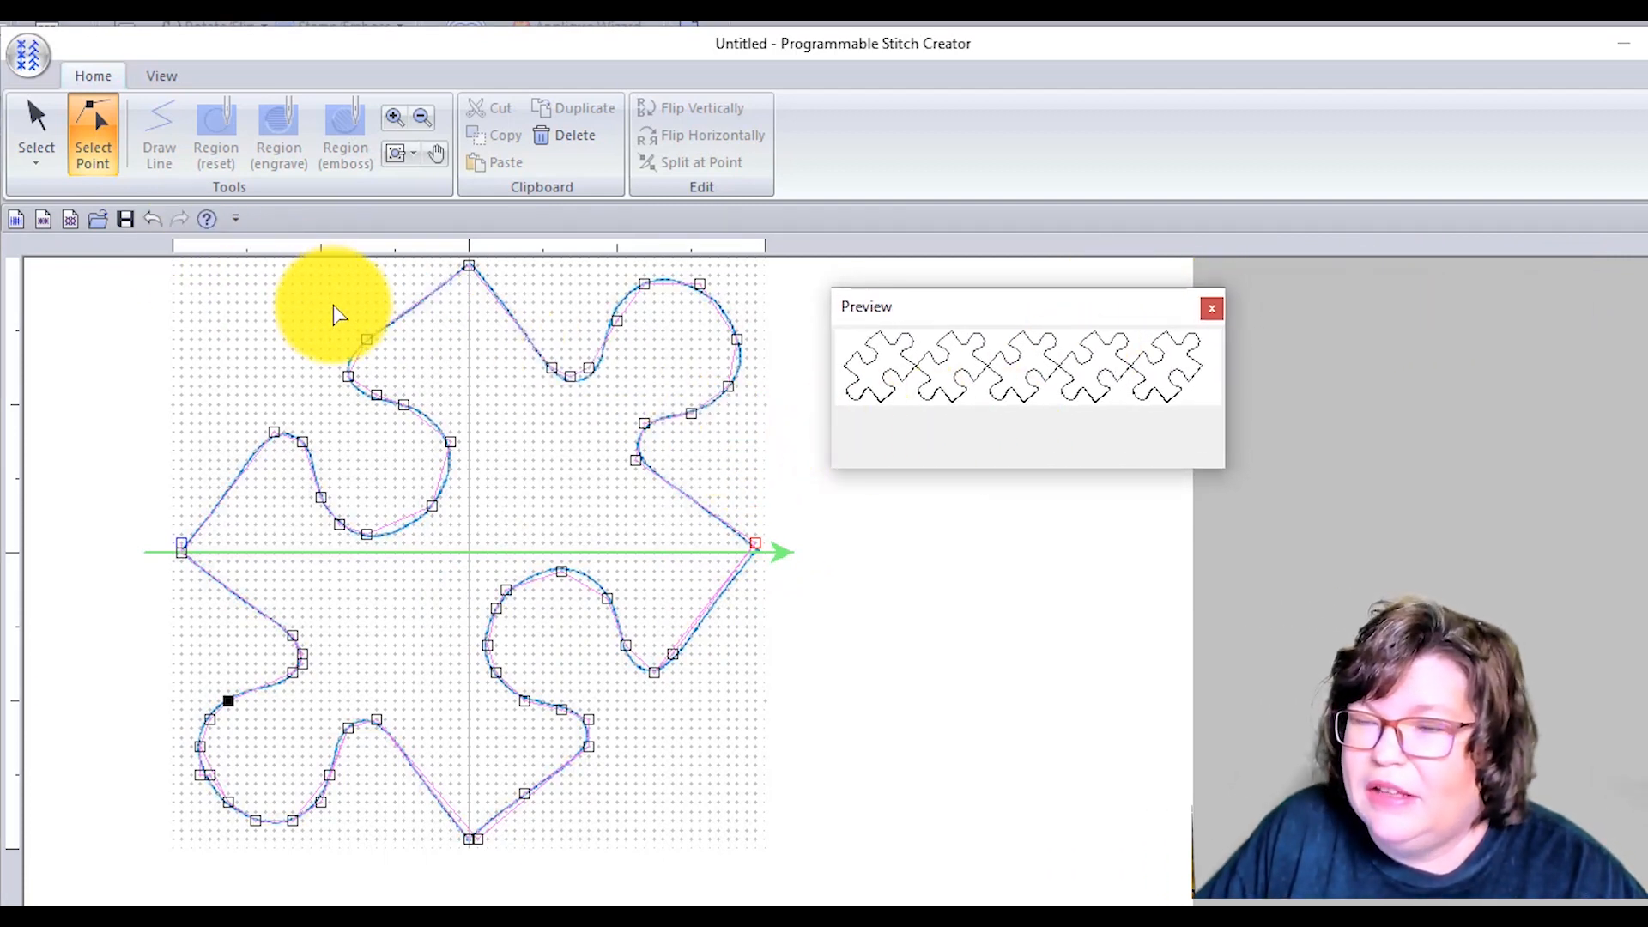
- Save the motif as 'puzzle 2.pmf' and bring up the file menu to exit
{"action": "left_click", "coordinate": [33, 45]}
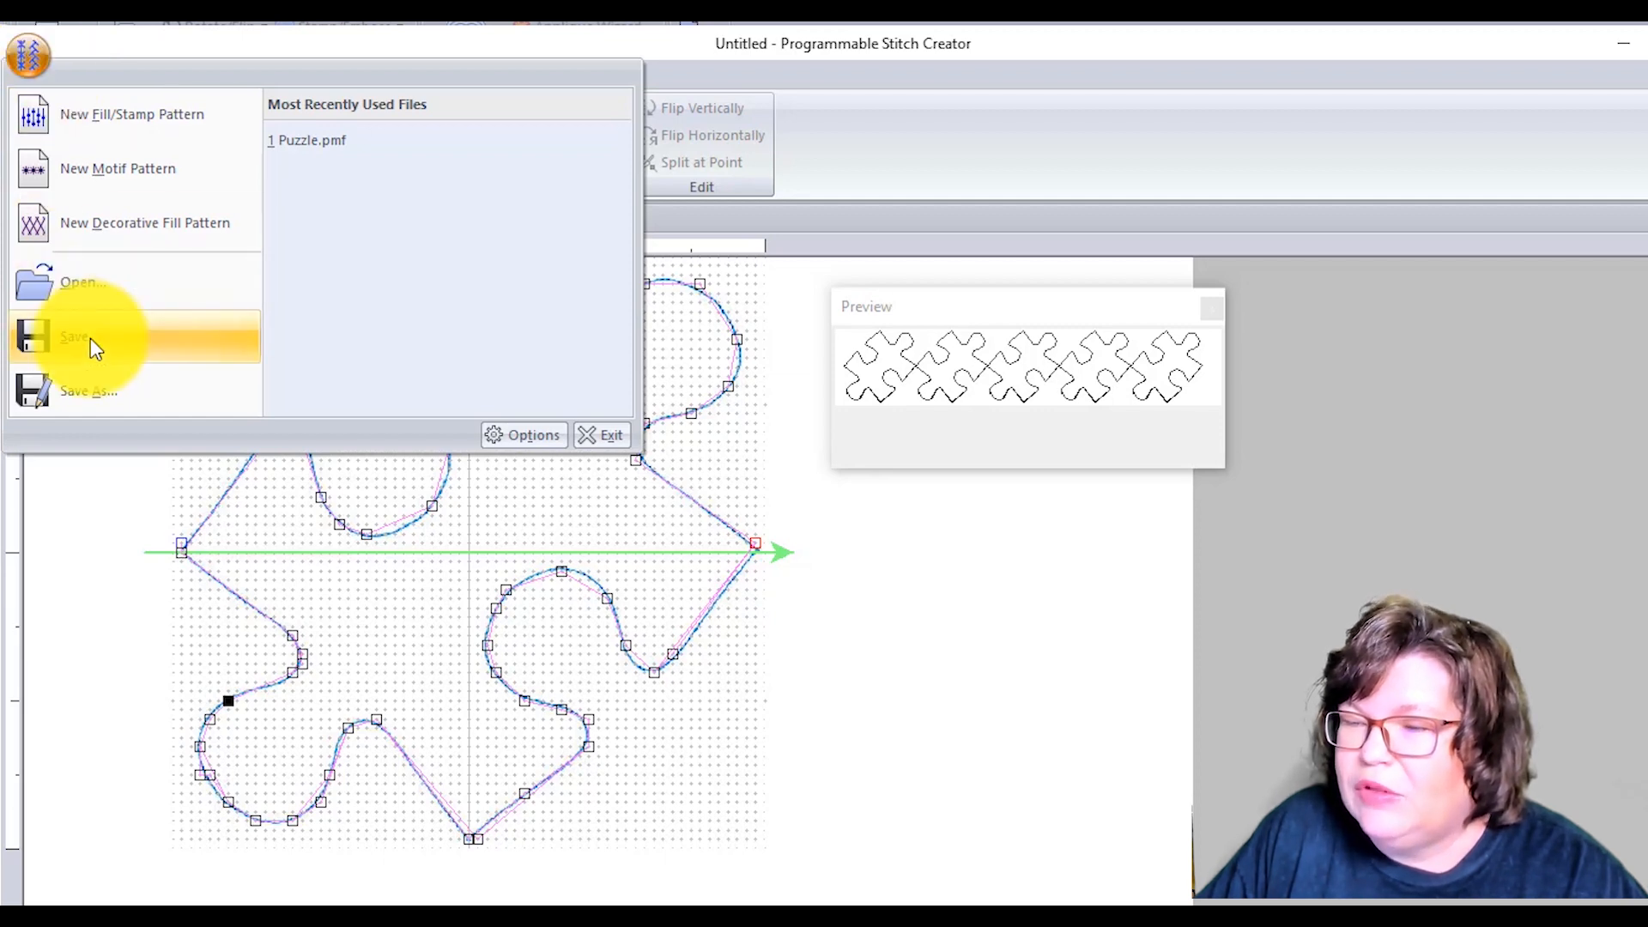
{"action": "left_click", "coordinate": [85, 390]}
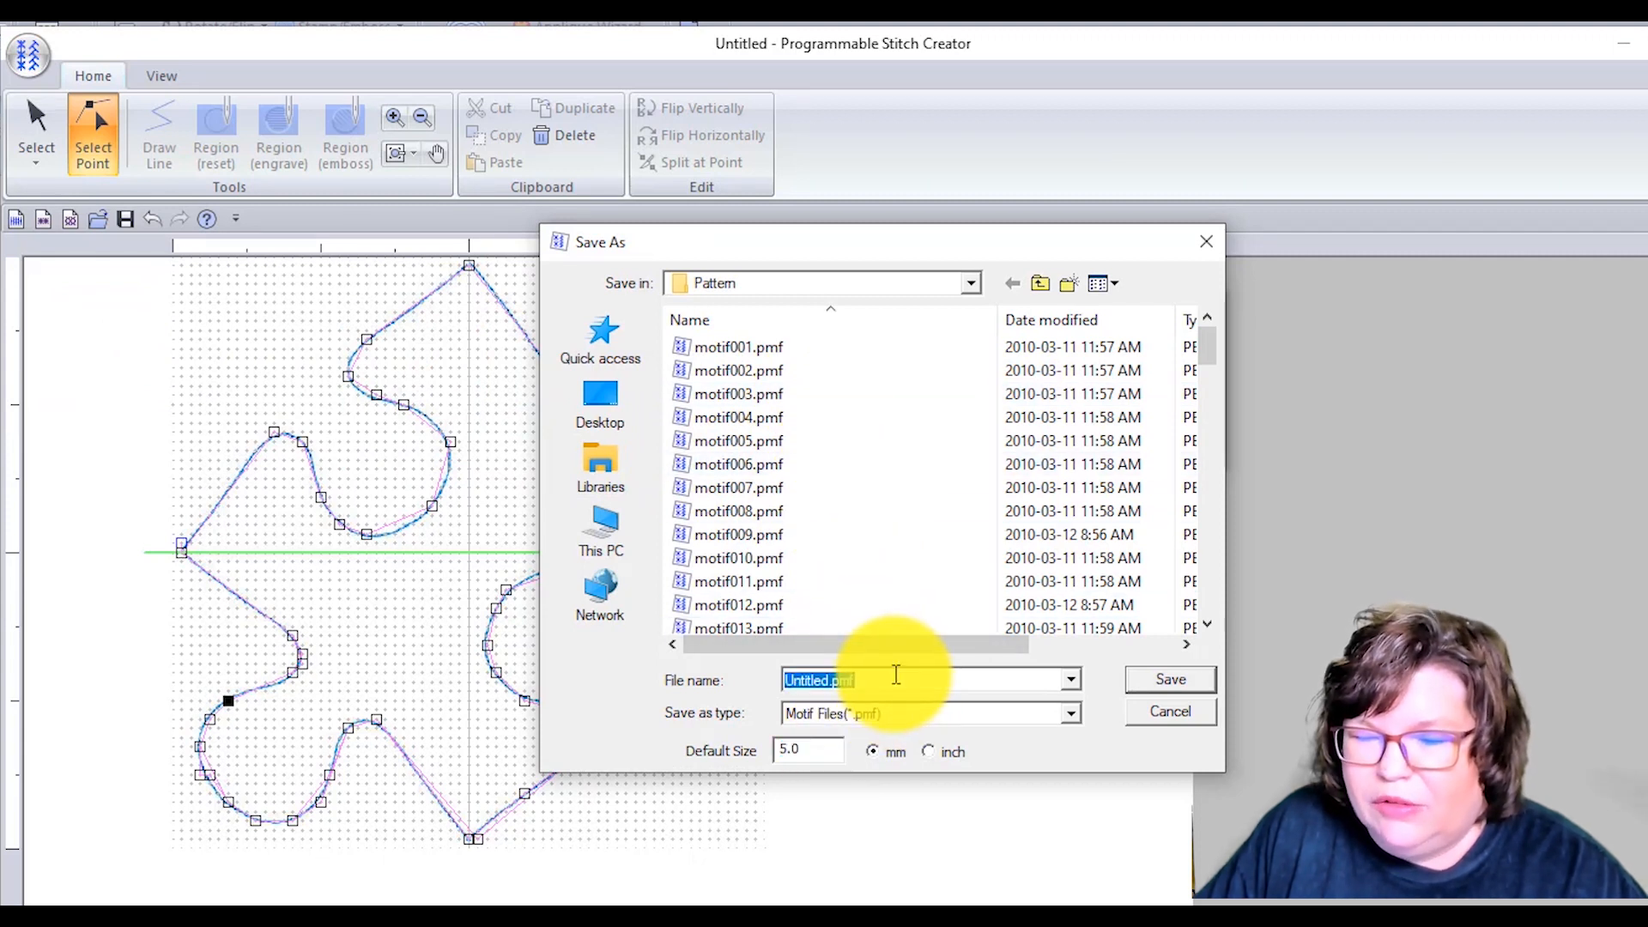
{"action": "type", "text": "puzzle 2"}
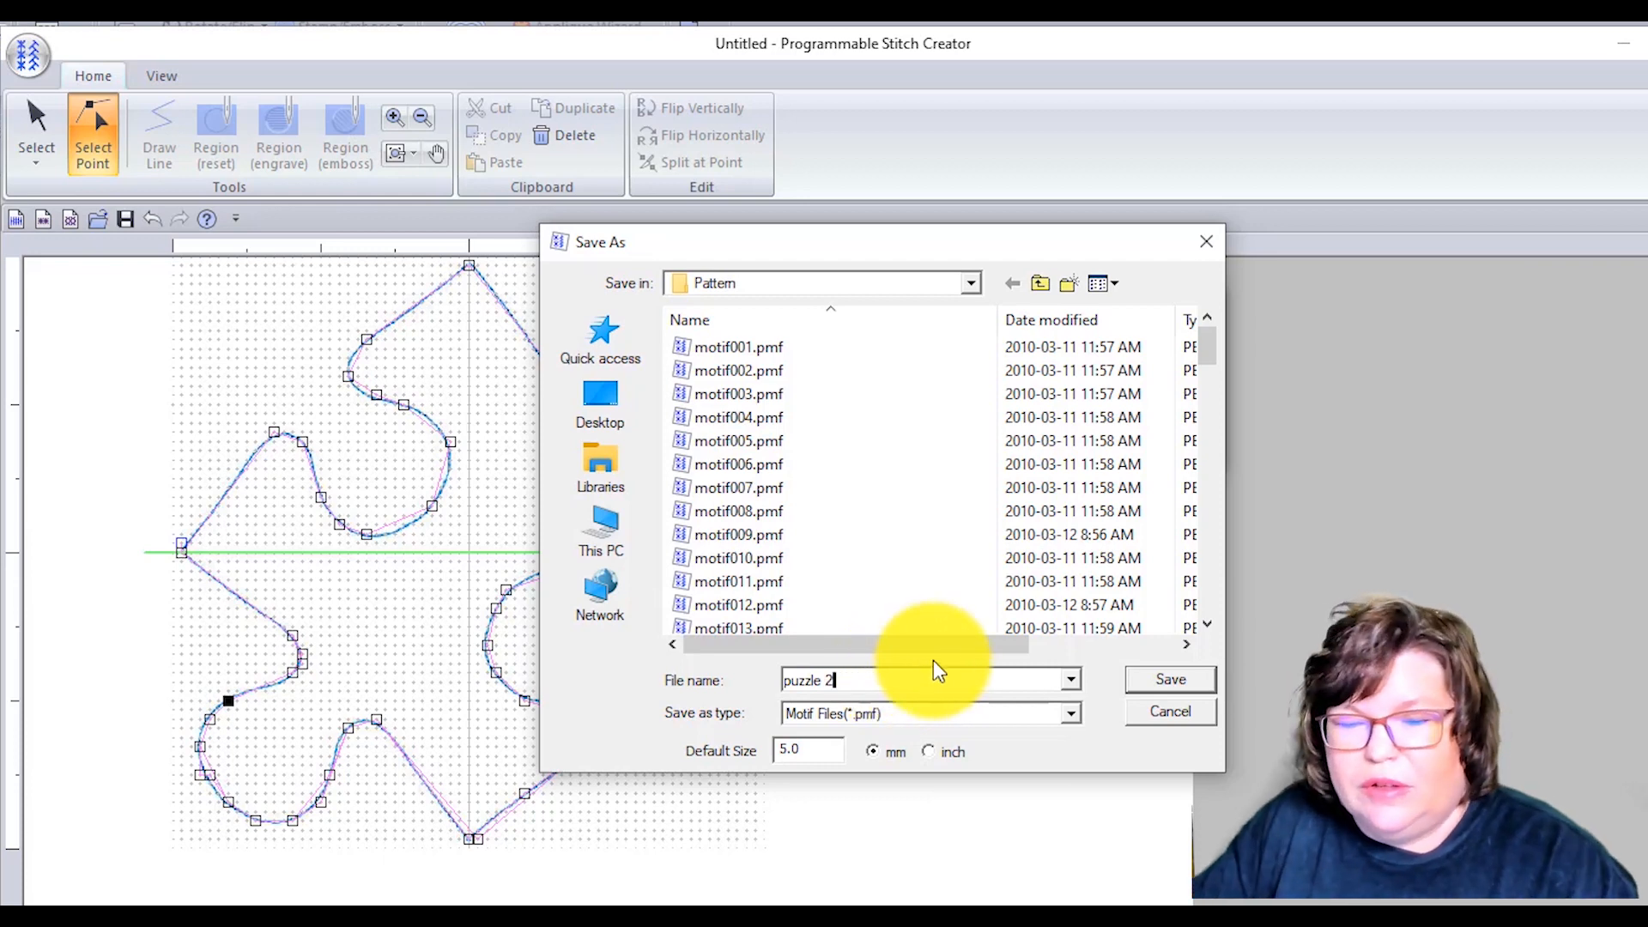
{"action": "left_click", "coordinate": [1170, 680]}
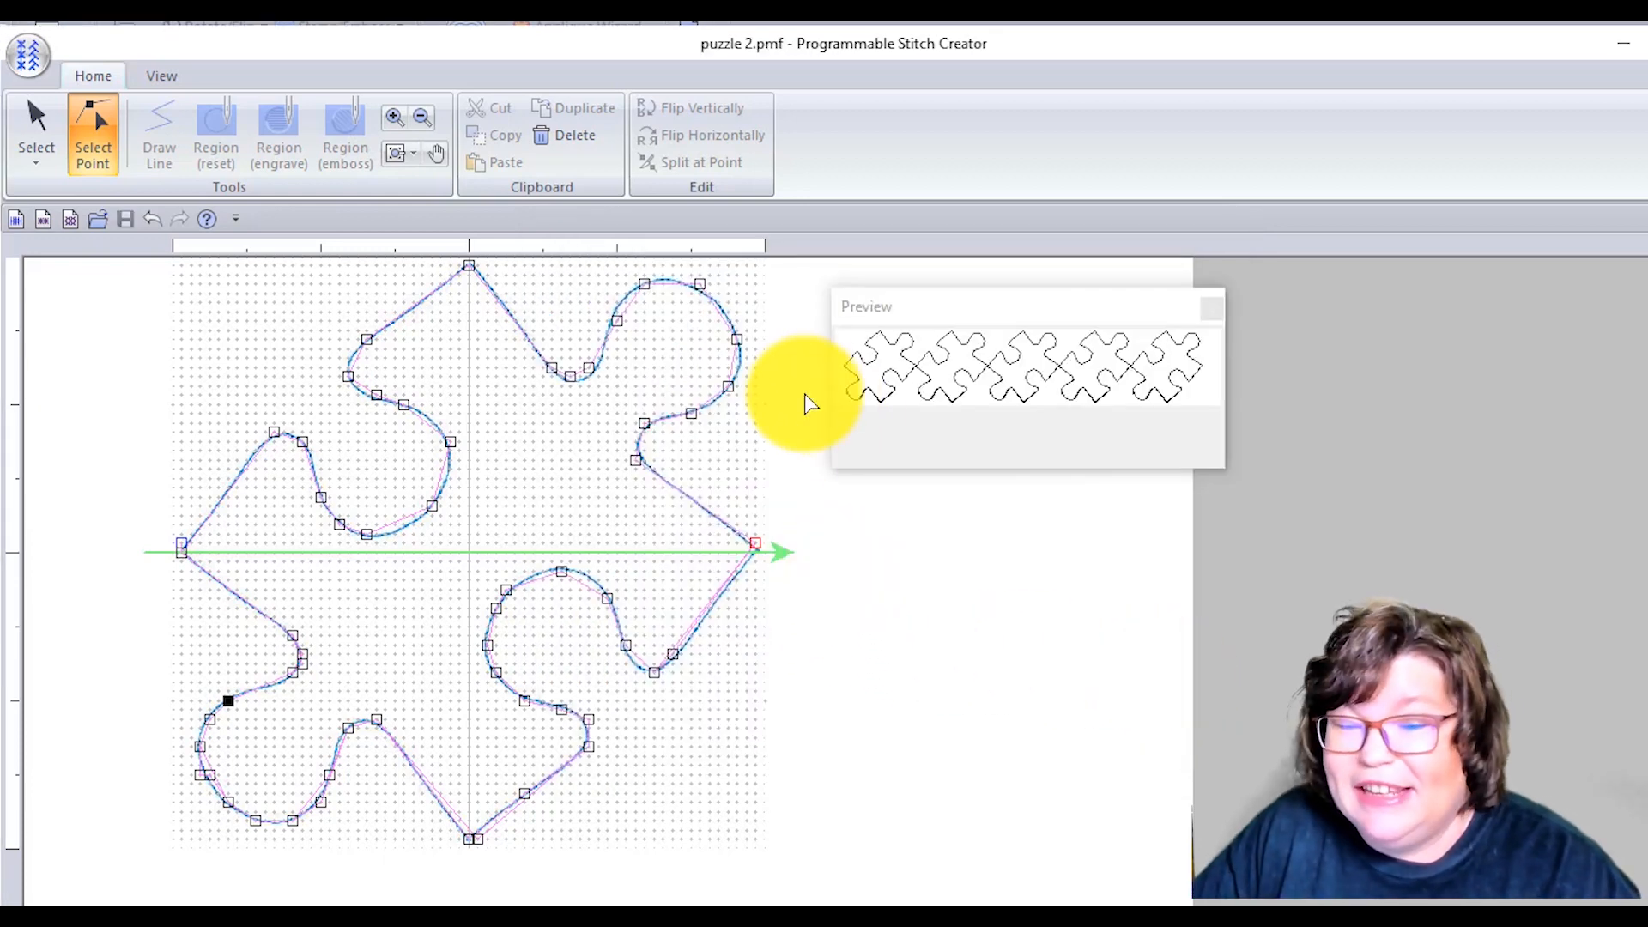
{"action": "mouse_move", "coordinate": [270, 230]}
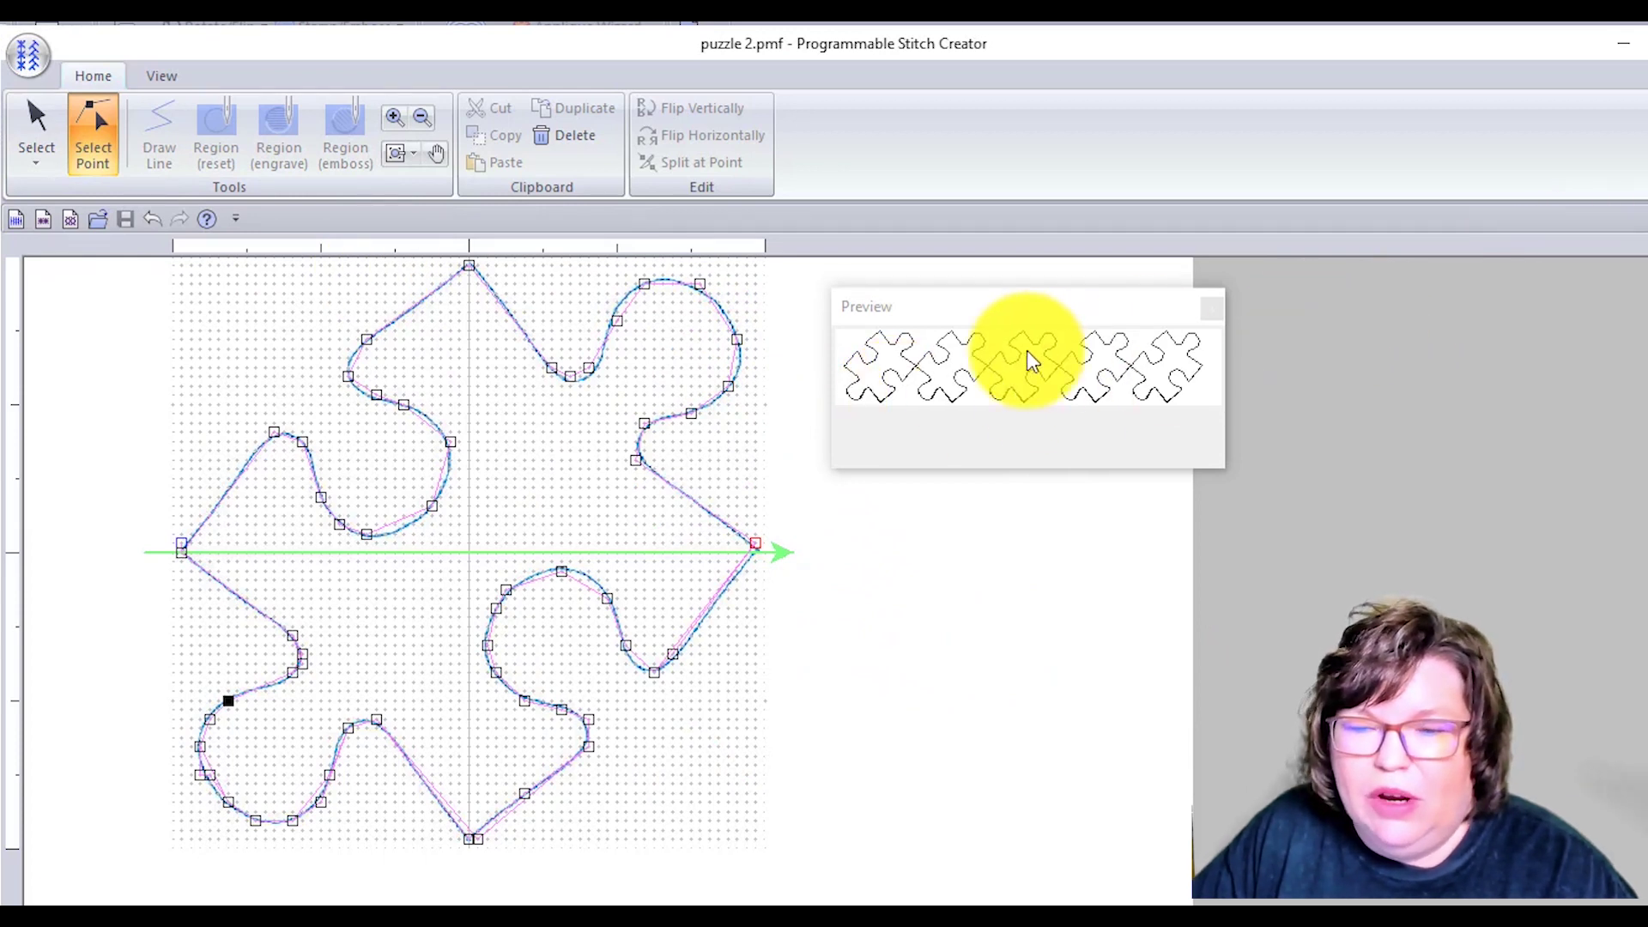
{"action": "left_click", "coordinate": [28, 47]}
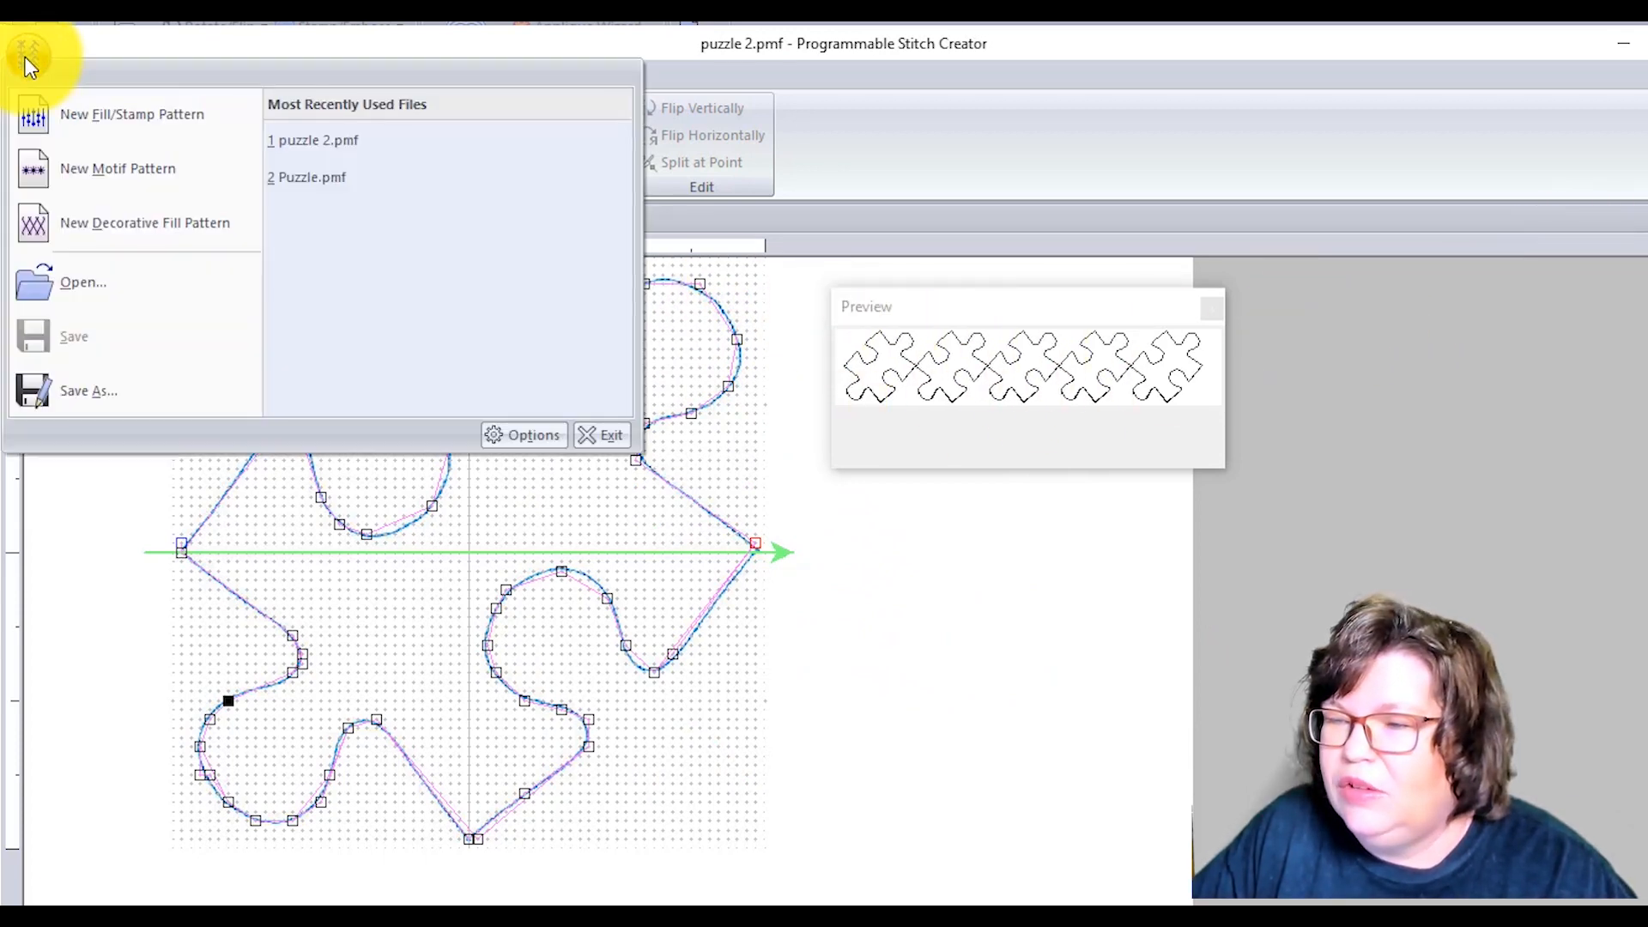
{"action": "mouse_move", "coordinate": [345, 386]}
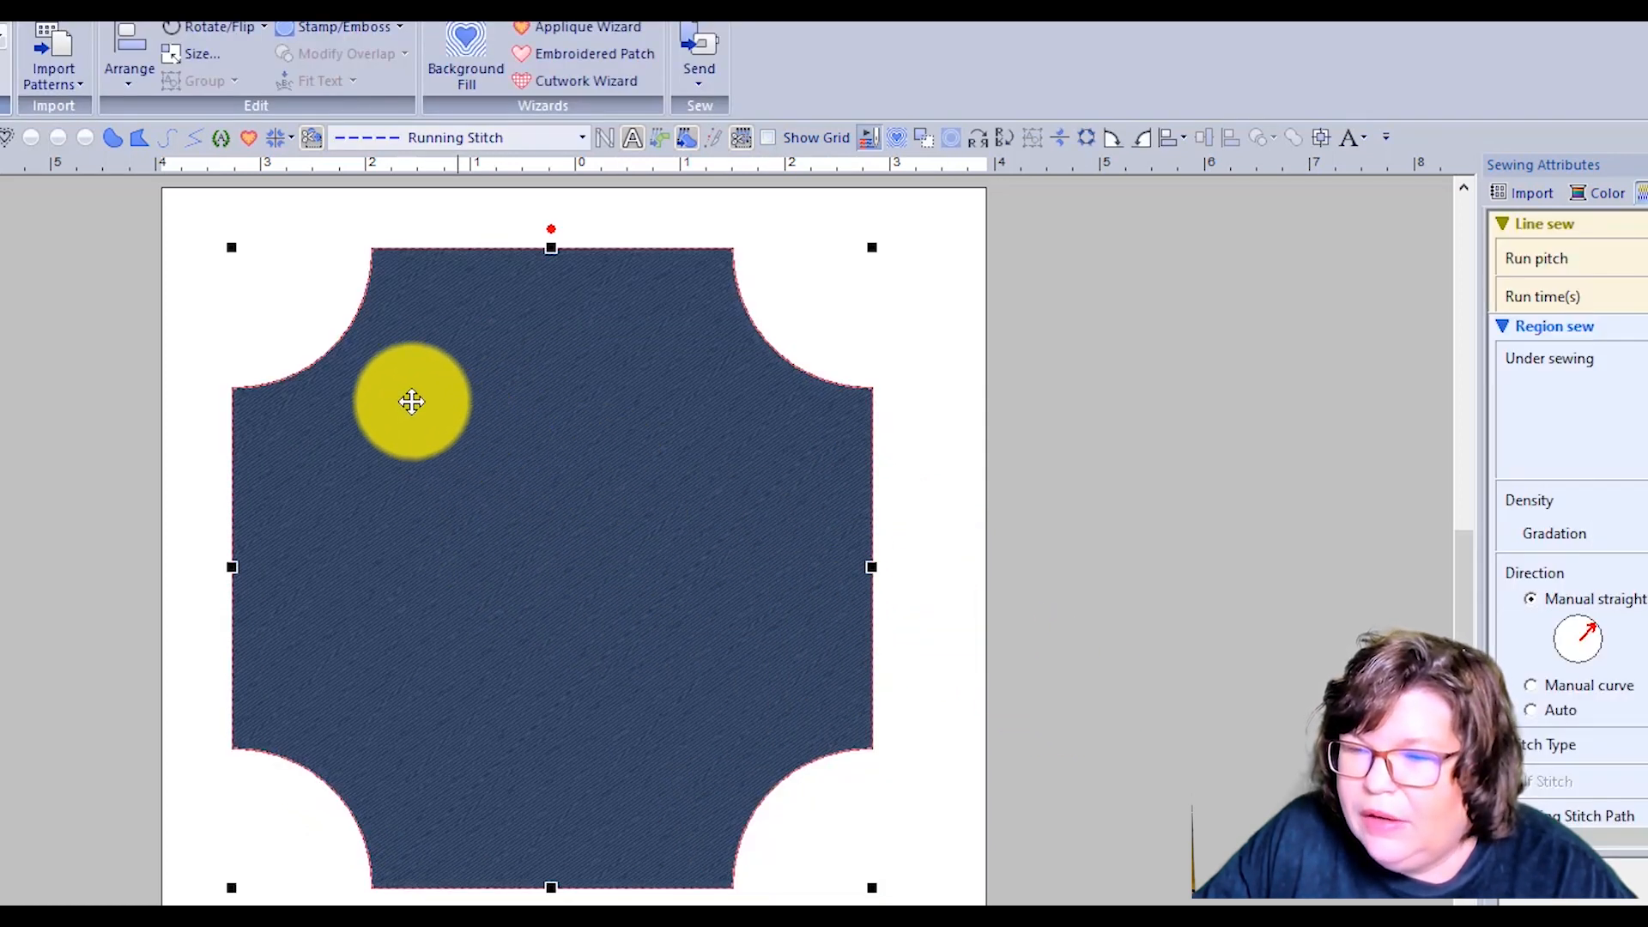
- Select the scalloped square and set its region sew type to Motif Stitch
{"action": "left_click_drag", "start_coordinate": [412, 403], "coordinate": [382, 380]}
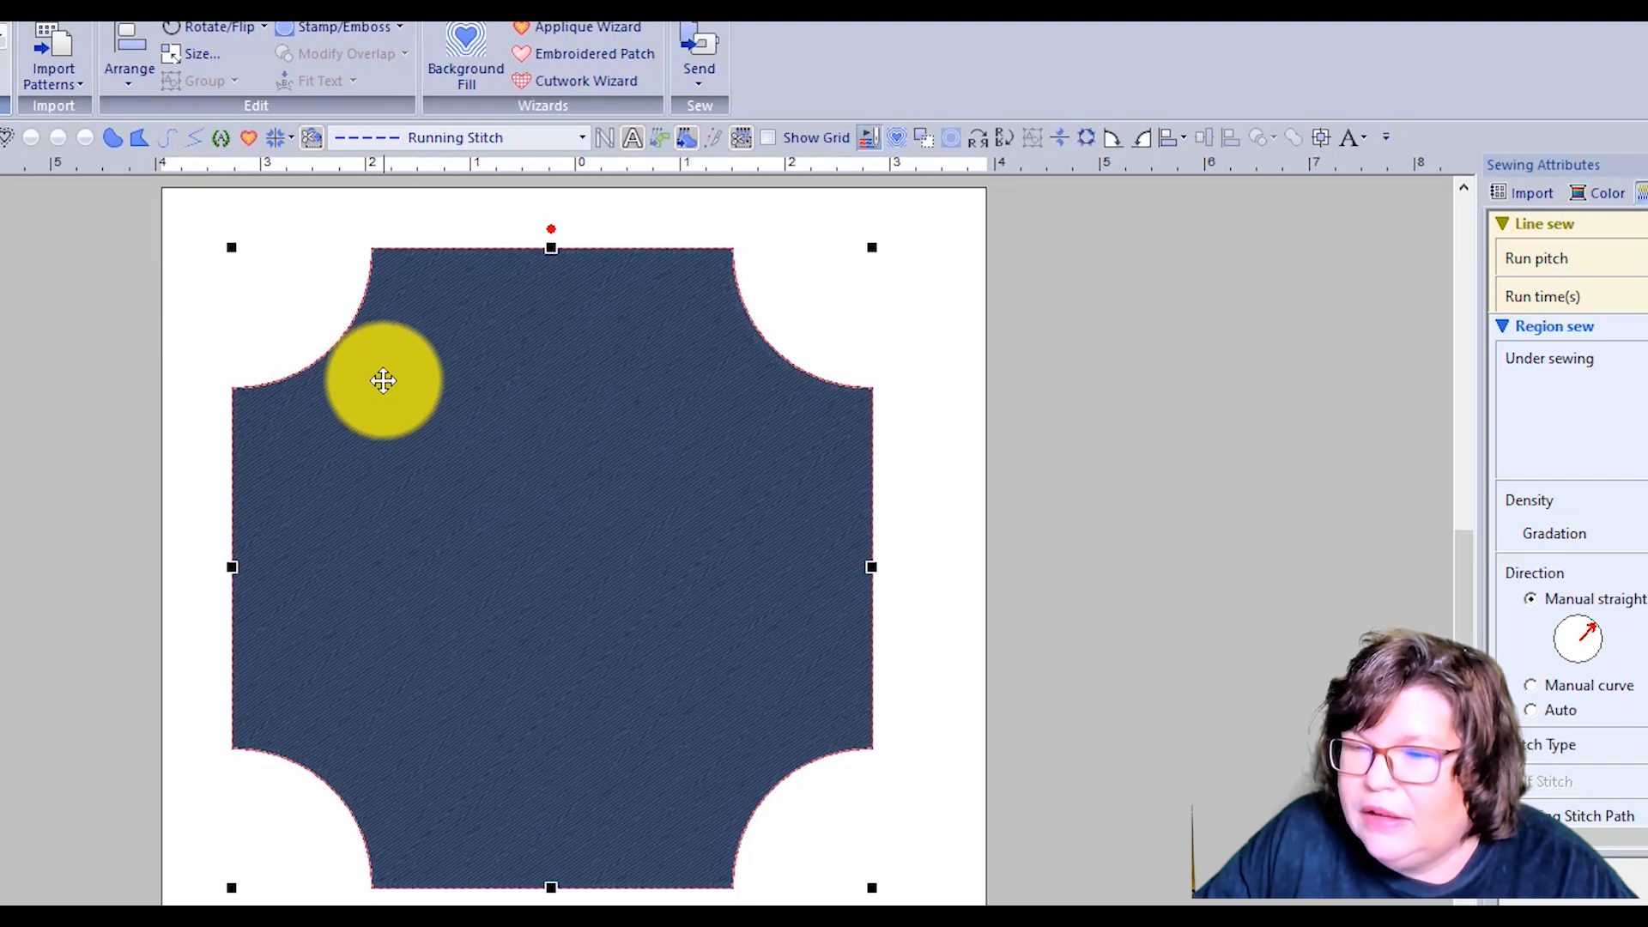
{"action": "left_click_drag", "start_coordinate": [383, 380], "coordinate": [548, 404]}
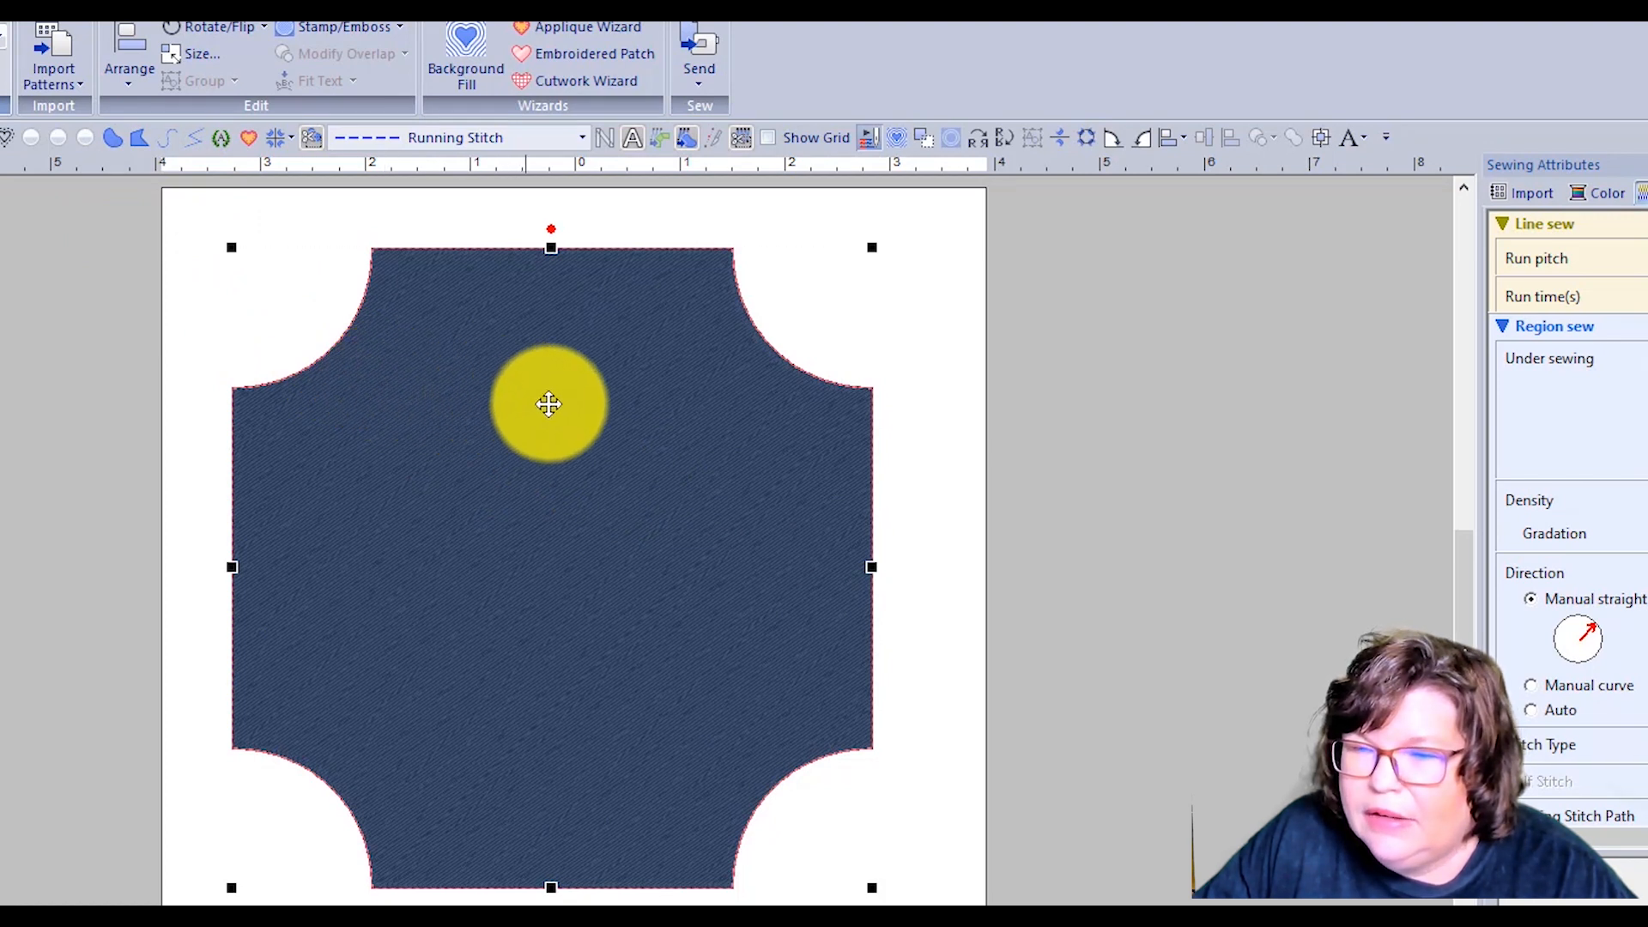
{"action": "right_click", "coordinate": [550, 404]}
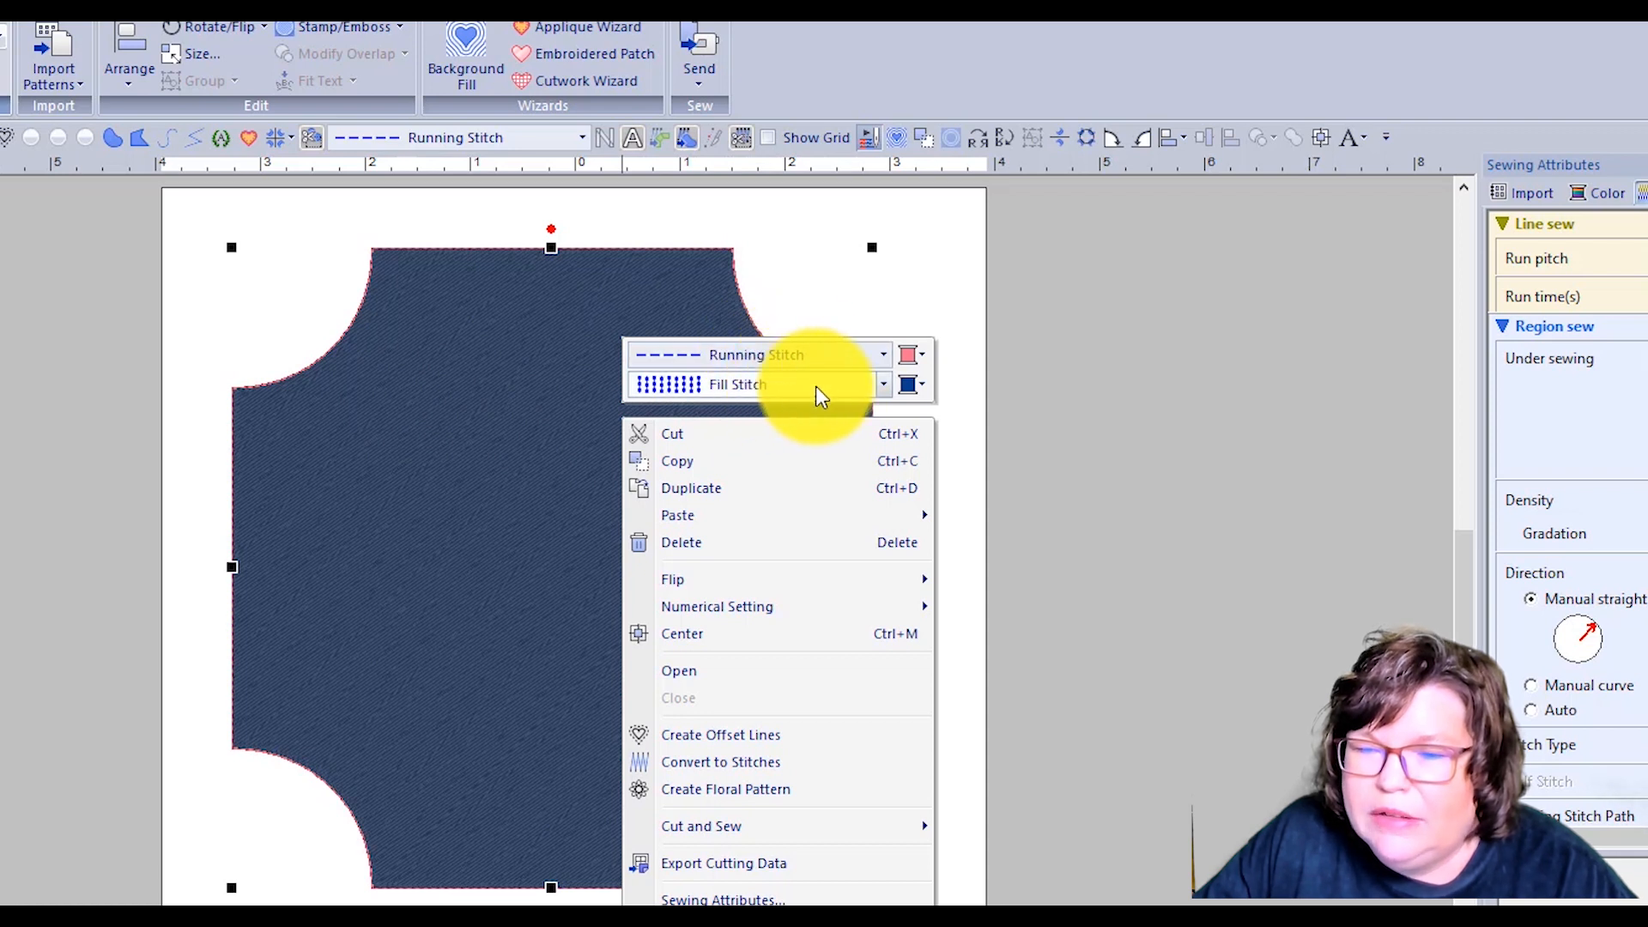
{"action": "left_click", "coordinate": [882, 384]}
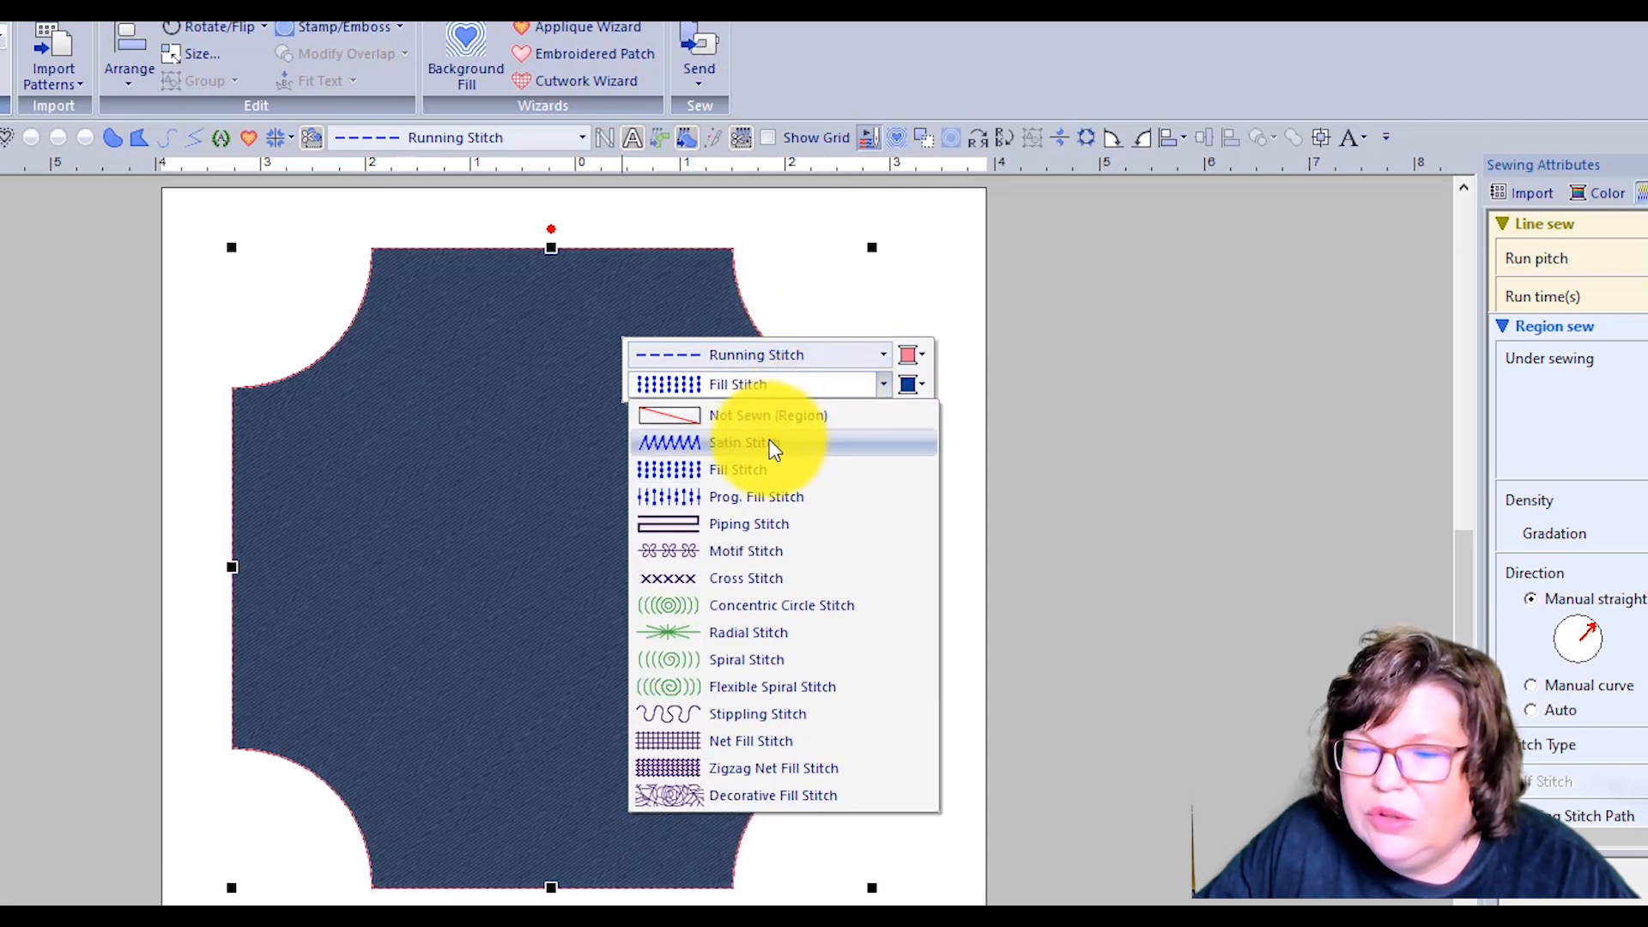
{"action": "mouse_move", "coordinate": [769, 497]}
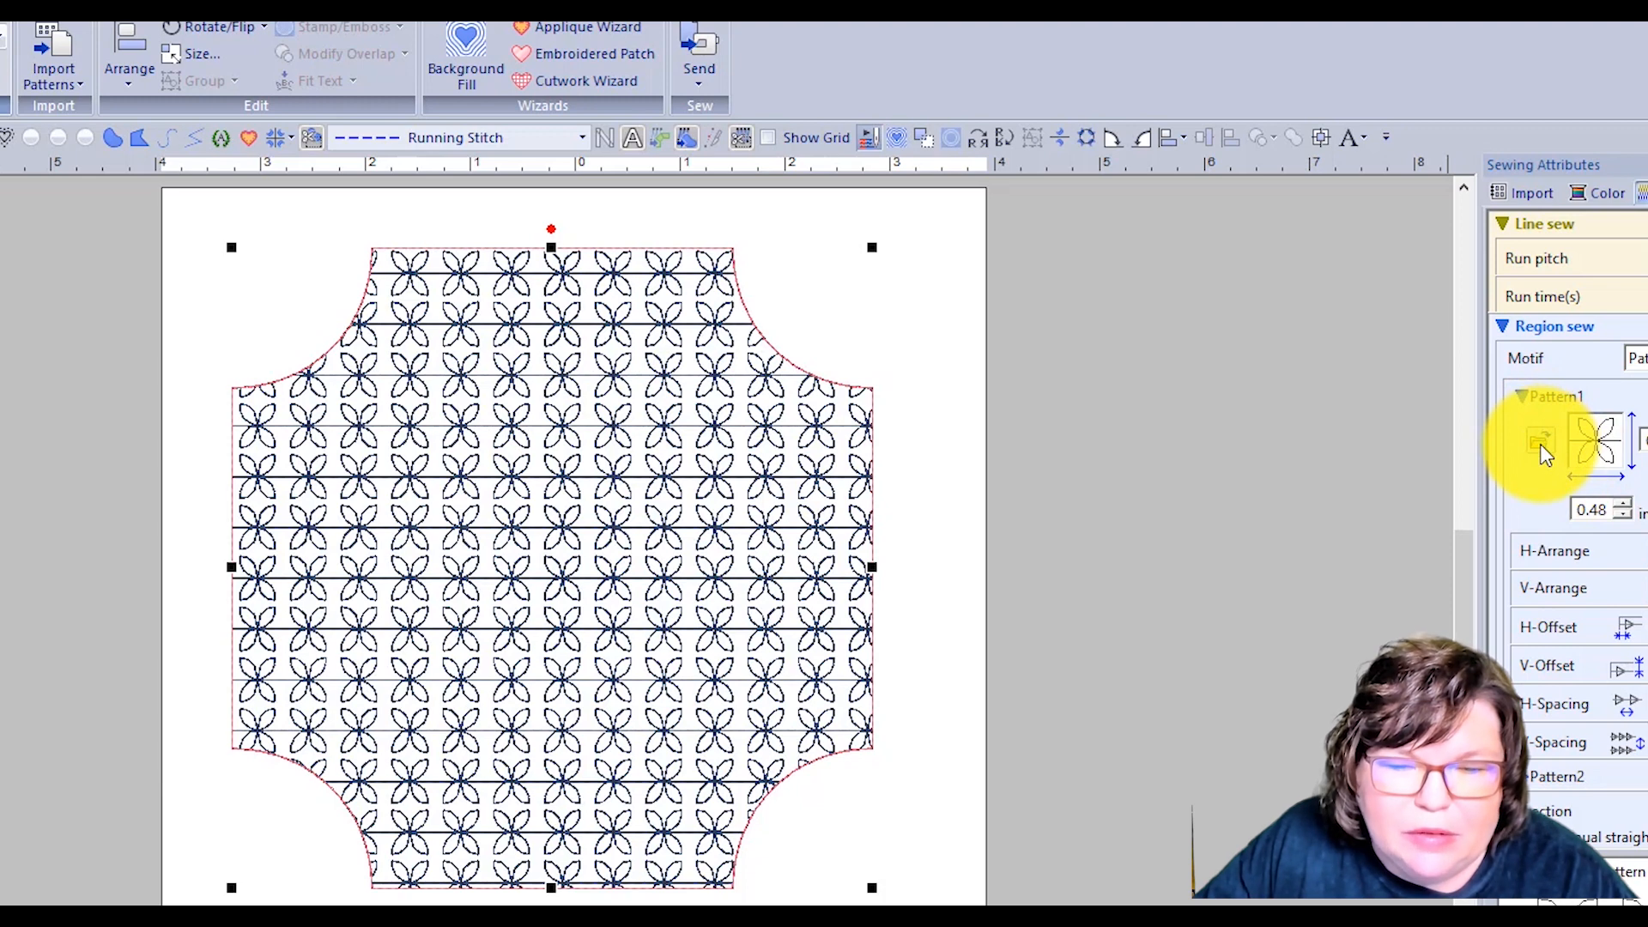
- Browse for the puzzle 2 motif and apply it as the fill pattern
{"action": "left_click", "coordinate": [1537, 441]}
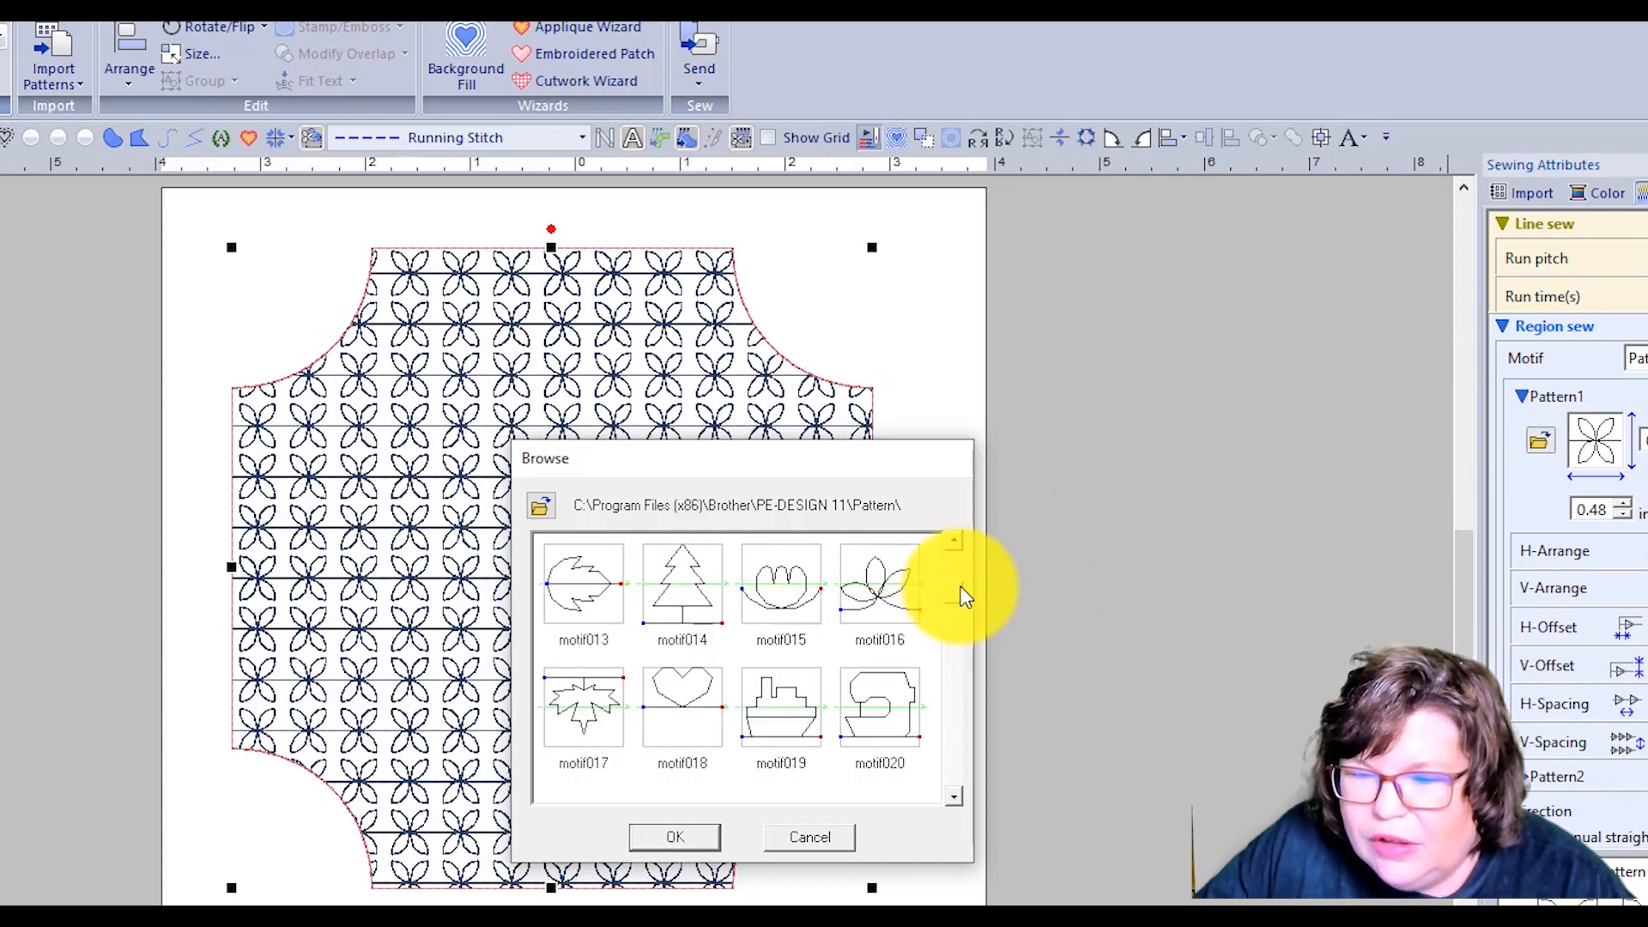
{"action": "scroll", "scroll_direction": "down", "scroll_amount": 3}
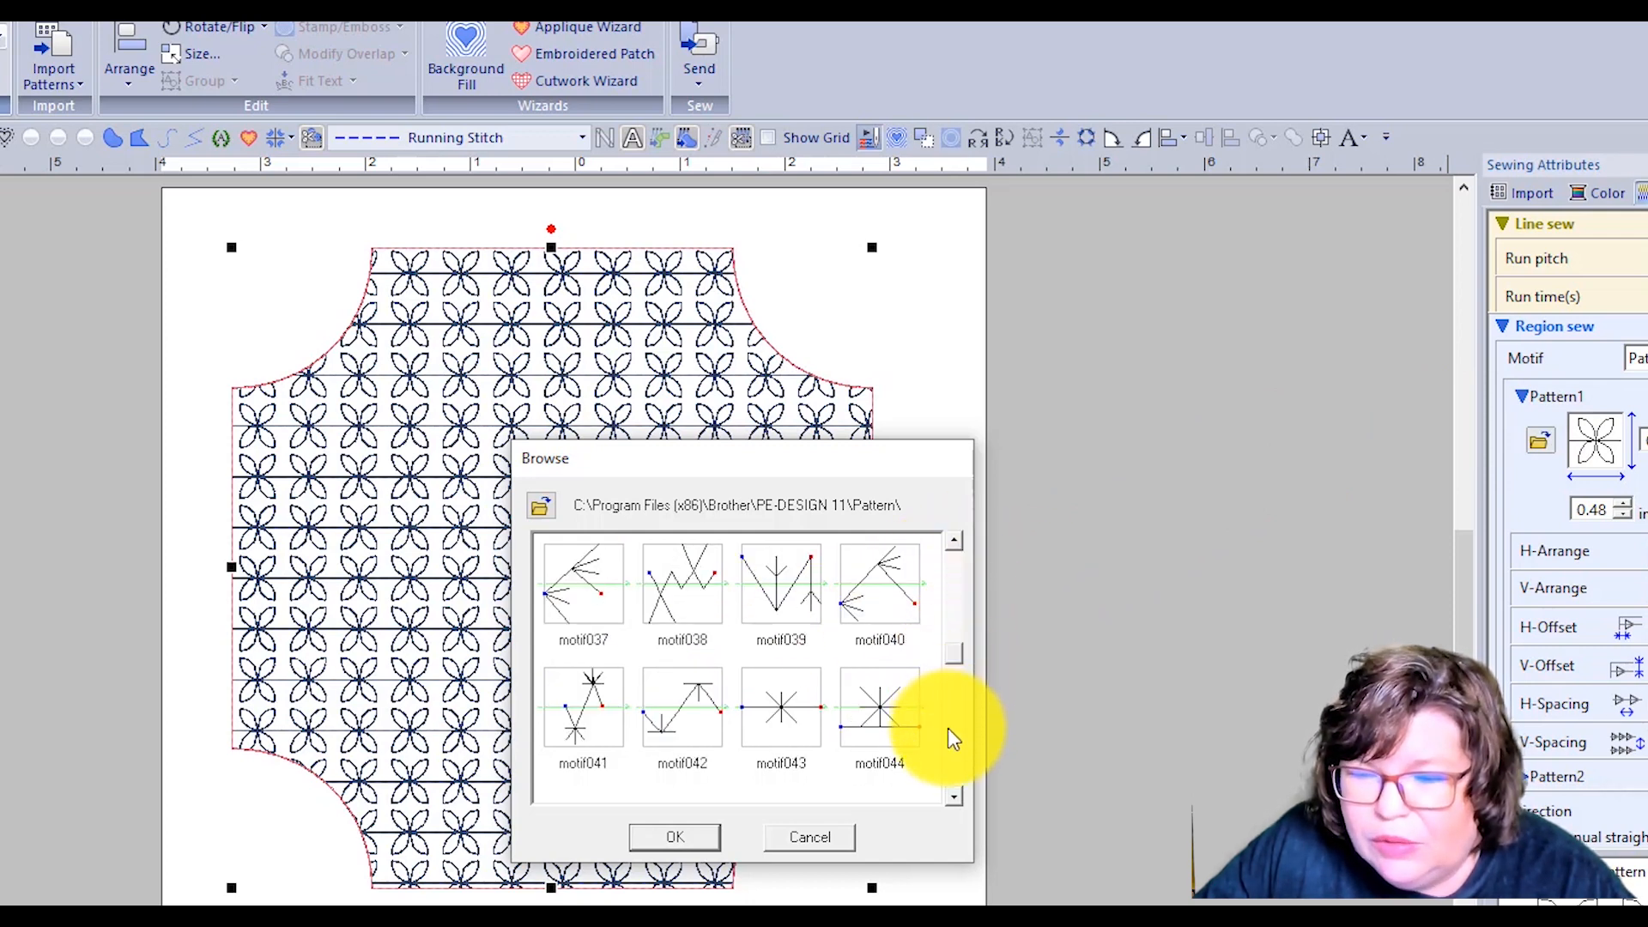
{"action": "scroll", "scroll_direction": "down", "scroll_amount": 3}
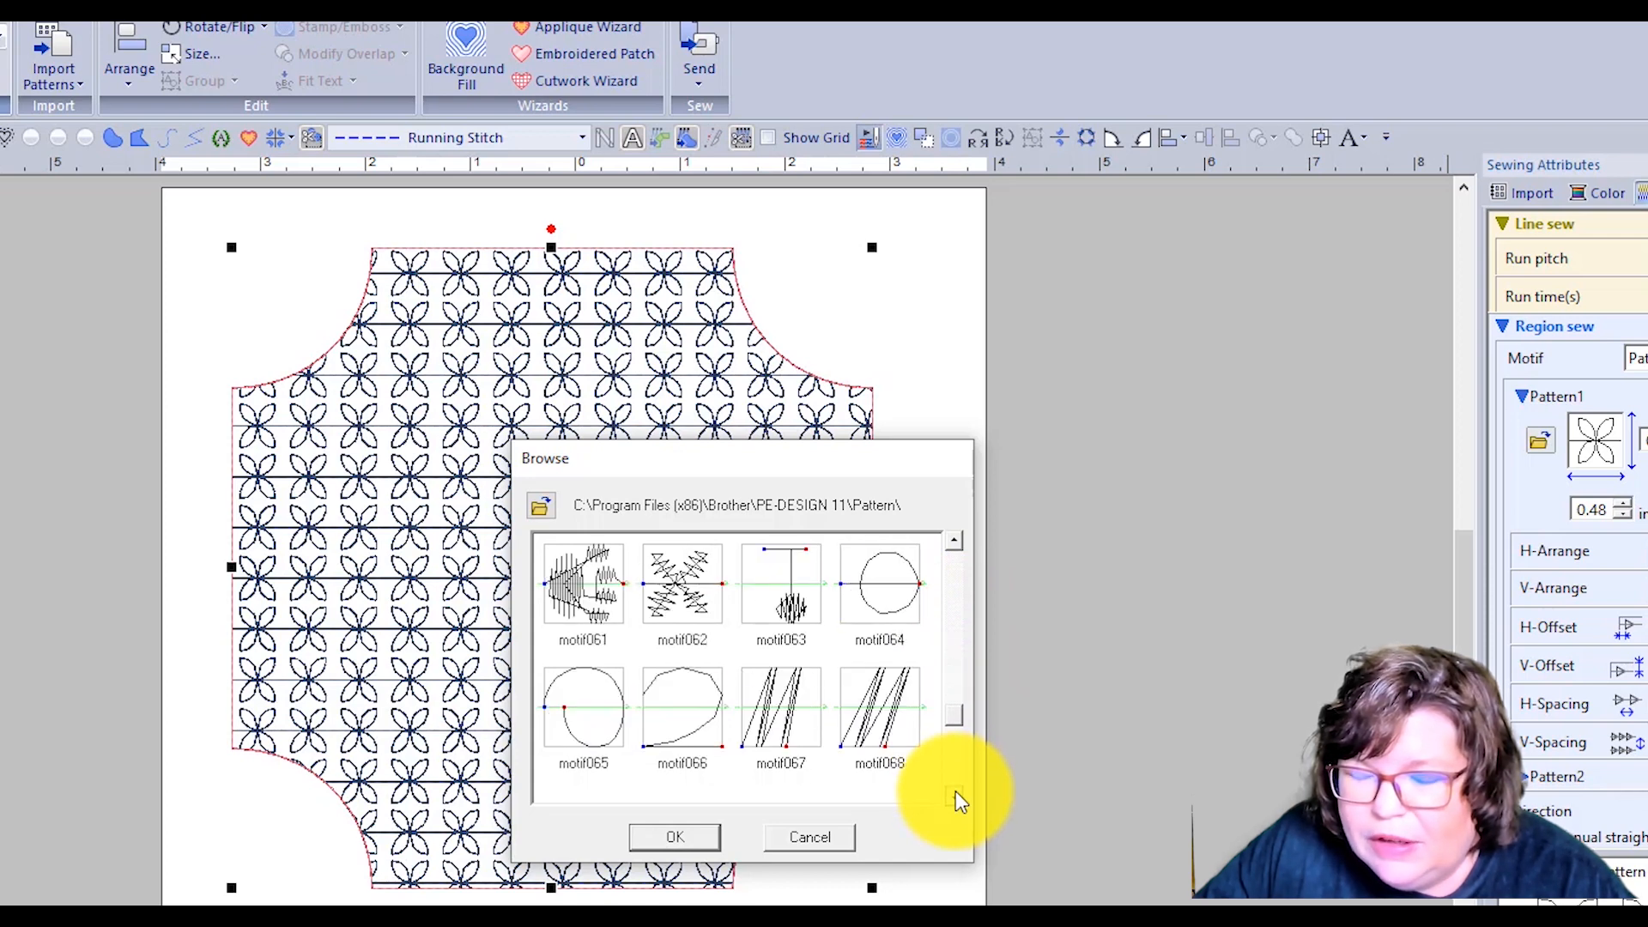
{"action": "scroll", "scroll_direction": "down", "scroll_amount": 3}
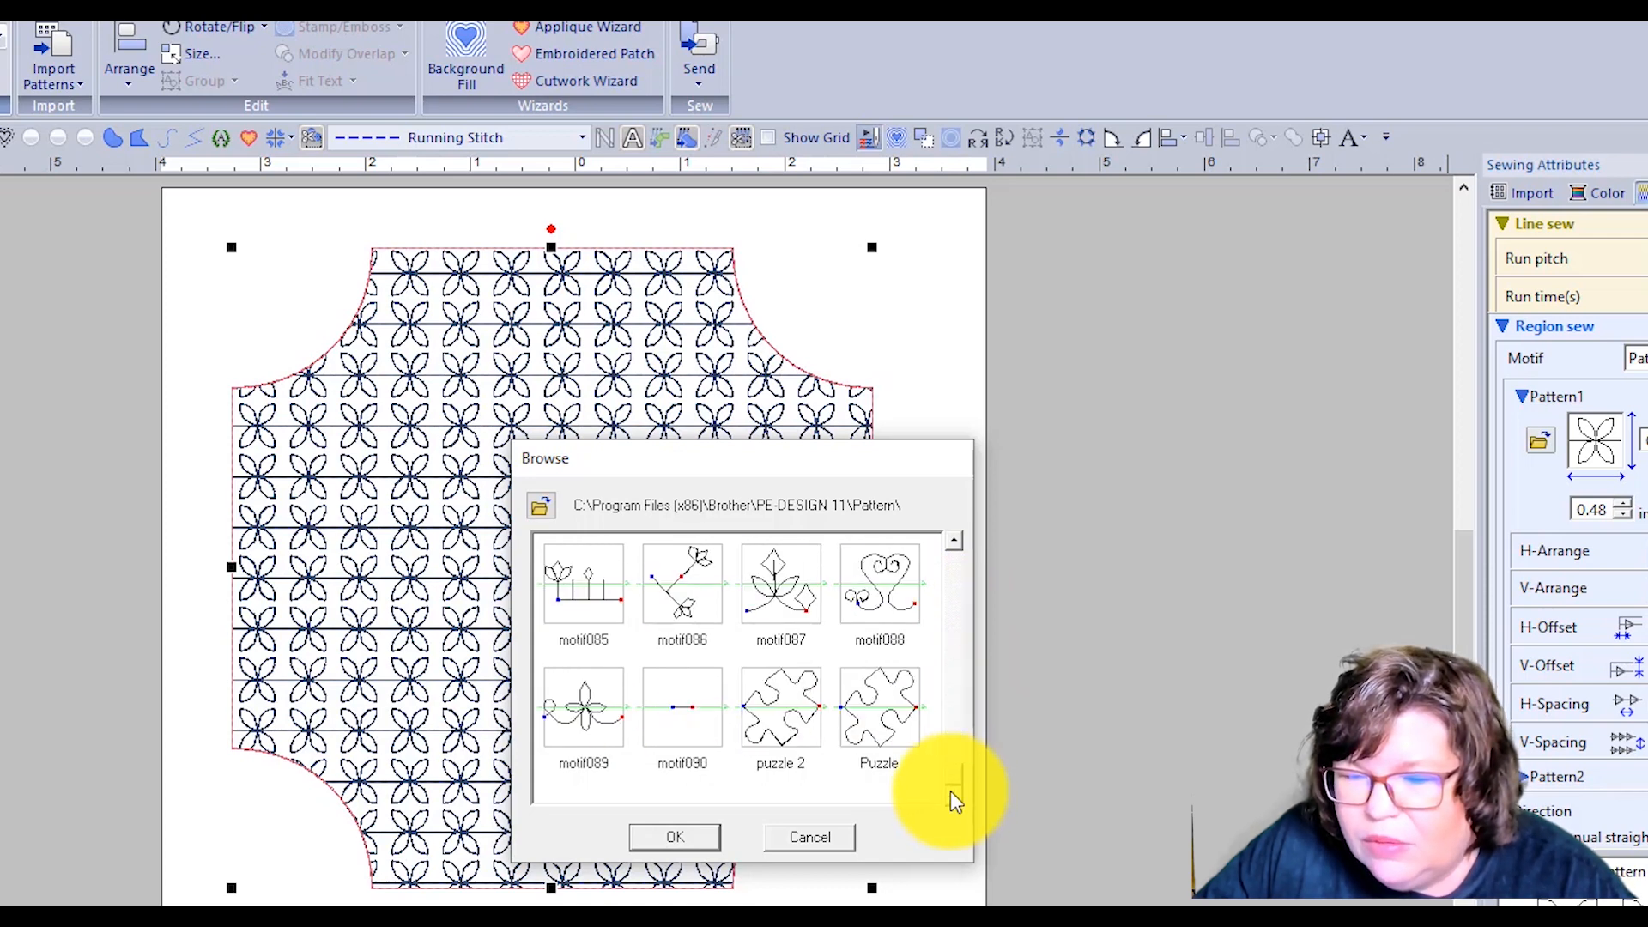
{"action": "left_click", "coordinate": [780, 707]}
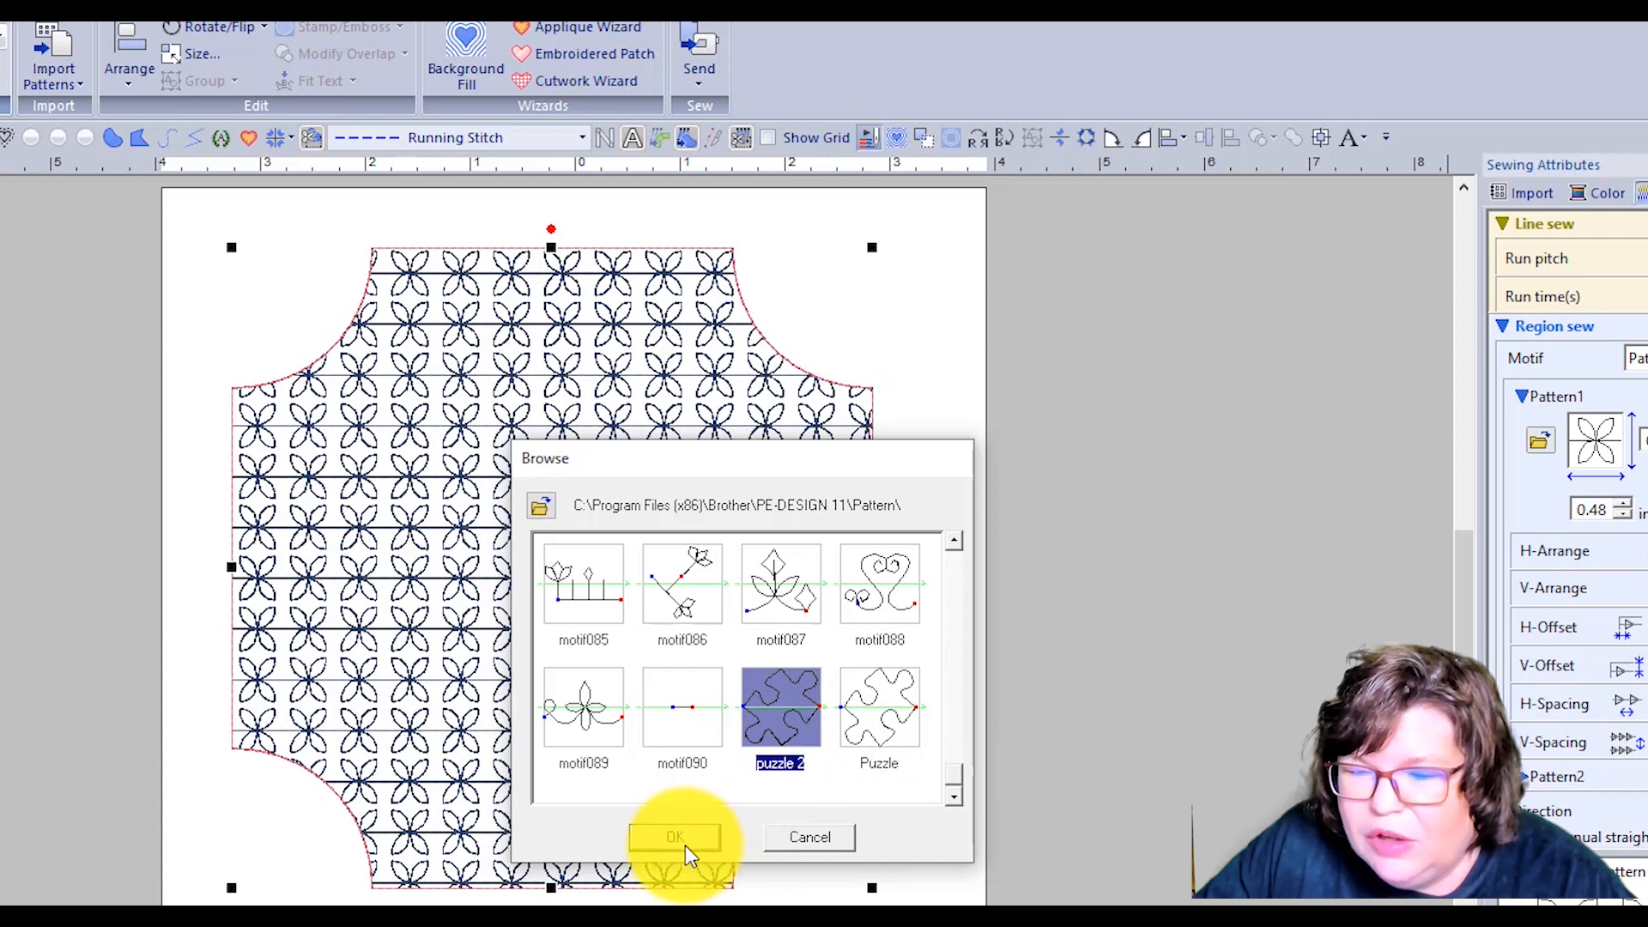
{"action": "left_click", "coordinate": [673, 836]}
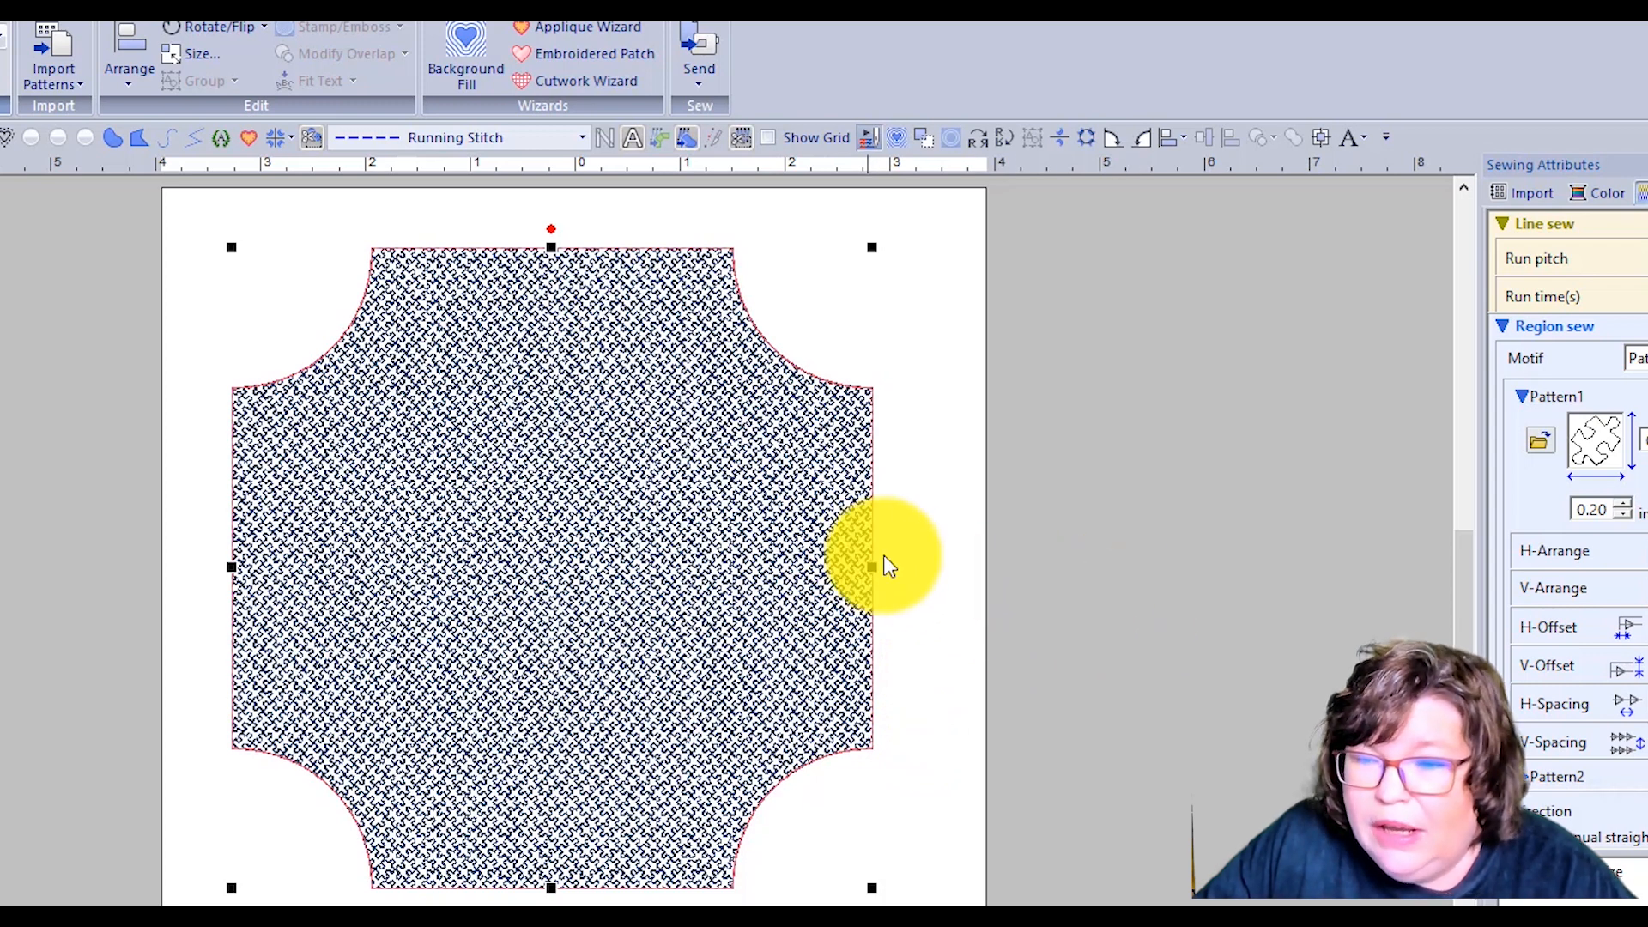
{"action": "mouse_move", "coordinate": [1226, 600]}
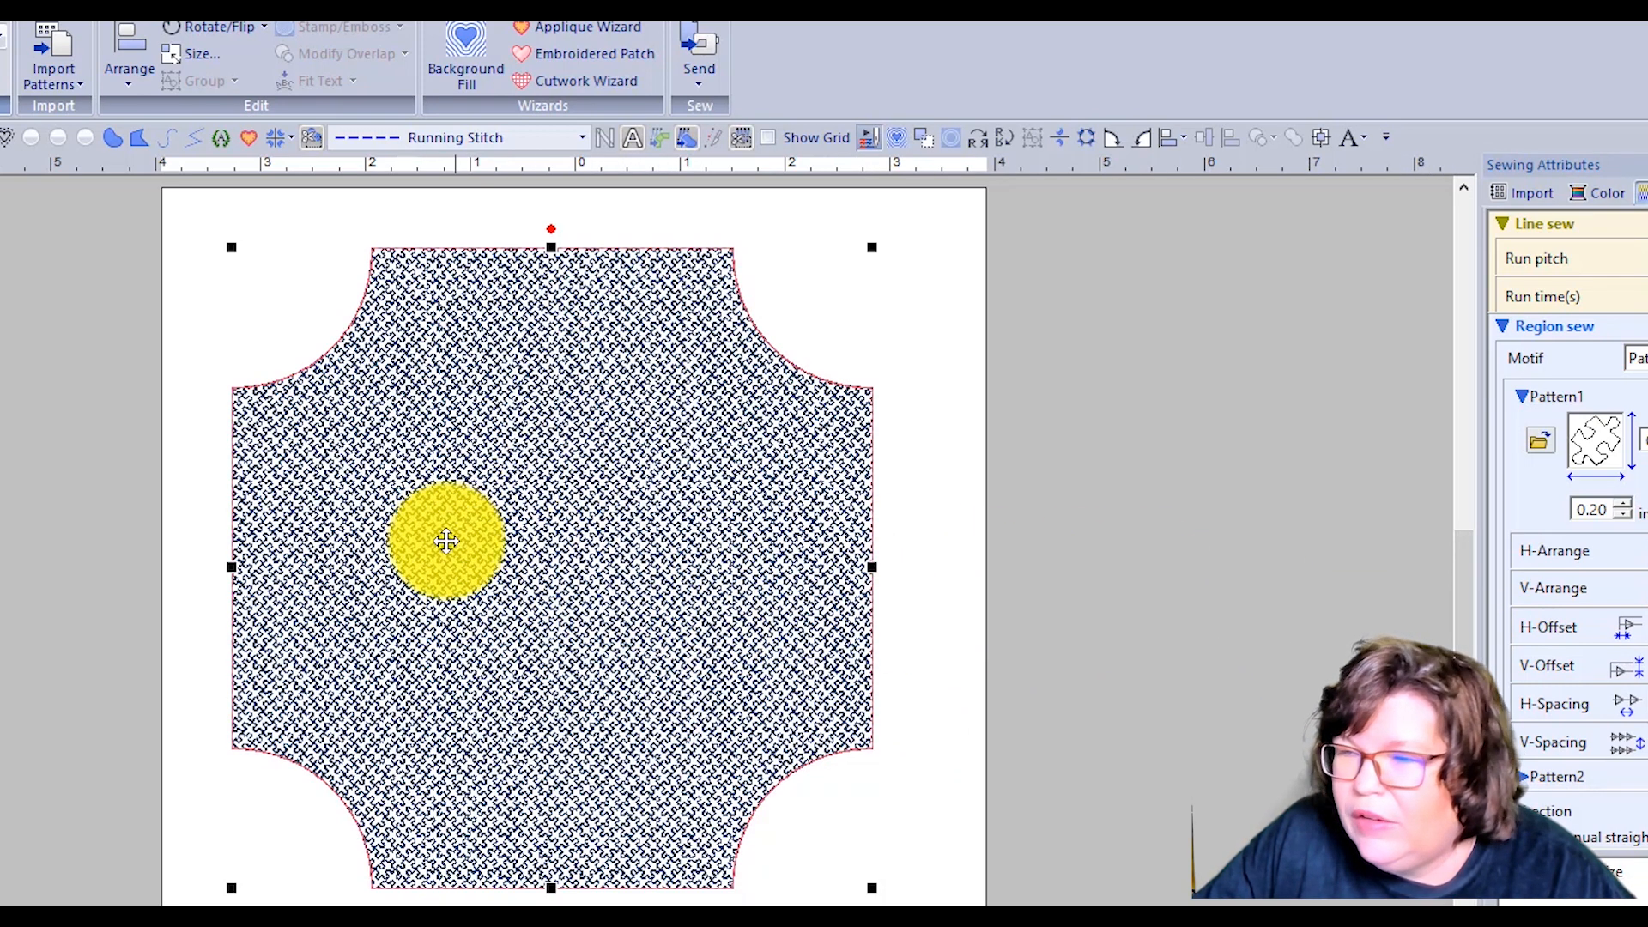
- Set the Pattern1 motif size to 1.09 in Sewing Attributes
{"action": "left_click_drag", "start_coordinate": [446, 543], "coordinate": [507, 577]}
{"action": "type", "text": "1.09"}
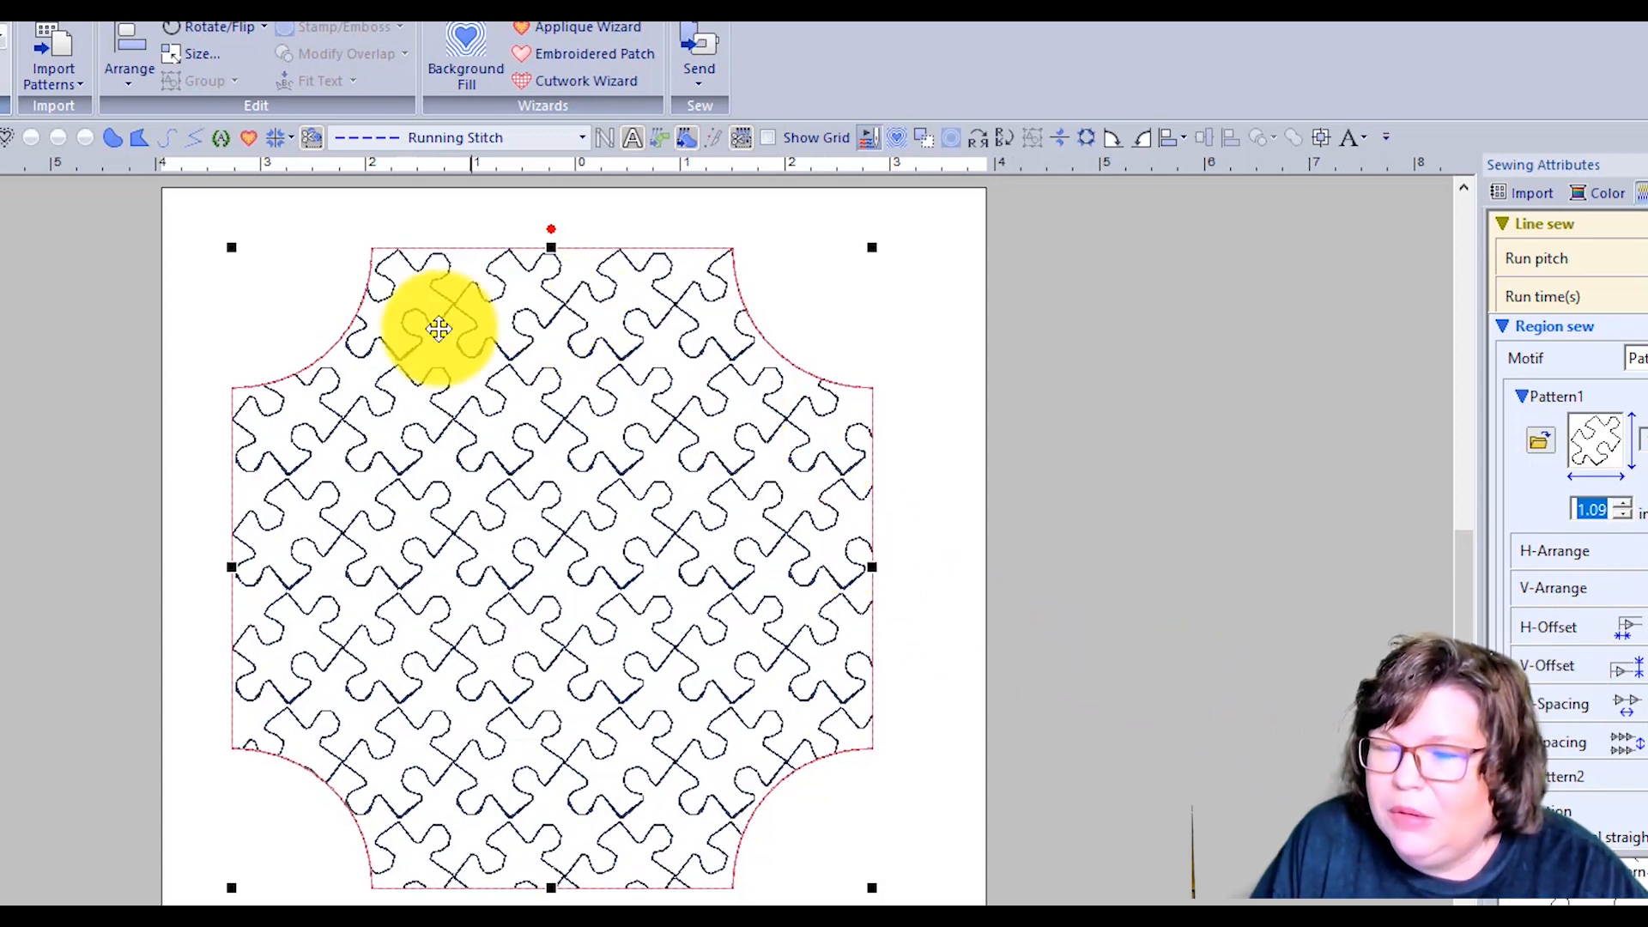
{"action": "mouse_move", "coordinate": [674, 422]}
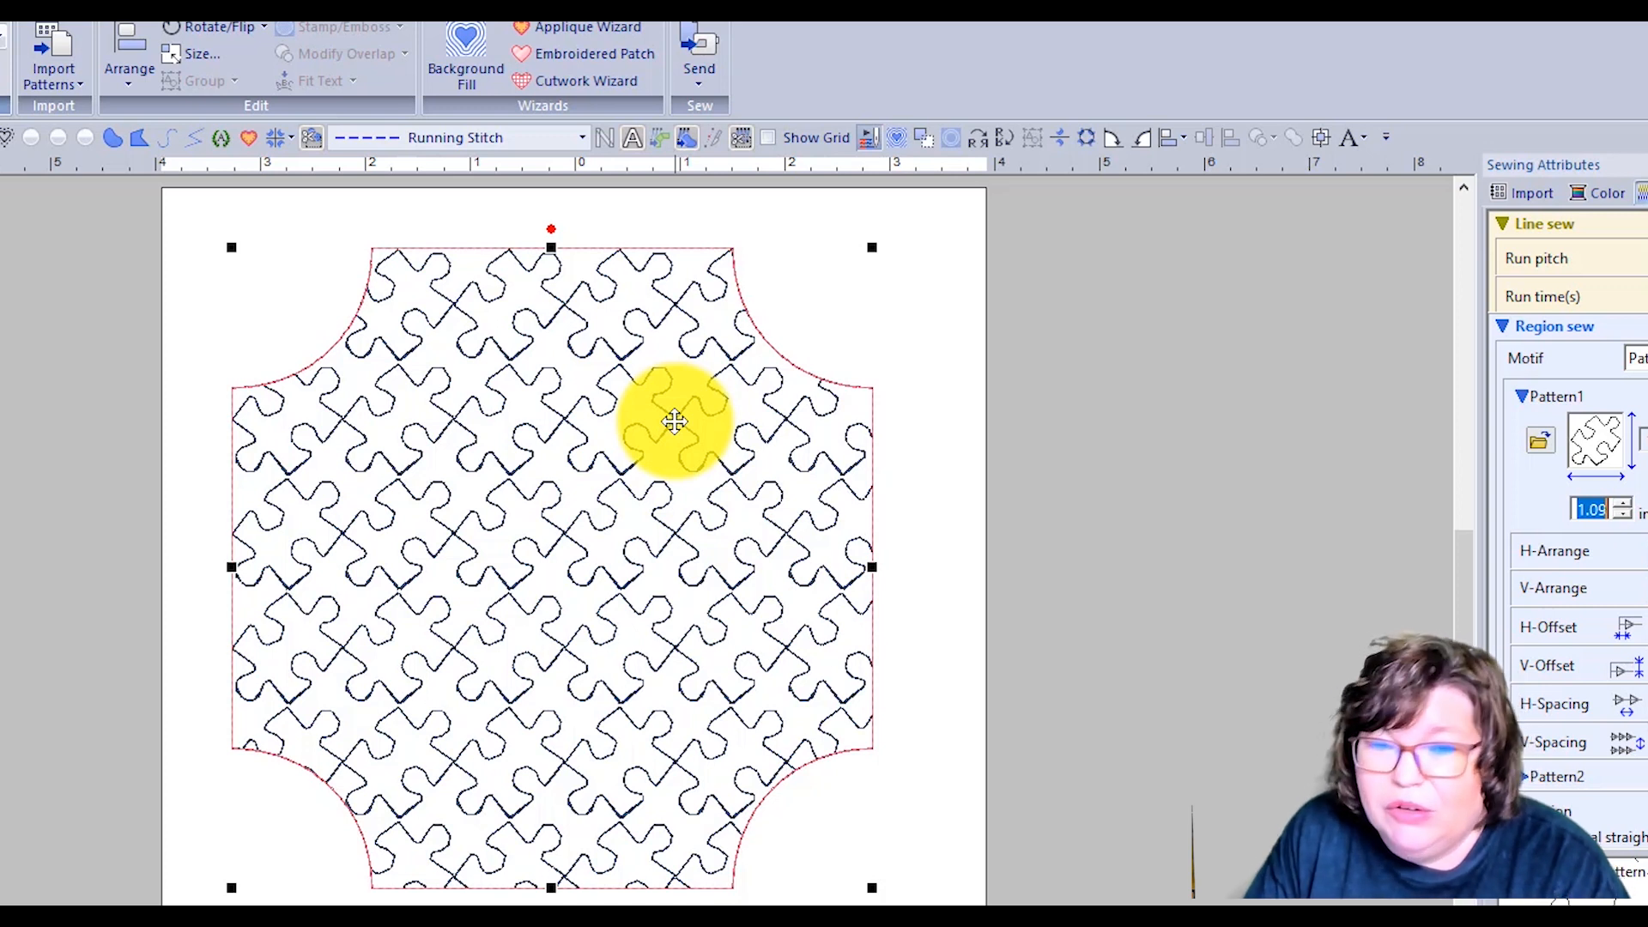
{"action": "mouse_move", "coordinate": [893, 471]}
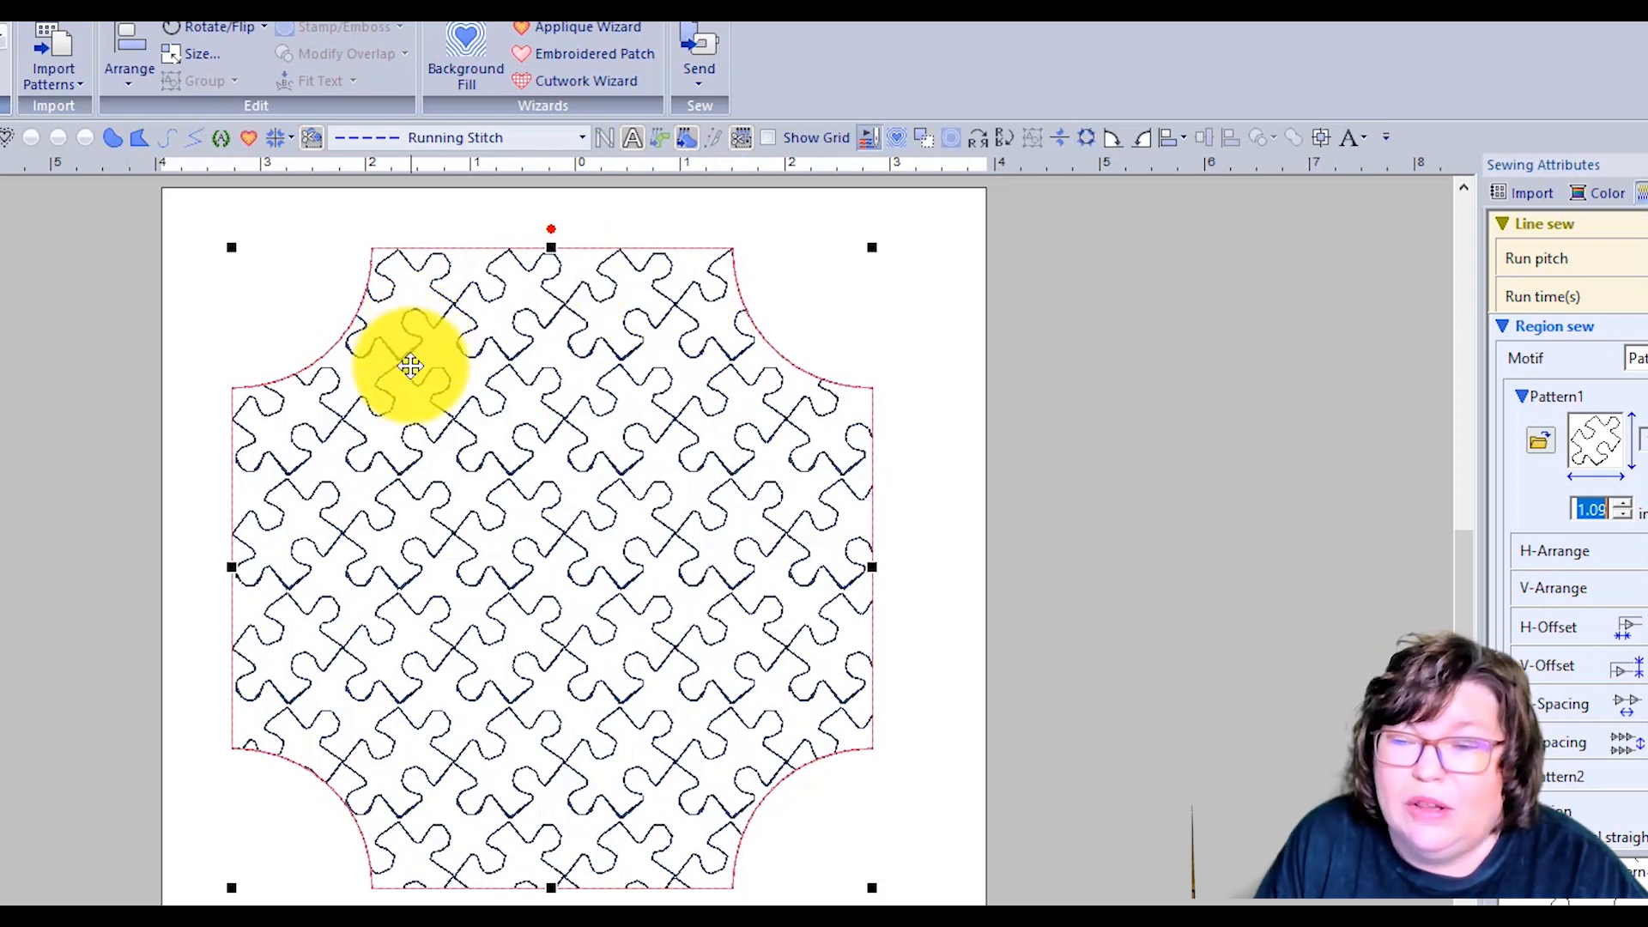
{"action": "mouse_move", "coordinate": [534, 473]}
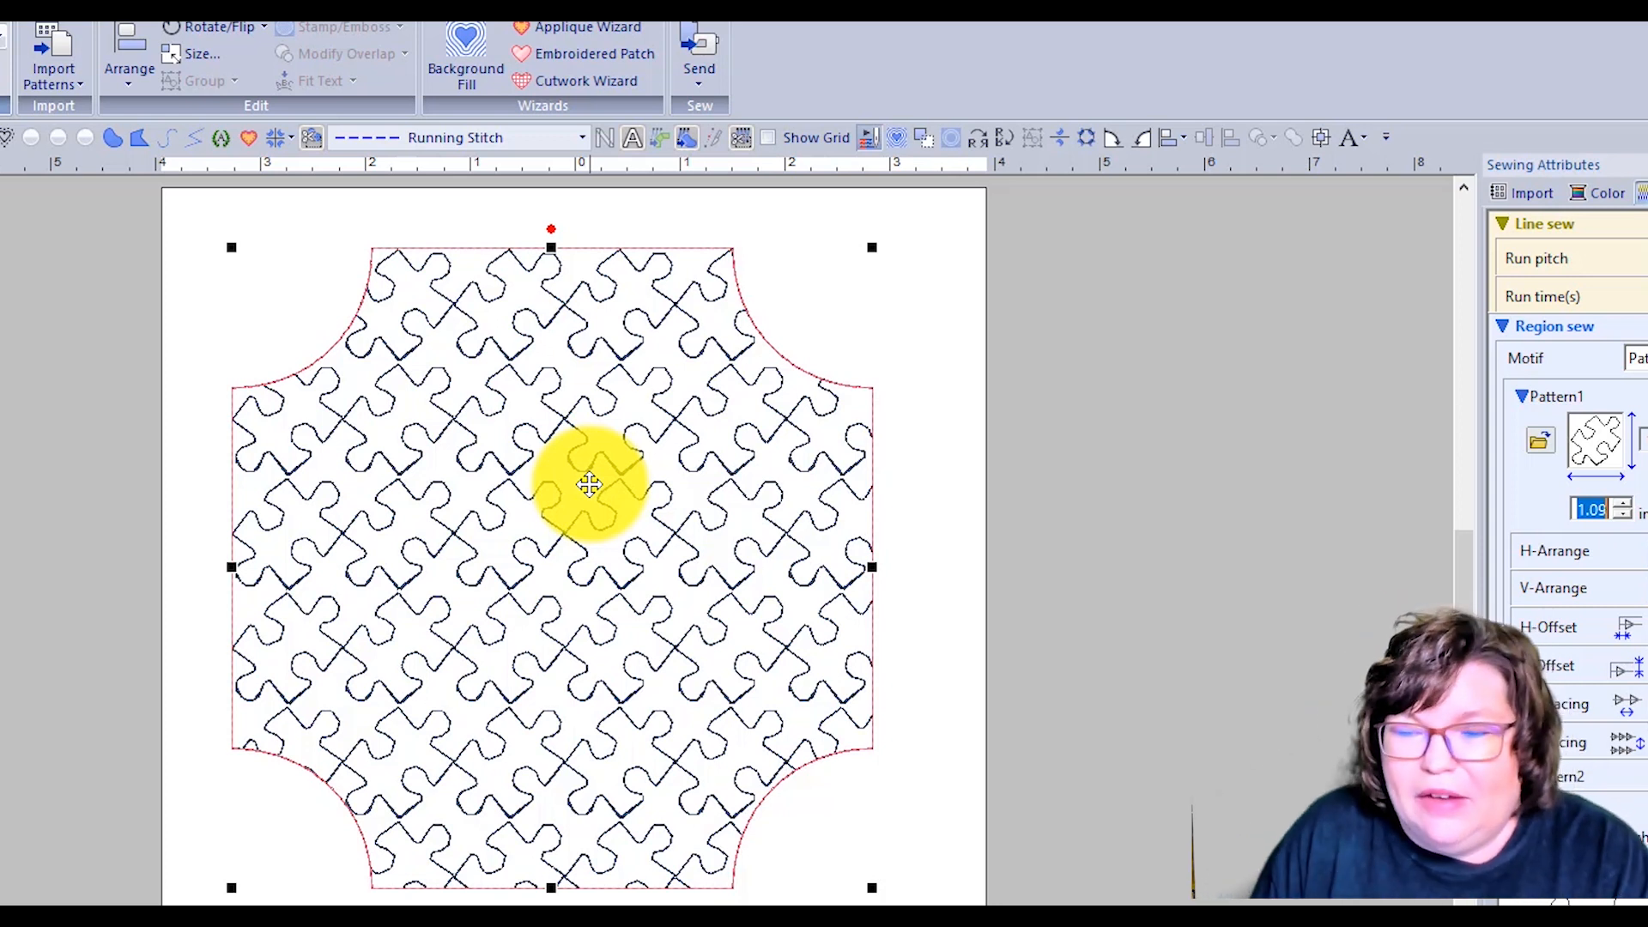
{"action": "mouse_move", "coordinate": [643, 460]}
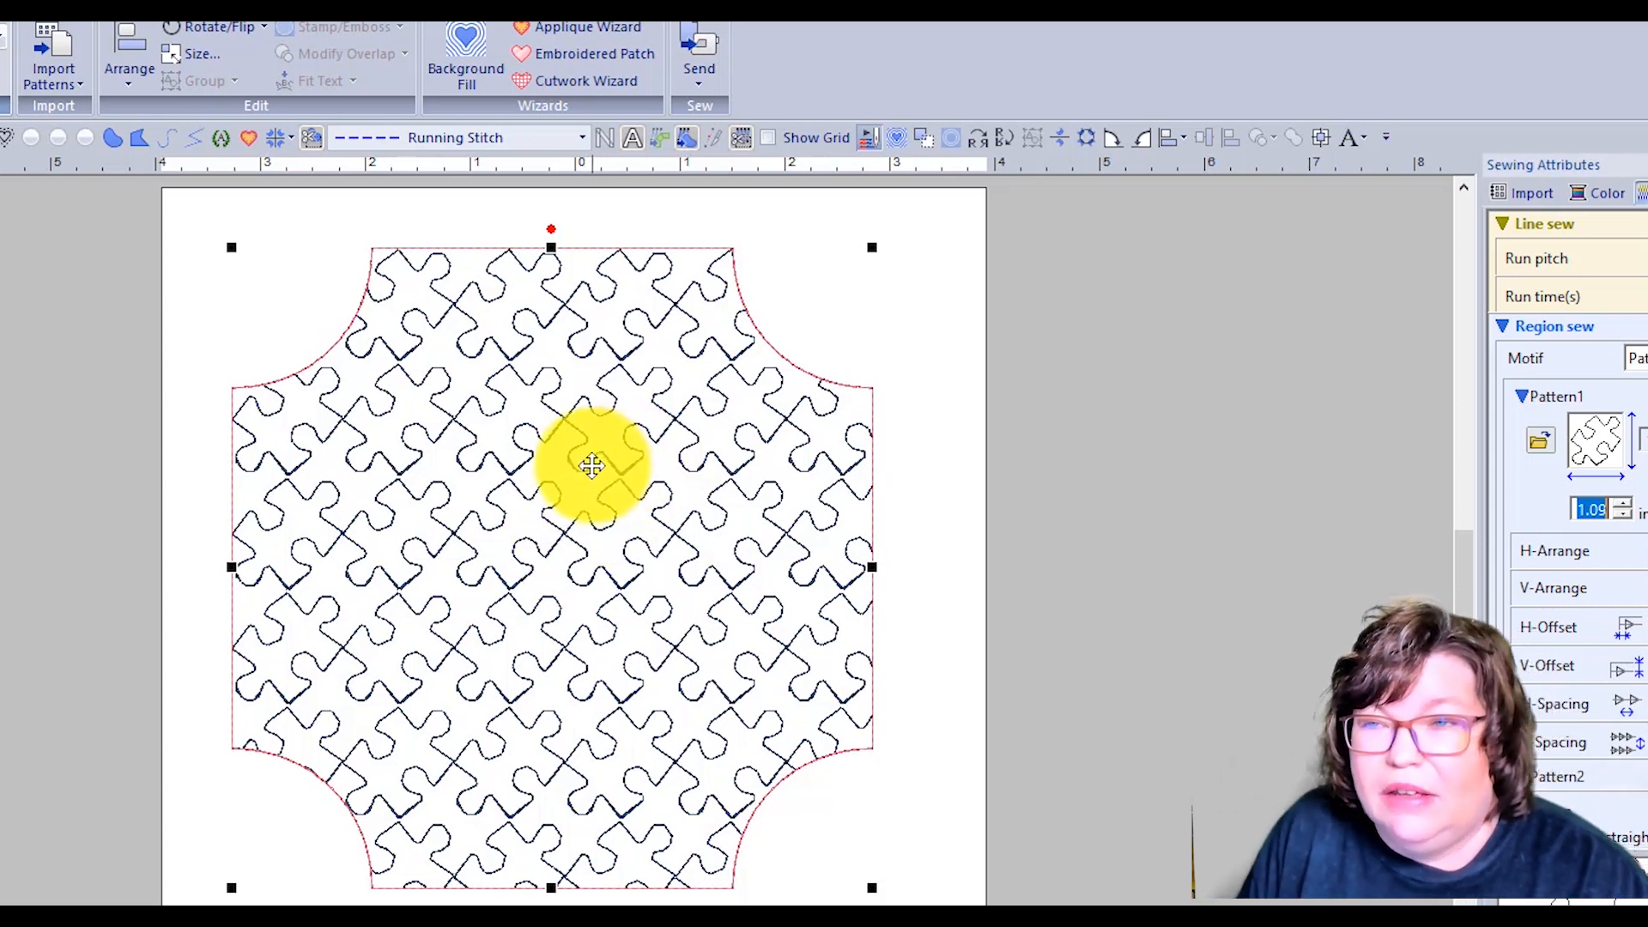
{"action": "mouse_move", "coordinate": [584, 452]}
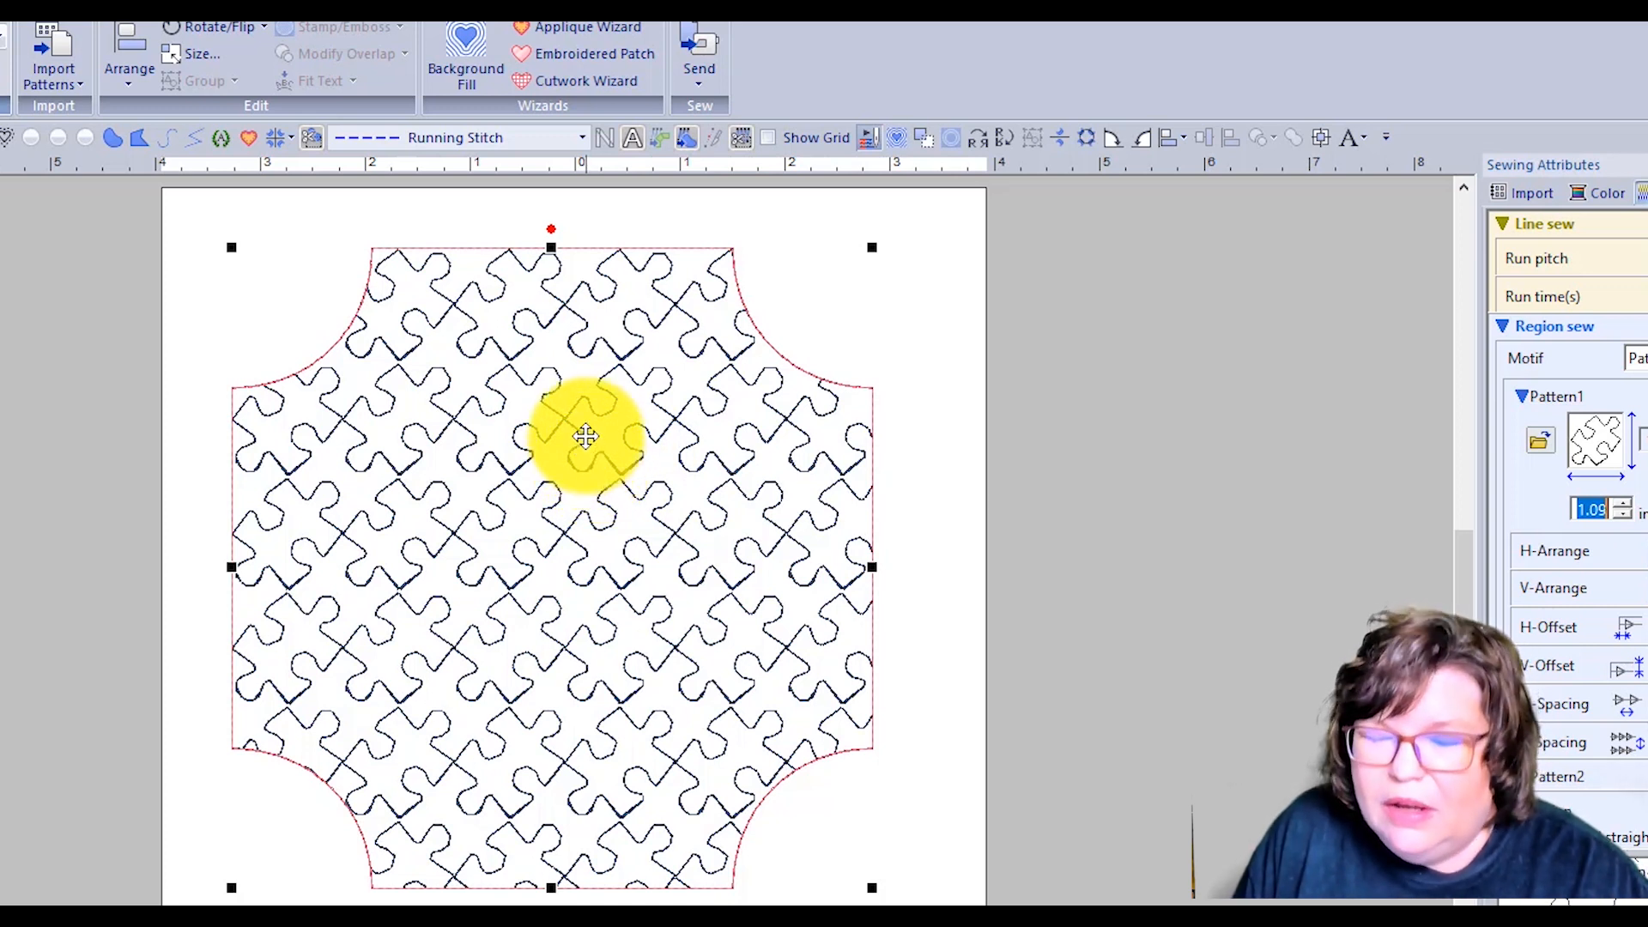
{"action": "mouse_move", "coordinate": [485, 433]}
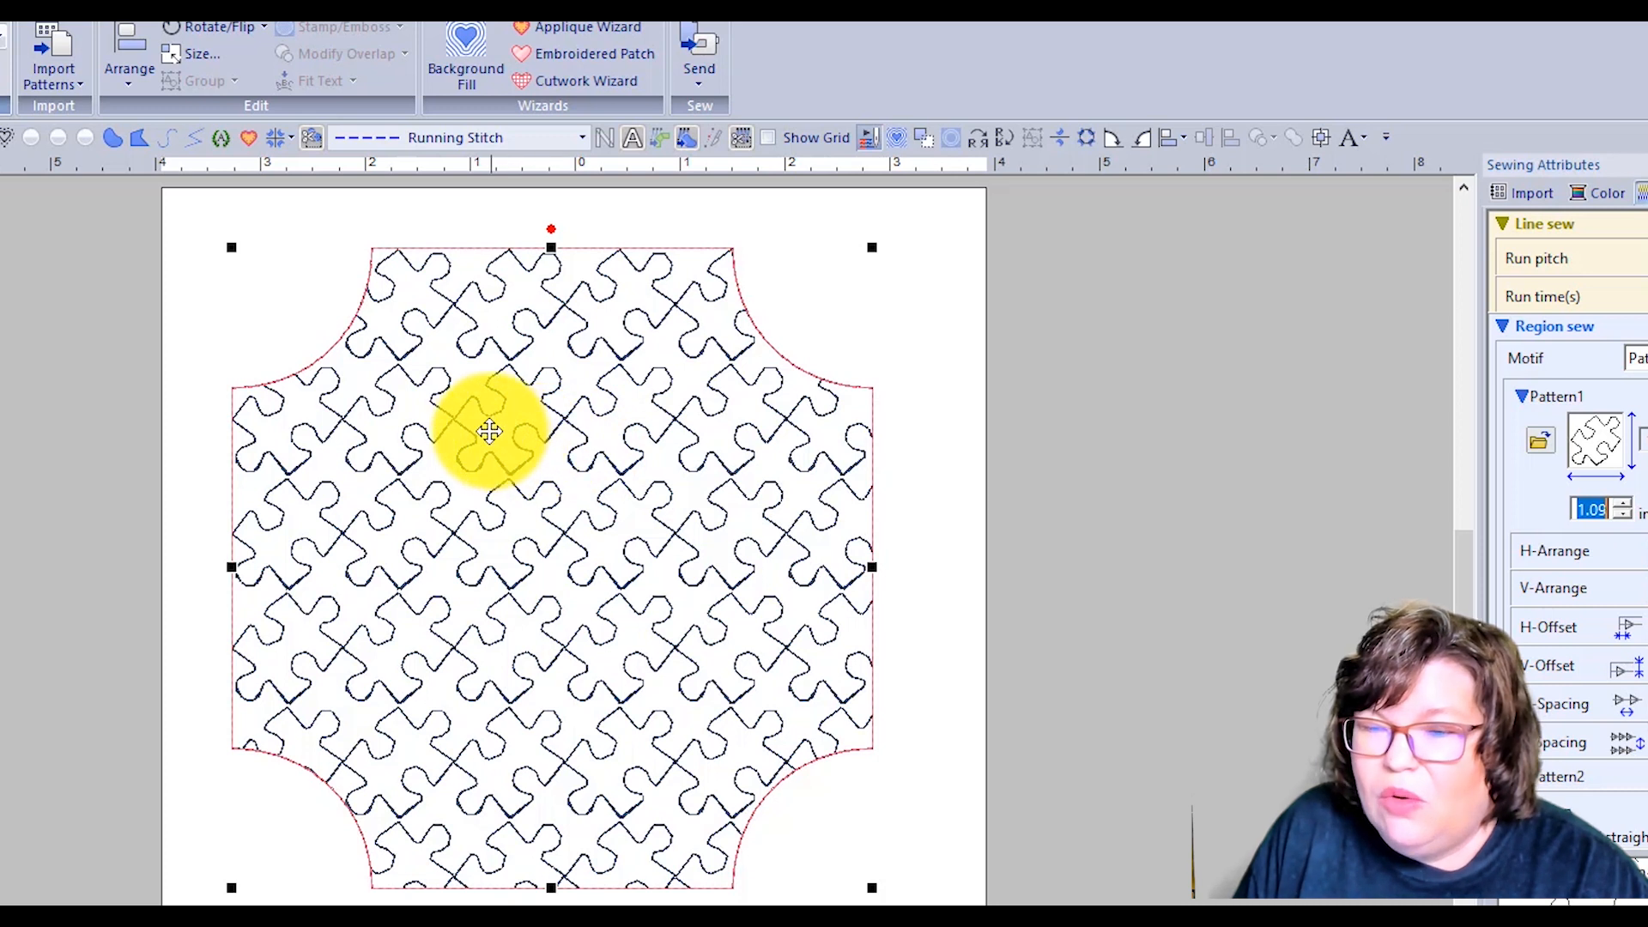
{"action": "mouse_move", "coordinate": [487, 490]}
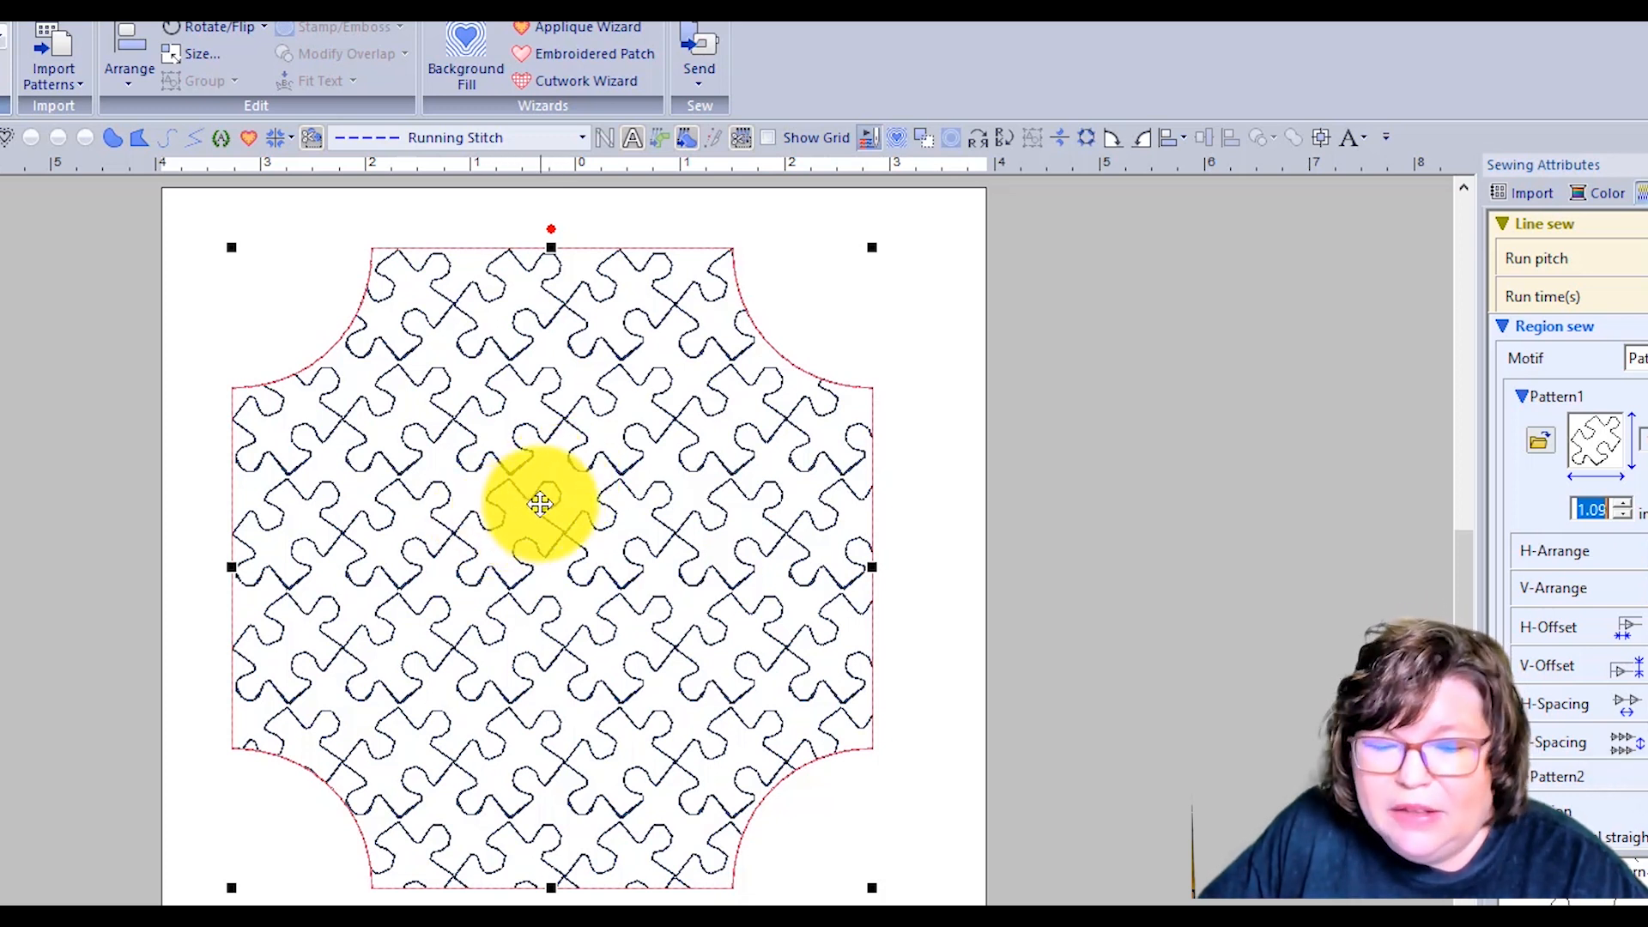
{"action": "mouse_move", "coordinate": [538, 521]}
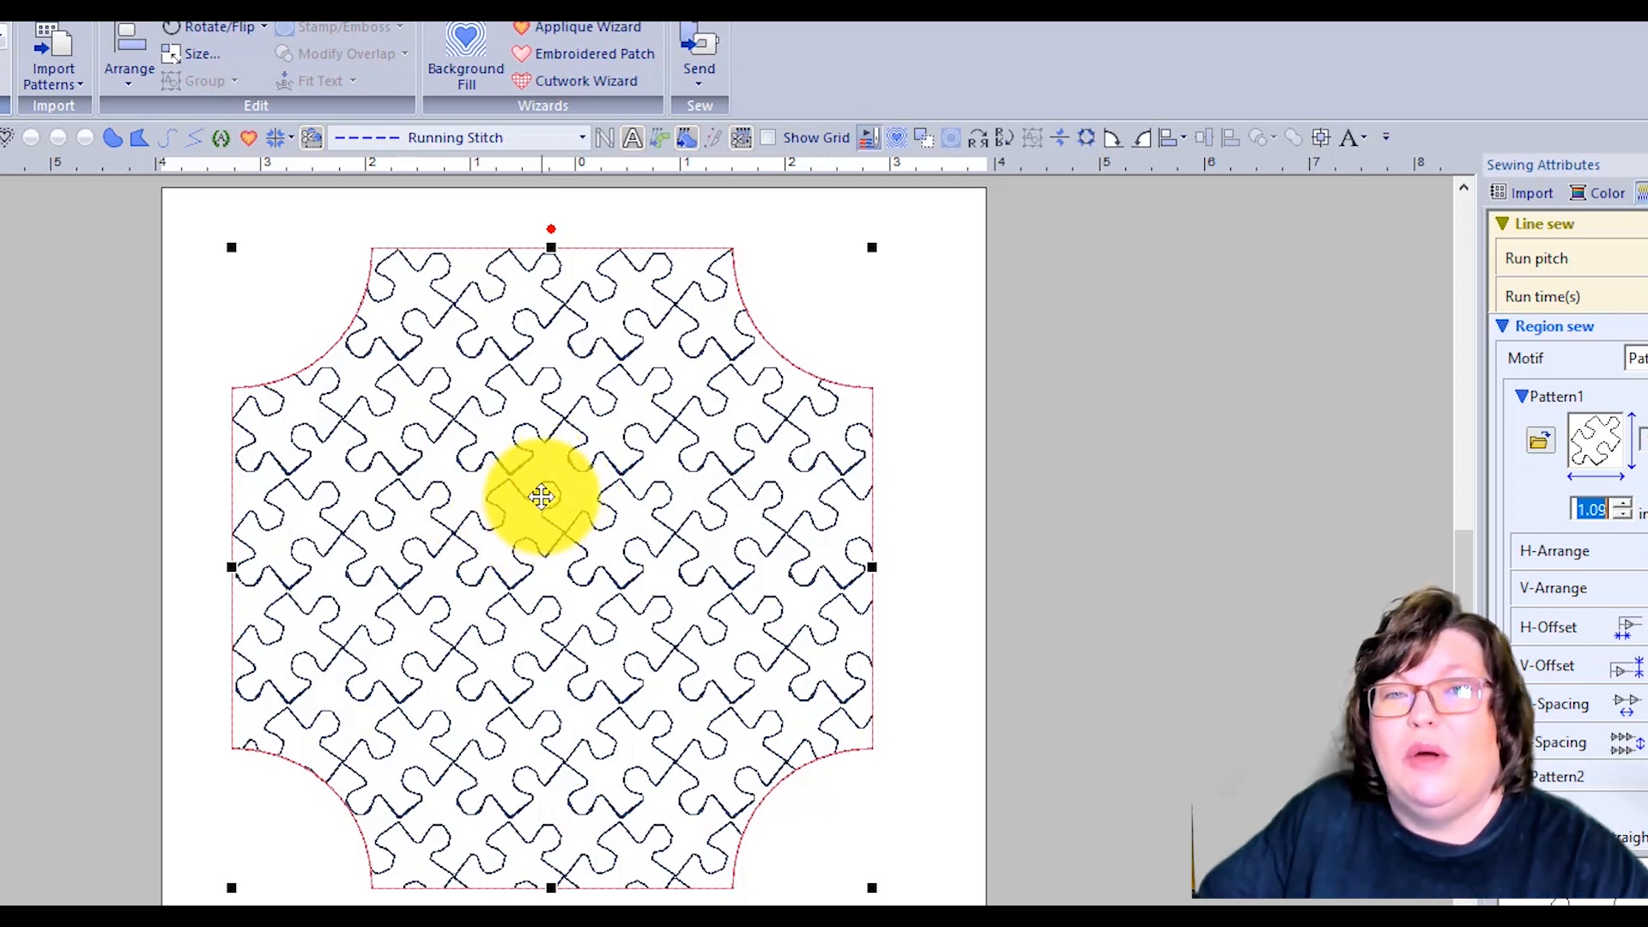